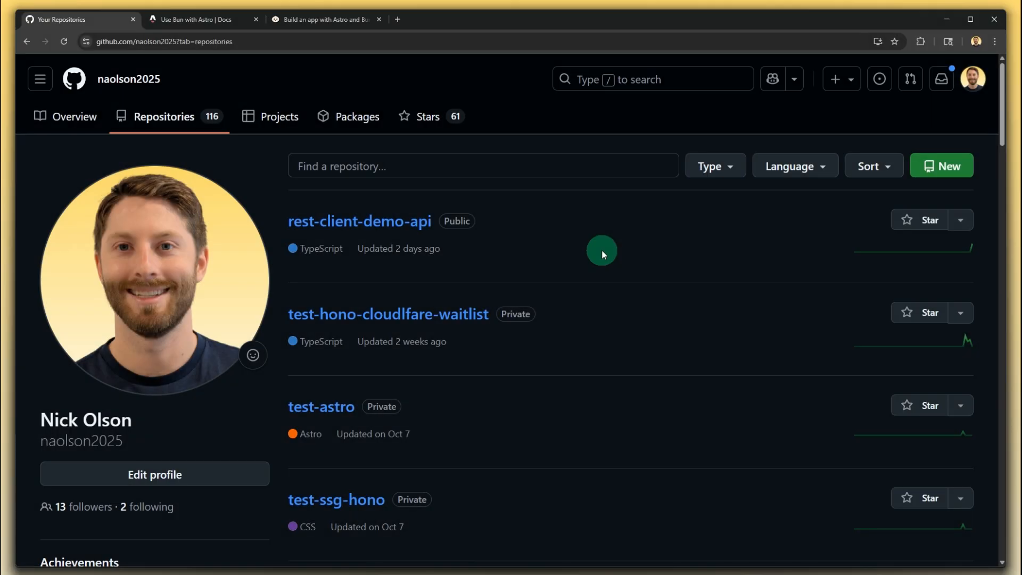
pyautogui.moveTo(618, 242)
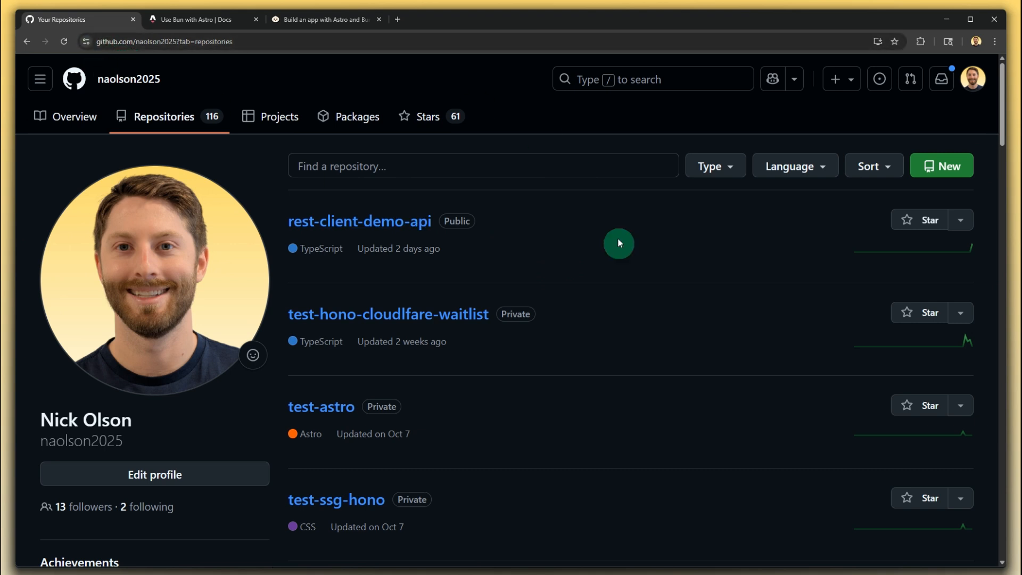
pyautogui.moveTo(948, 171)
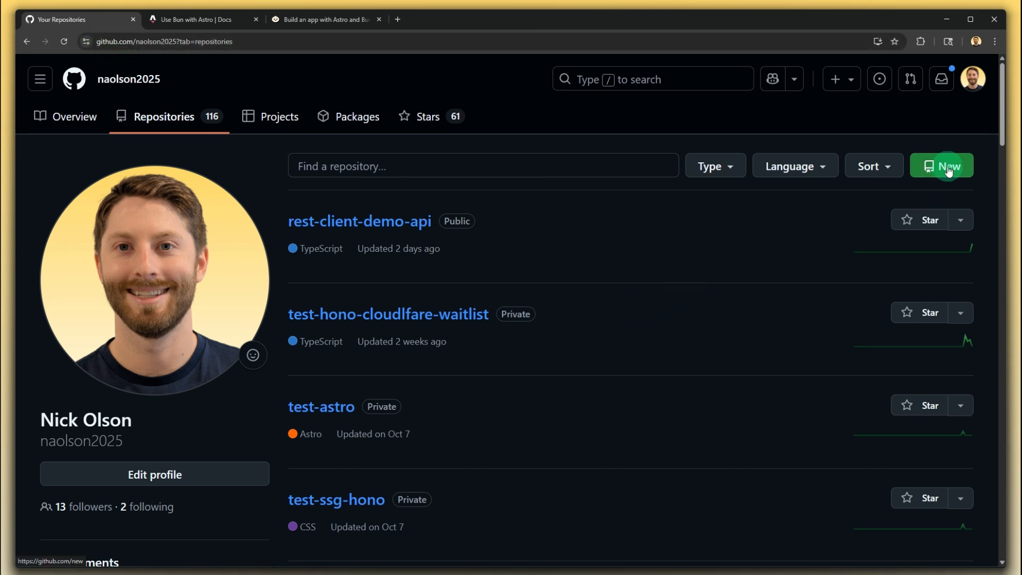
# Start a new repository owned by the personal account
pyautogui.click(941, 166)
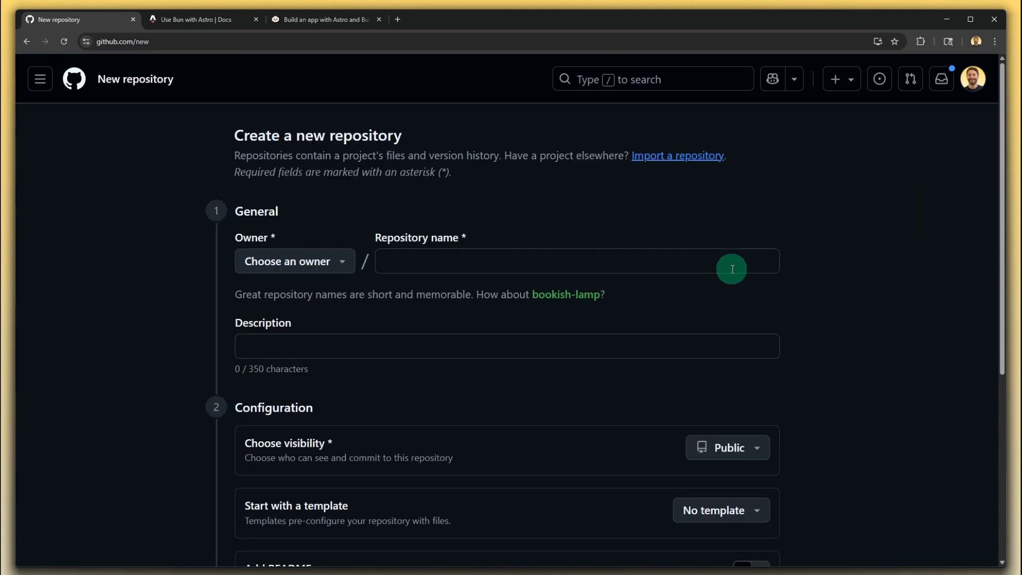
pyautogui.click(293, 261)
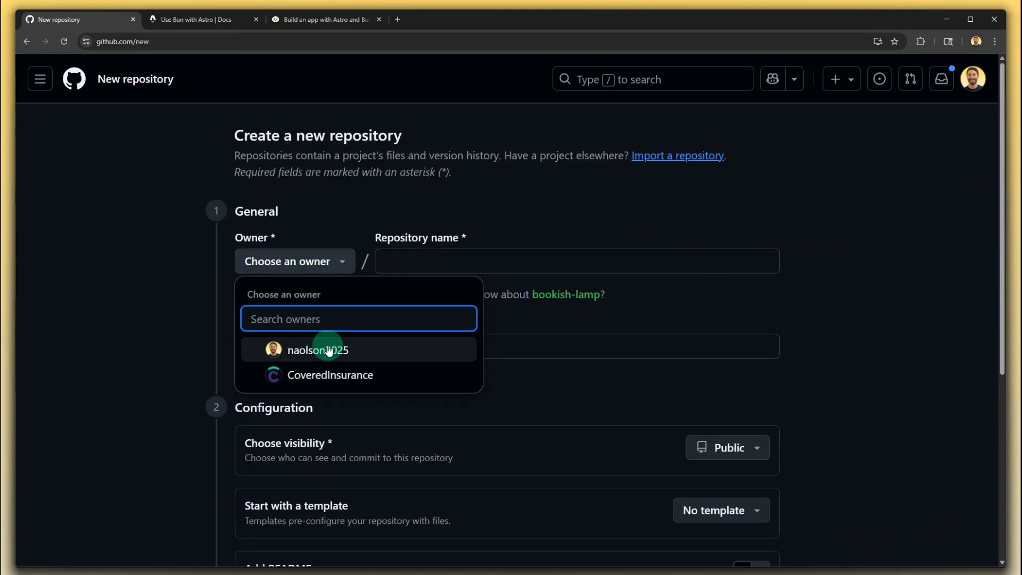
pyautogui.click(317, 350)
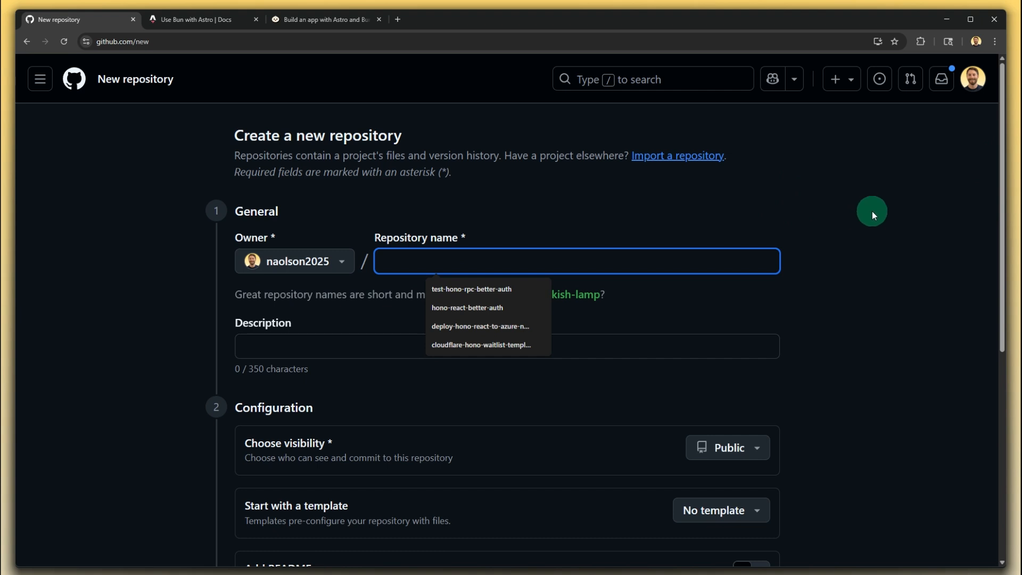
# Name it cloudflare-hono-waitlist-template, keep Public with no README, .gitignore or license, and create it
pyautogui.write('cloudflare-hono-w')
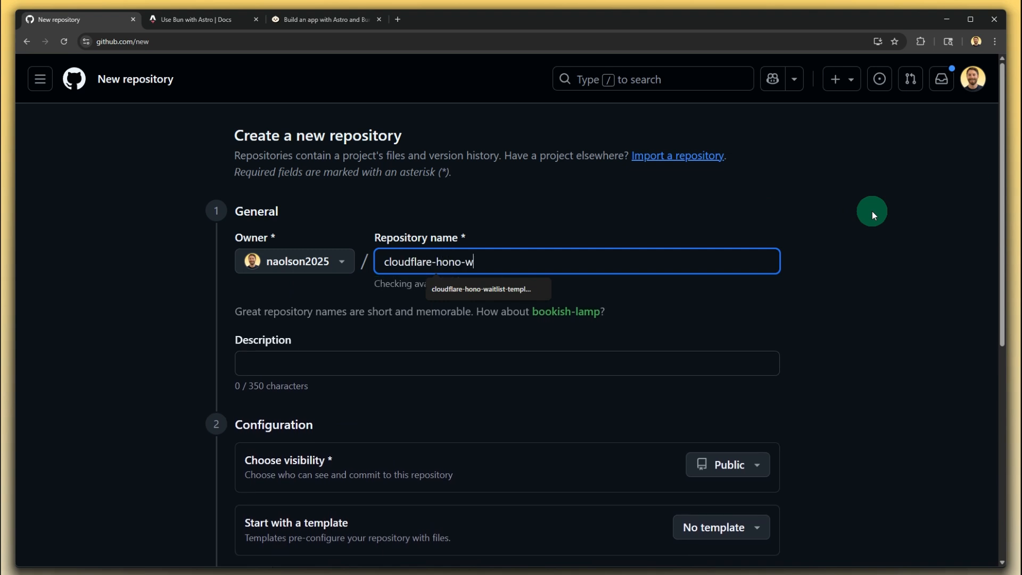
pyautogui.write('aitlist')
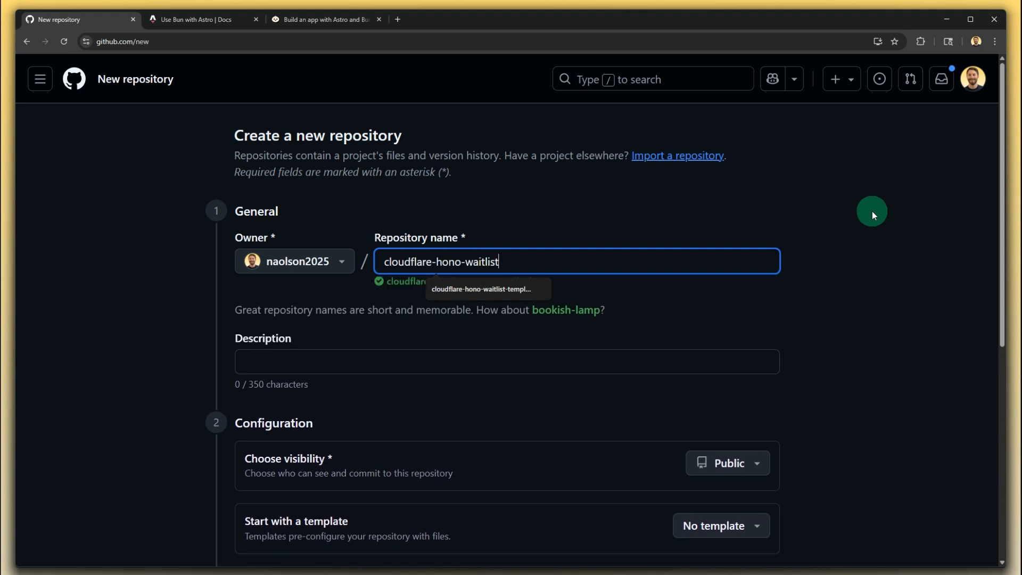
pyautogui.write('-template')
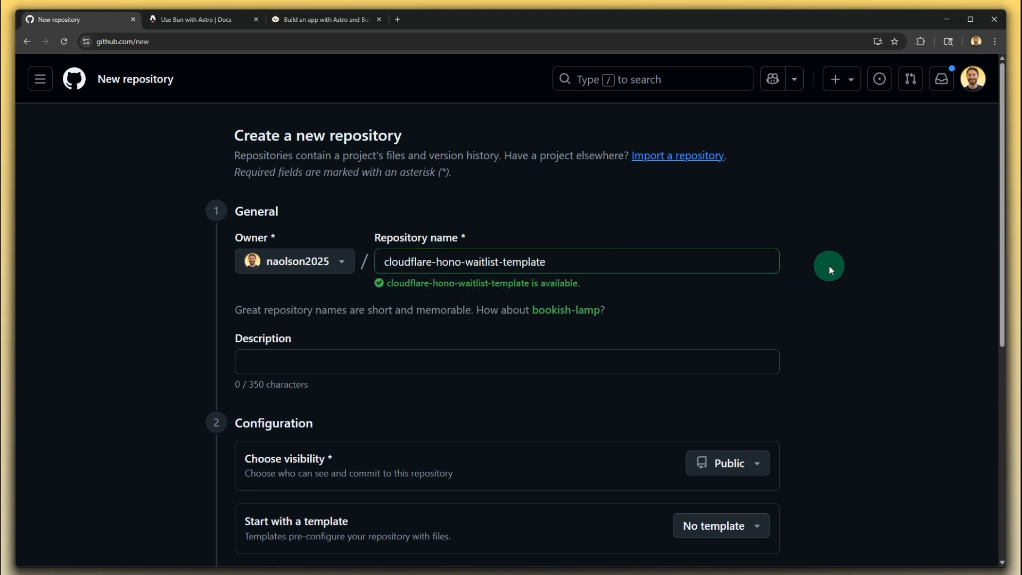
pyautogui.scroll(-3)
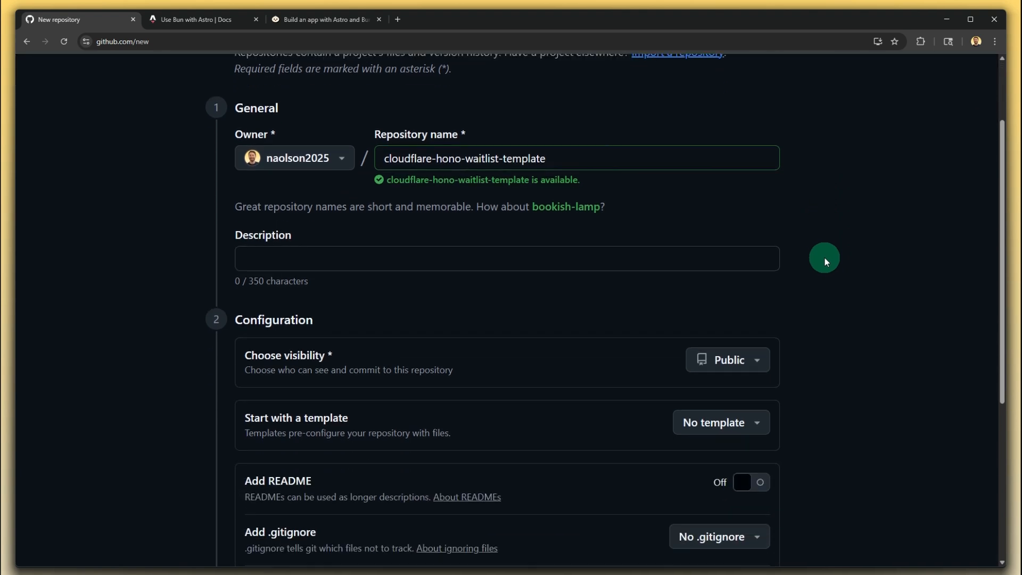
pyautogui.scroll(-3)
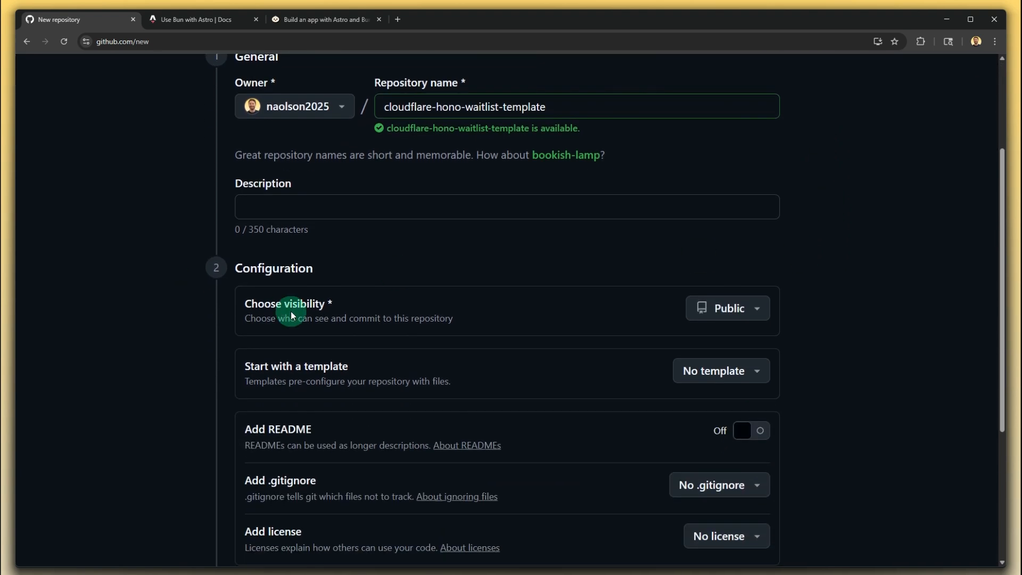
pyautogui.moveTo(727, 325)
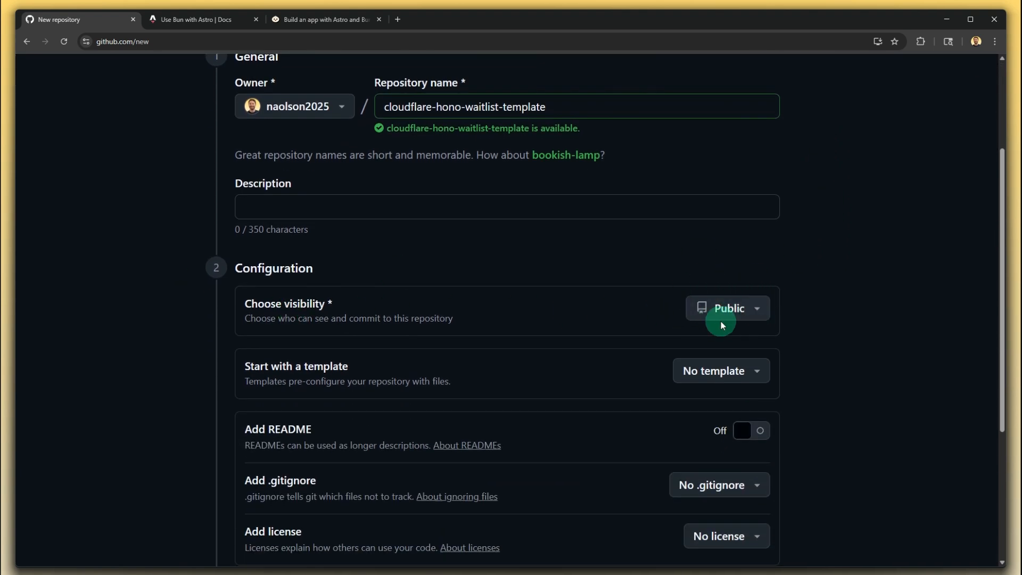
pyautogui.moveTo(832, 324)
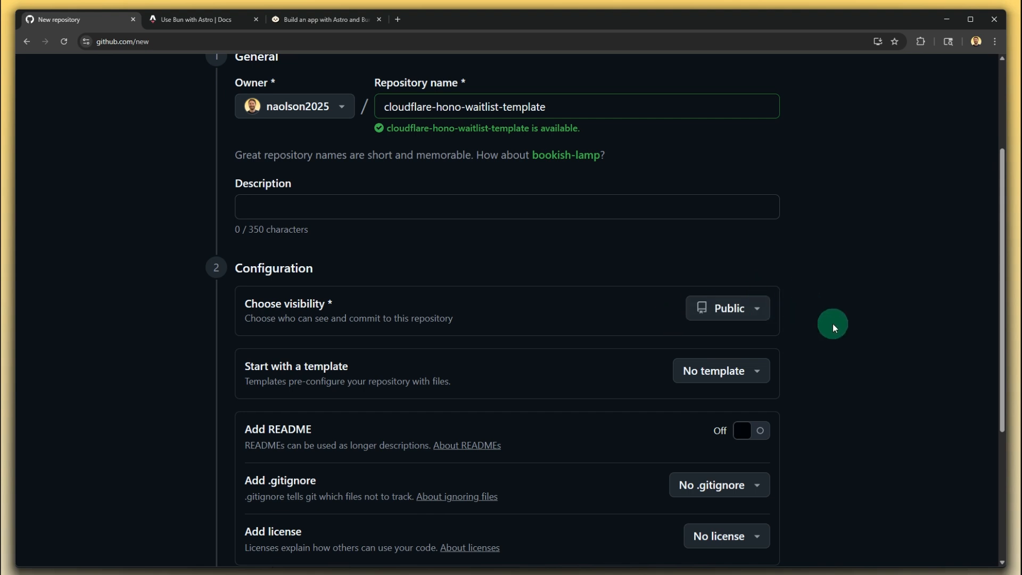
pyautogui.moveTo(866, 344)
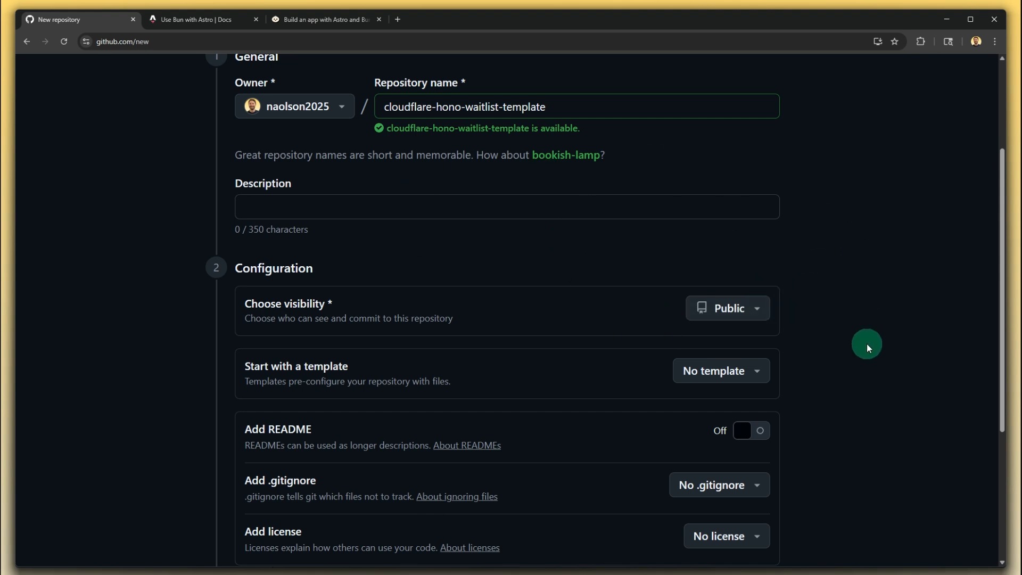
pyautogui.moveTo(844, 338)
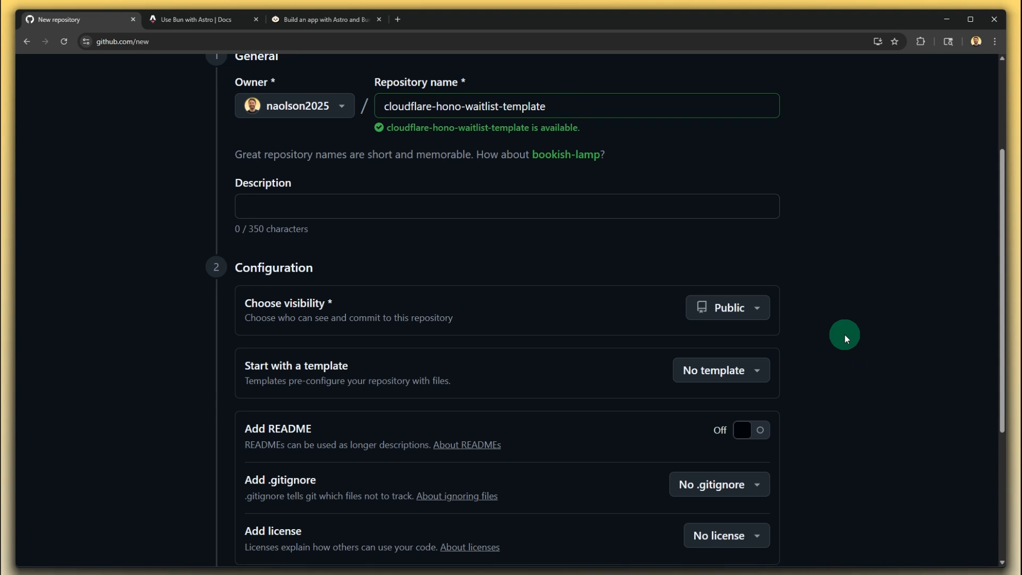
pyautogui.scroll(-3)
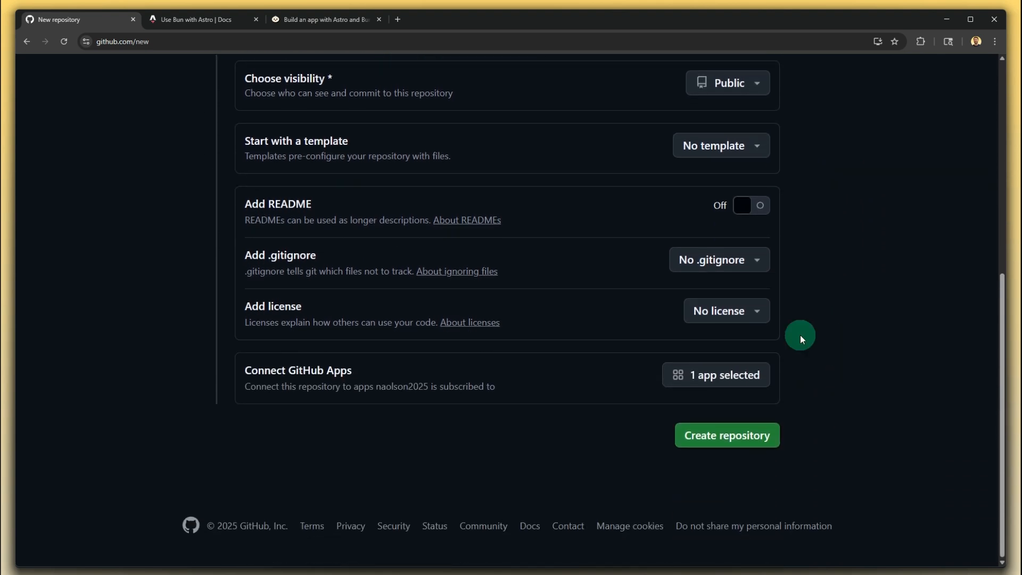
pyautogui.moveTo(726, 434)
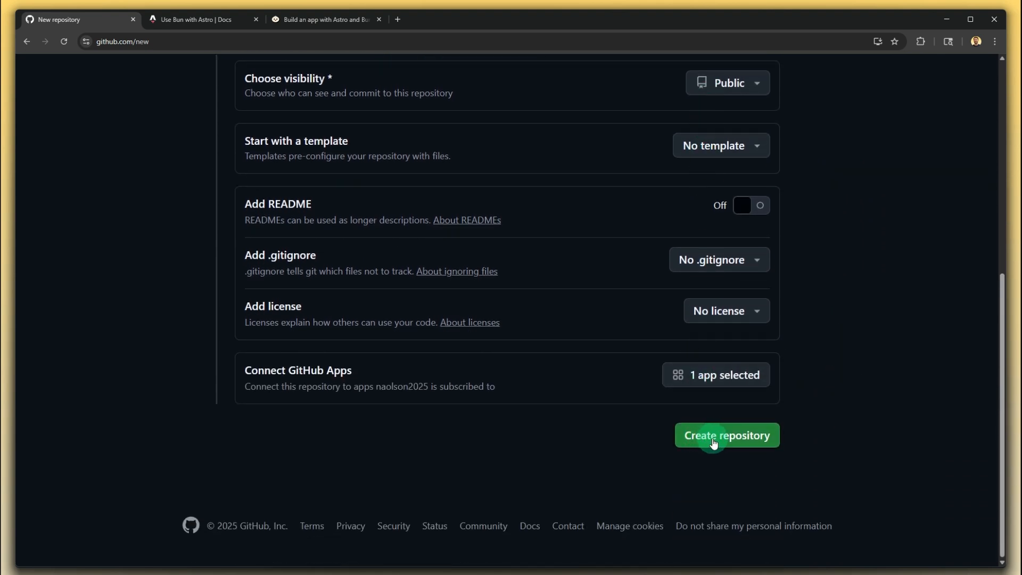
pyautogui.click(726, 435)
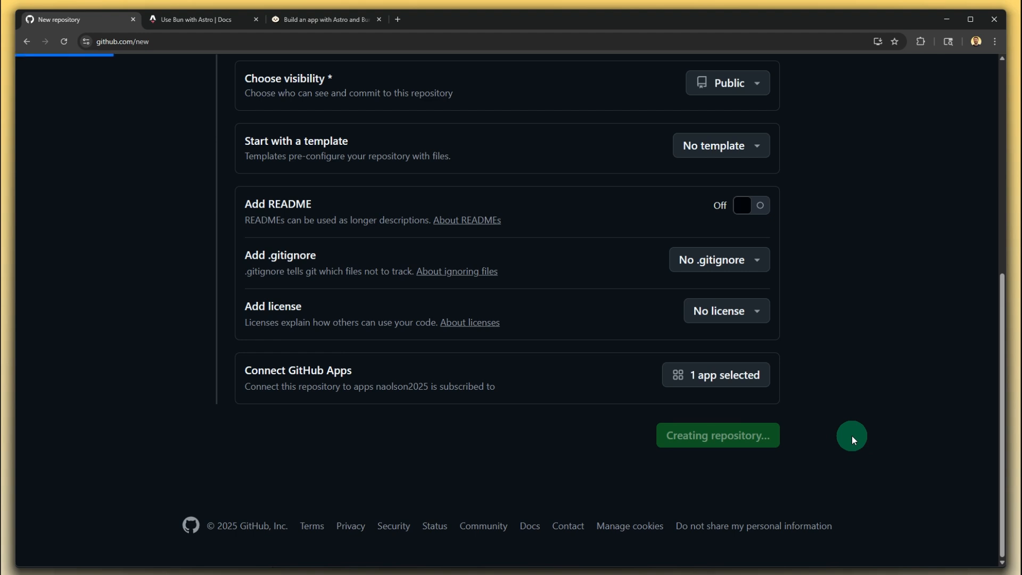
# Dismiss the Gemini Code Assist notice and review the Quick setup push commands
pyautogui.click(717, 435)
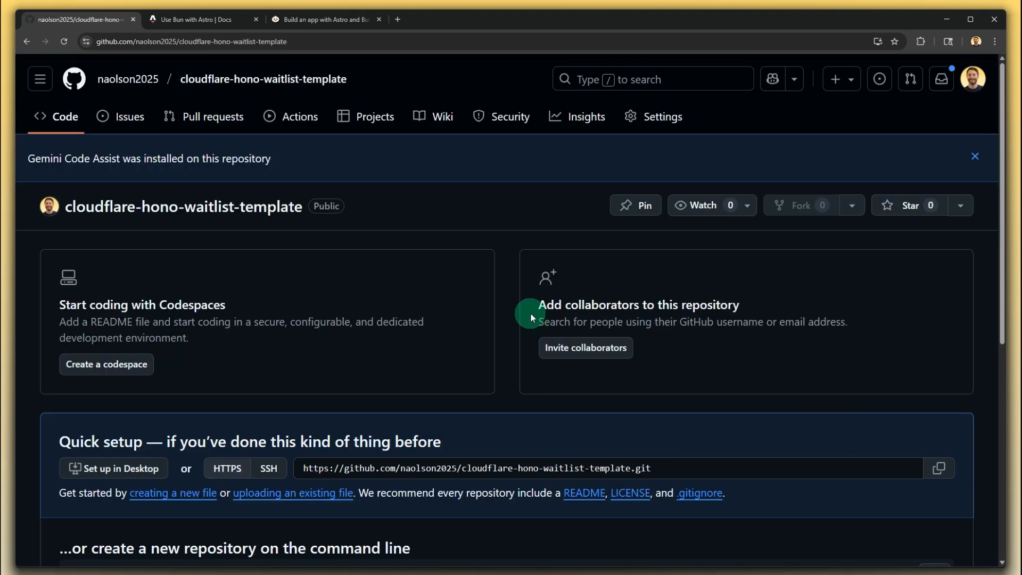
pyautogui.moveTo(194, 162)
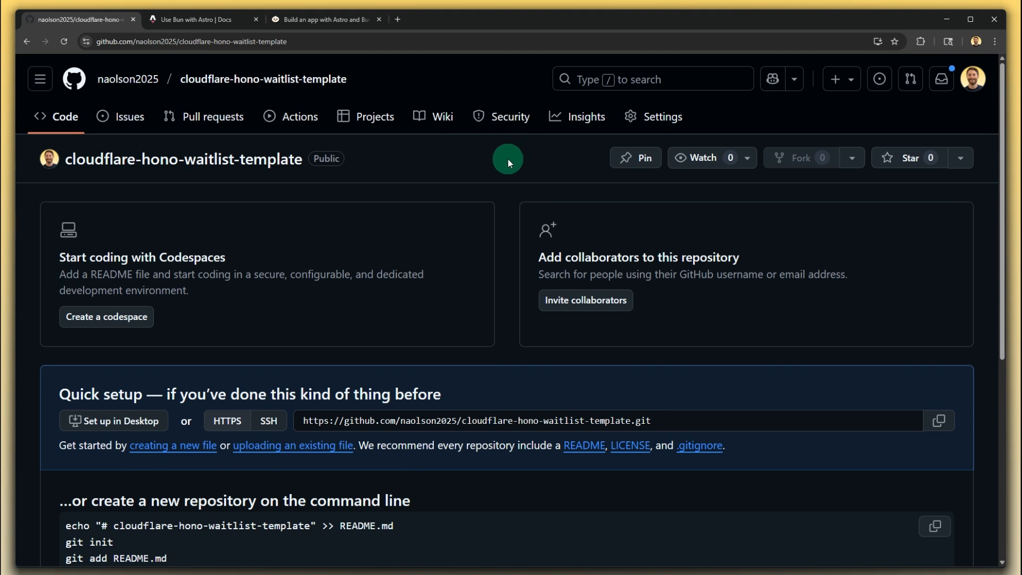
pyautogui.scroll(-3)
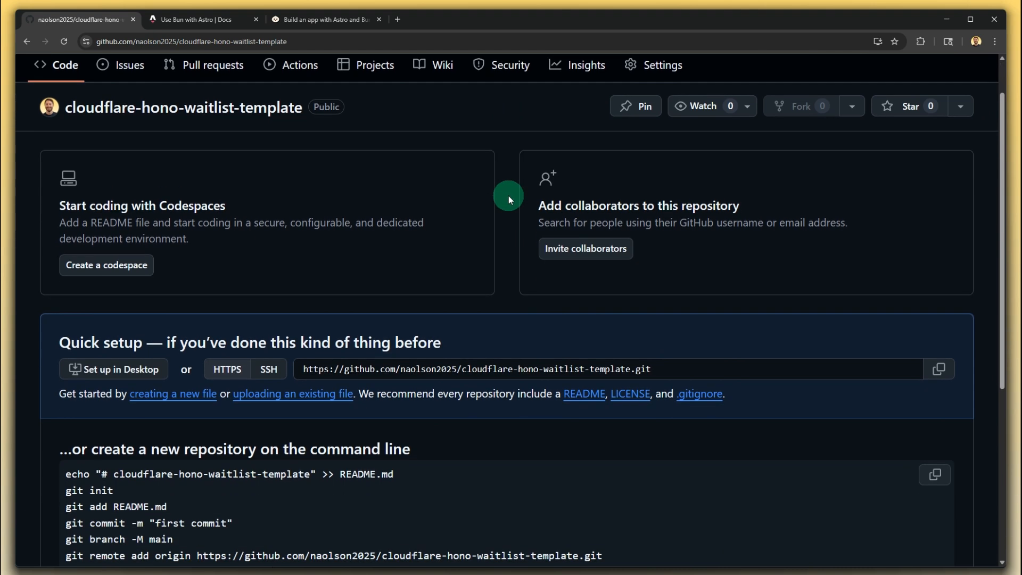
pyautogui.scroll(-3)
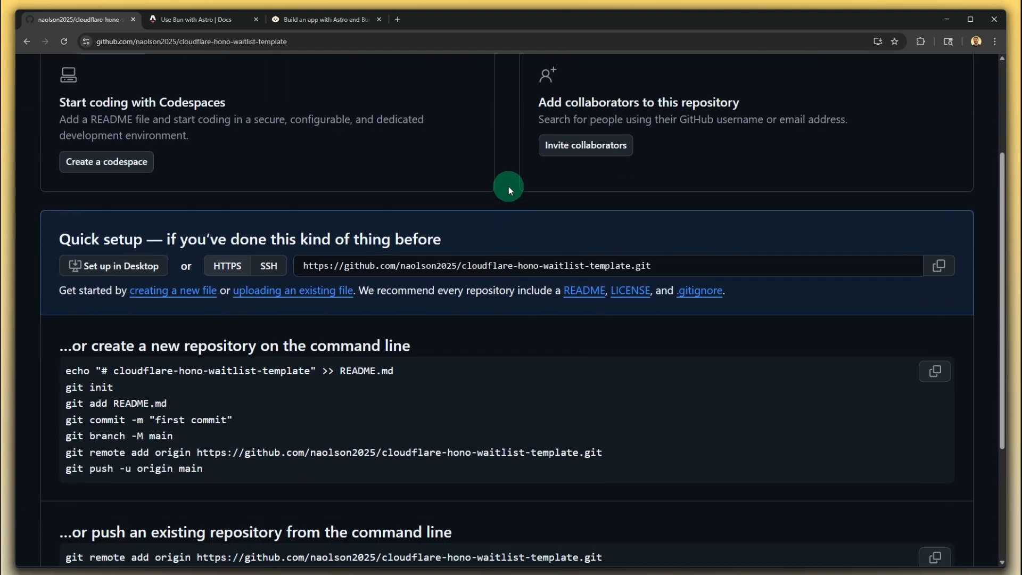
pyautogui.moveTo(80, 240)
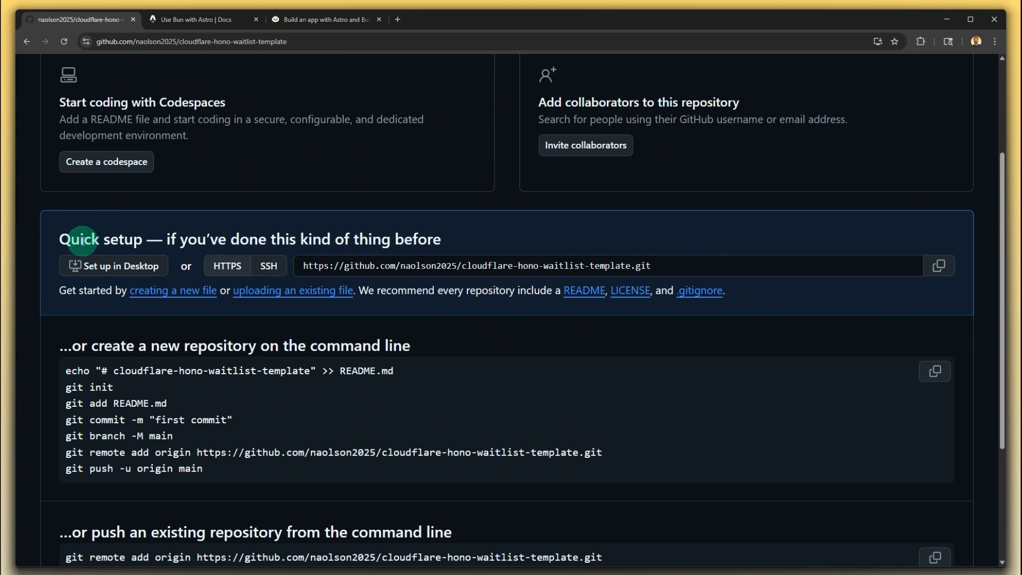
pyautogui.scroll(-3)
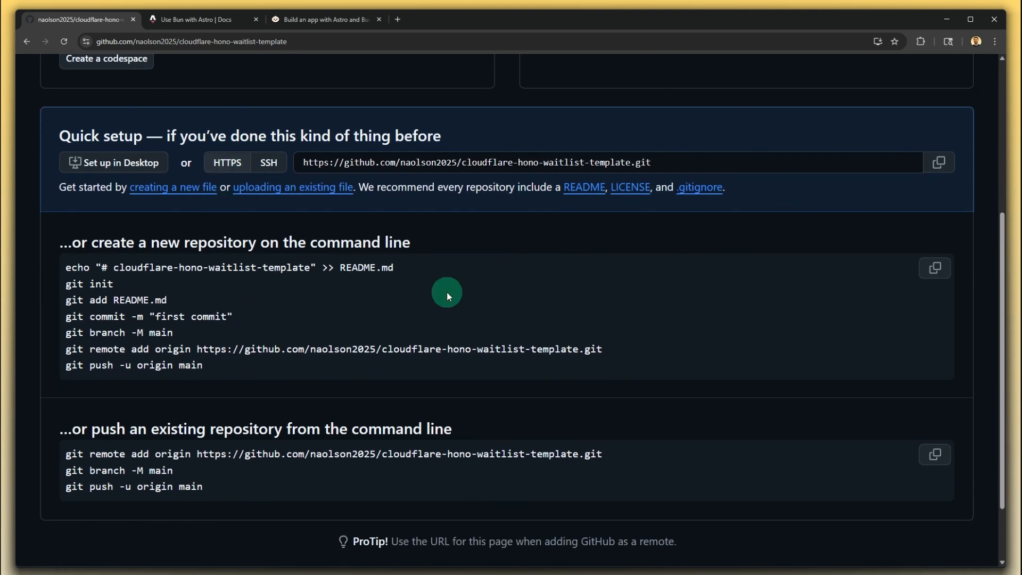
pyautogui.moveTo(243, 246)
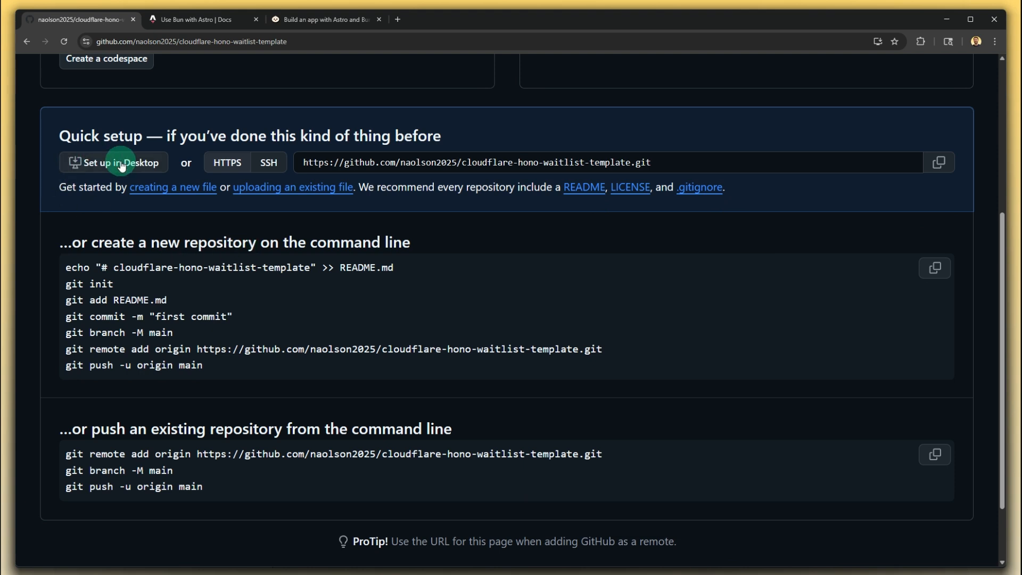
pyautogui.moveTo(112, 161)
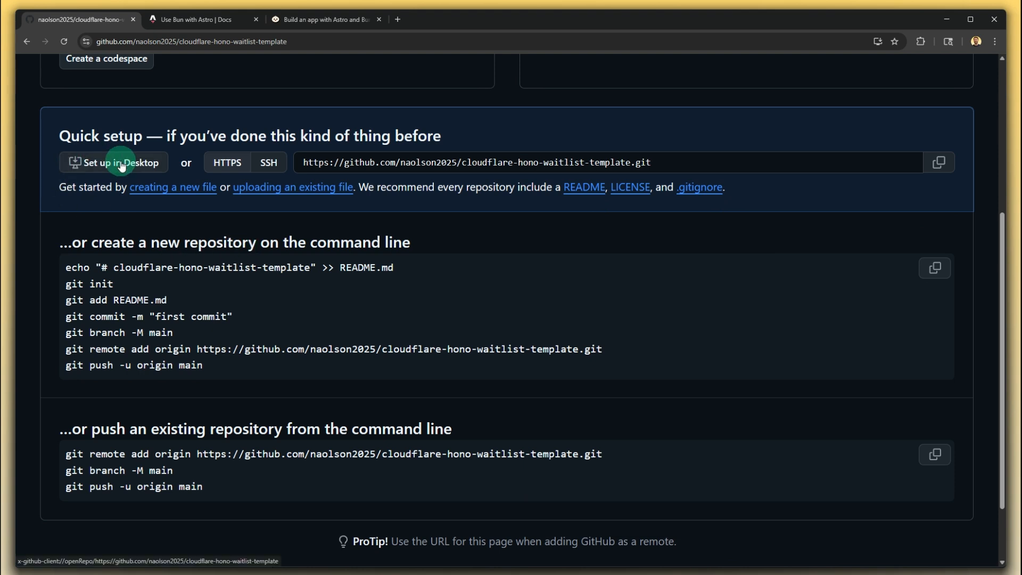
# Open the repository in GitHub Desktop and clone it locally into the Code folder on main
pyautogui.click(114, 162)
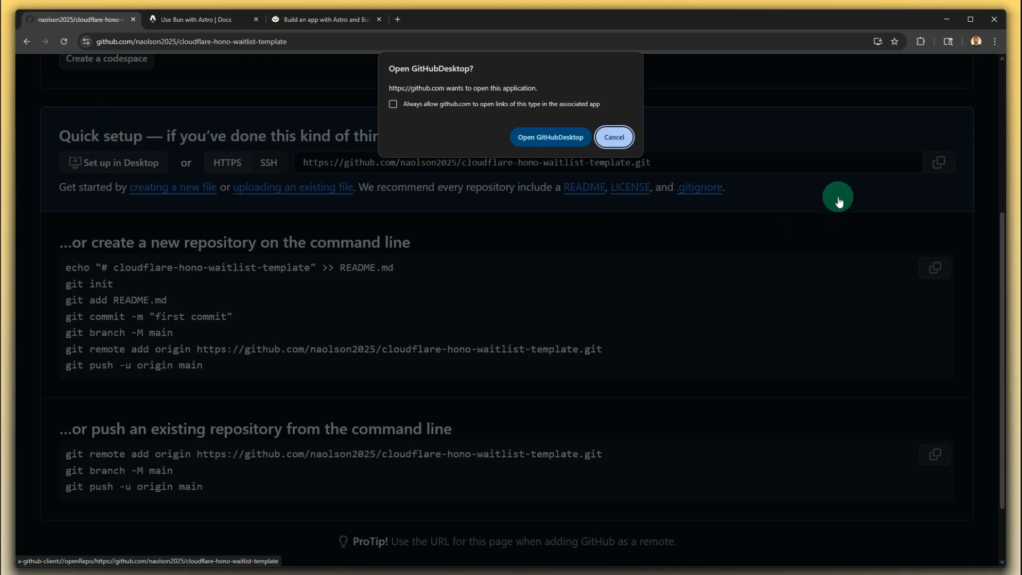
pyautogui.click(549, 138)
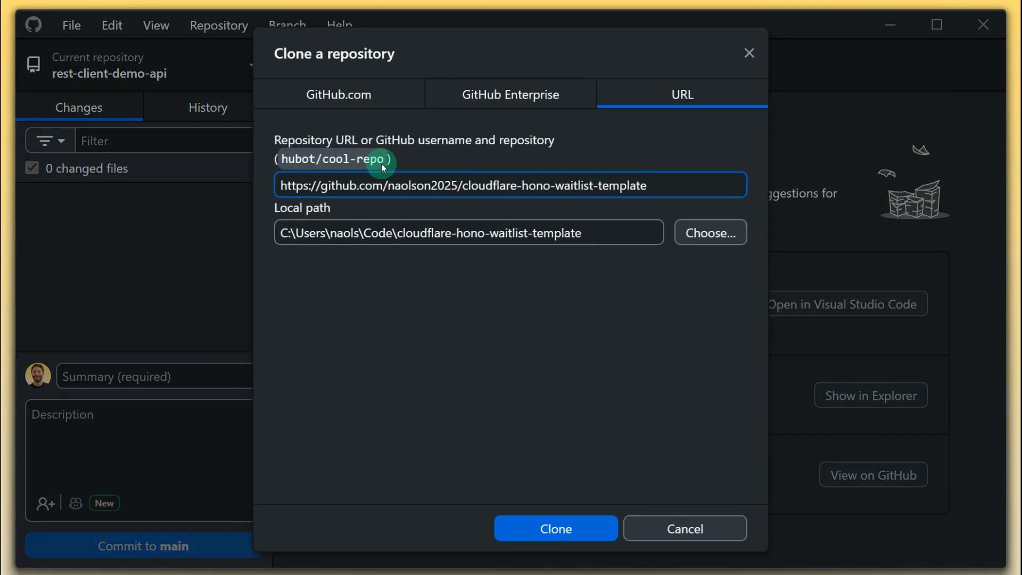
pyautogui.moveTo(292, 63)
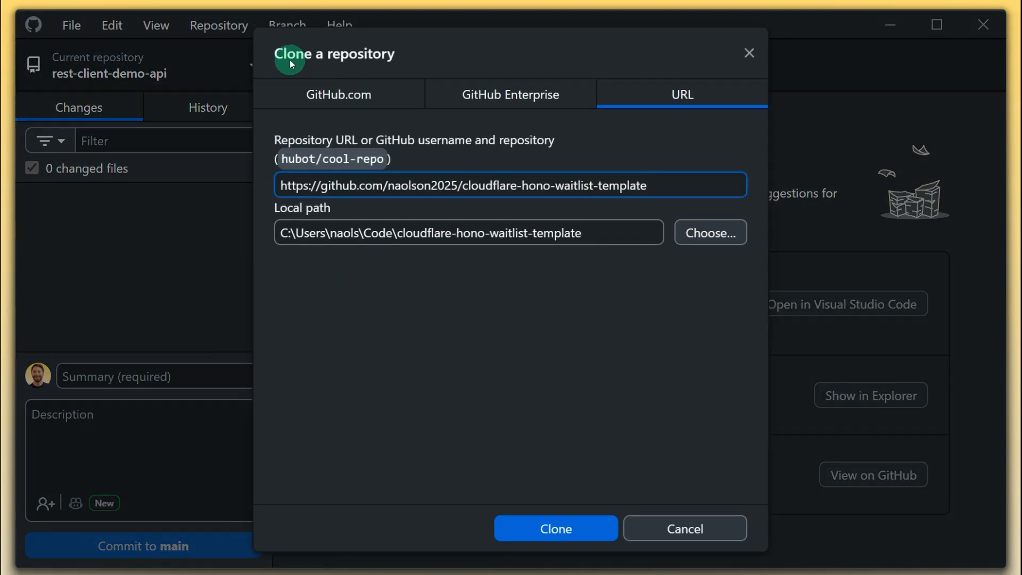
pyautogui.moveTo(290, 134)
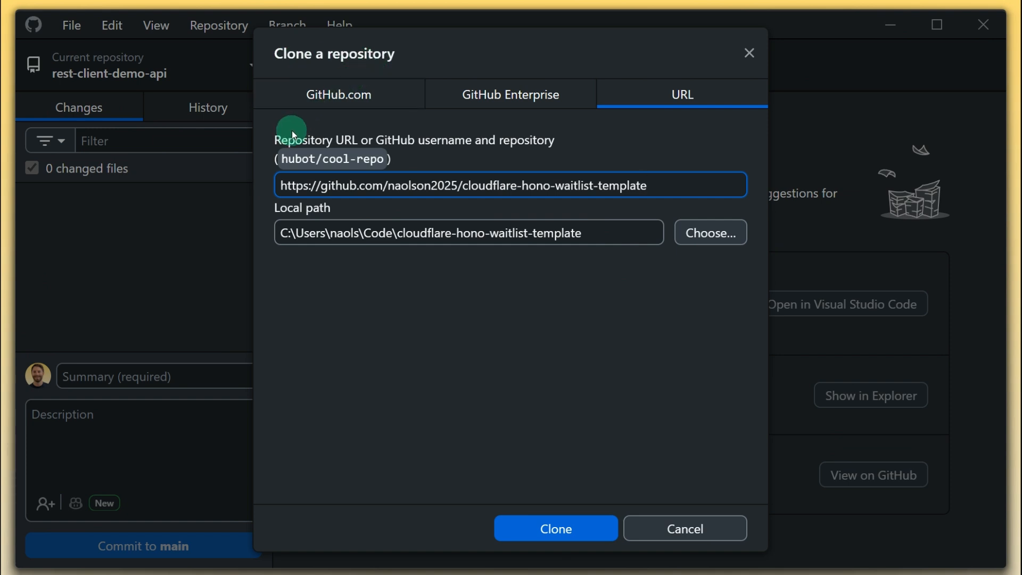
pyautogui.moveTo(316, 236)
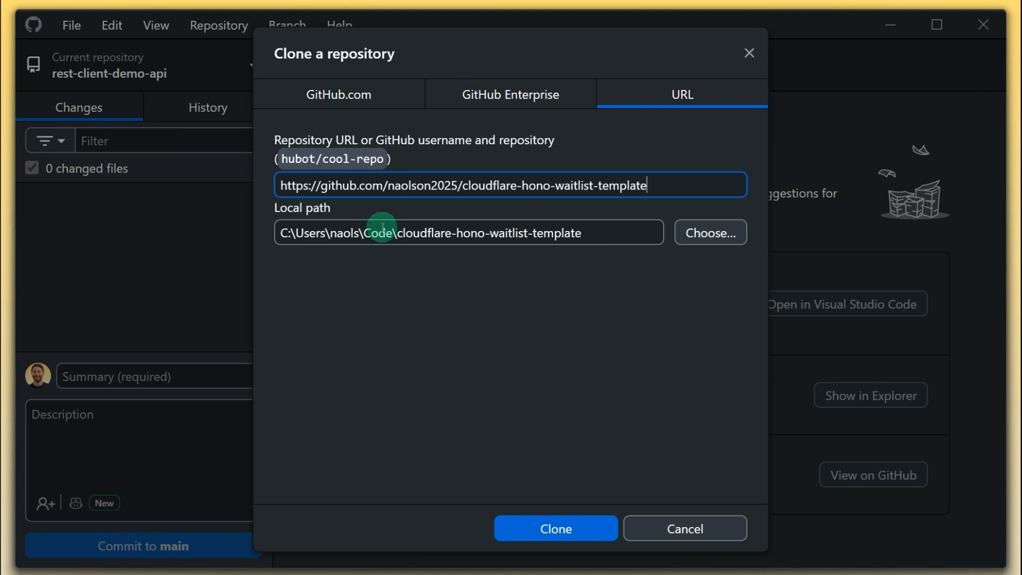
pyautogui.moveTo(552, 242)
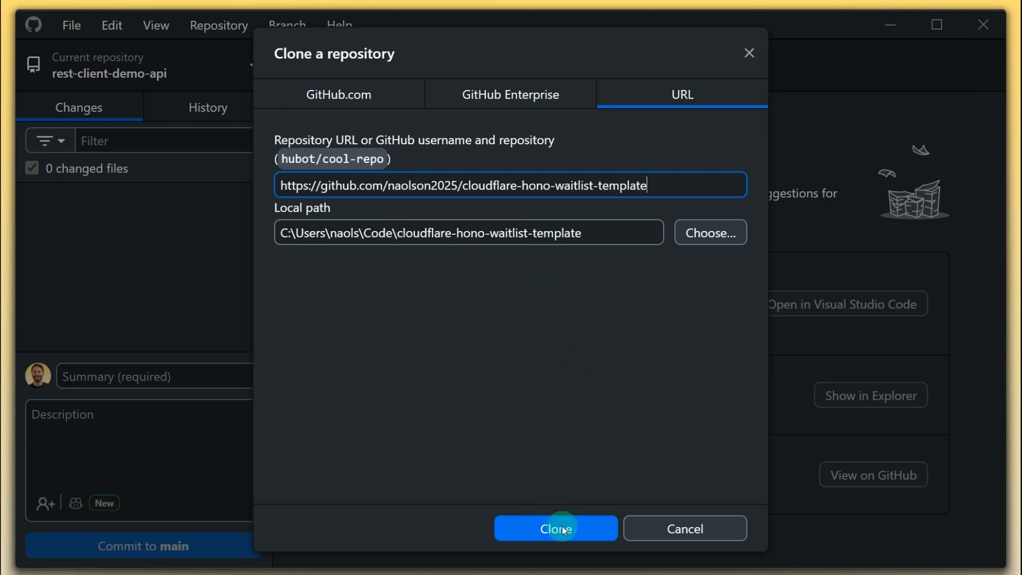
pyautogui.click(556, 528)
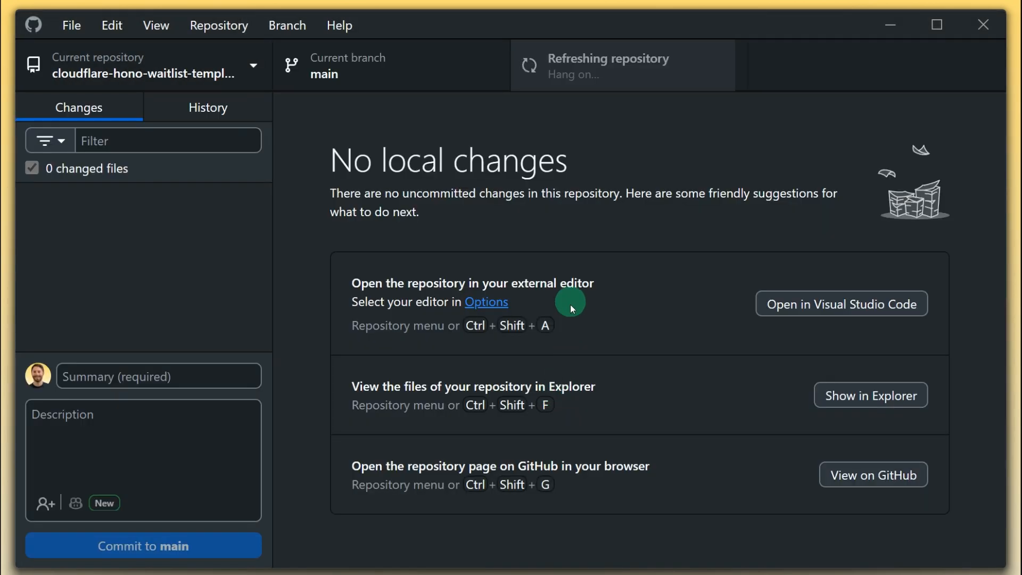
pyautogui.moveTo(419, 154)
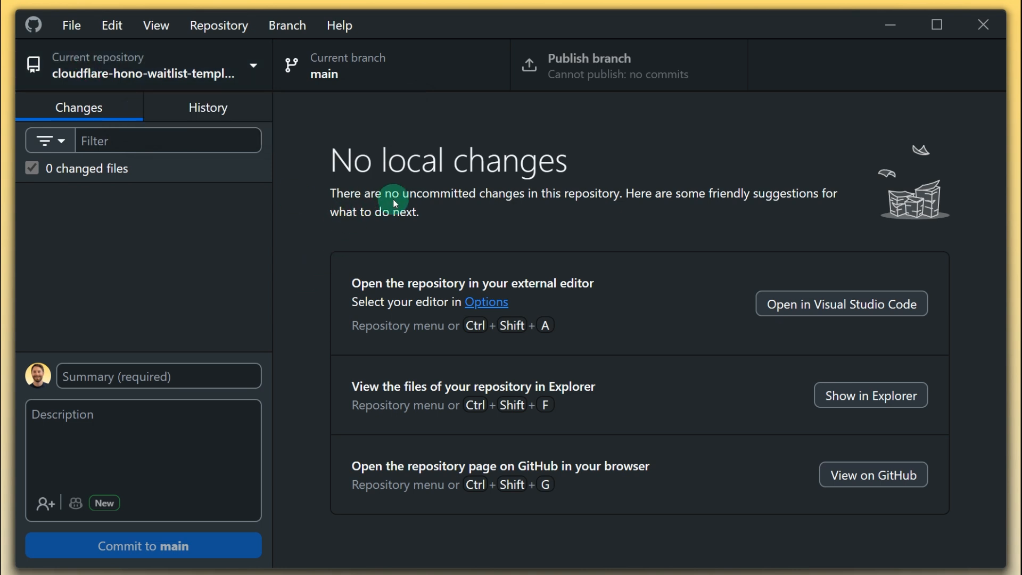
pyautogui.moveTo(606, 176)
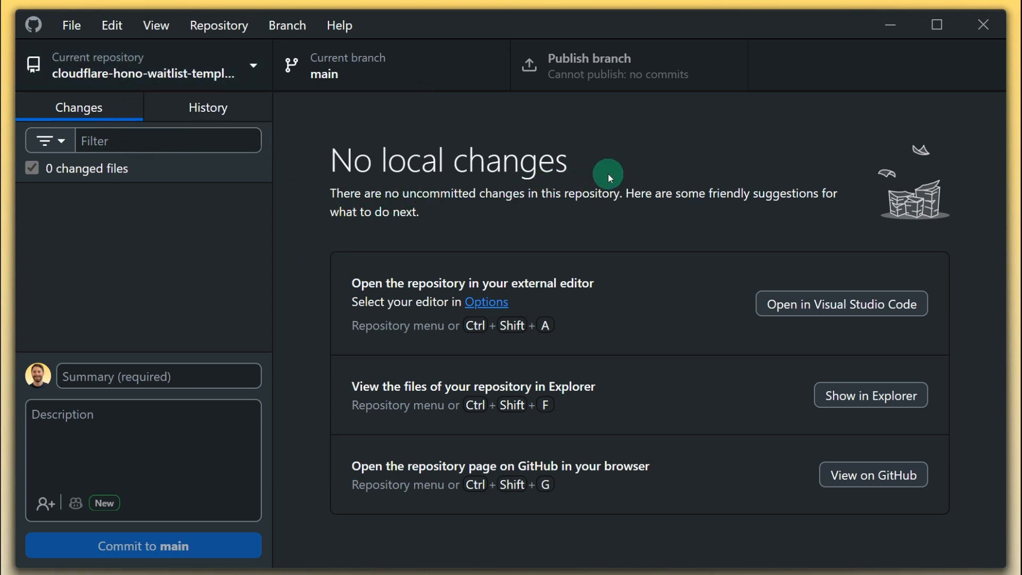
# Switch to Visual Studio Code and start opening a project folder
pyautogui.press('alt+tab')
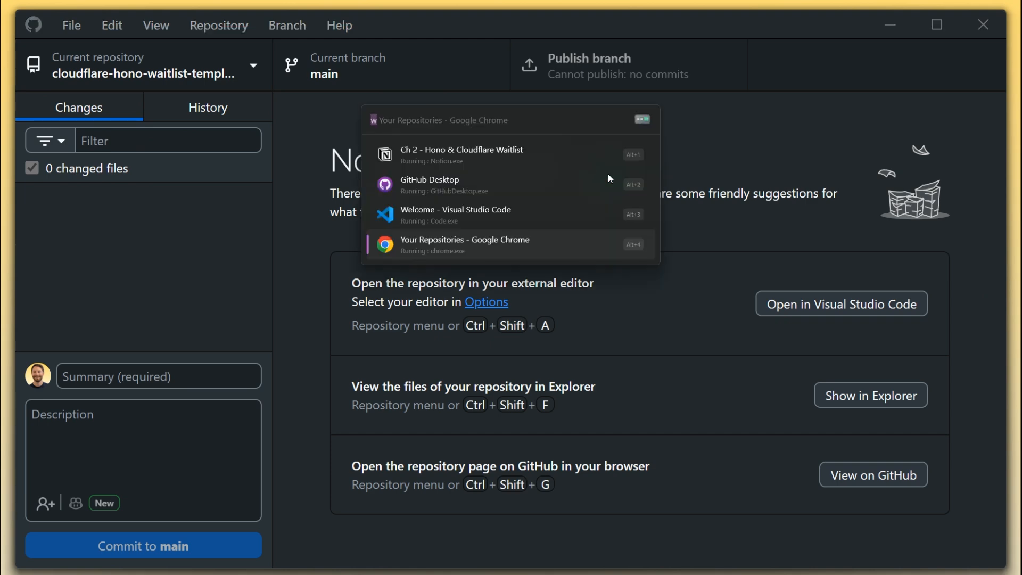
pyautogui.click(457, 215)
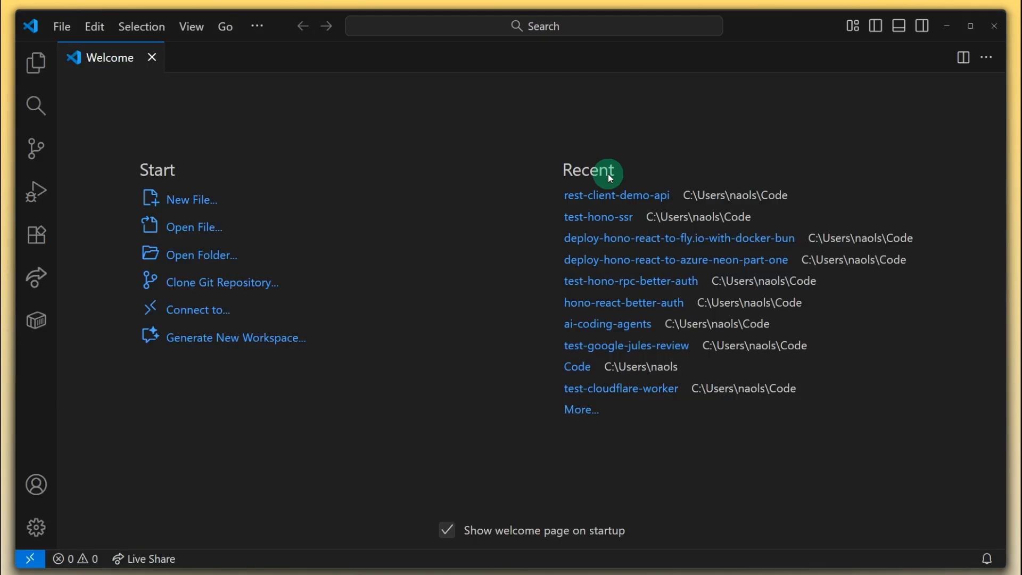
pyautogui.click(201, 254)
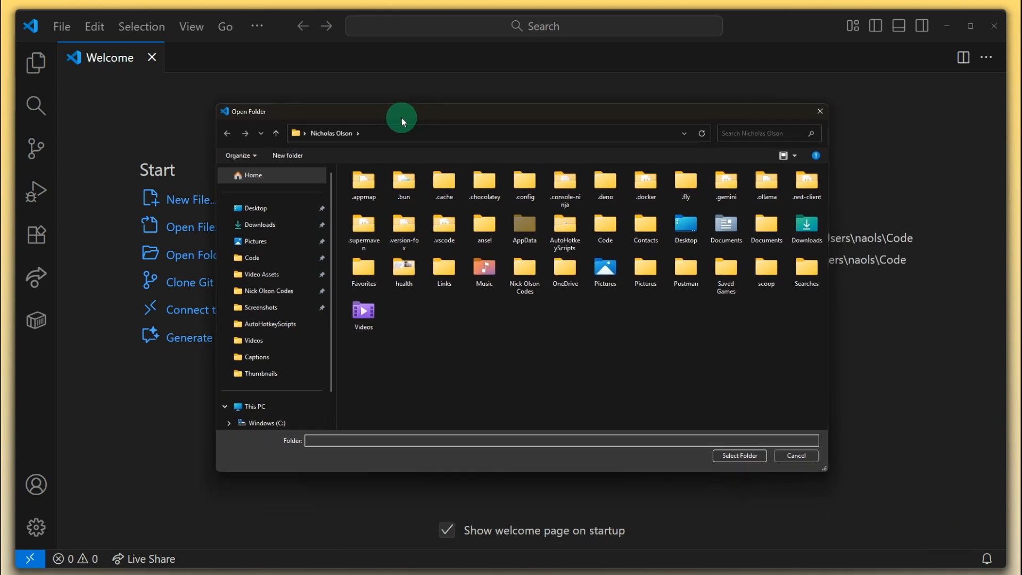
# Open Code\cloudflare-hono-waitlist-template as the workspace and close the Welcome page
pyautogui.doubleClick(605, 231)
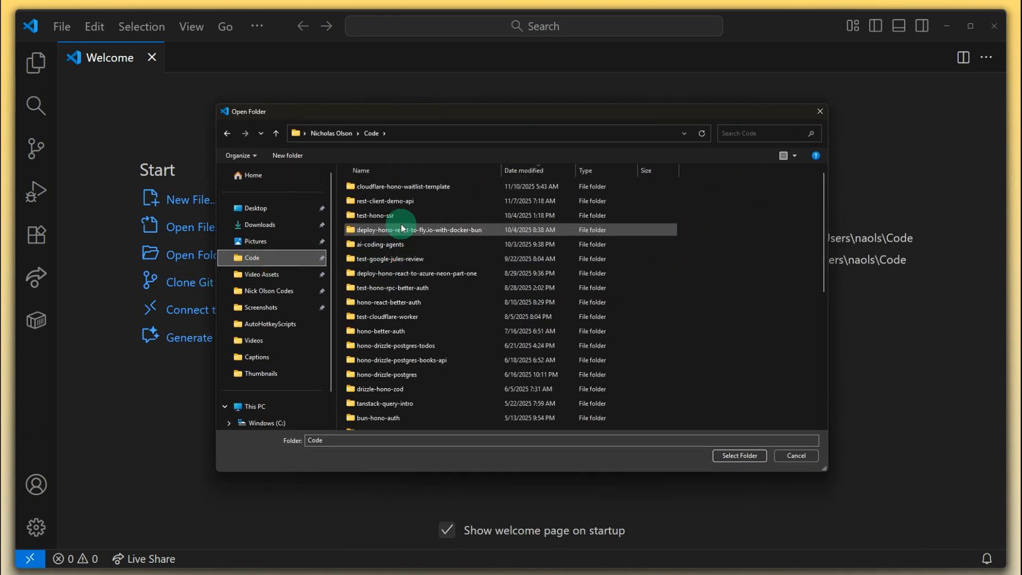
pyautogui.click(402, 186)
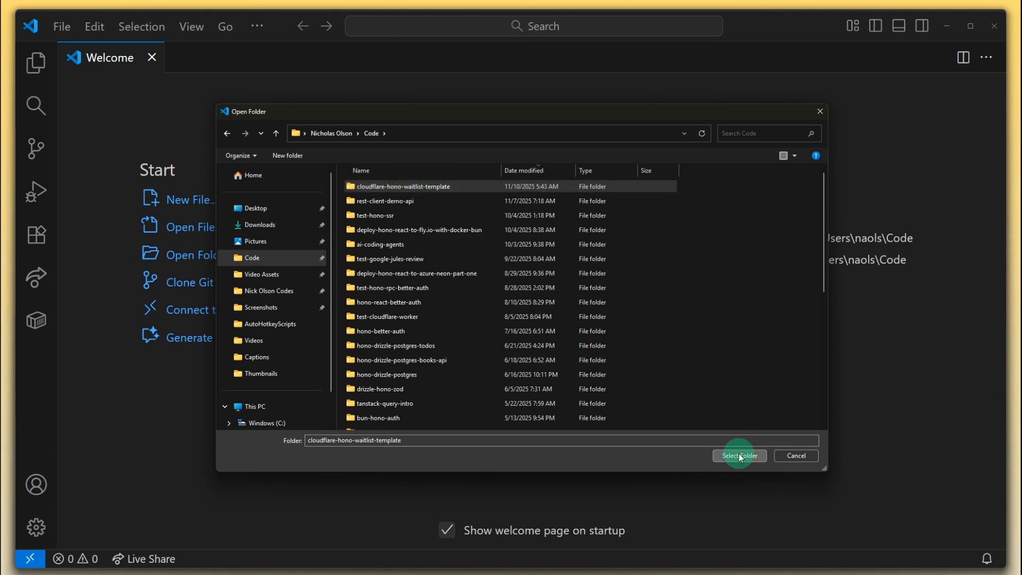
pyautogui.click(739, 454)
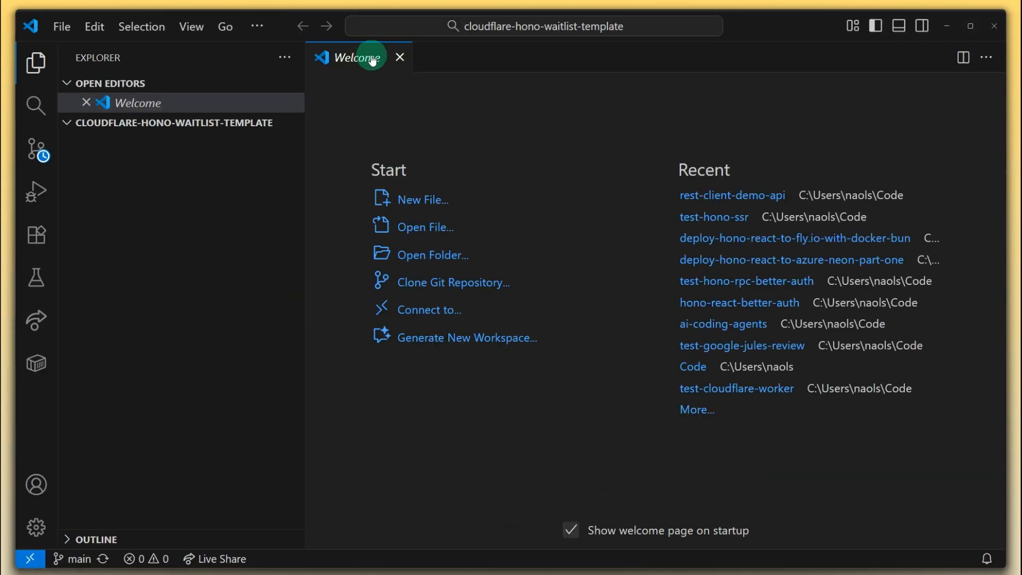
pyautogui.click(399, 57)
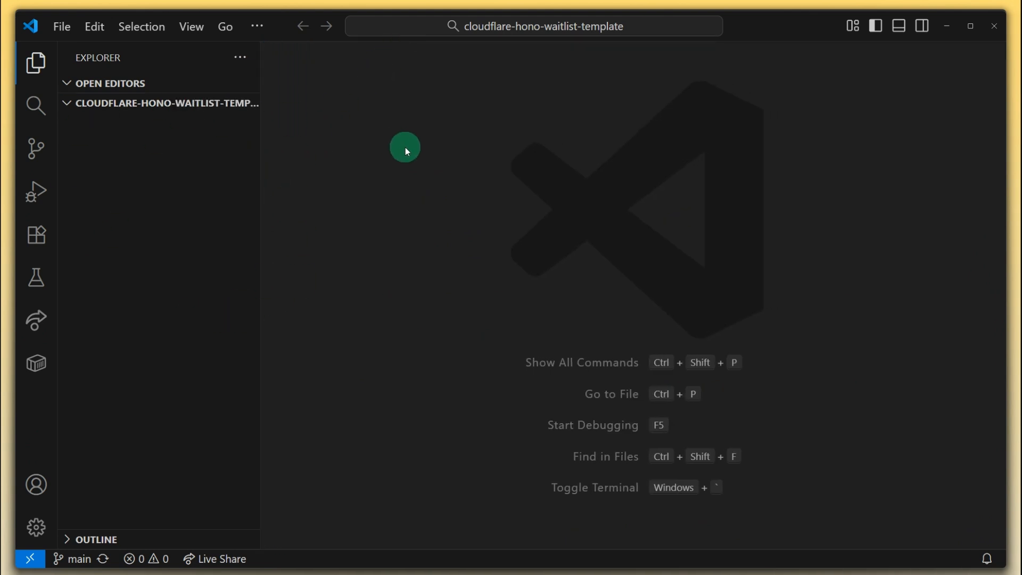
pyautogui.moveTo(418, 153)
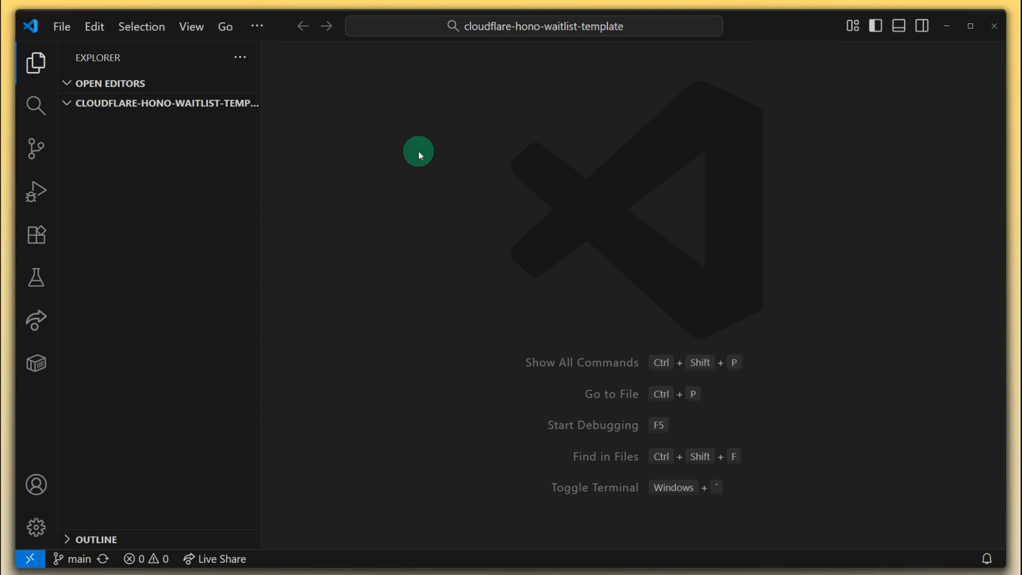
pyautogui.moveTo(36, 237)
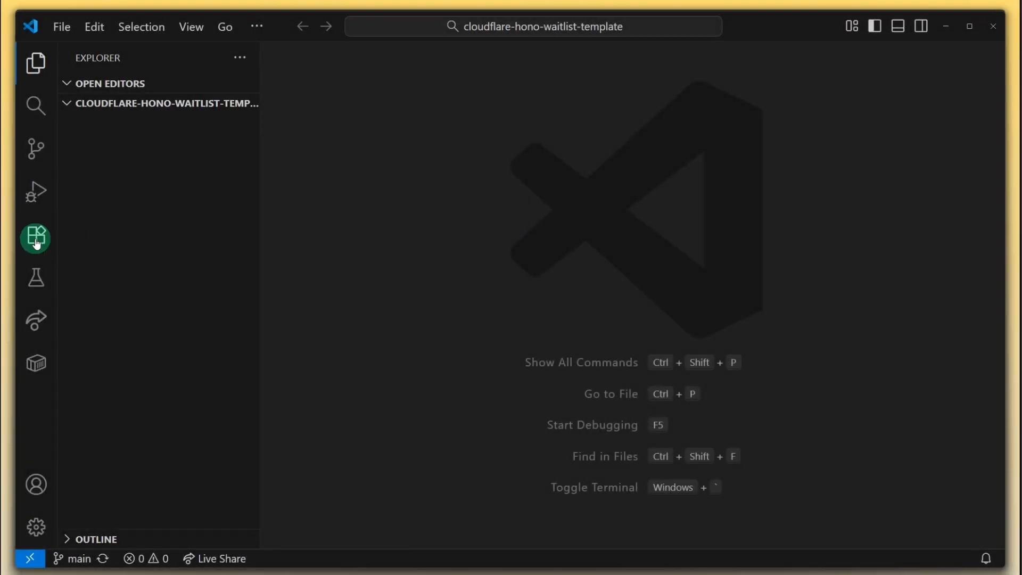
# Show installed extensions, review the Astro extension's details, then close them
pyautogui.click(36, 237)
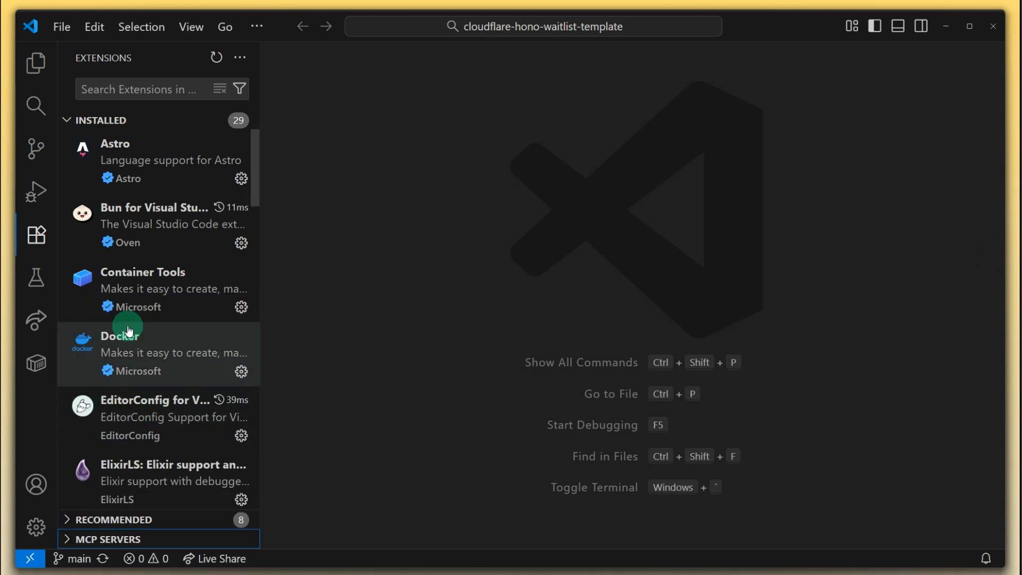
pyautogui.moveTo(154, 225)
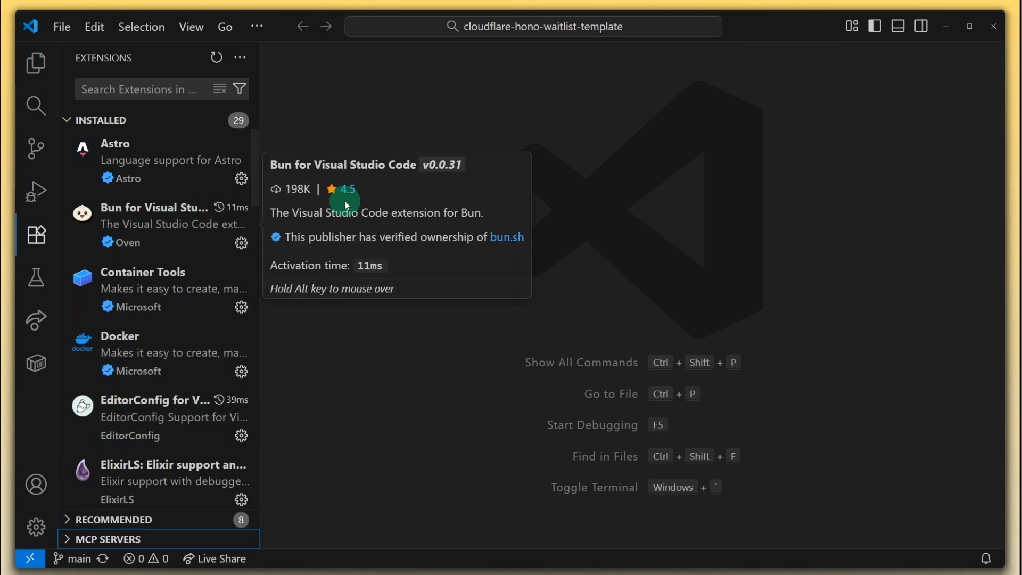
pyautogui.moveTo(190, 163)
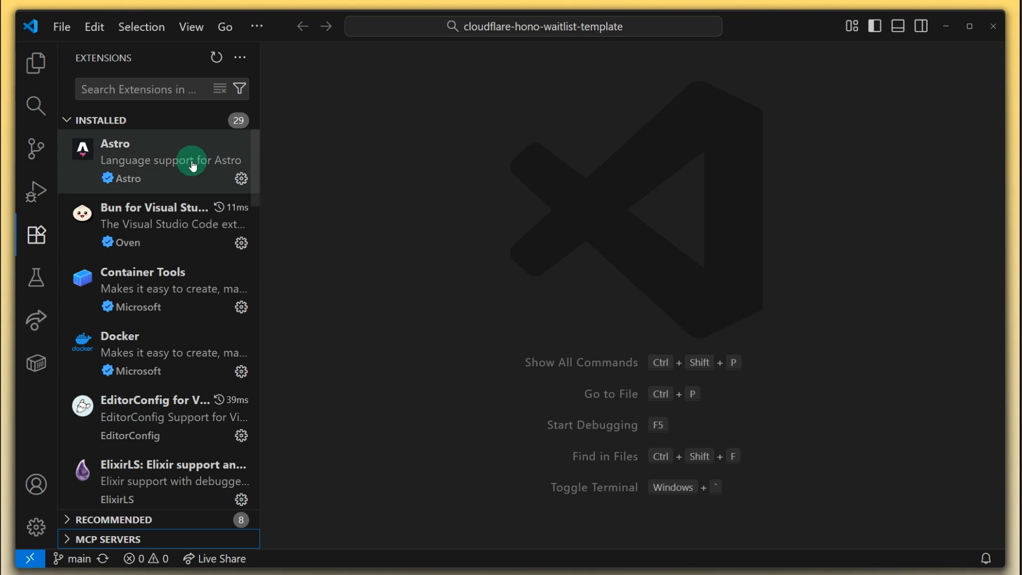
pyautogui.click(157, 159)
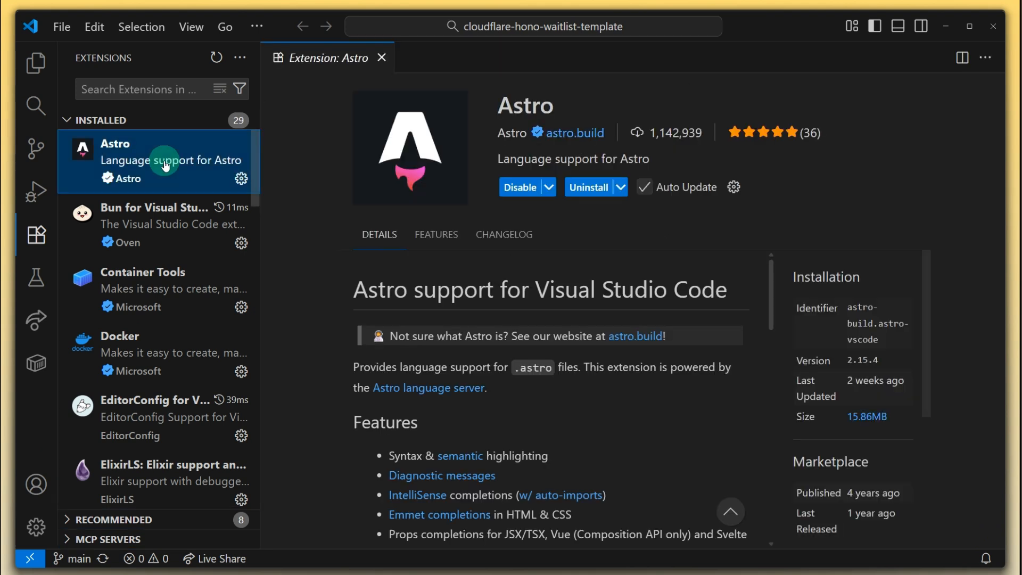
pyautogui.moveTo(271, 181)
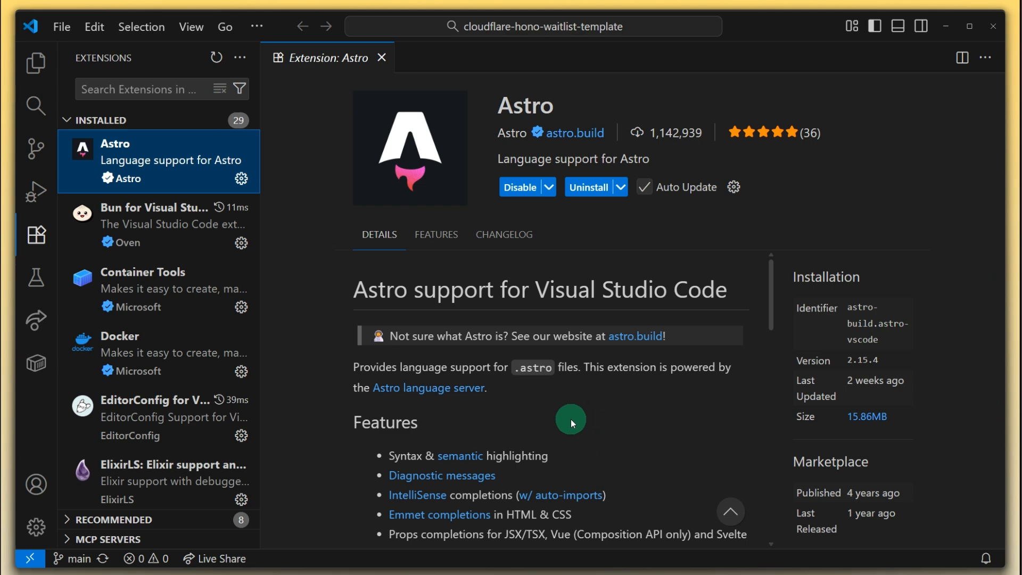
pyautogui.scroll(-3)
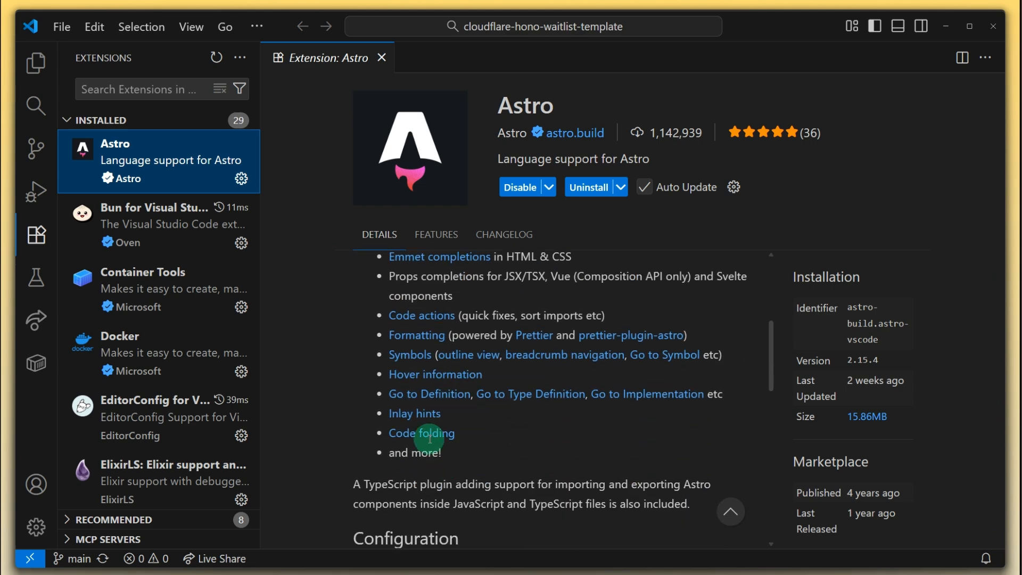
pyautogui.moveTo(405, 218)
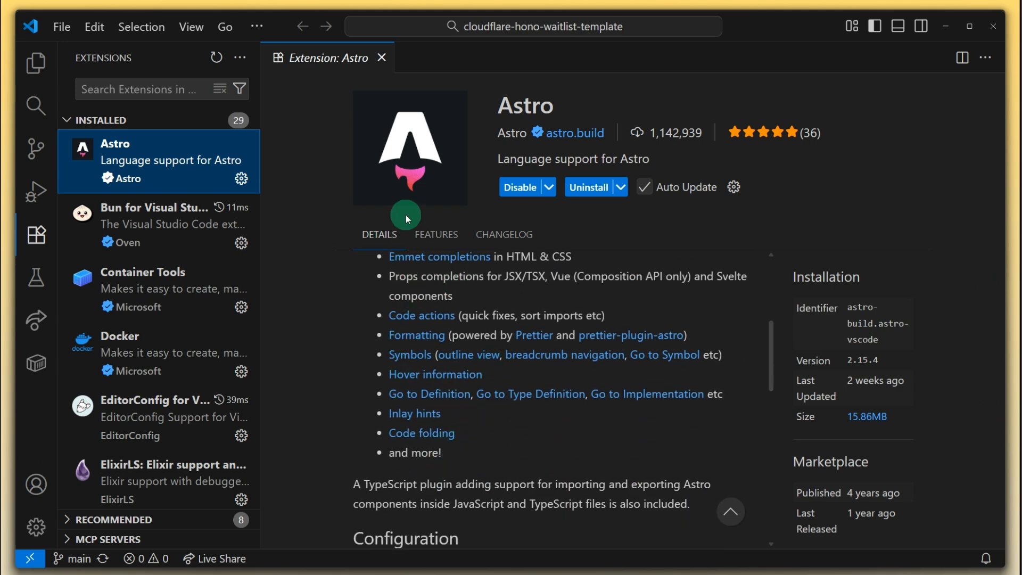
pyautogui.moveTo(381, 57)
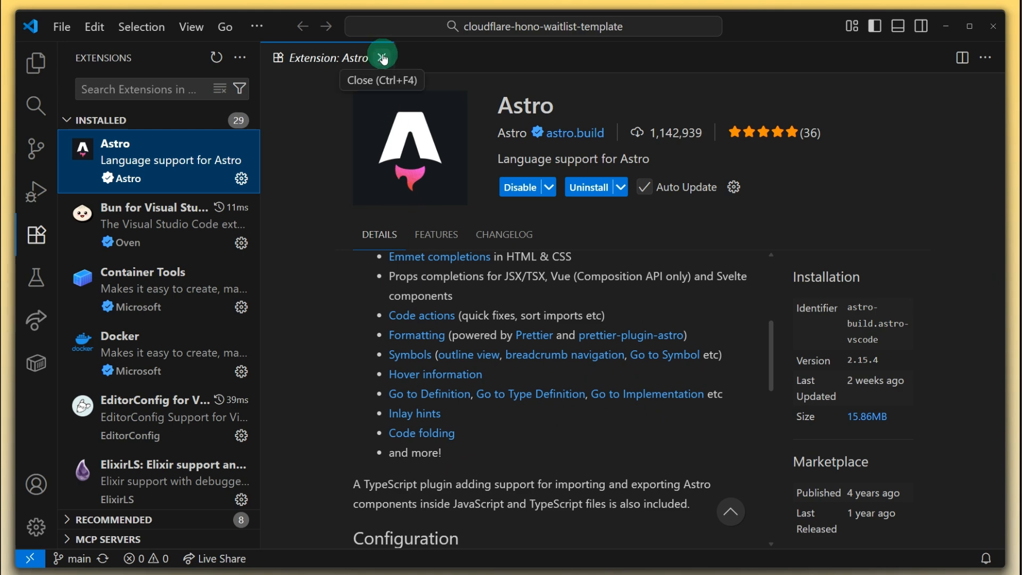
pyautogui.click(382, 57)
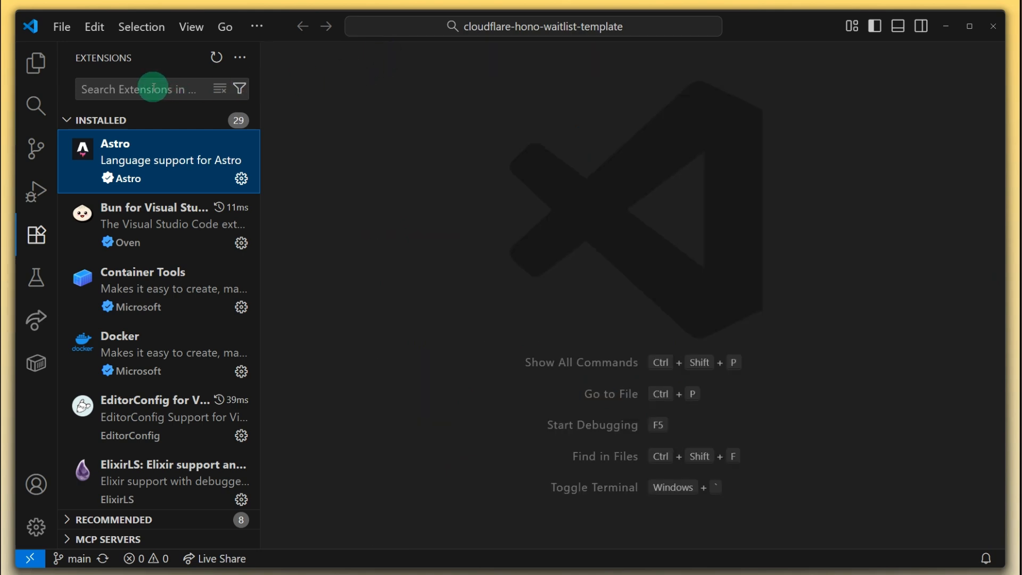
# Search 'prettier', review Prettier - Code formatter's details, then close them
pyautogui.click(150, 89)
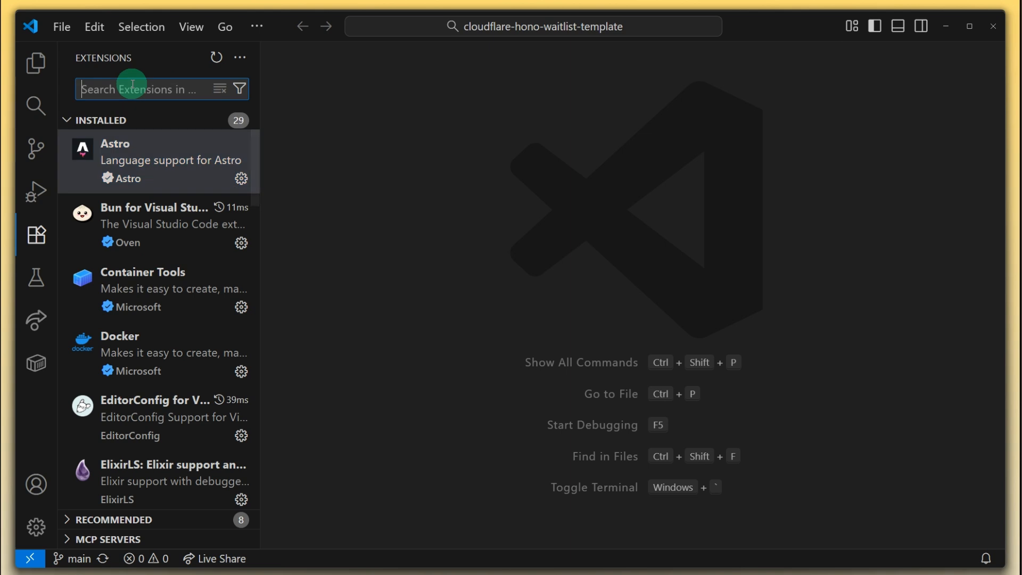
pyautogui.write('prettie')
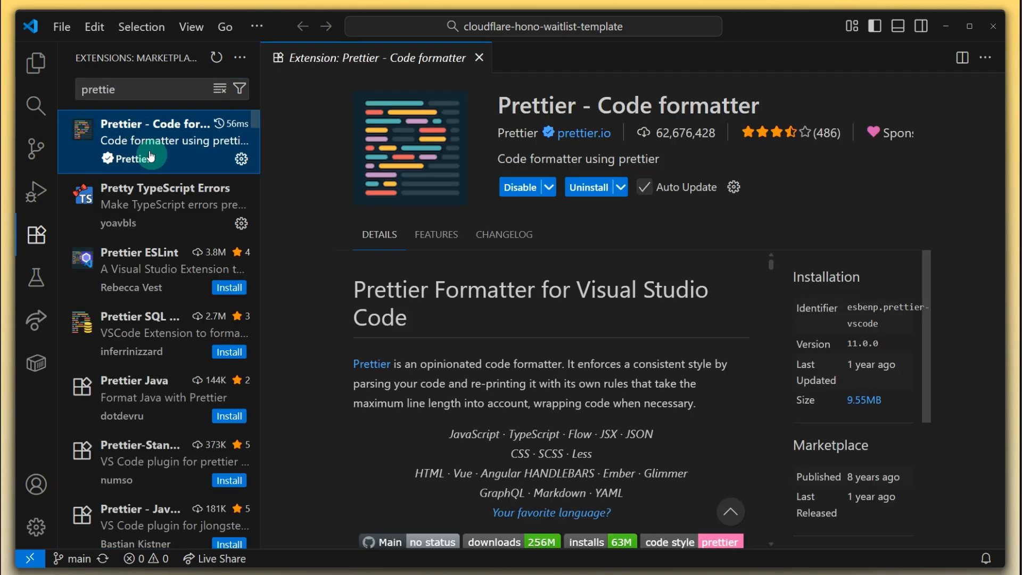
pyautogui.moveTo(523, 273)
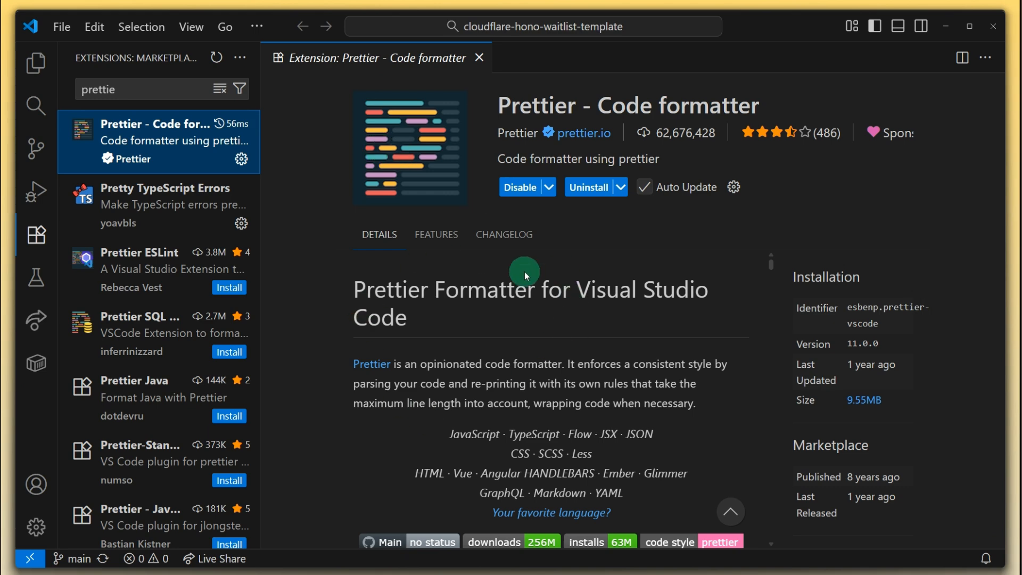
pyautogui.scroll(-3)
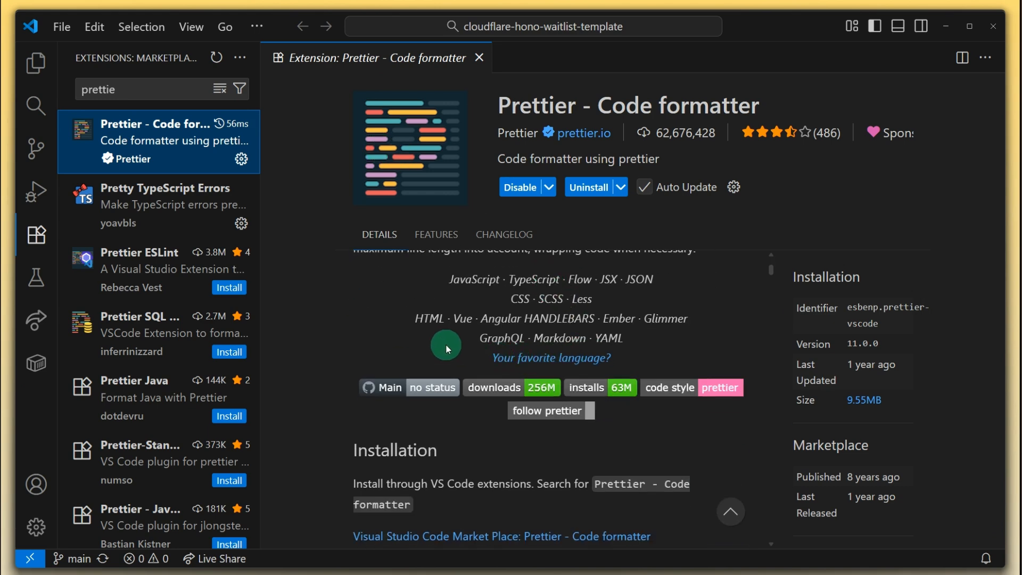
pyautogui.moveTo(654, 281)
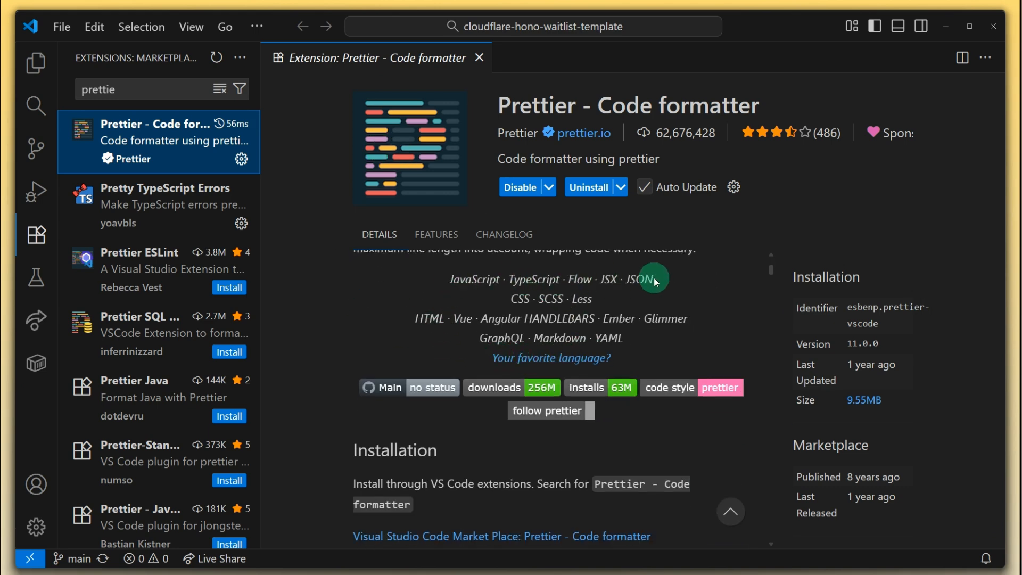
pyautogui.moveTo(534, 274)
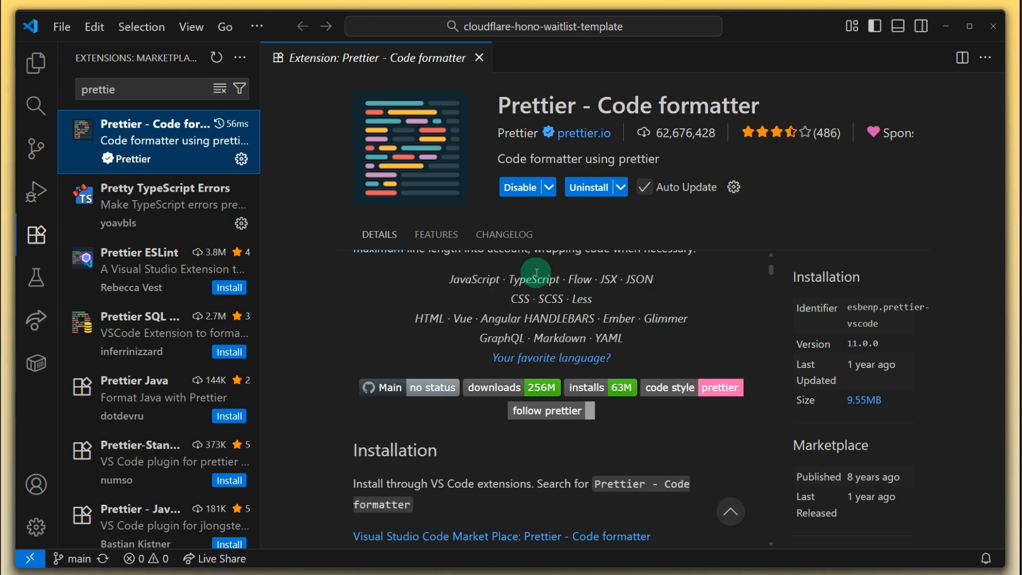
pyautogui.moveTo(398, 320)
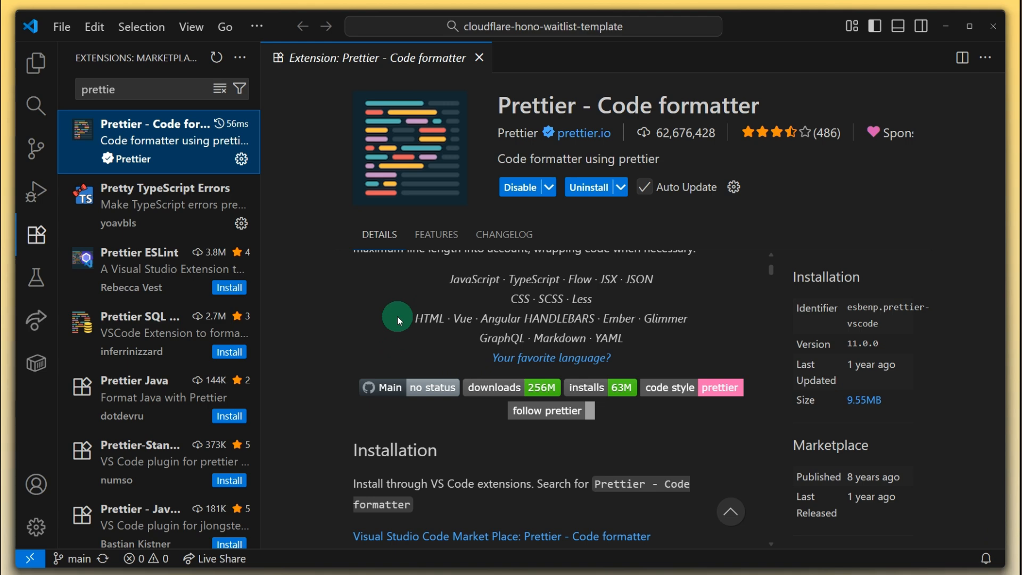
pyautogui.moveTo(478, 58)
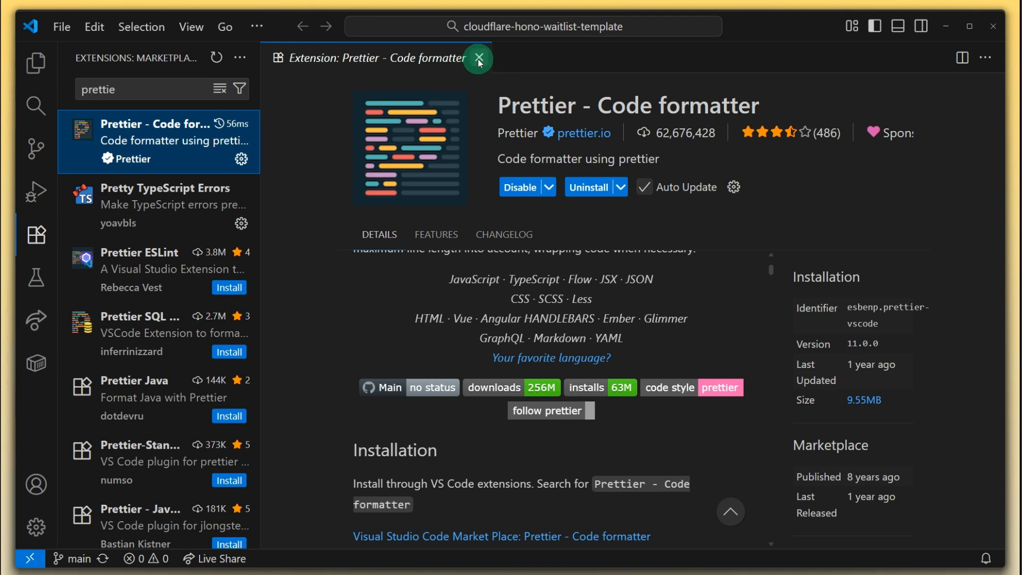
pyautogui.click(478, 57)
pyautogui.write('e')
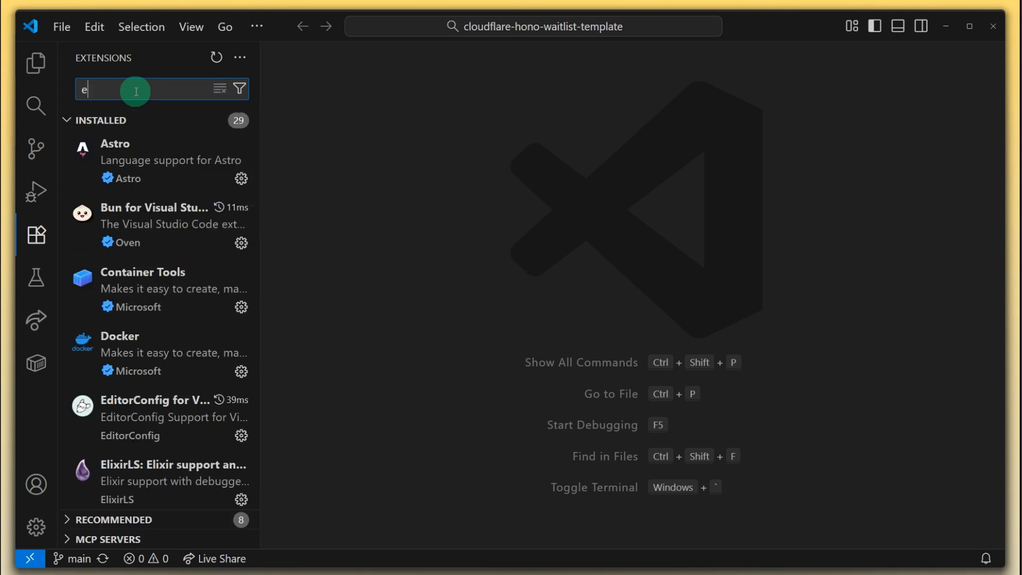
# Search 'eslint', review Microsoft's ESLint extension details, then close them
pyautogui.write('slint')
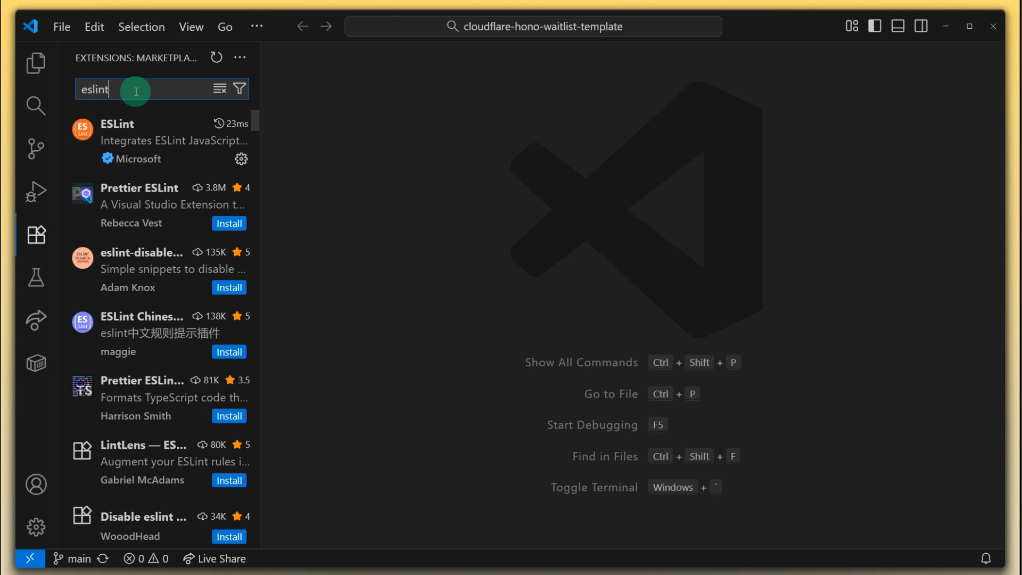
pyautogui.click(156, 140)
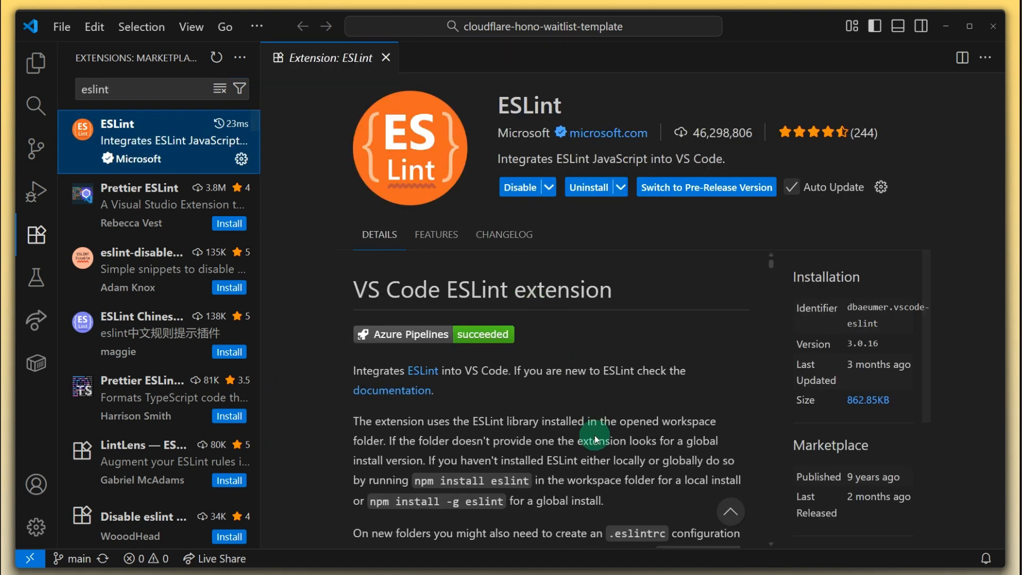
pyautogui.scroll(-3)
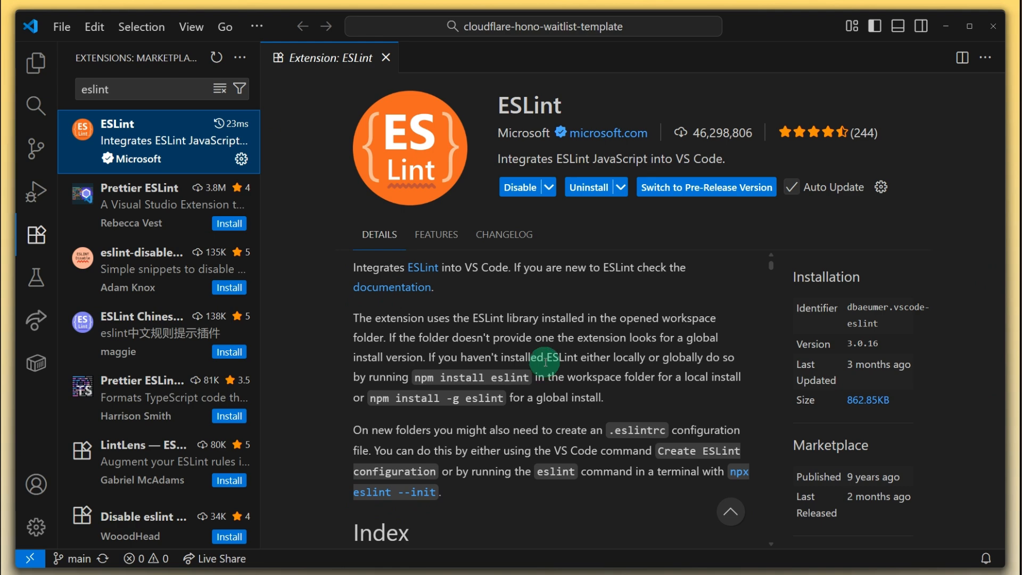
pyautogui.scroll(3)
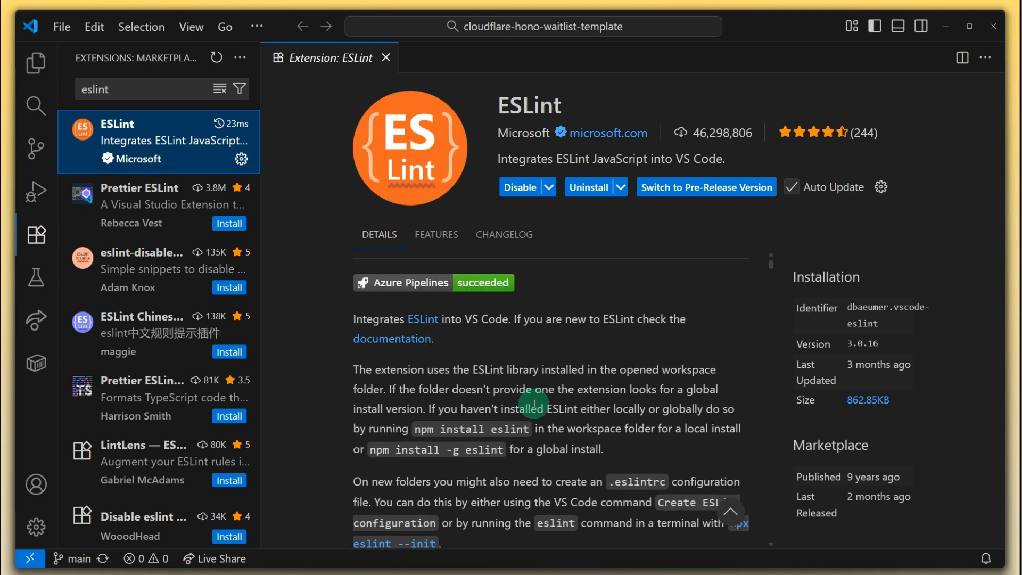
pyautogui.moveTo(374, 89)
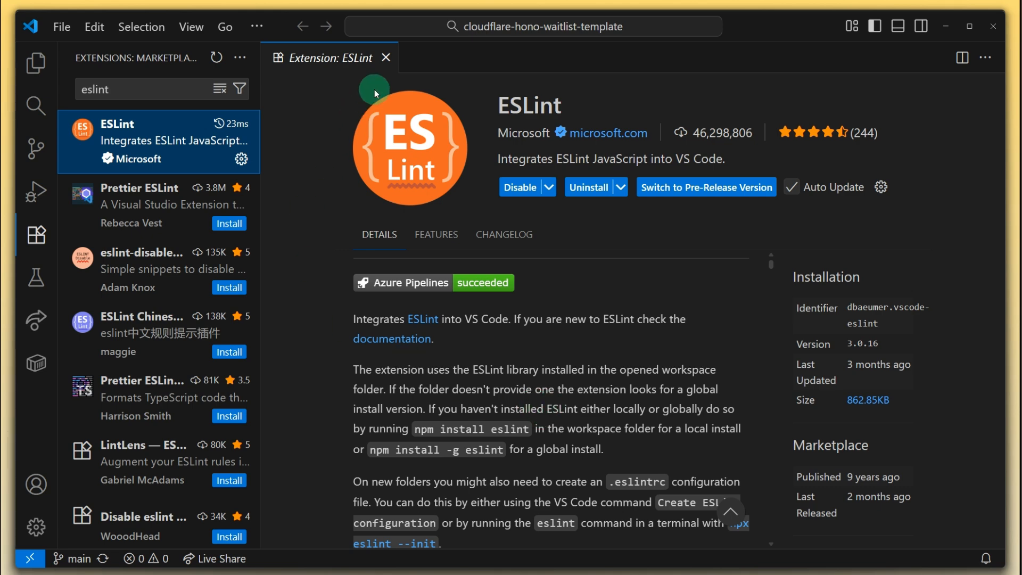
pyautogui.click(387, 57)
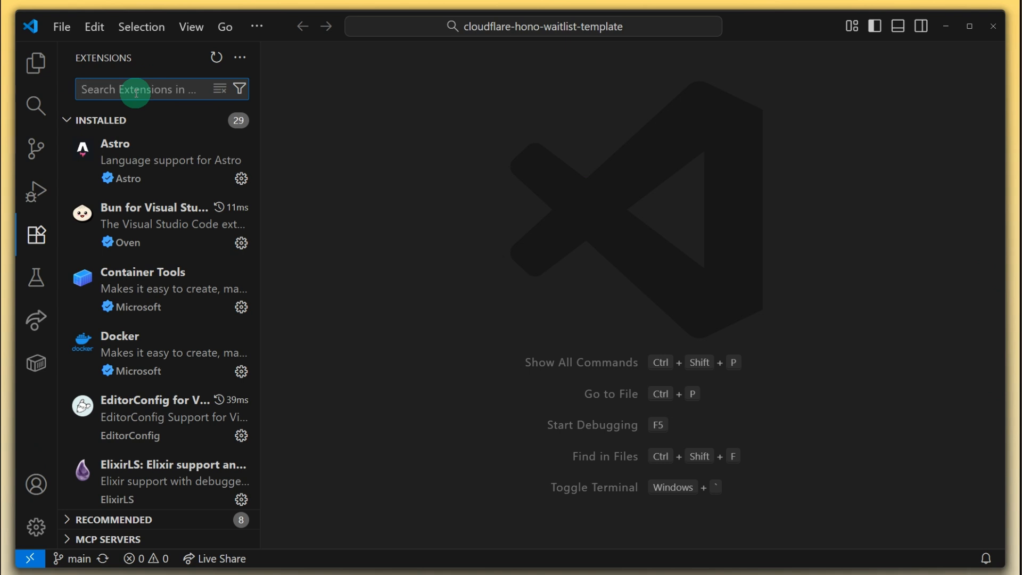
pyautogui.moveTo(387, 145)
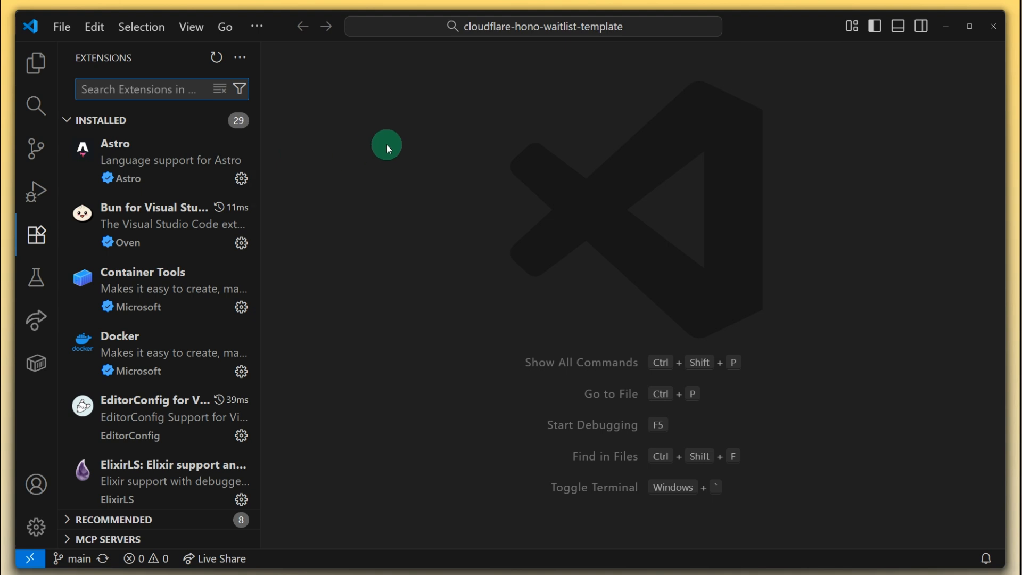
# Search 'rest client', review Huachao Mao's REST Client details, then close them
pyautogui.write('rest client')
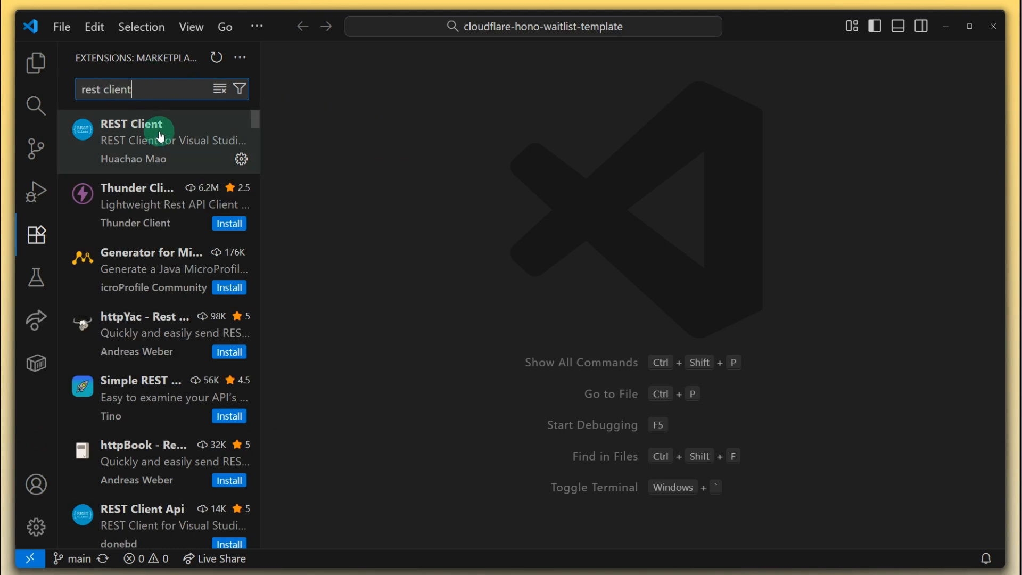
pyautogui.click(156, 141)
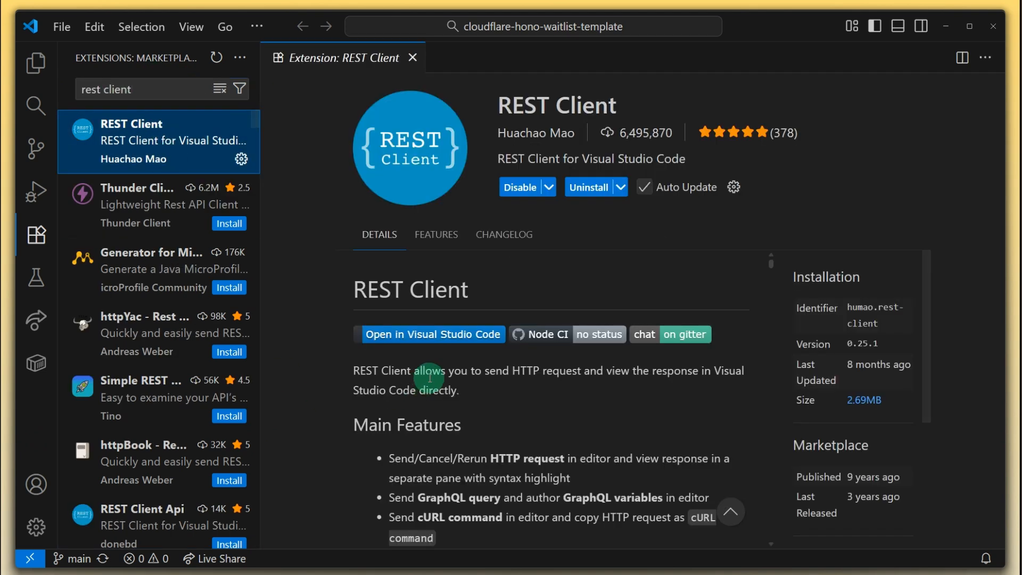
pyautogui.scroll(-3)
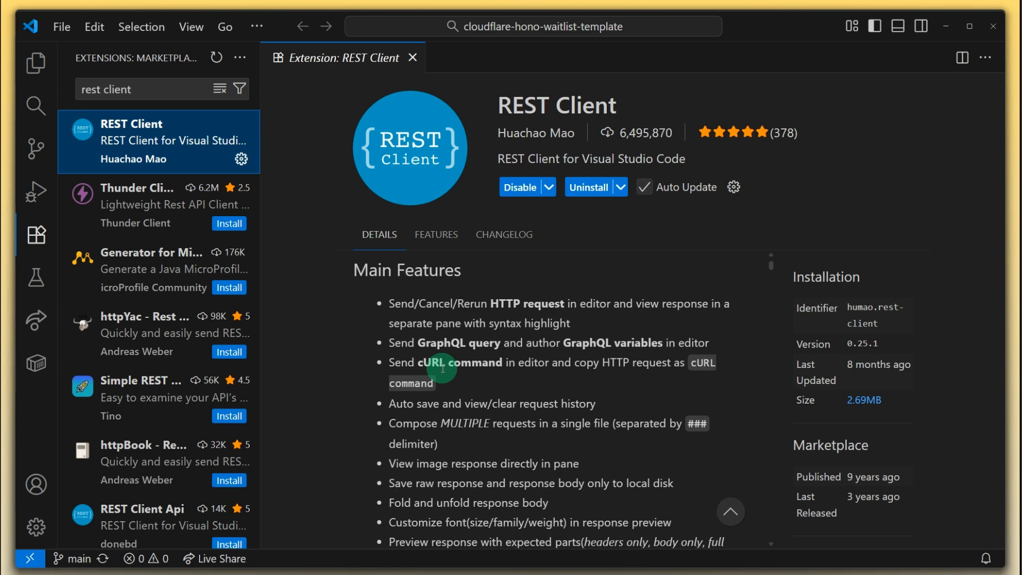
pyautogui.moveTo(561, 311)
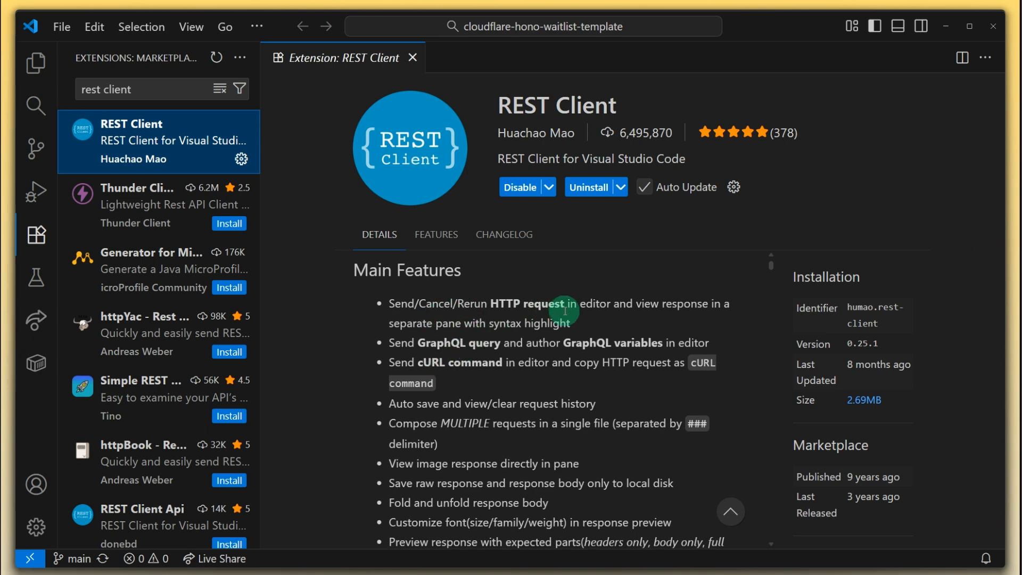
pyautogui.moveTo(504, 323)
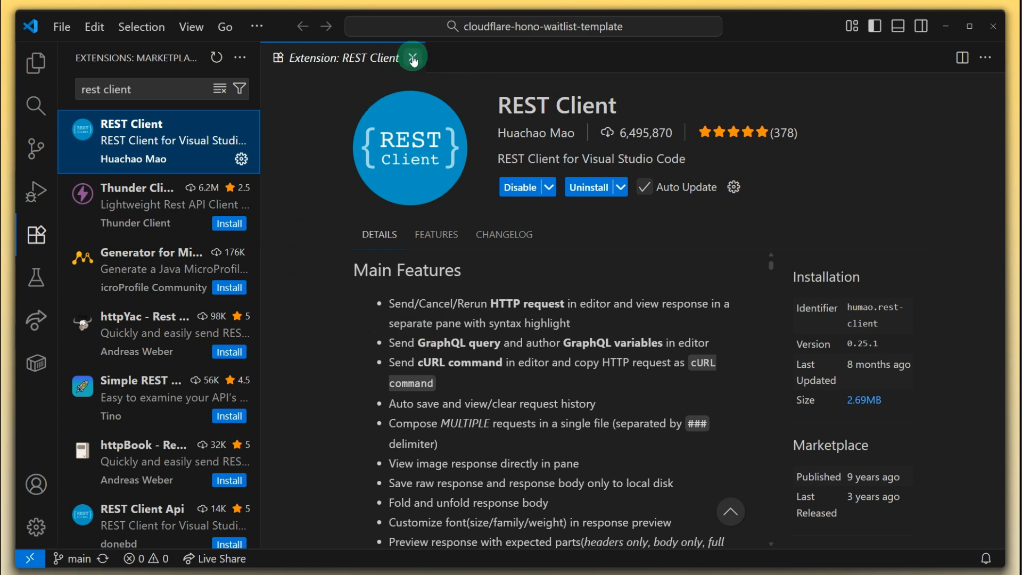
pyautogui.click(412, 58)
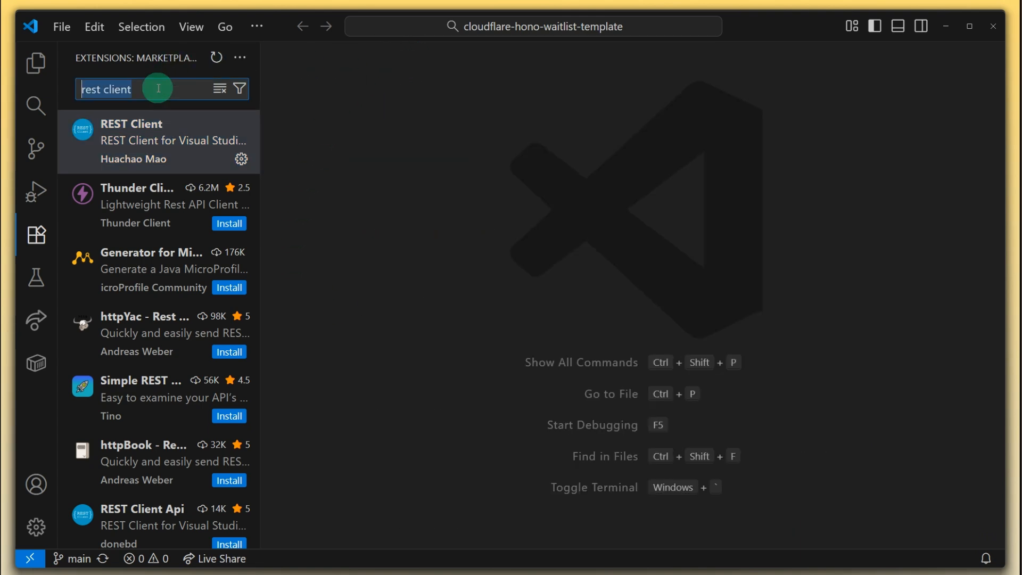
# Search 'sqlite viewer', review SQLite Viewer's Features, then close its details
pyautogui.write('s')
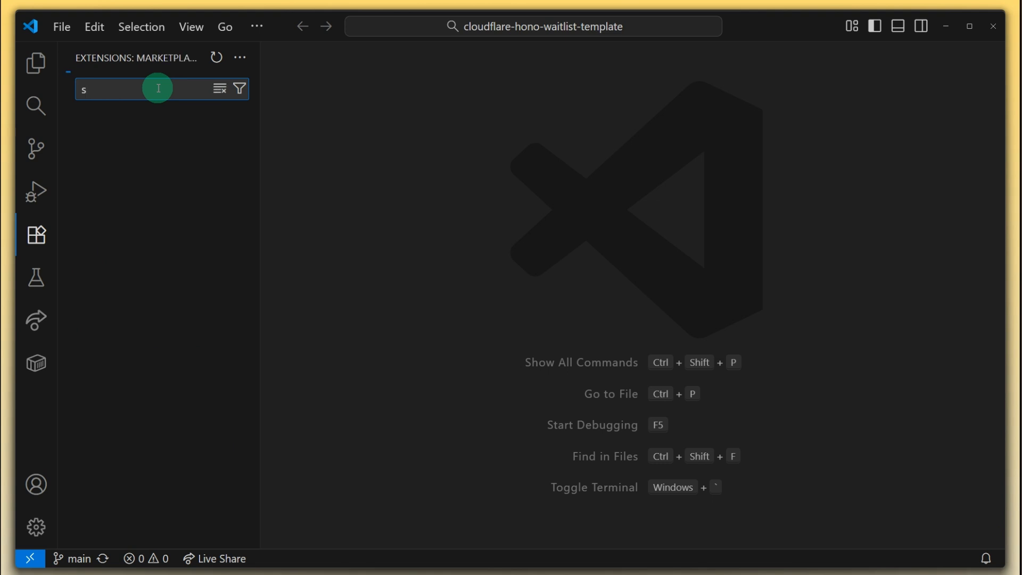
pyautogui.write('qlite viewer')
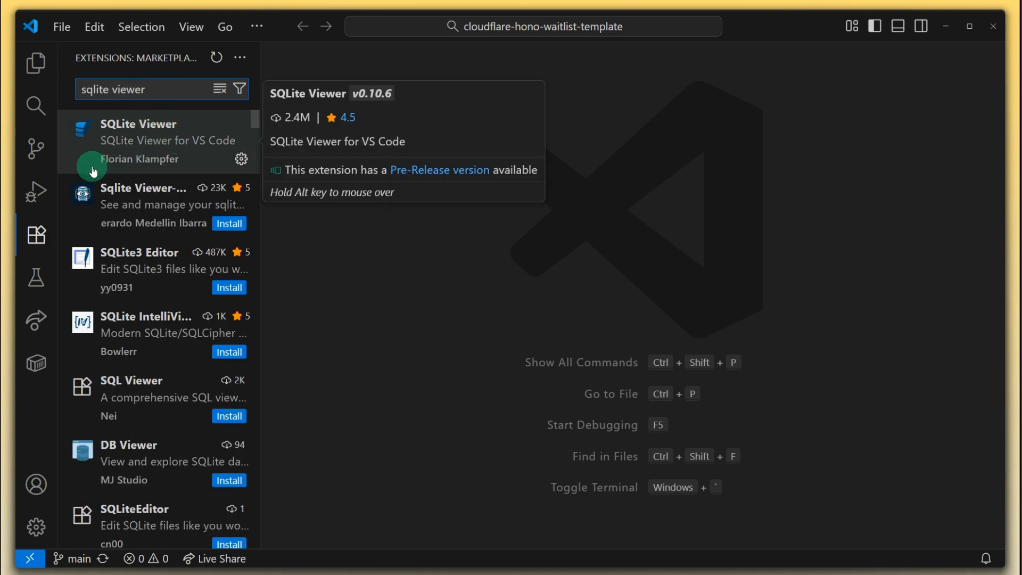
pyautogui.click(157, 142)
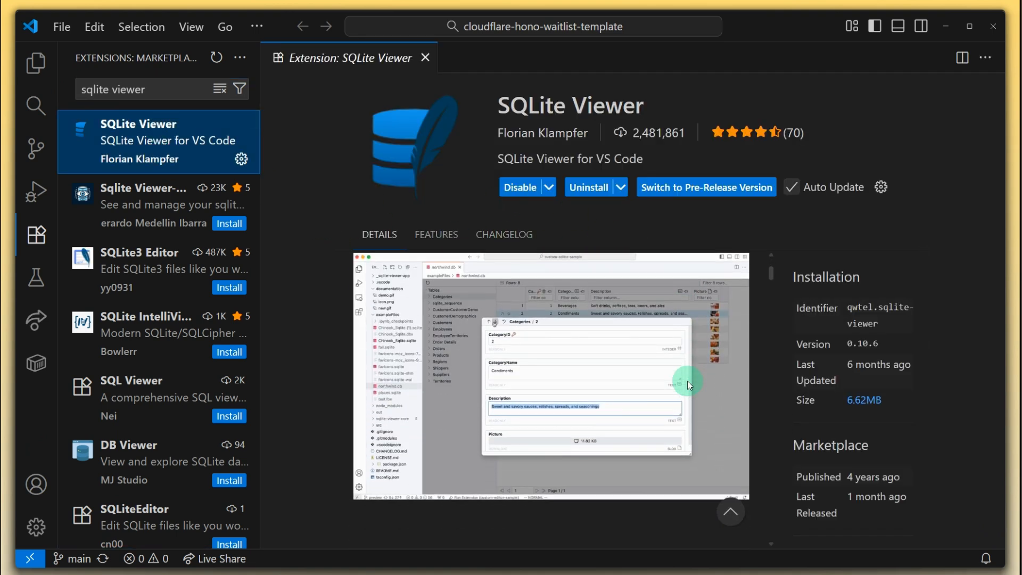
pyautogui.scroll(-3)
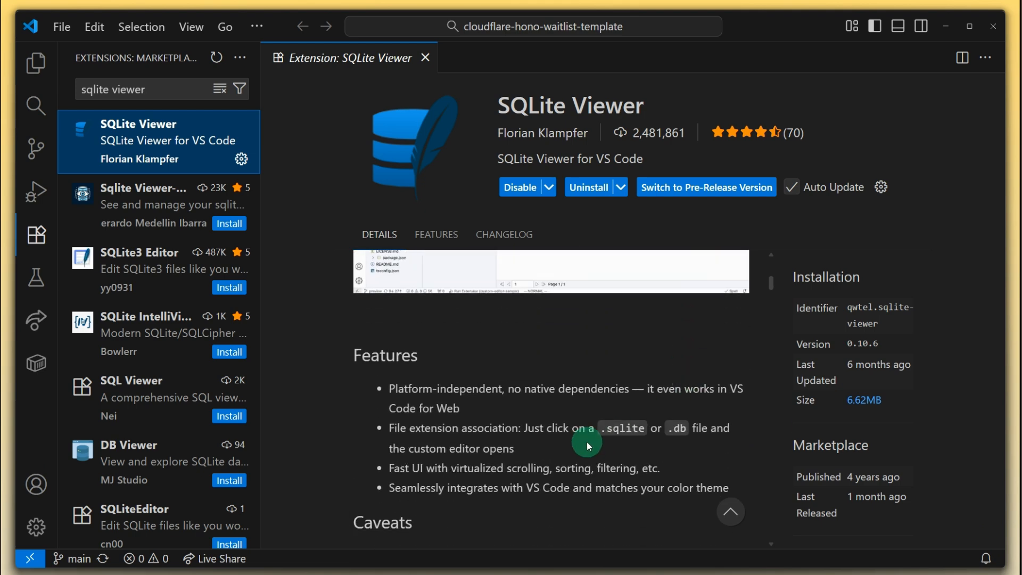
pyautogui.moveTo(521, 448)
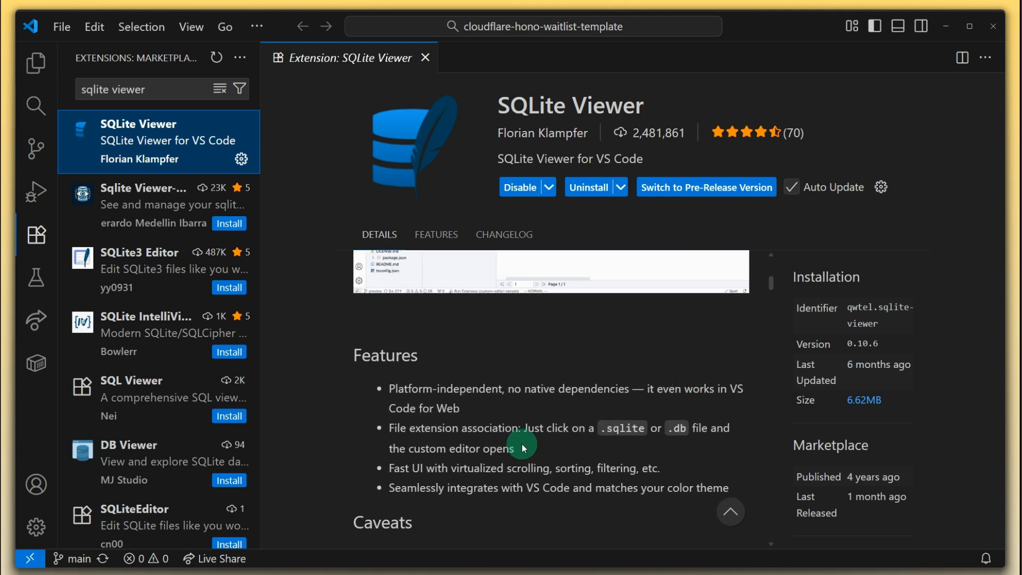
pyautogui.scroll(3)
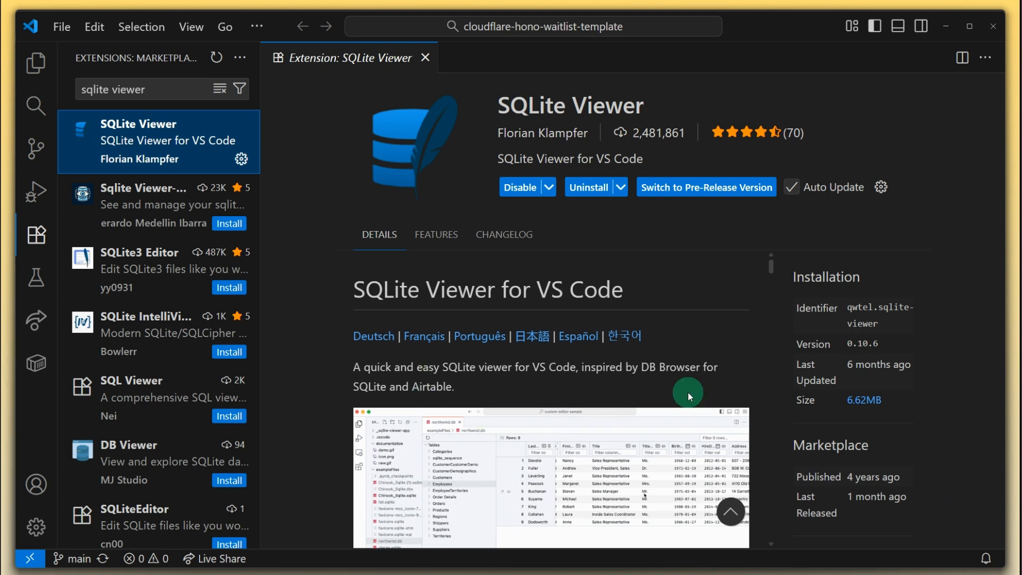
pyautogui.scroll(-3)
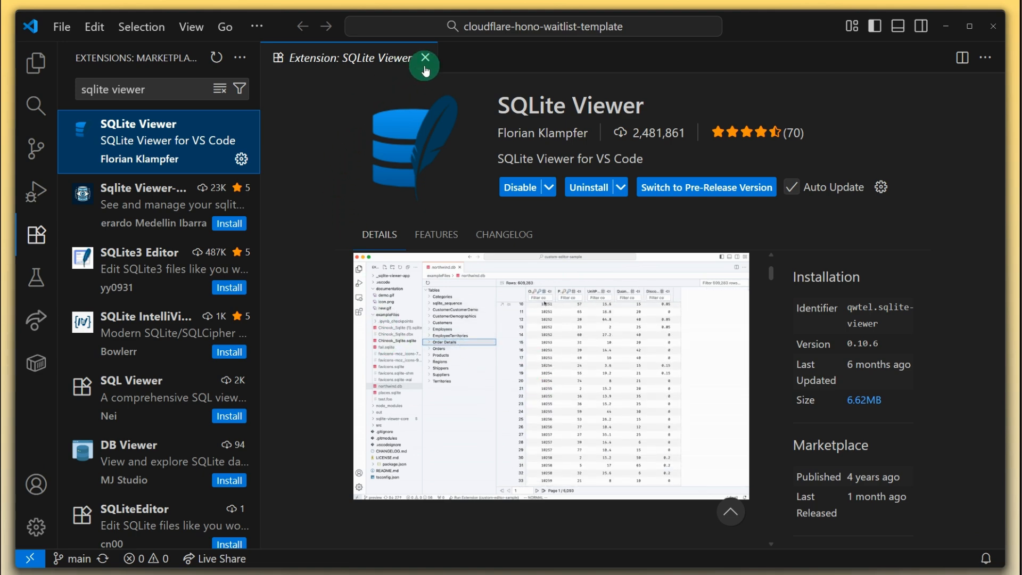
pyautogui.click(425, 58)
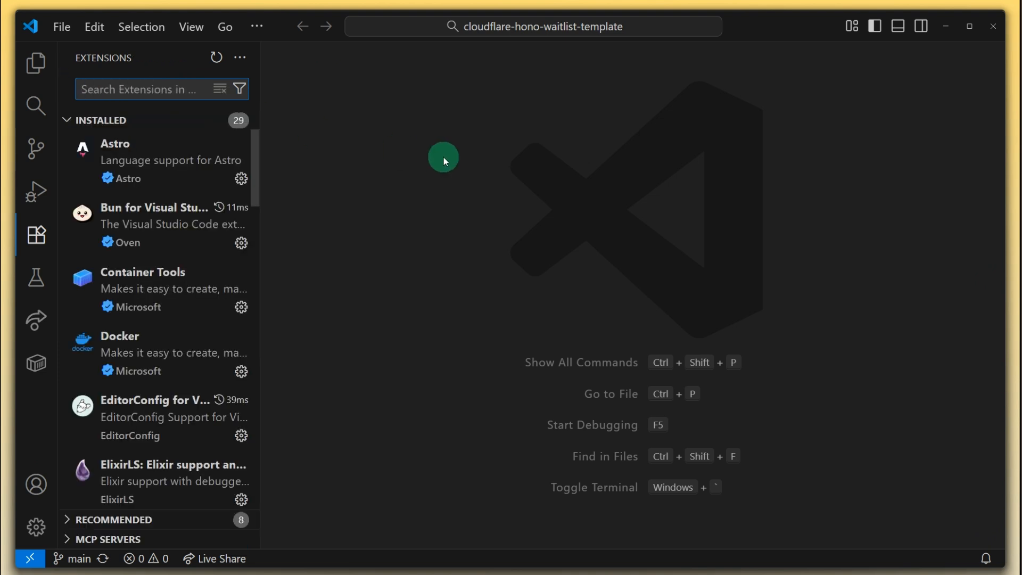
# Search 'tailwind css', review Tailwind CSS IntelliSense's details, then close them
pyautogui.write('tailwind')
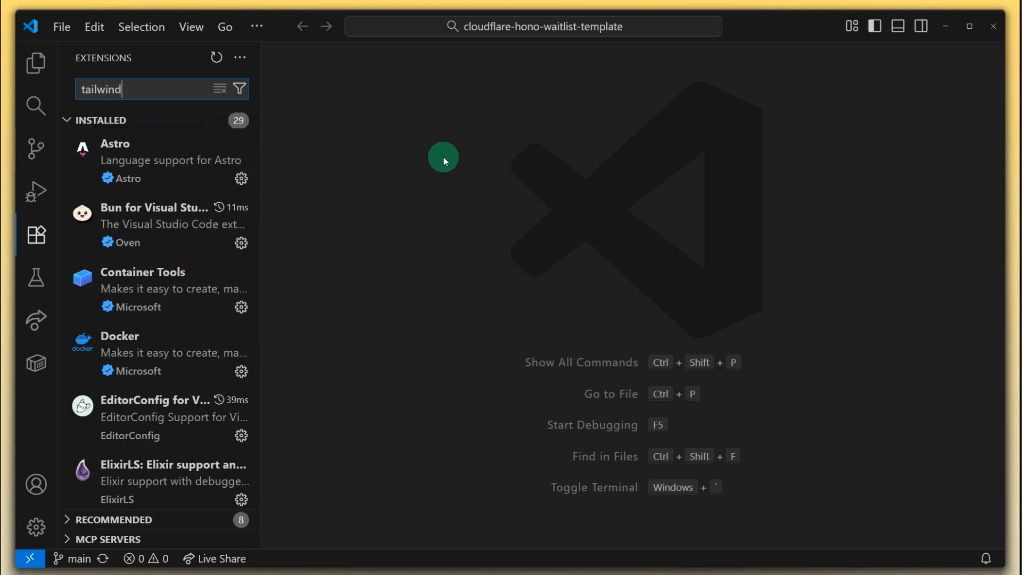
pyautogui.write('css')
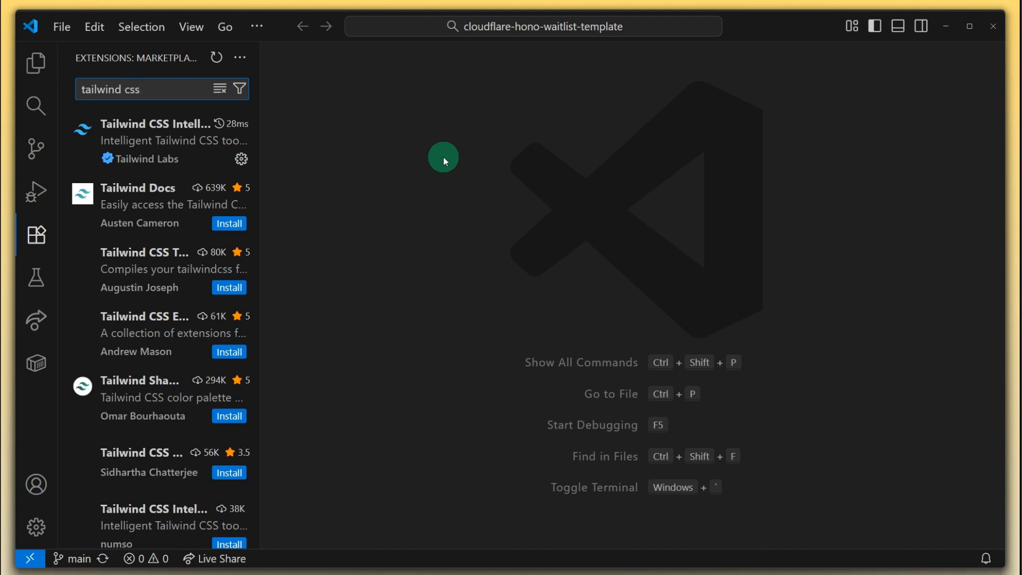
pyautogui.click(160, 140)
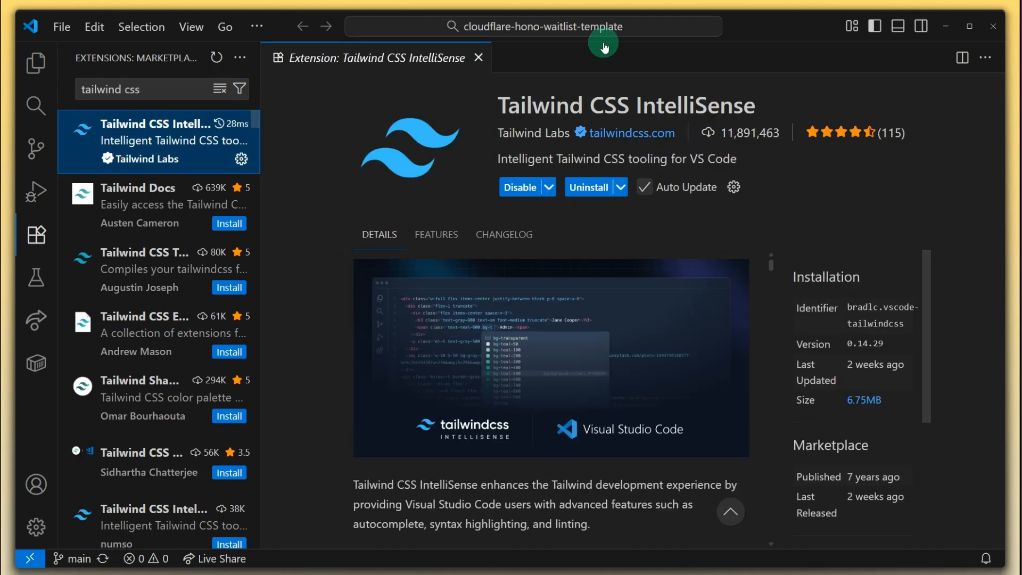
pyautogui.moveTo(455, 178)
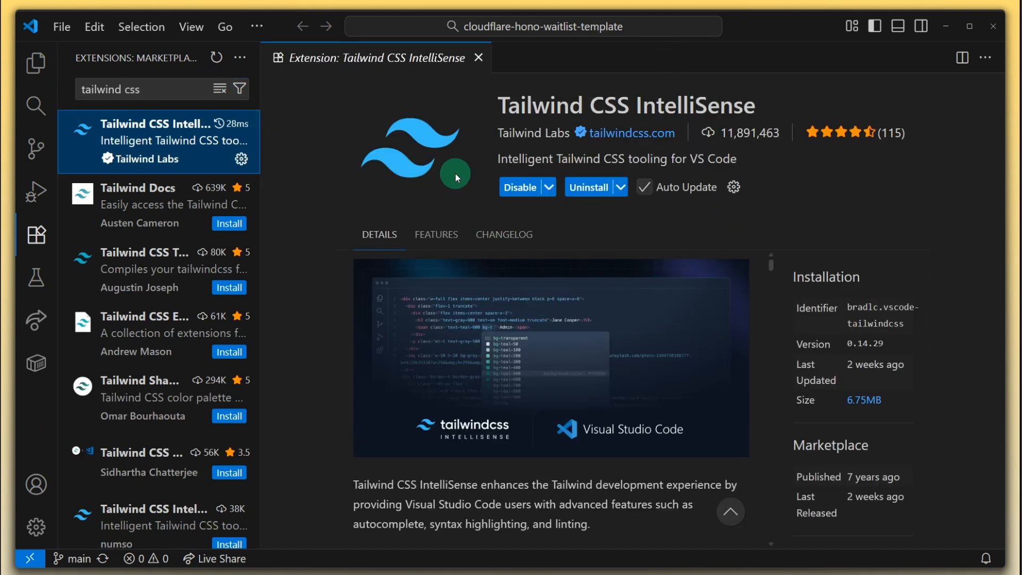
pyautogui.scroll(-3)
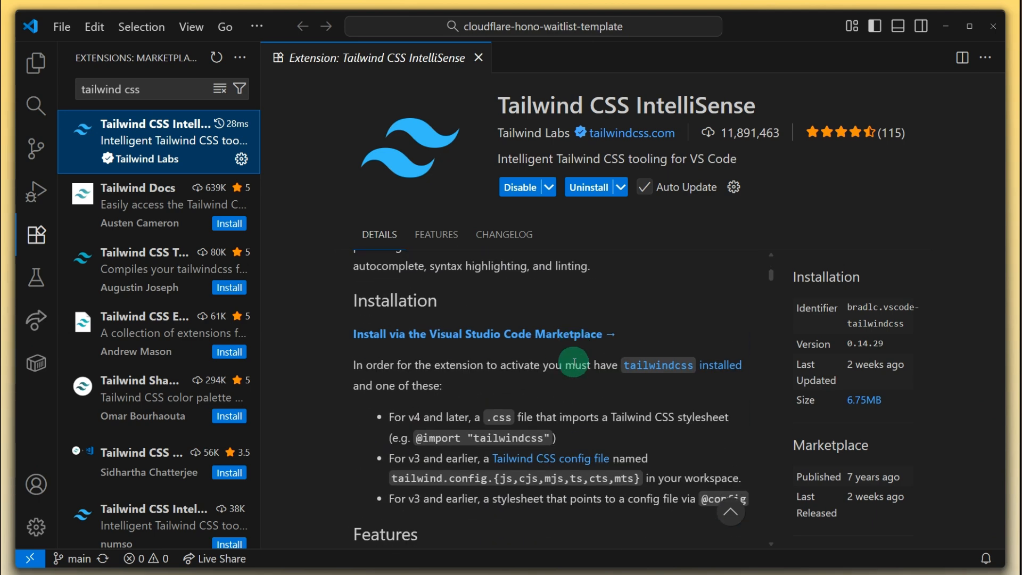
pyautogui.scroll(-3)
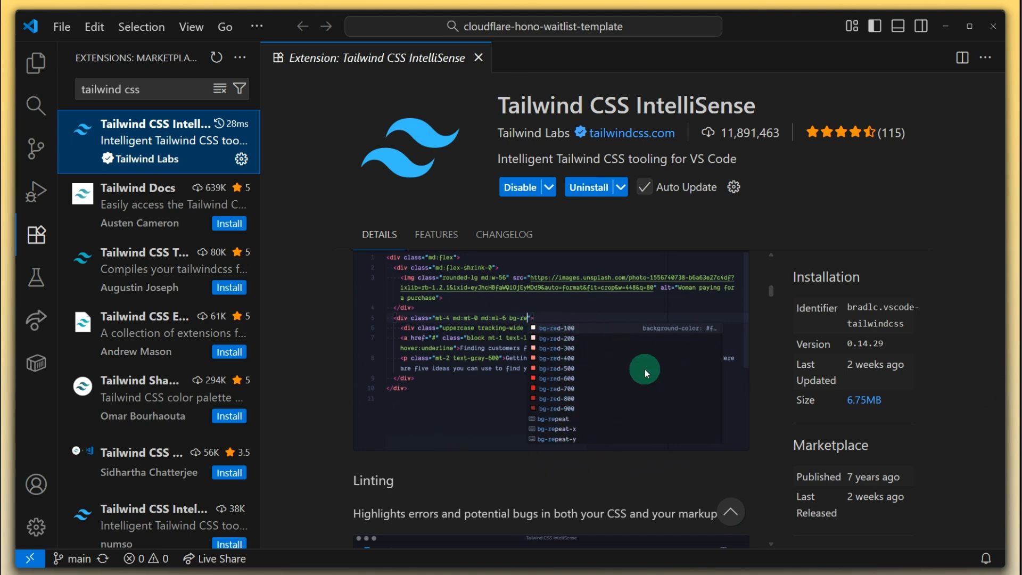
pyautogui.moveTo(582, 384)
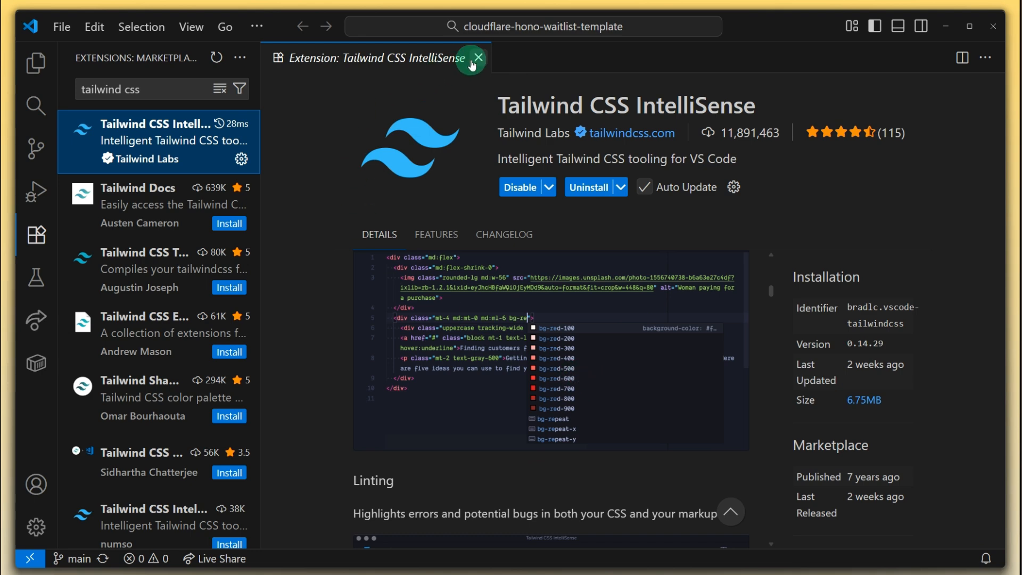
pyautogui.click(478, 57)
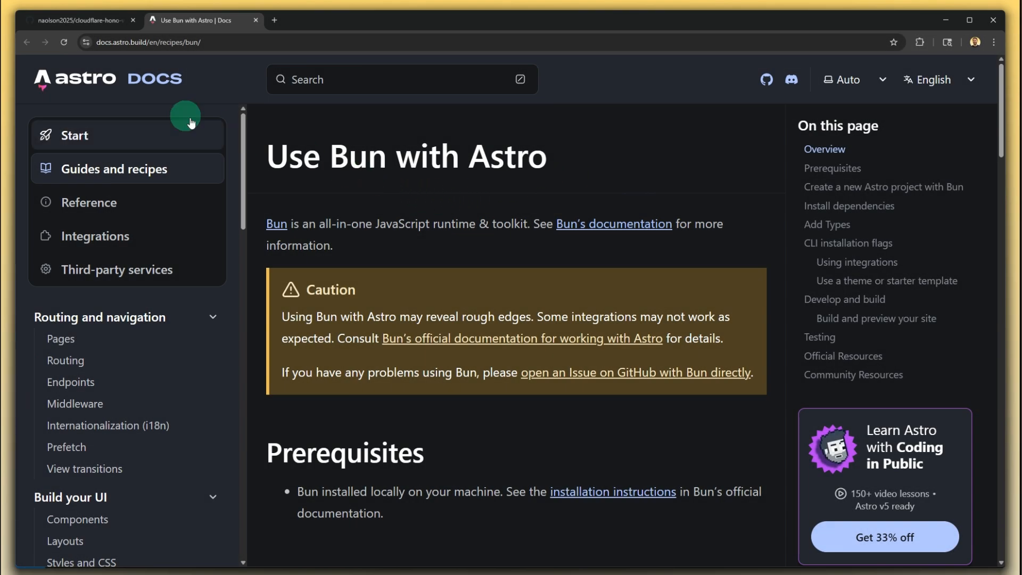
pyautogui.moveTo(315, 146)
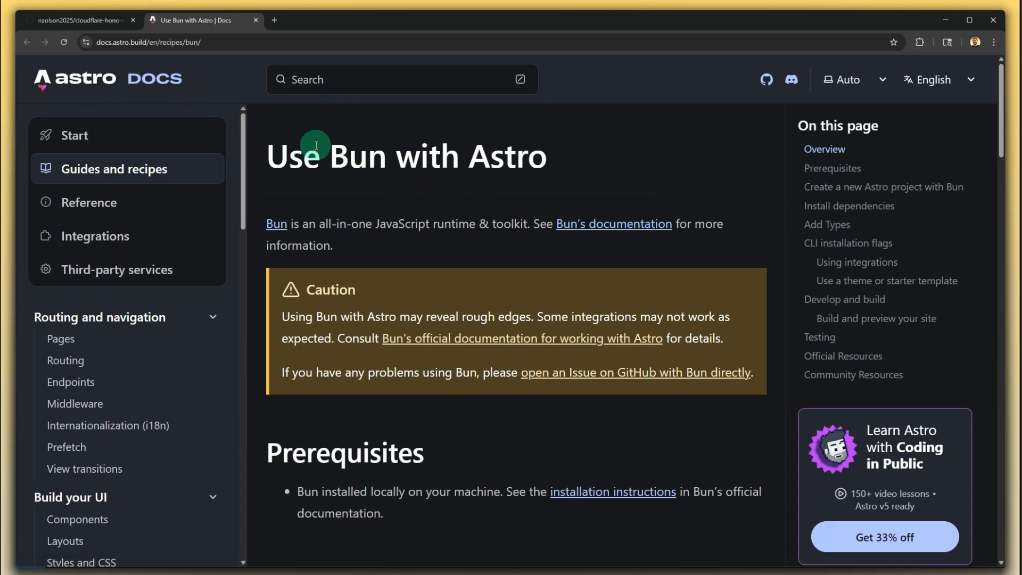
# Follow the link to Bun's official Astro guide and read on toward Prerequisites
pyautogui.tripleClick(405, 157)
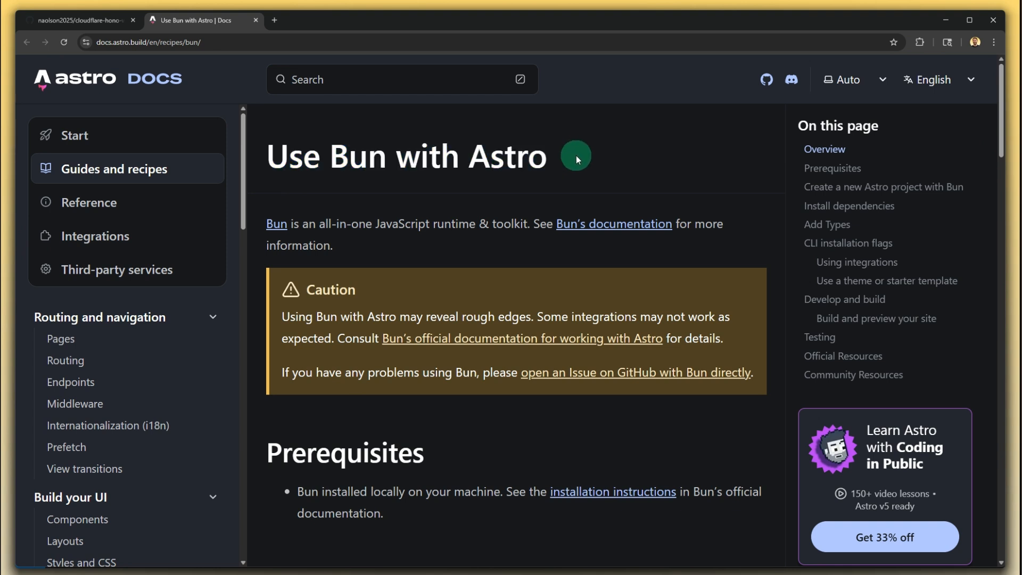
pyautogui.moveTo(355, 253)
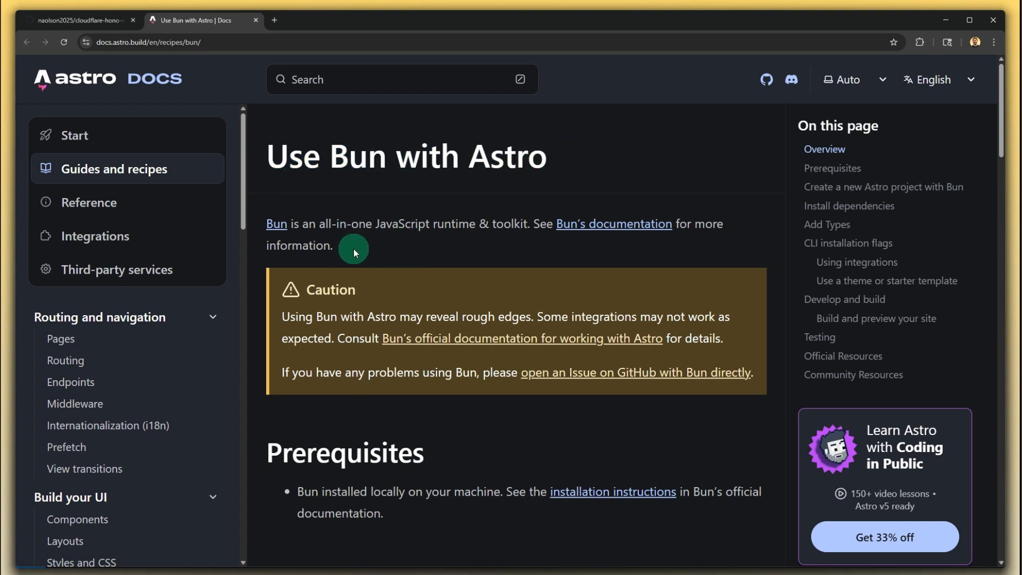
pyautogui.moveTo(347, 281)
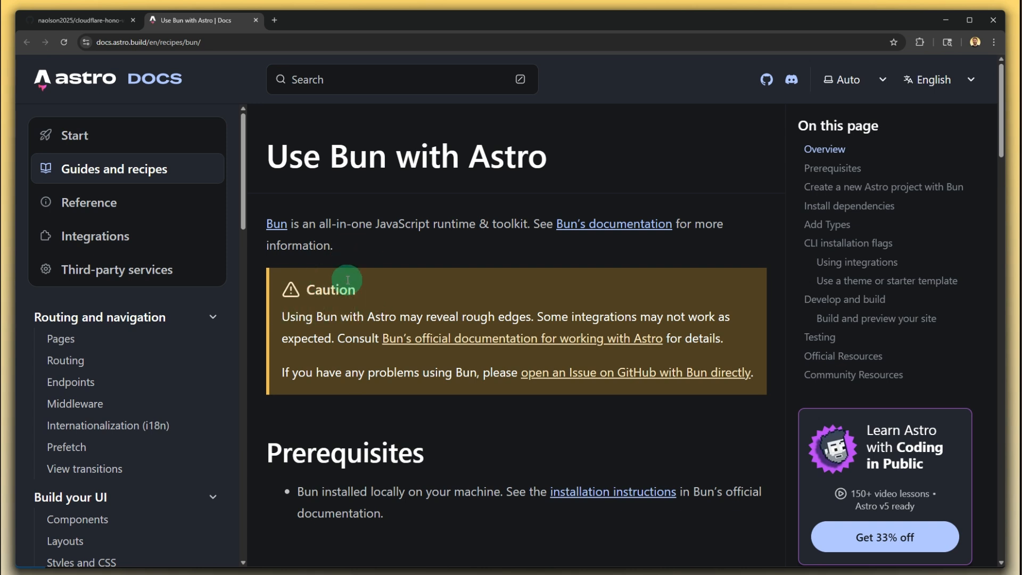
pyautogui.scroll(-3)
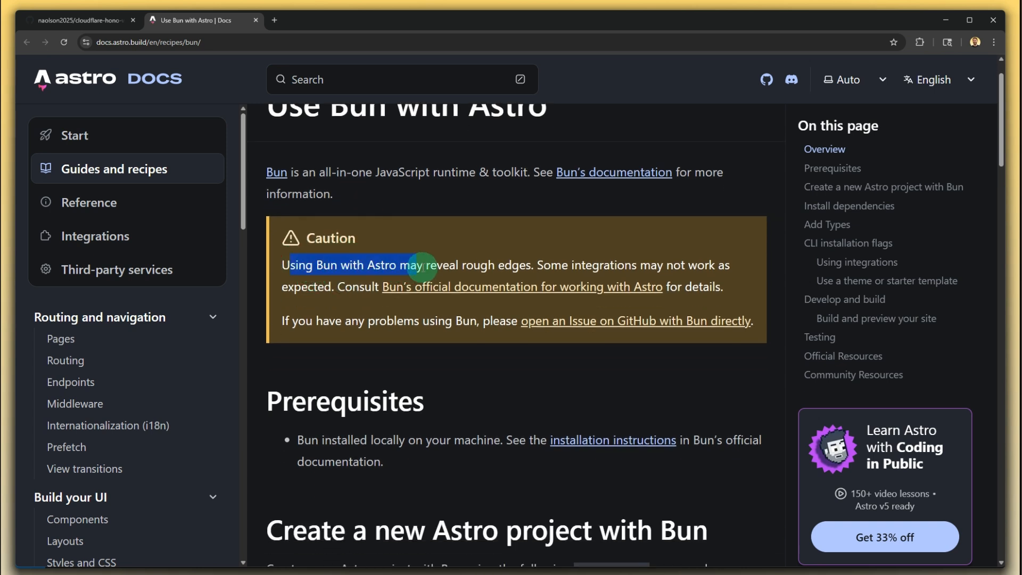
pyautogui.moveTo(550, 265)
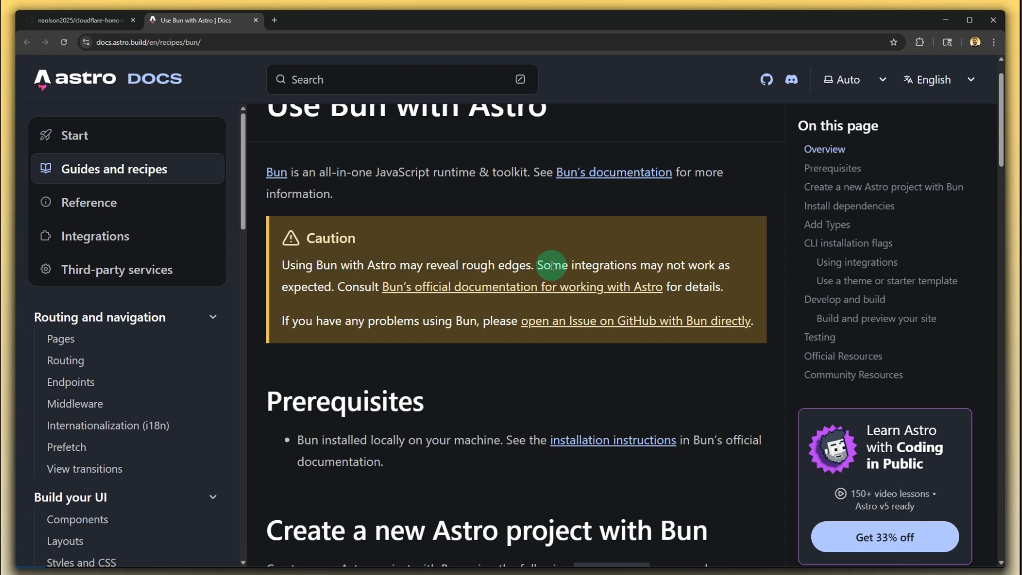
pyautogui.moveTo(352, 279)
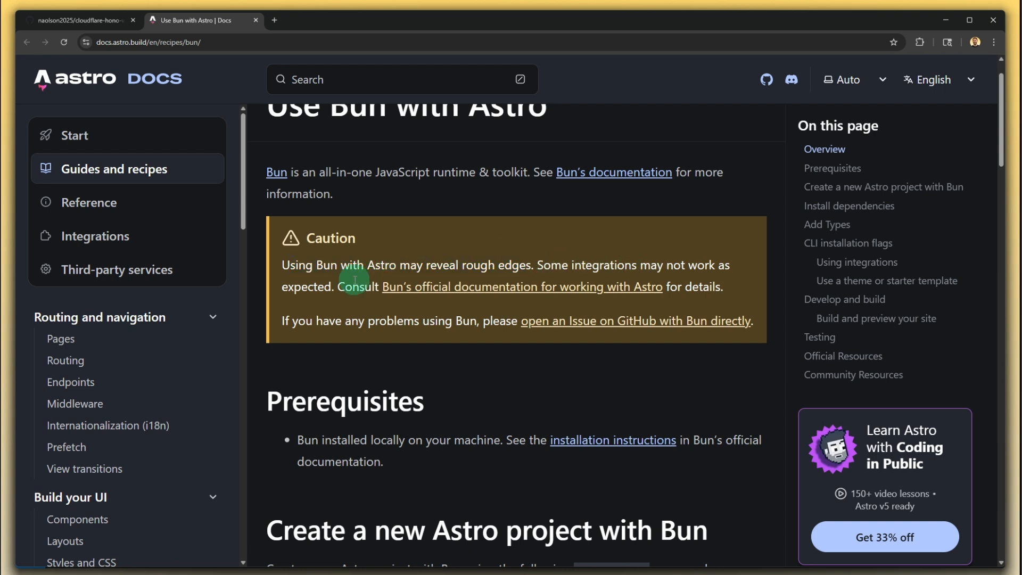
pyautogui.moveTo(330, 286)
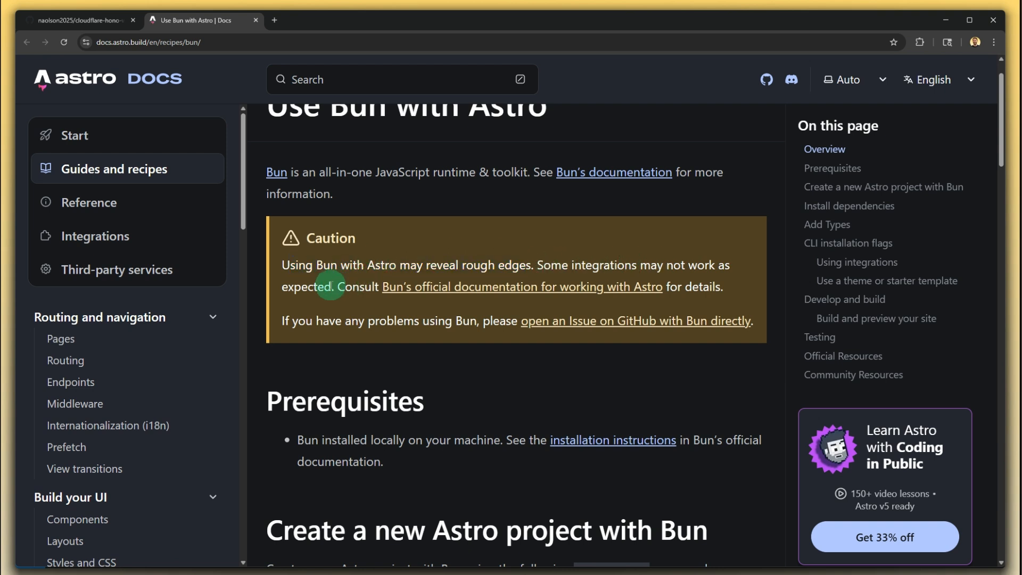
pyautogui.moveTo(478, 294)
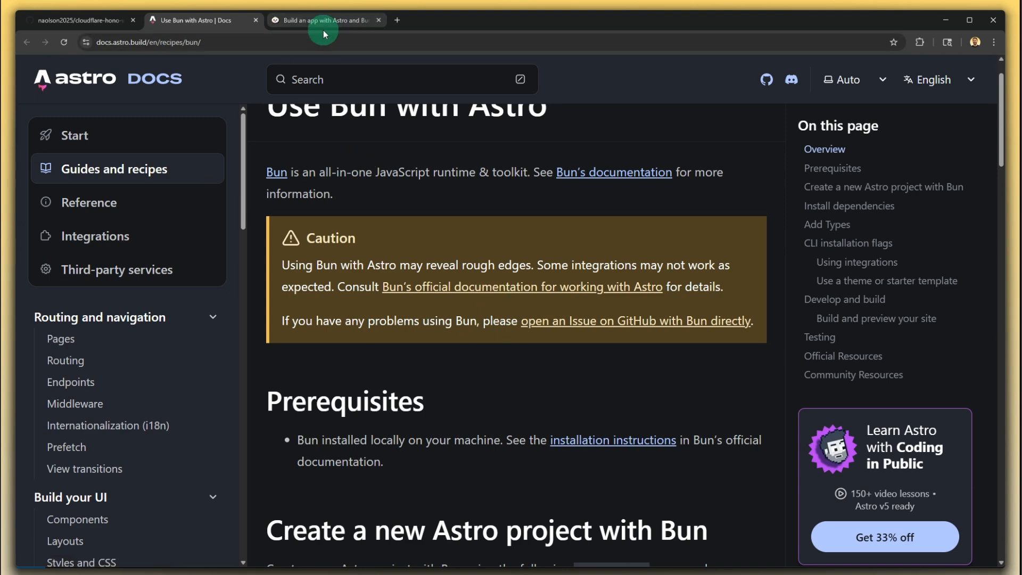
pyautogui.click(323, 20)
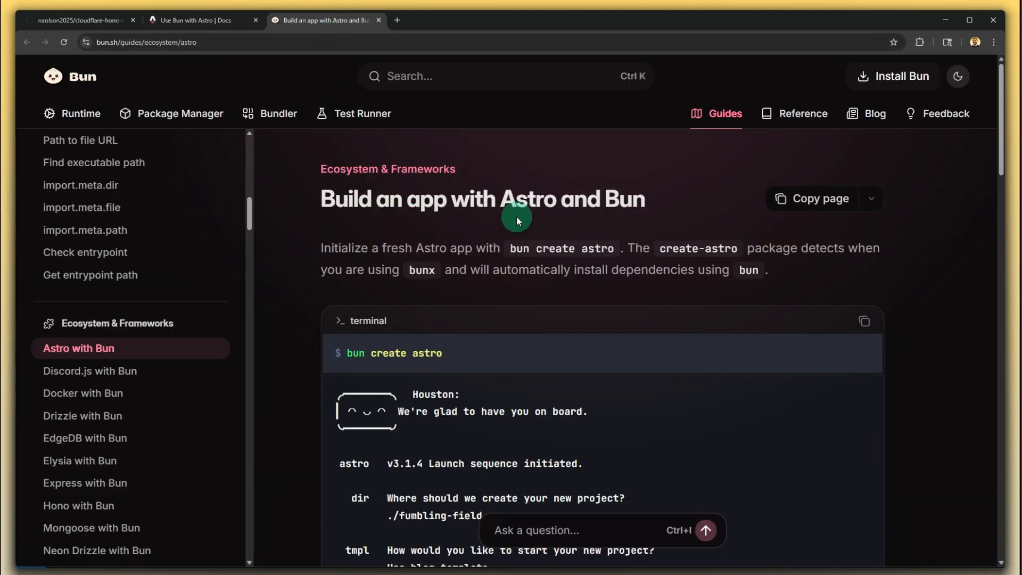
pyautogui.scroll(-3)
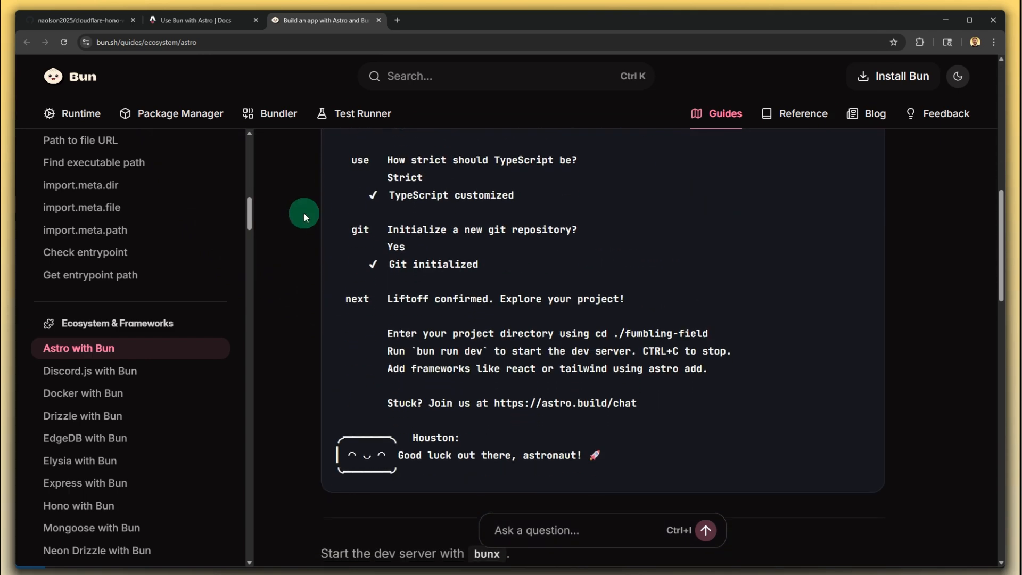
pyautogui.scroll(-3)
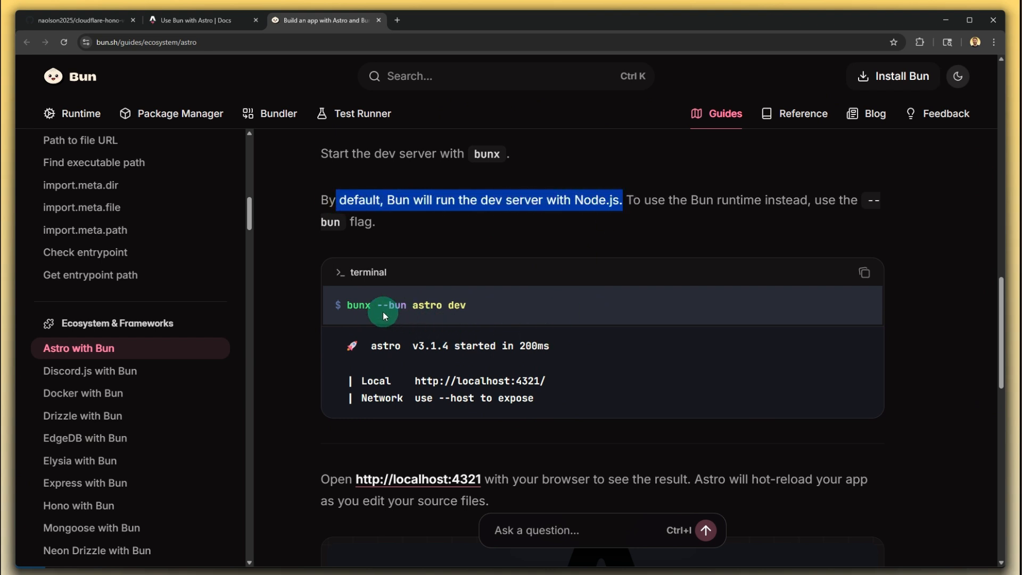
pyautogui.moveTo(434, 301)
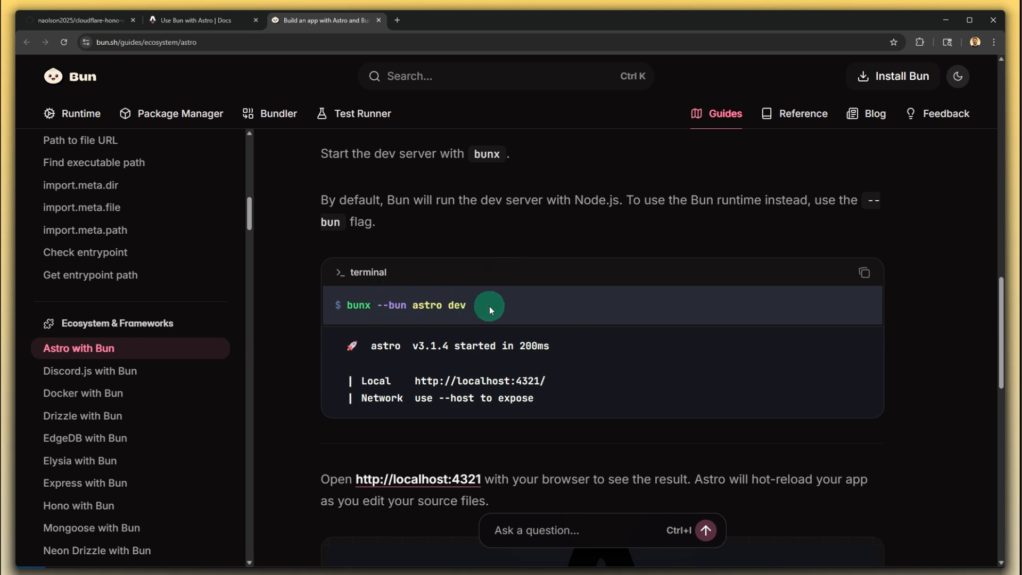
pyautogui.moveTo(469, 206)
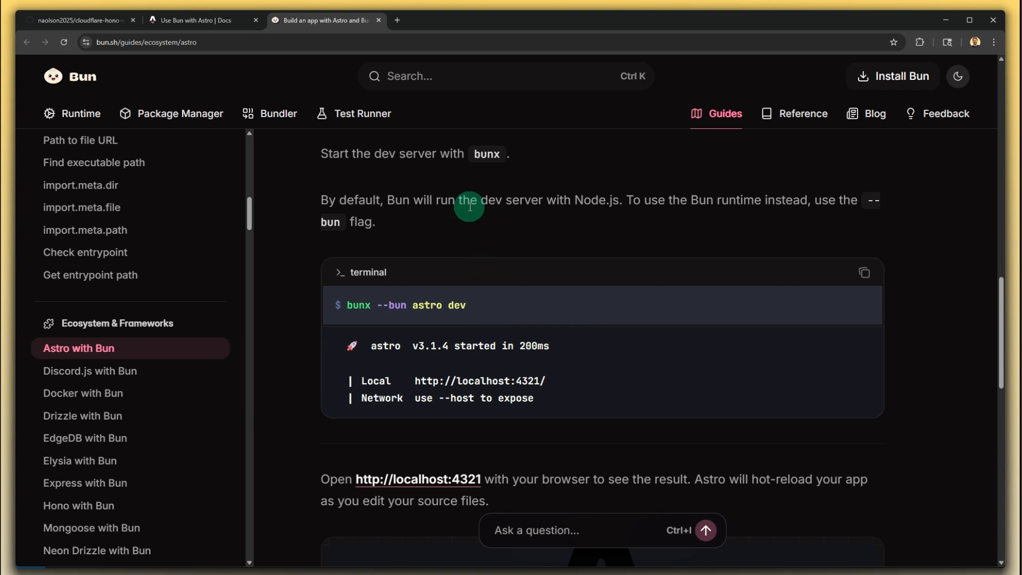
pyautogui.moveTo(623, 197)
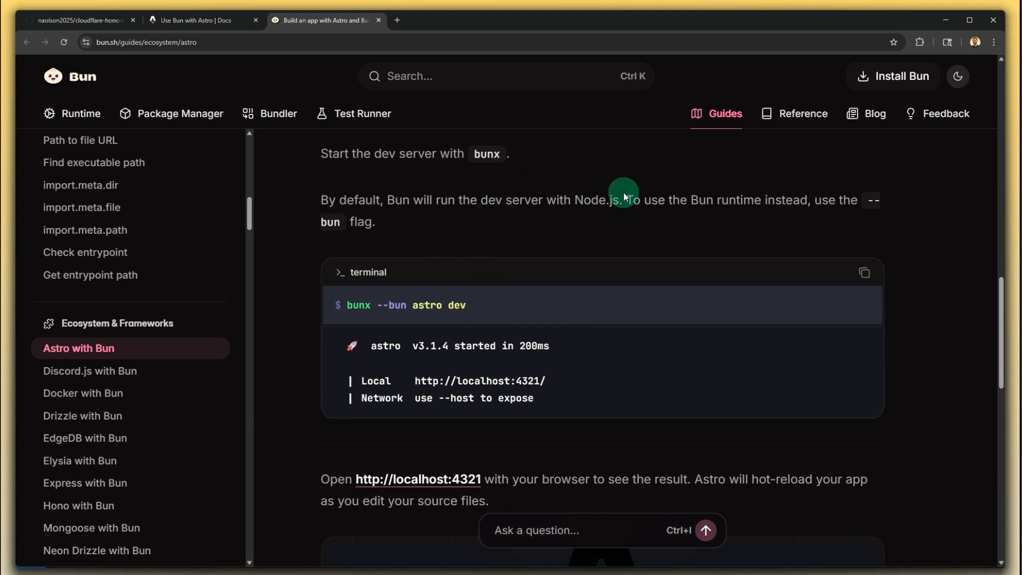
pyautogui.moveTo(438, 326)
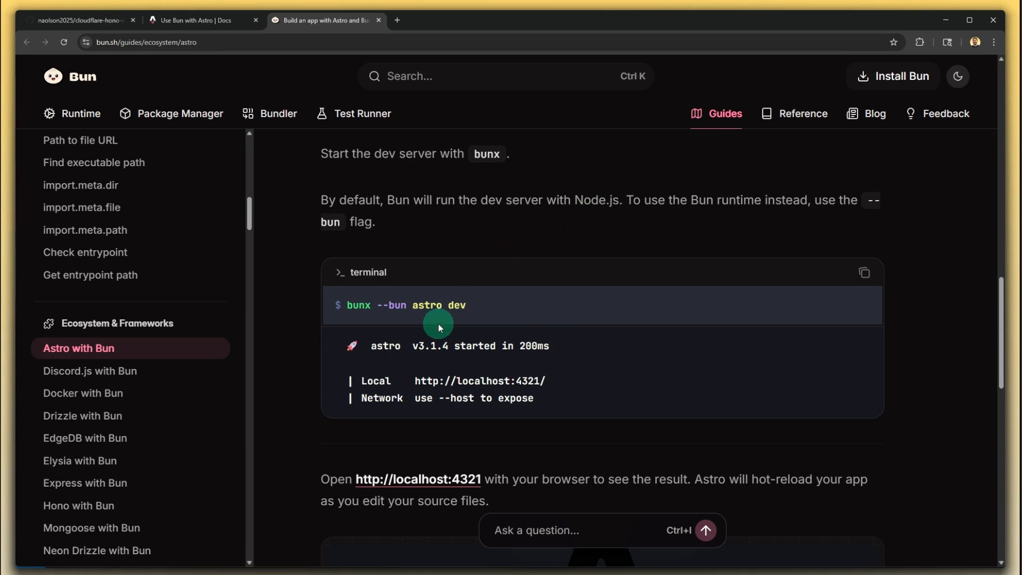
pyautogui.moveTo(204, 20)
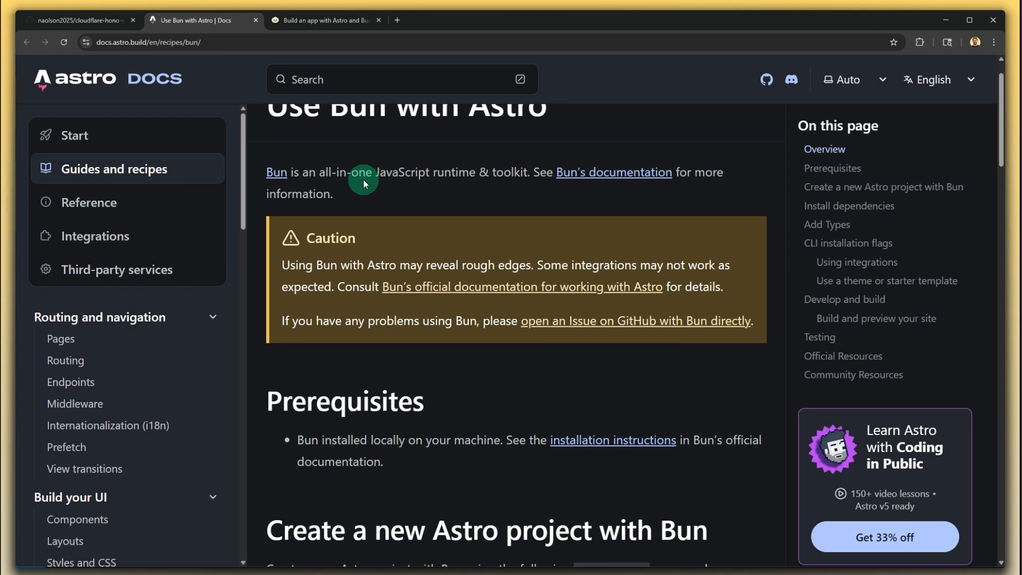
# Copy the 'bun create astro my-astro-project-using-bun' command and switch to the editor
pyautogui.scroll(-3)
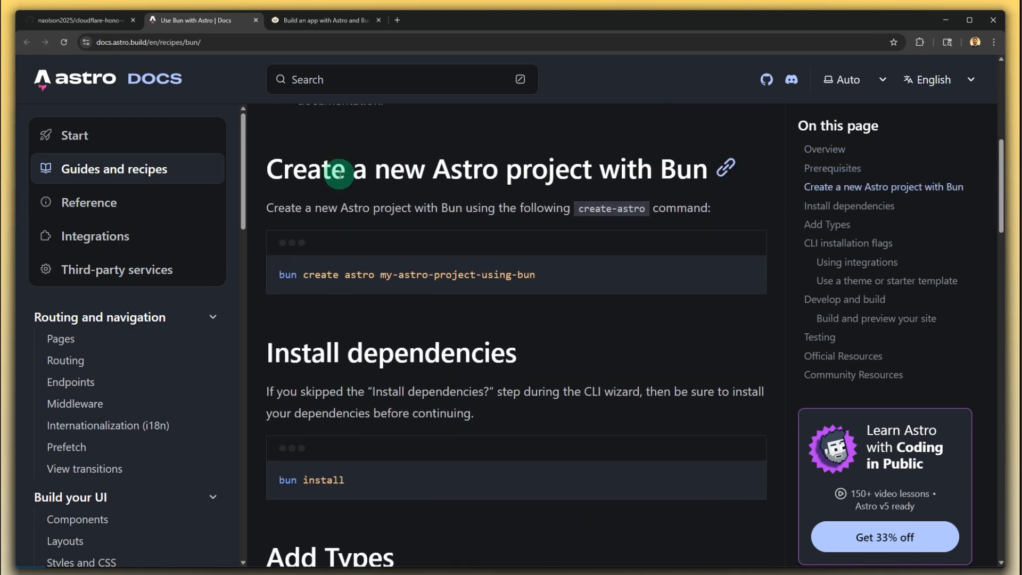
pyautogui.moveTo(567, 280)
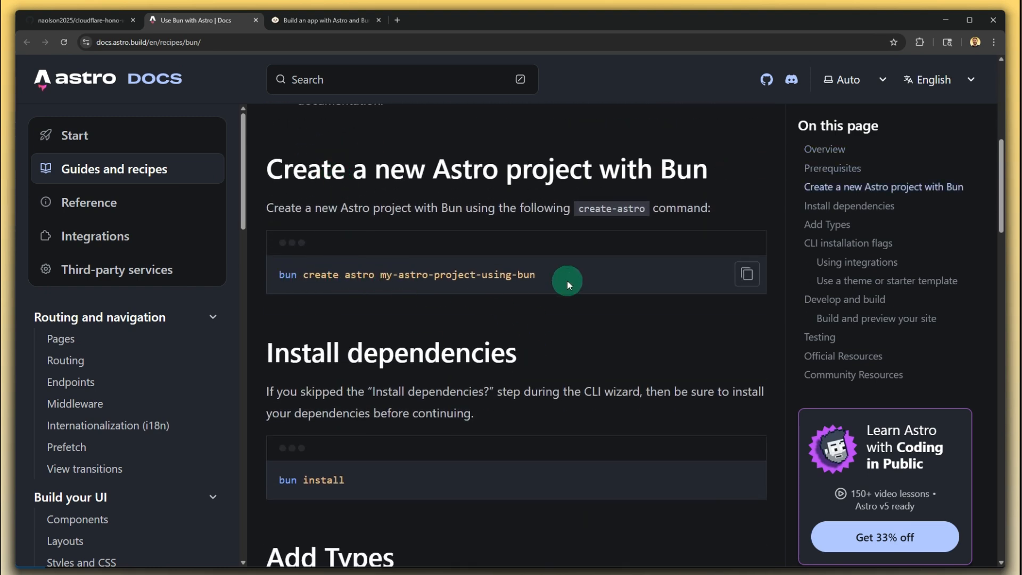
pyautogui.click(745, 273)
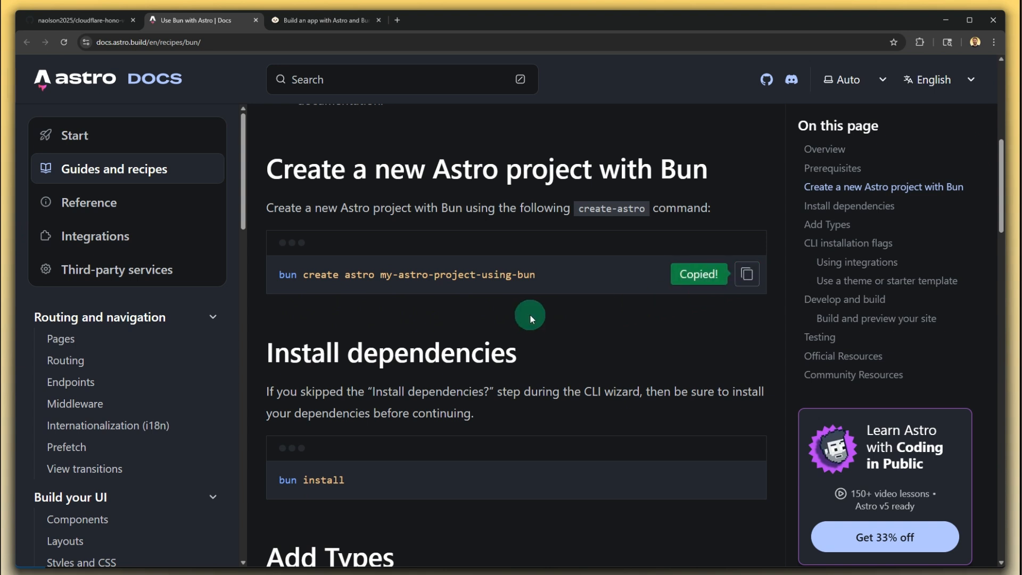
pyautogui.press('alt+tab')
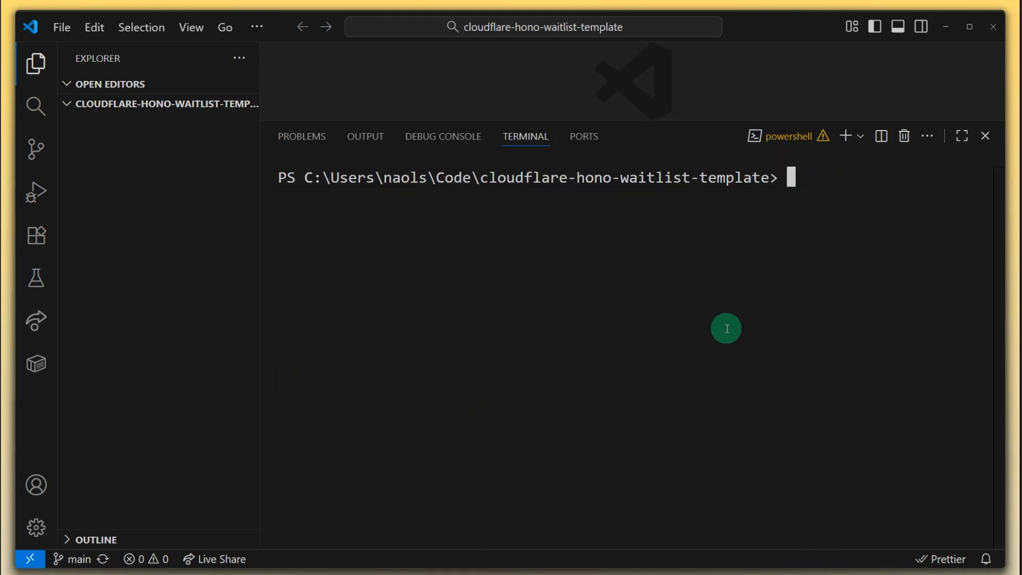
# Run 'bun create astro cloudflare-hono-waitlist-template' in the terminal
pyautogui.write('bun create astro my-astro-project-using-bun')
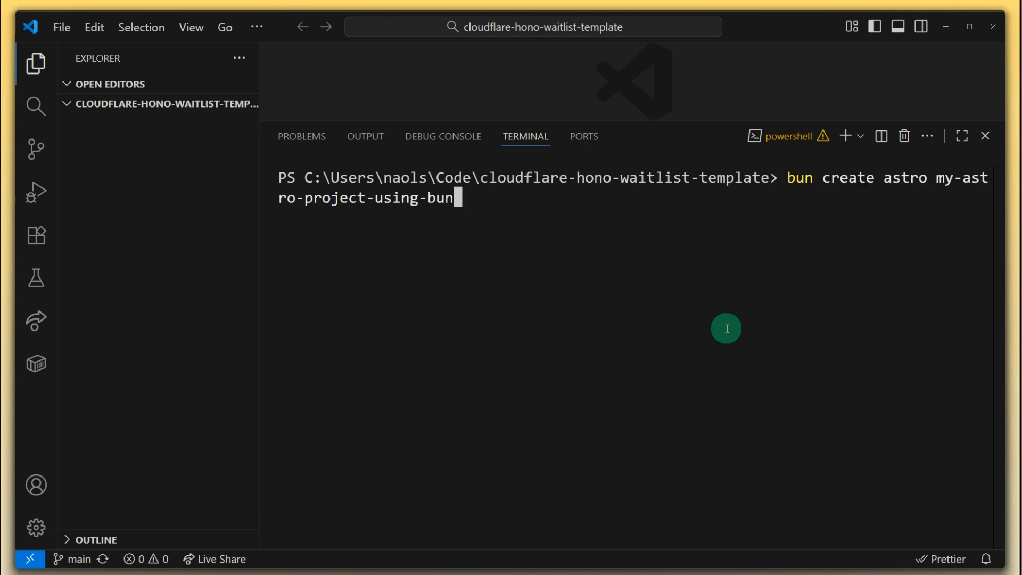
pyautogui.press('Backspace')
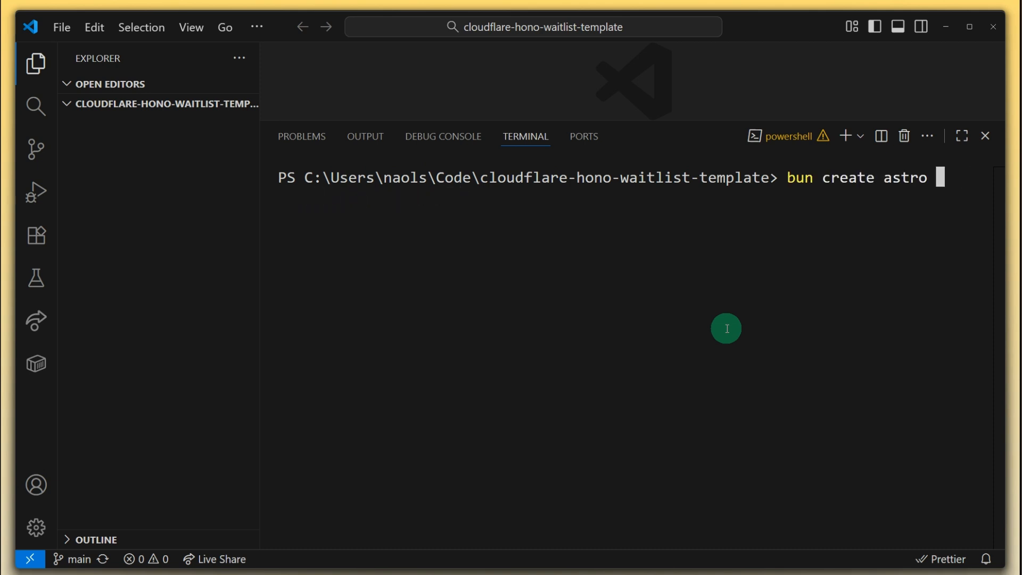
pyautogui.write('cl')
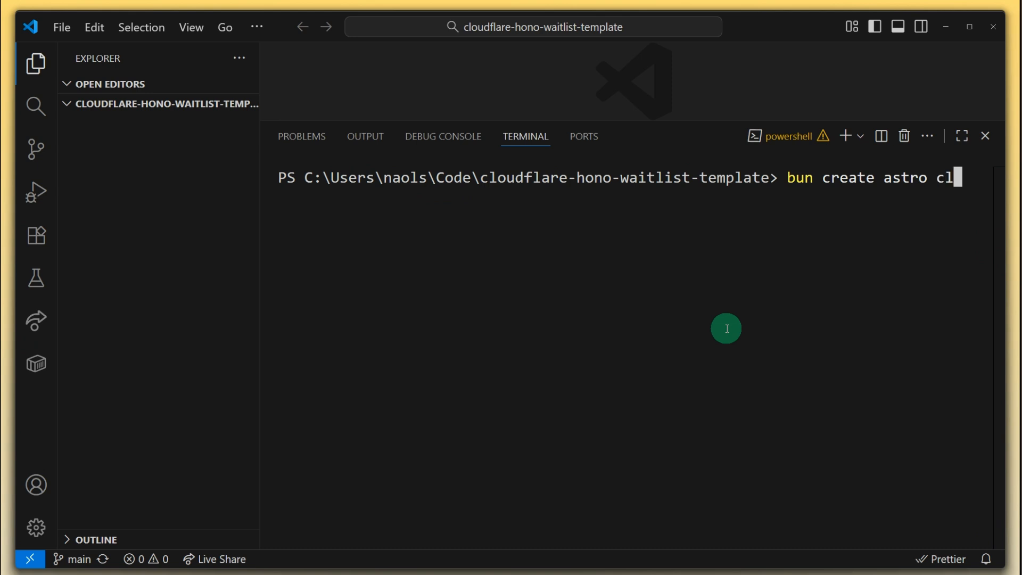
pyautogui.write('oudflare-')
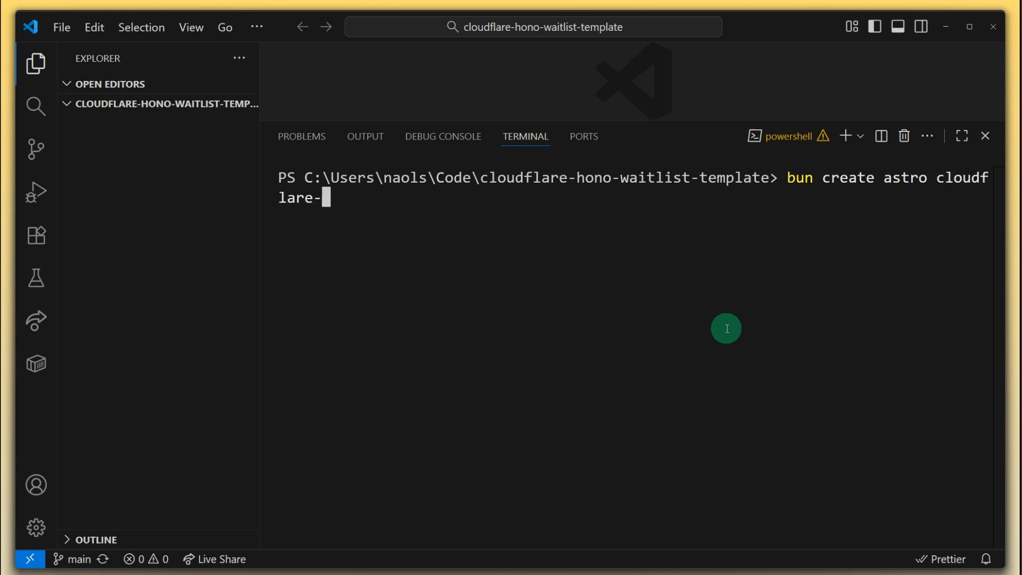
pyautogui.write('hono-wait')
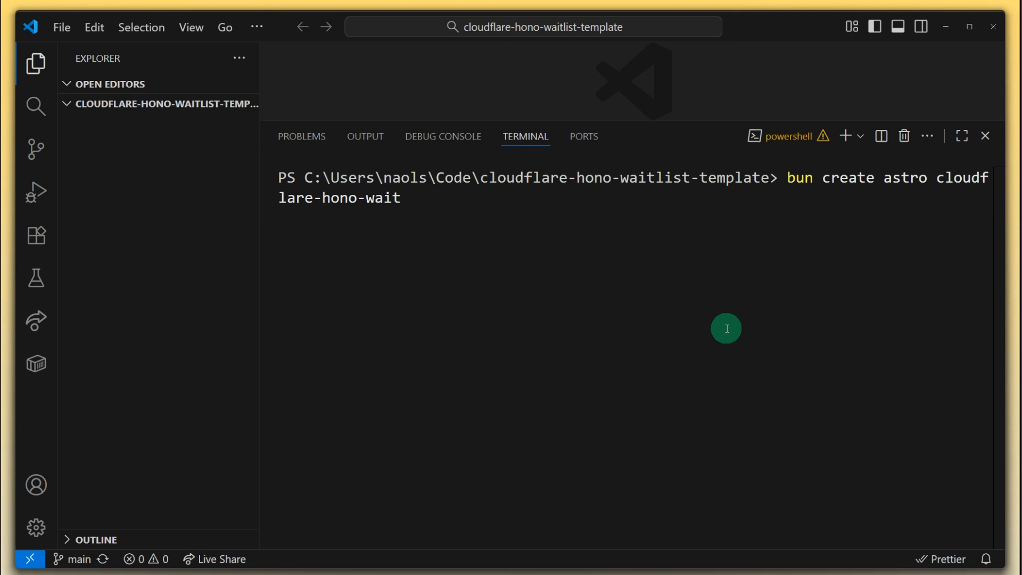
pyautogui.write('list-template')
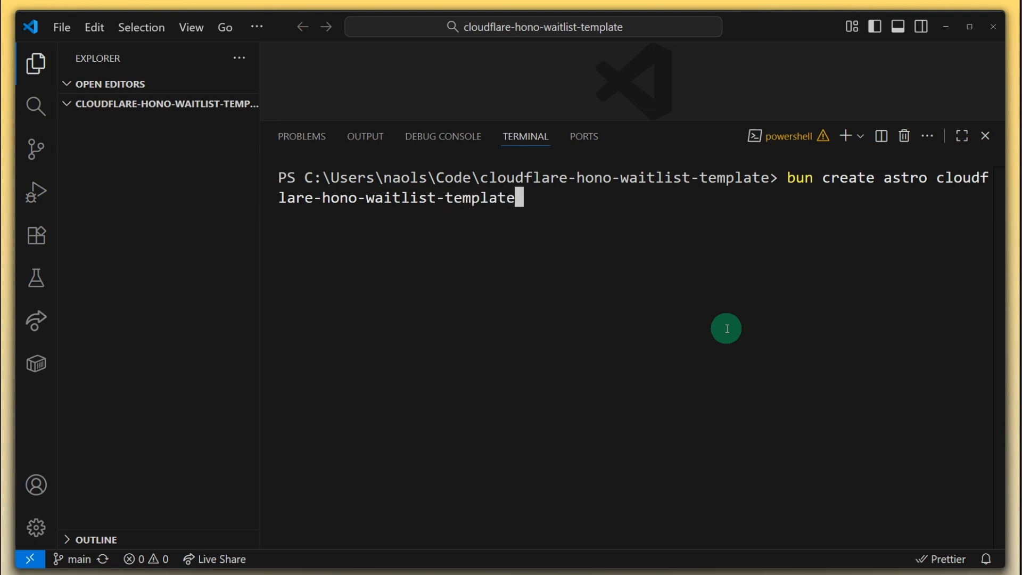
pyautogui.press('Return')
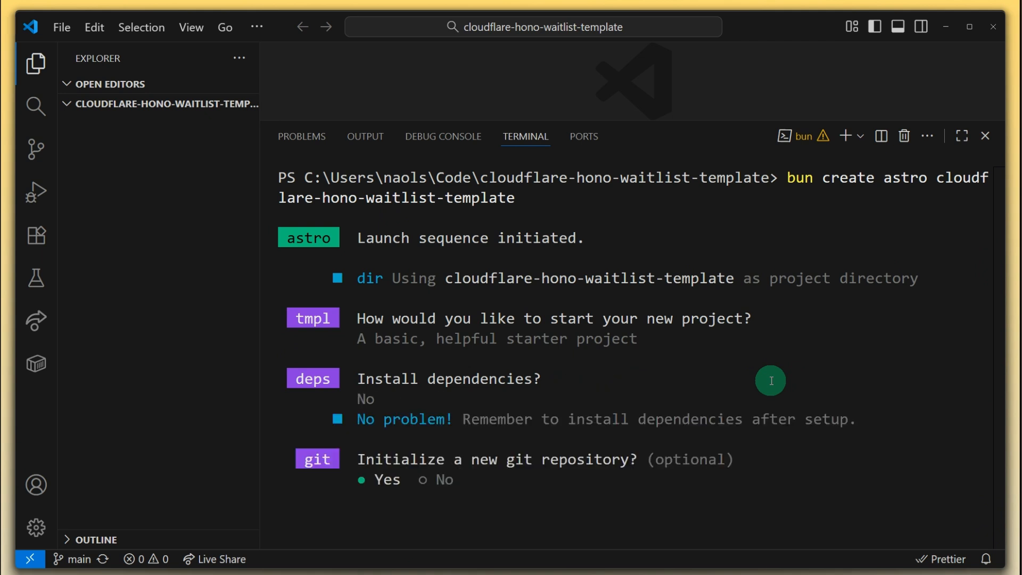
pyautogui.moveTo(769, 460)
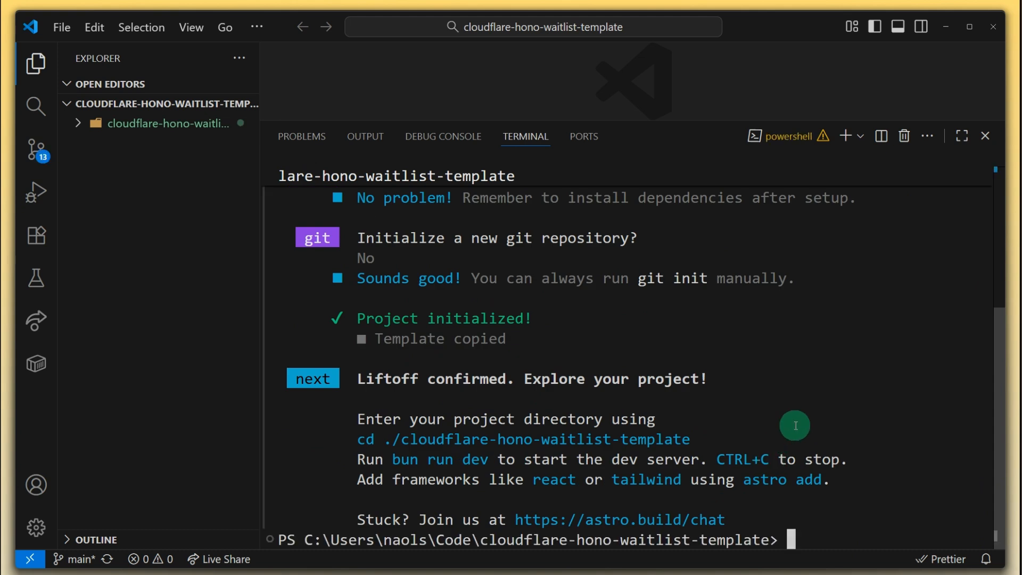
# Reveal the generated files and select the nested project folder to move them to the root
pyautogui.click(984, 135)
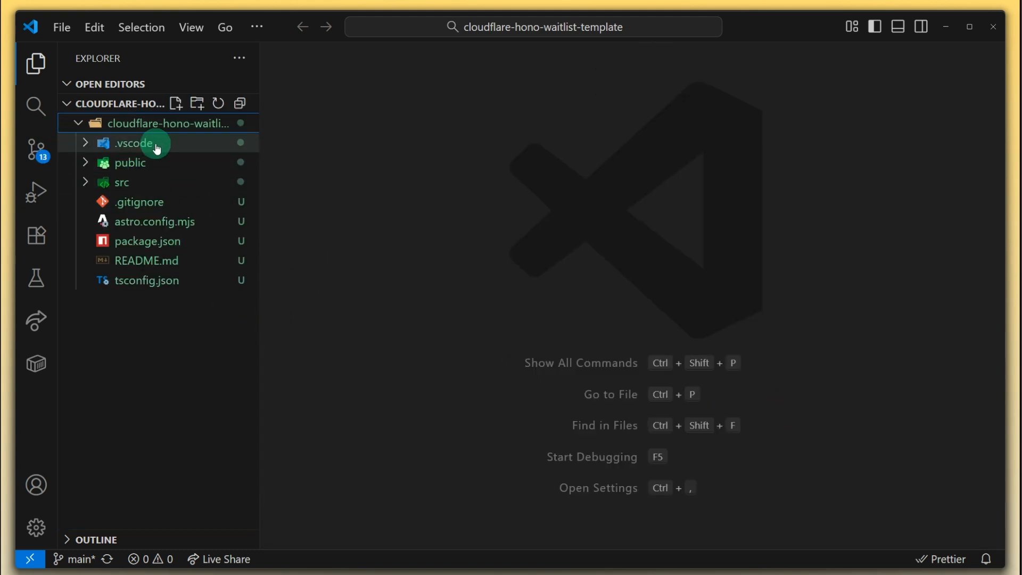
pyautogui.moveTo(126, 105)
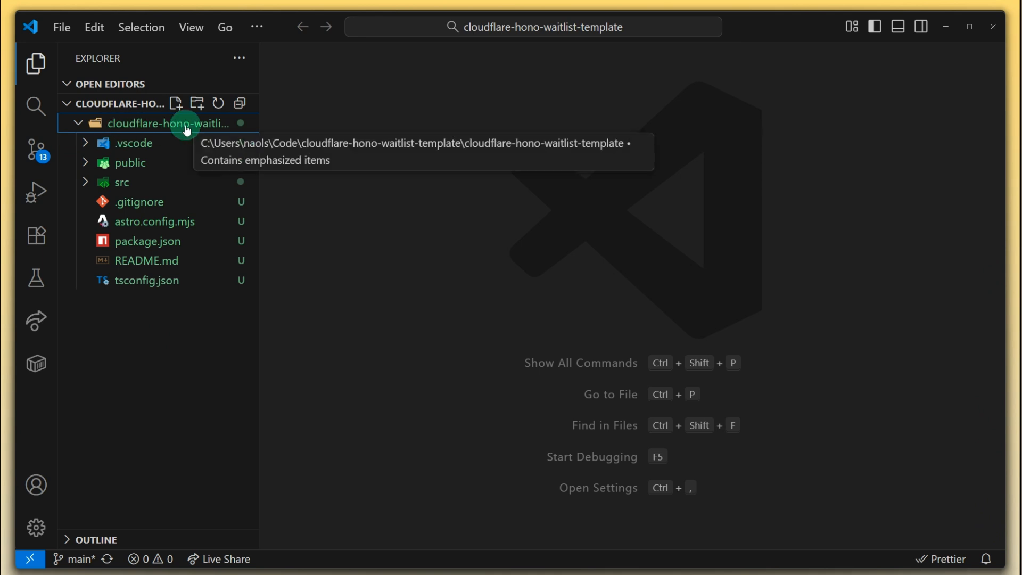
pyautogui.click(134, 143)
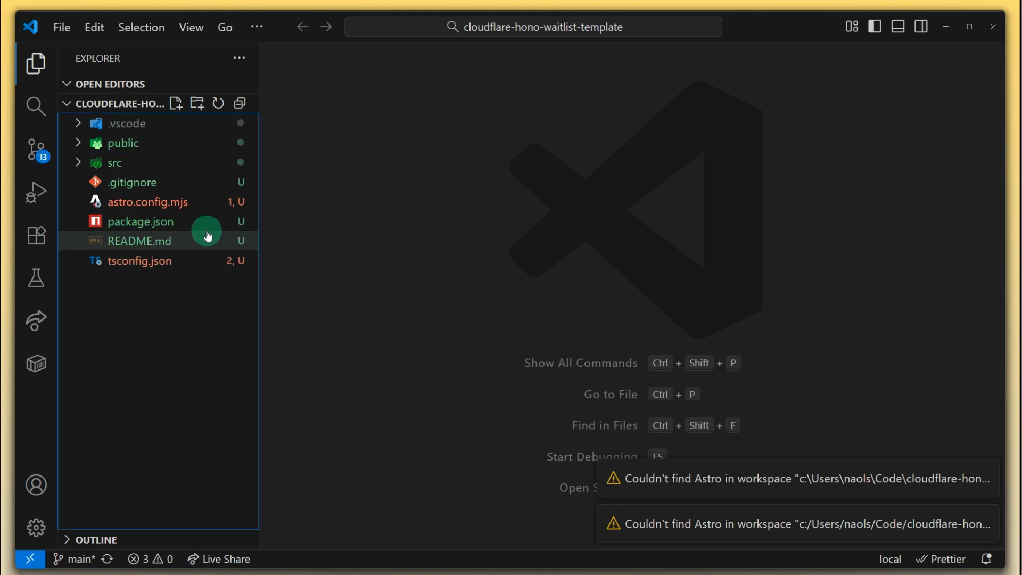
pyautogui.moveTo(980, 478)
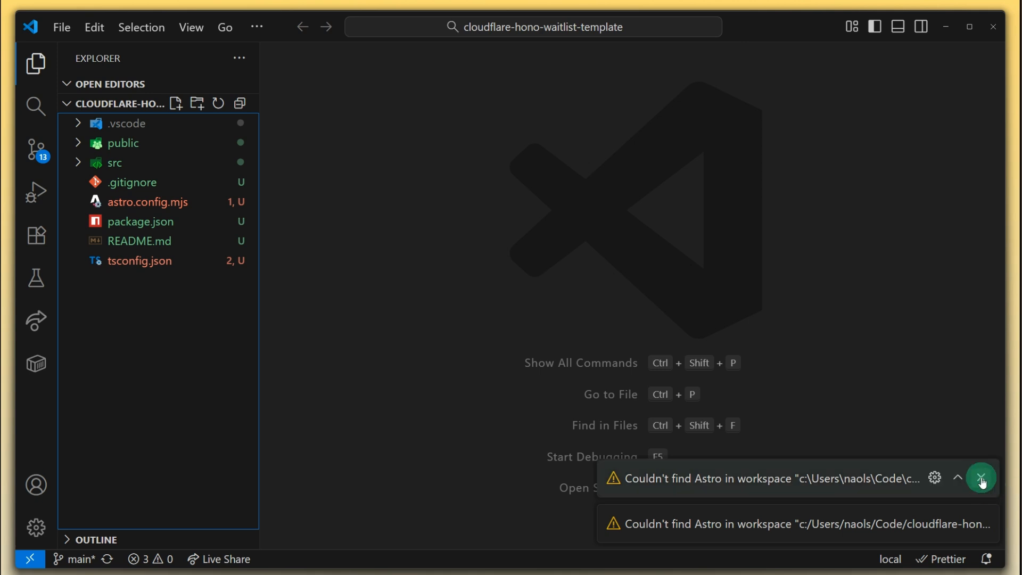
# Dismiss the Couldn't find Astro warning and run 'bun i' to install dependencies
pyautogui.click(981, 477)
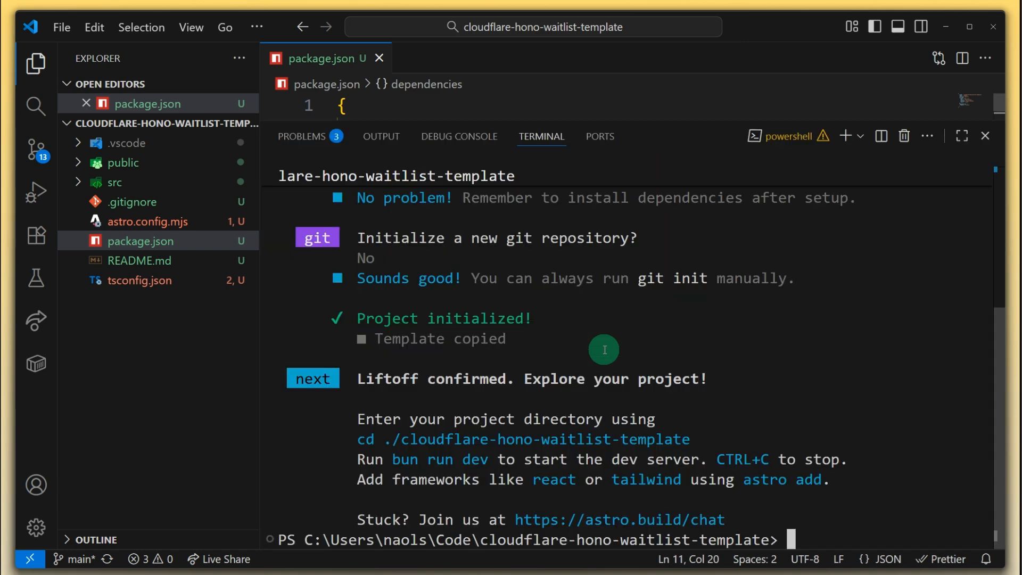
pyautogui.write('bun i')
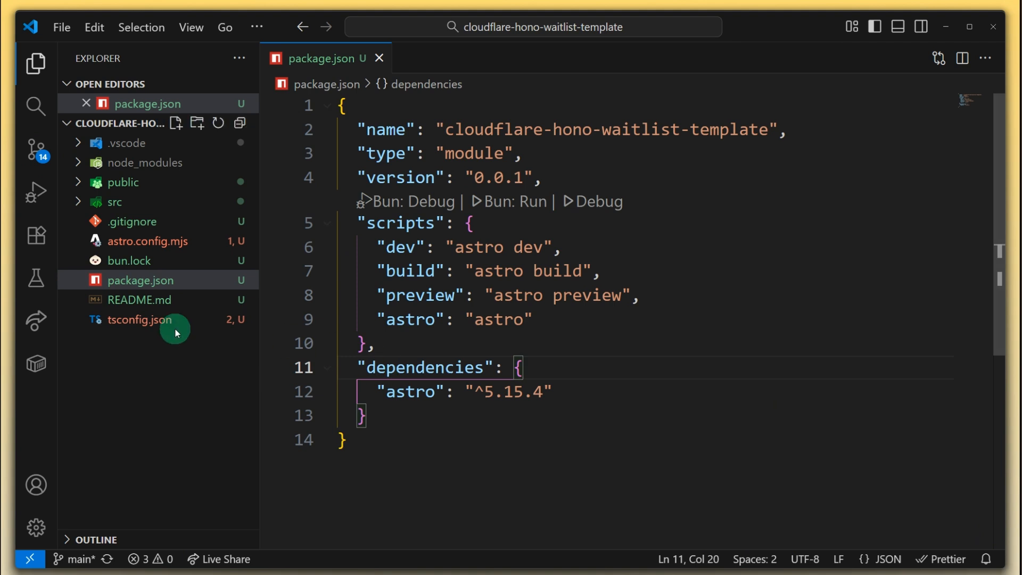
pyautogui.click(139, 319)
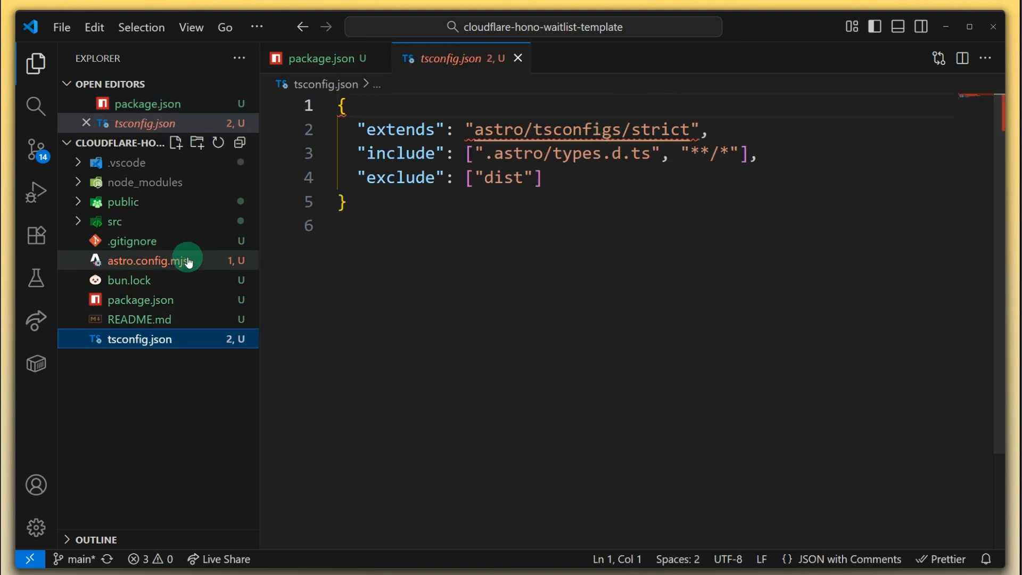
pyautogui.click(149, 260)
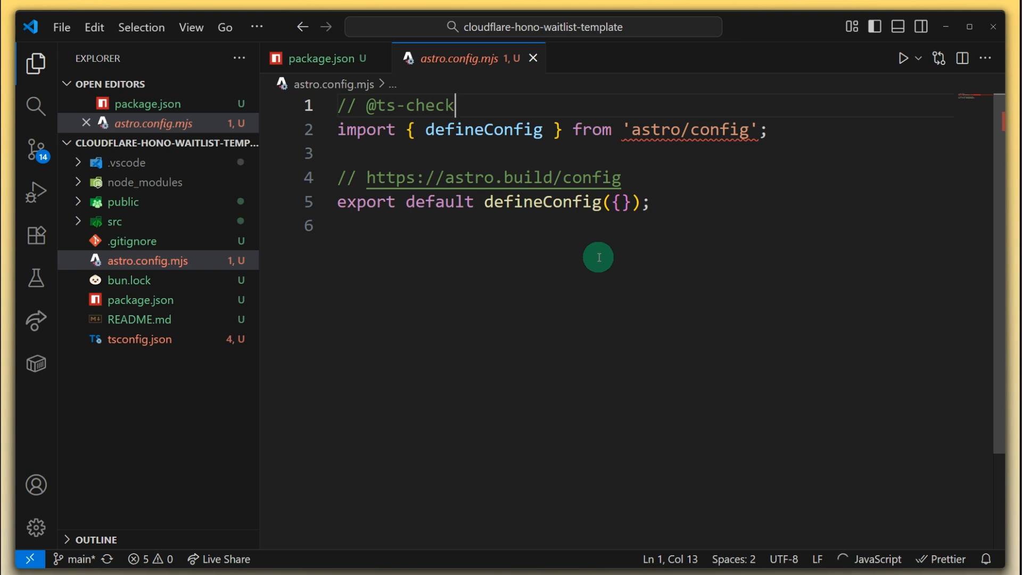
pyautogui.press('Ctrl+Shift+P')
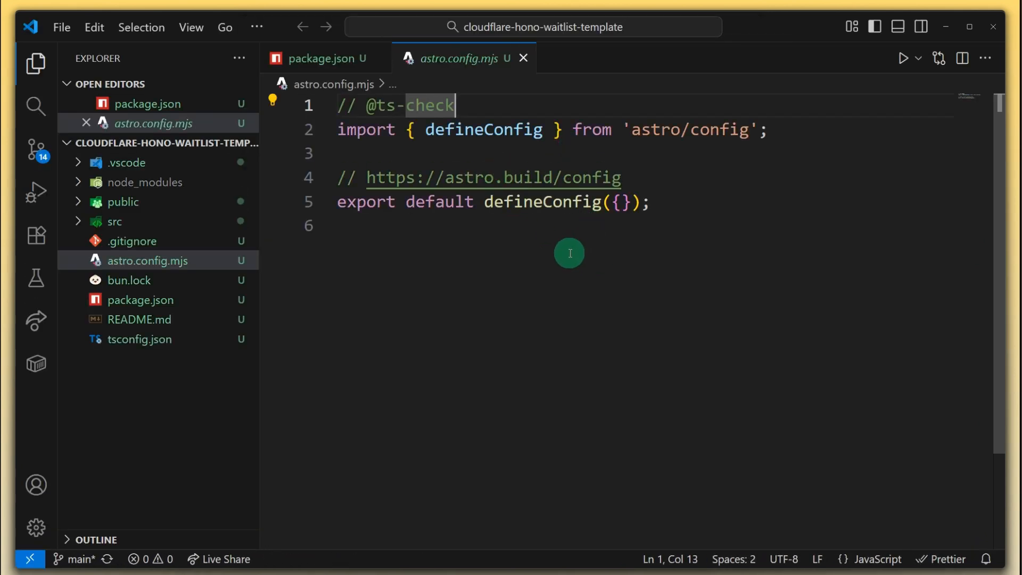
pyautogui.moveTo(406, 245)
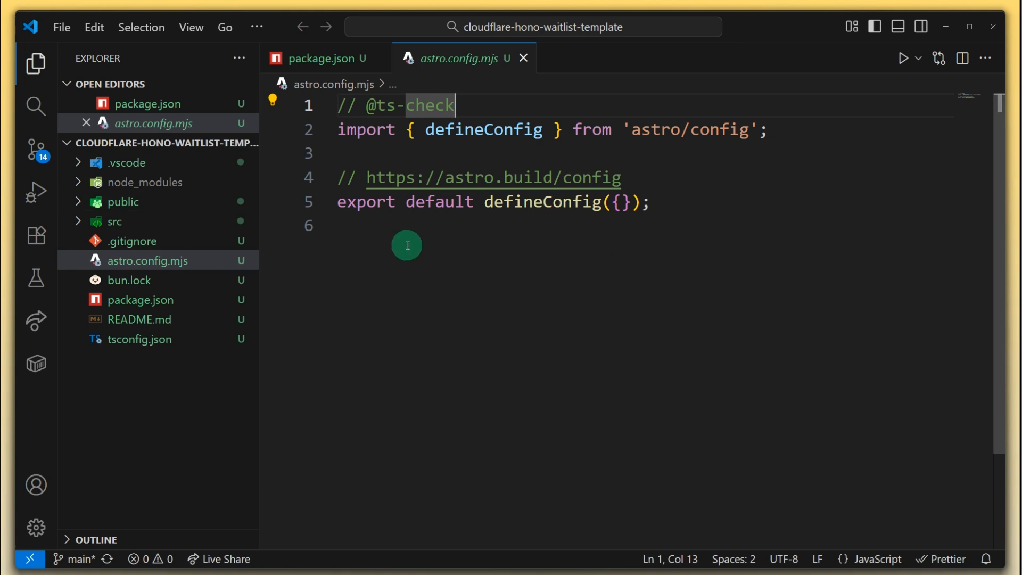
pyautogui.moveTo(523, 57)
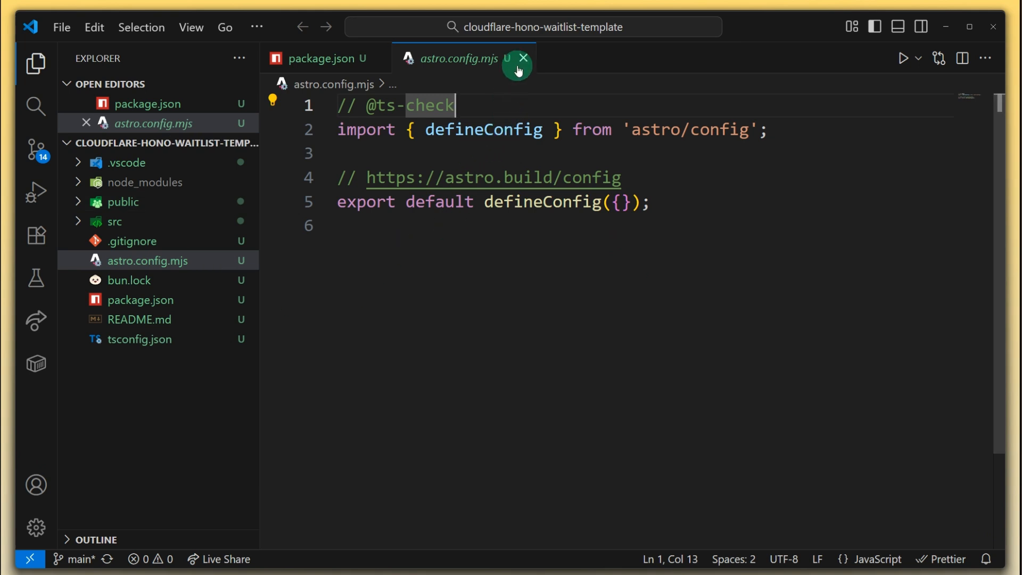
# Close astro.config.mjs and focus the scripts section of package.json
pyautogui.click(524, 57)
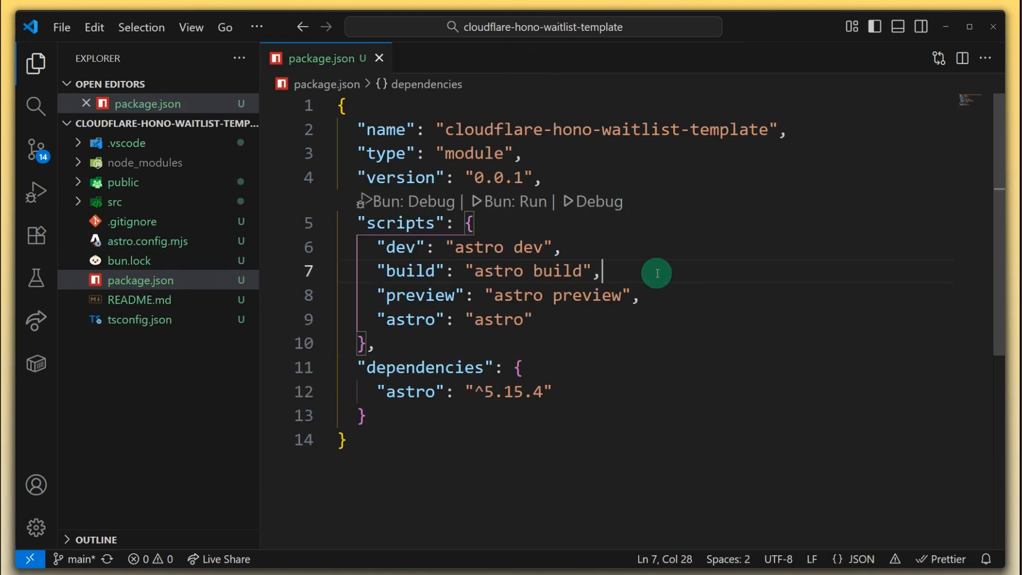
pyautogui.moveTo(544, 298)
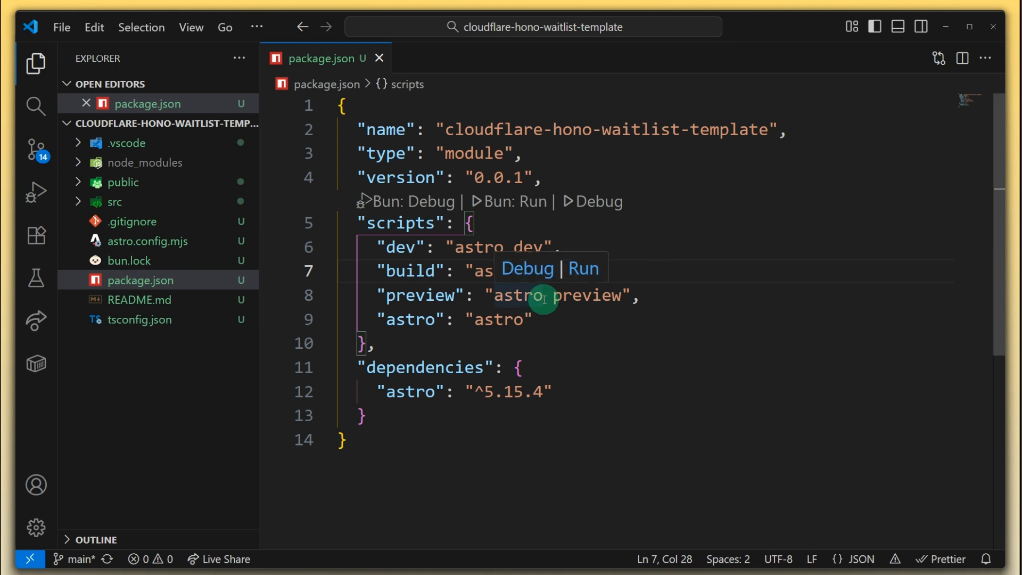
pyautogui.click(561, 248)
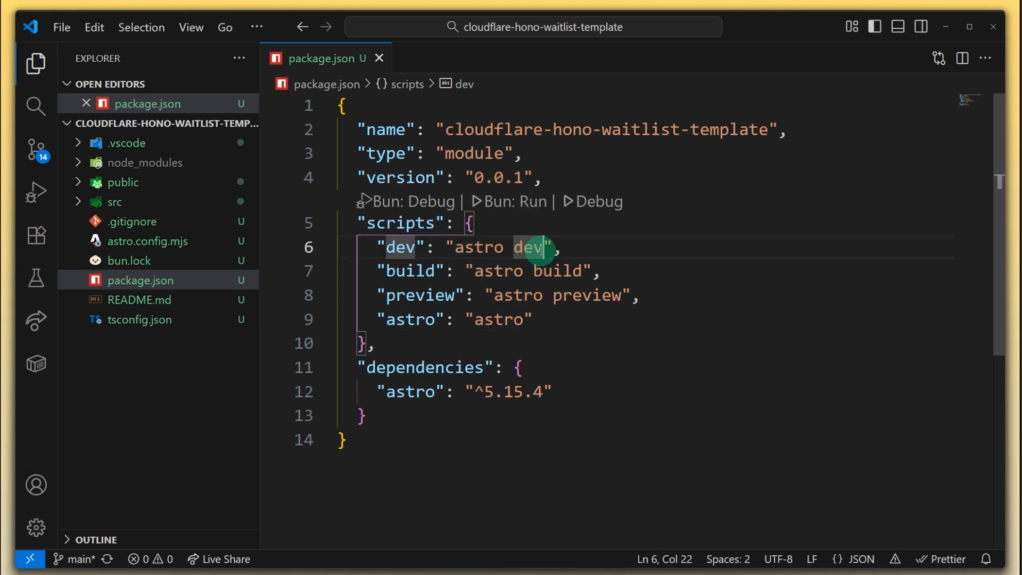
pyautogui.click(558, 247)
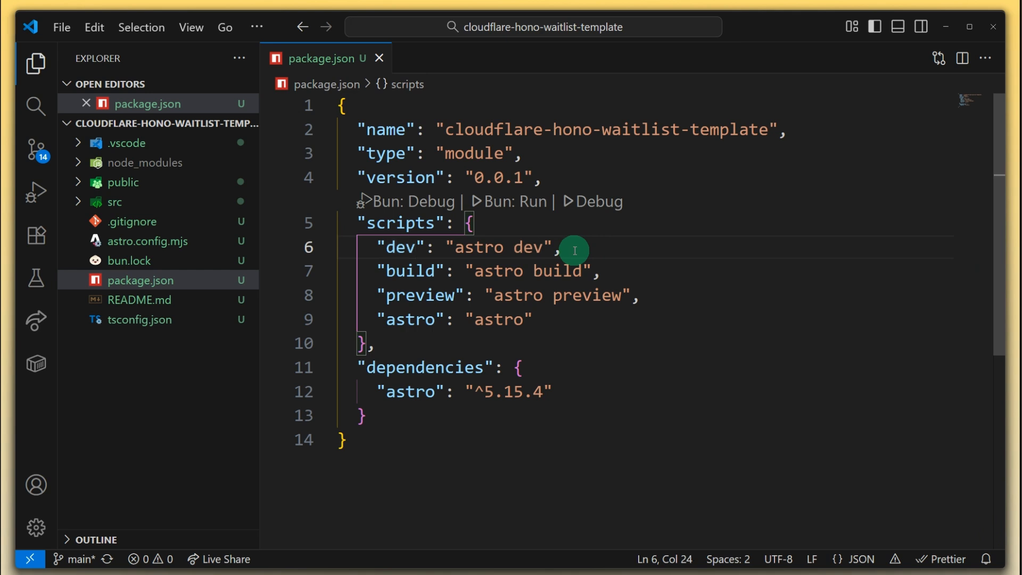
pyautogui.moveTo(292, 208)
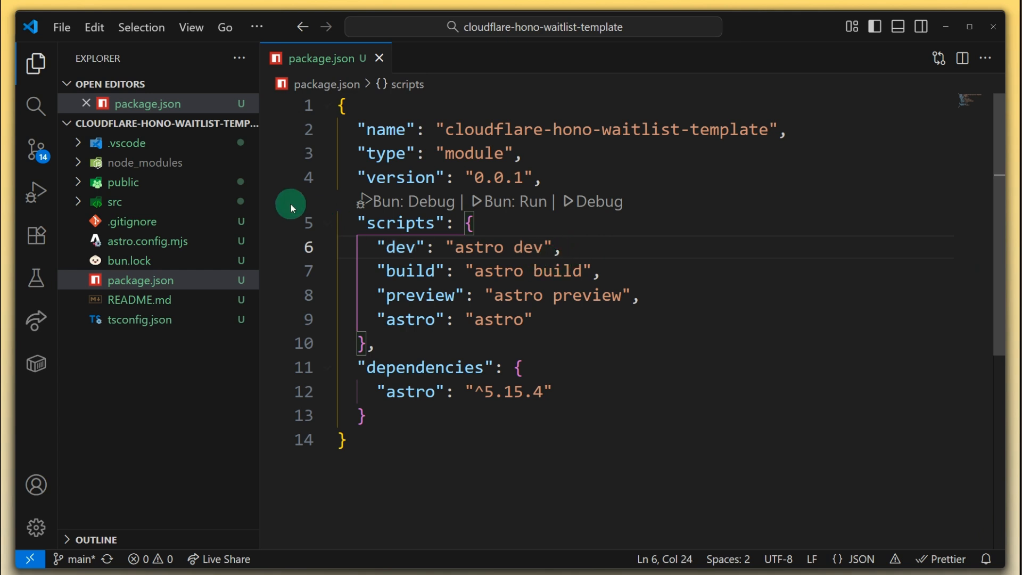
pyautogui.moveTo(152, 299)
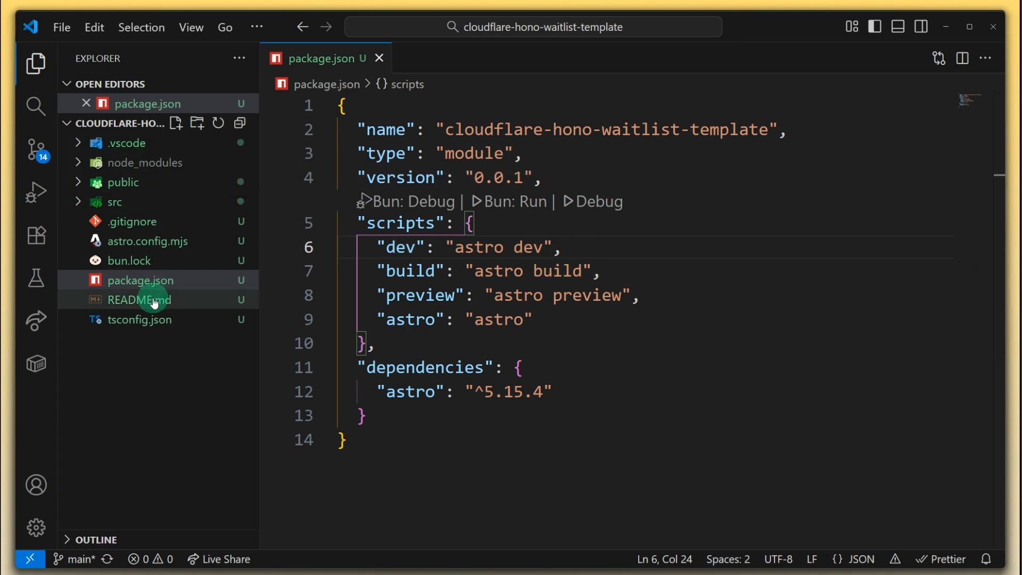
pyautogui.moveTo(127, 143)
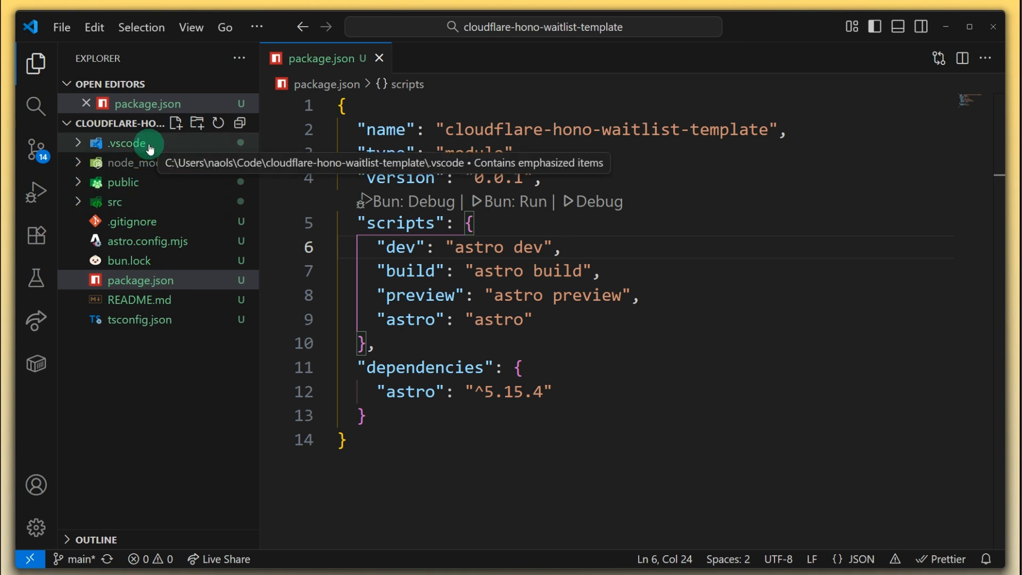
# Expand .vscode and review extensions.json and launch.json with its Development server config
pyautogui.click(127, 143)
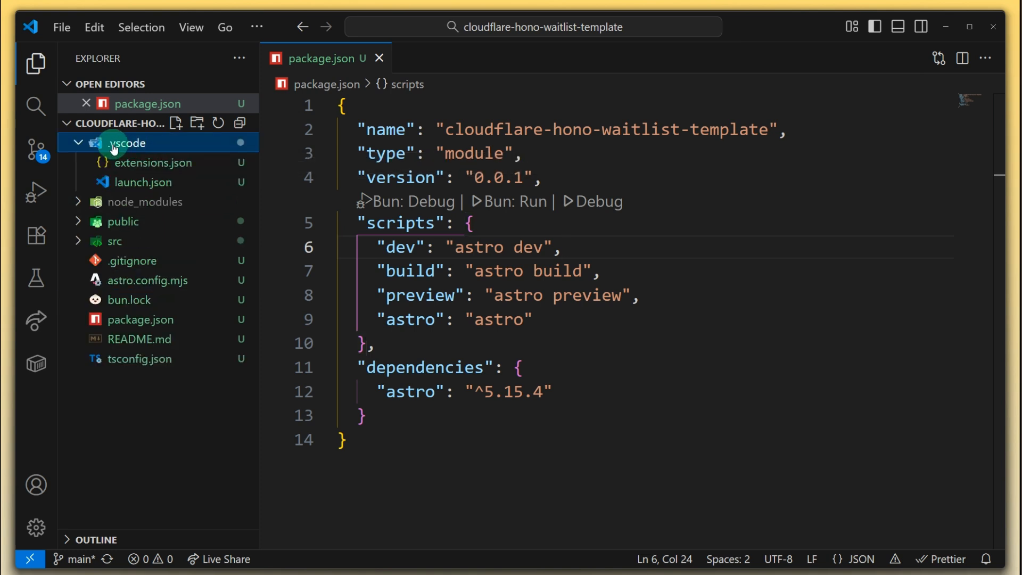
pyautogui.click(153, 161)
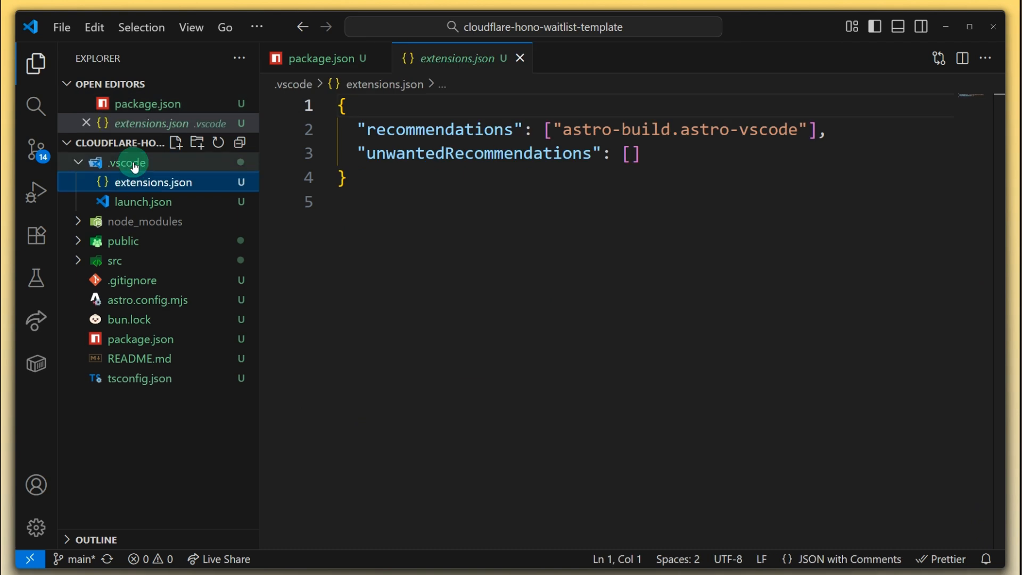
pyautogui.click(143, 201)
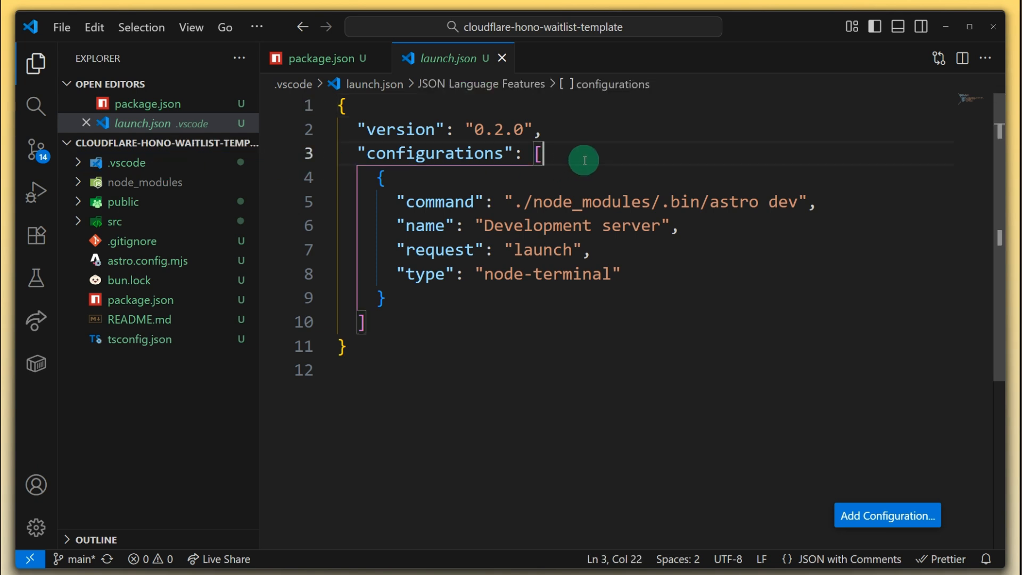
pyautogui.moveTo(123, 163)
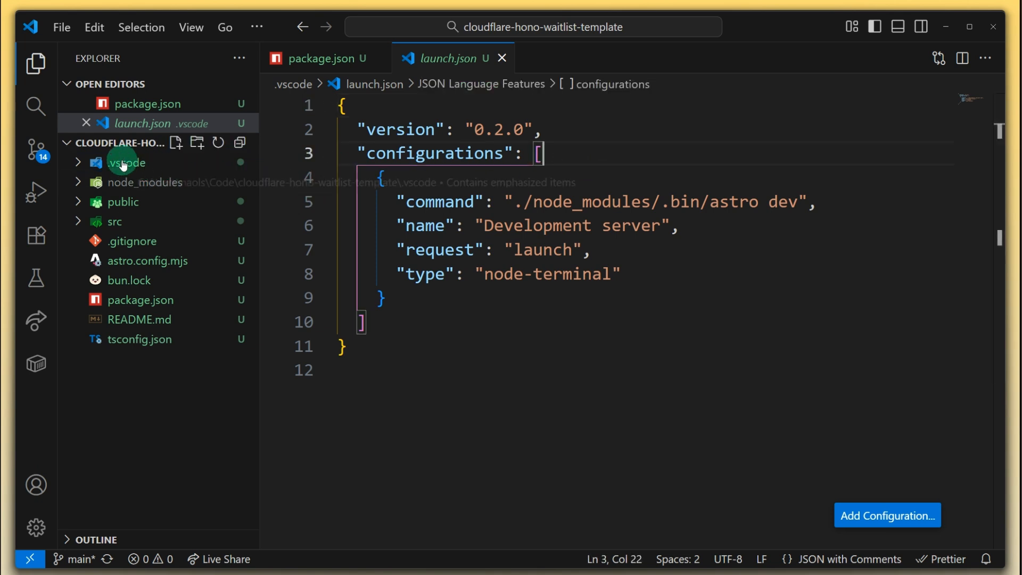
pyautogui.moveTo(132, 242)
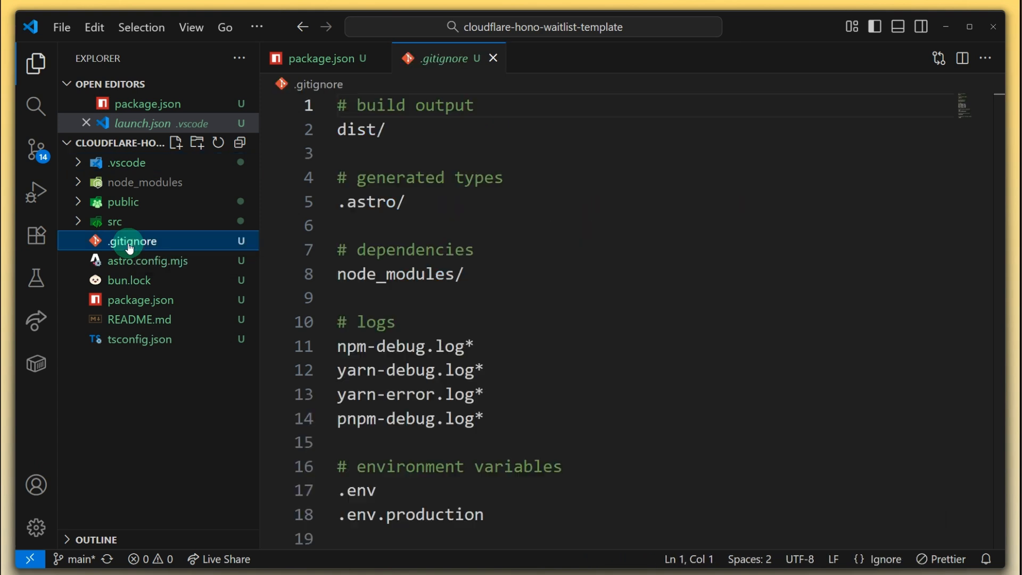
# Append '.vscode' as a new line at the end of .gitignore
pyautogui.scroll(-3)
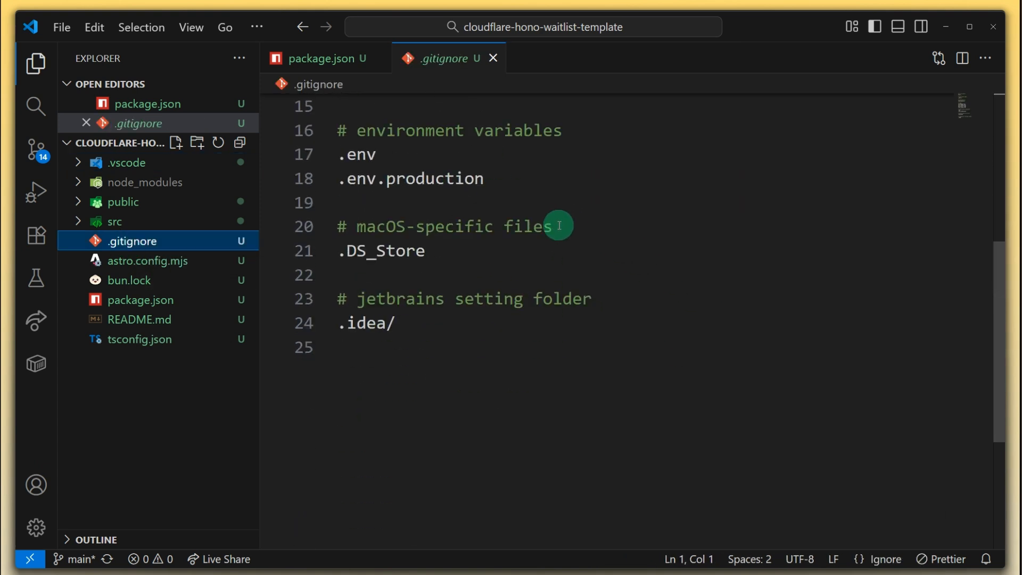
pyautogui.write('.v')
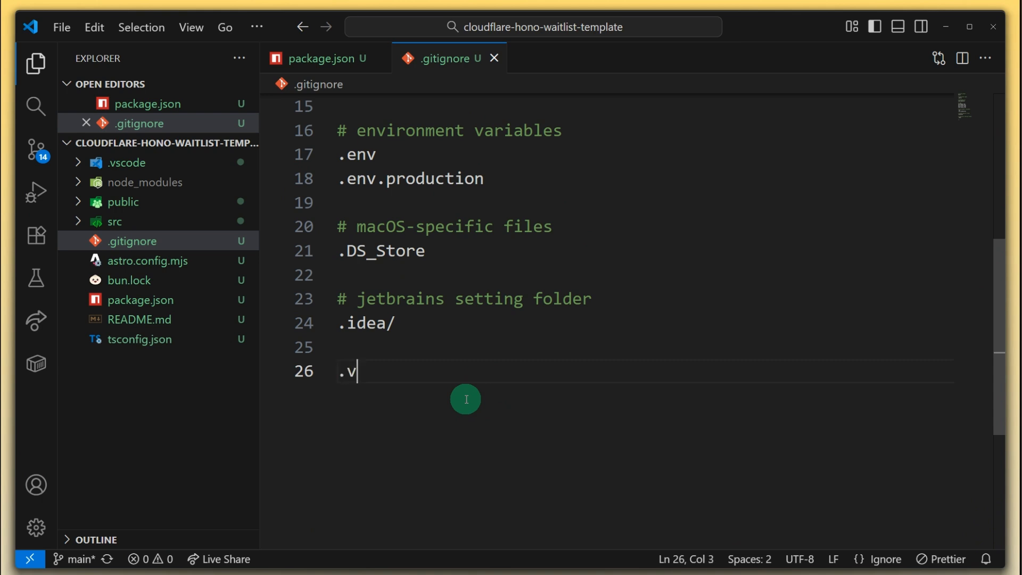
pyautogui.write('scode')
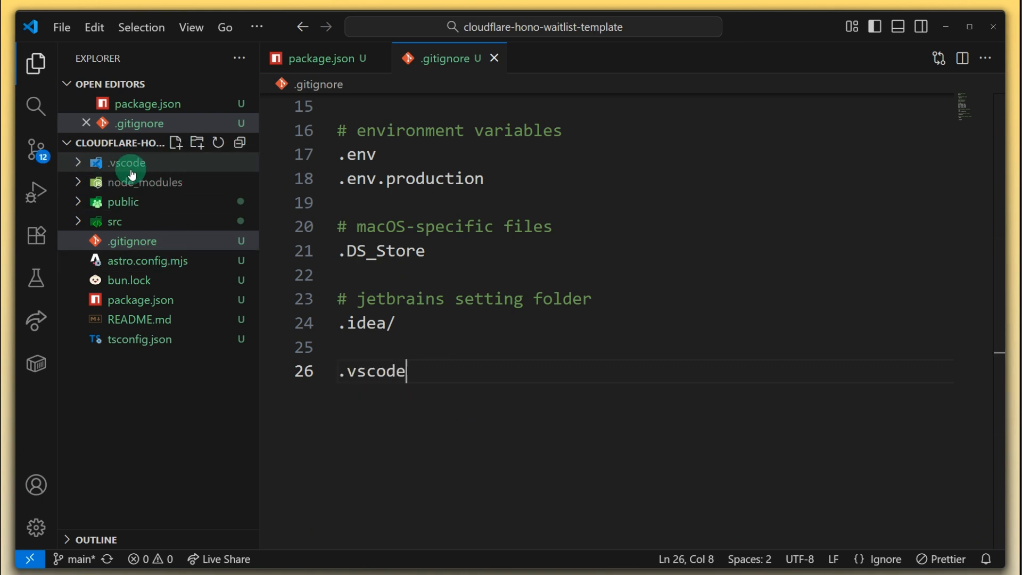
pyautogui.moveTo(313, 218)
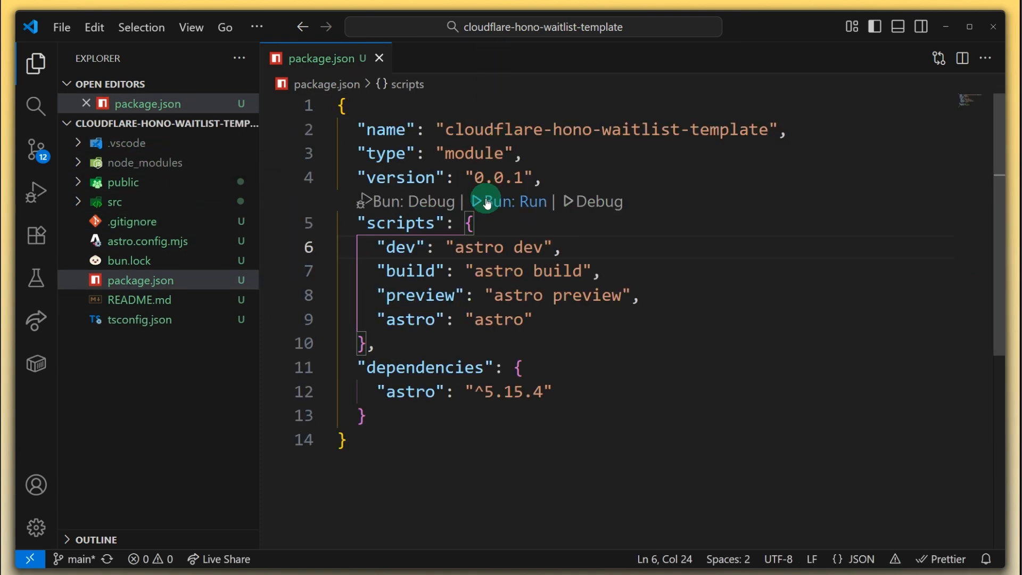
pyautogui.moveTo(481, 216)
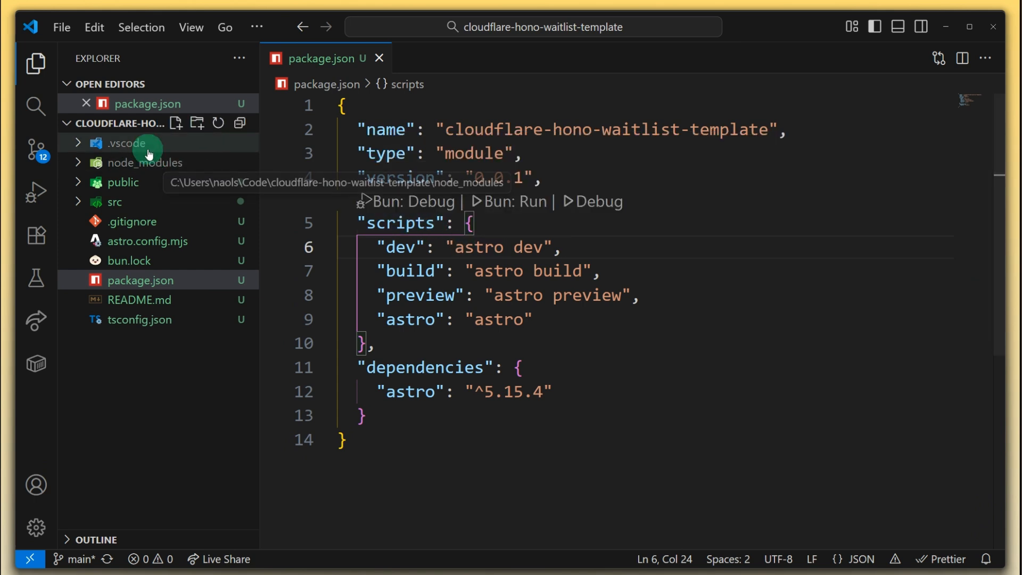
pyautogui.moveTo(147, 162)
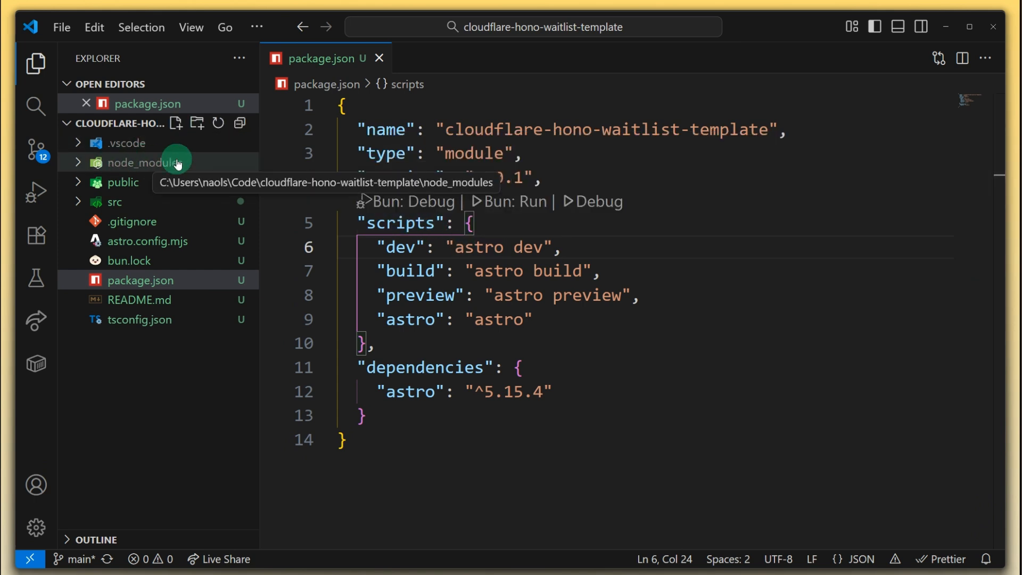
pyautogui.moveTo(190, 163)
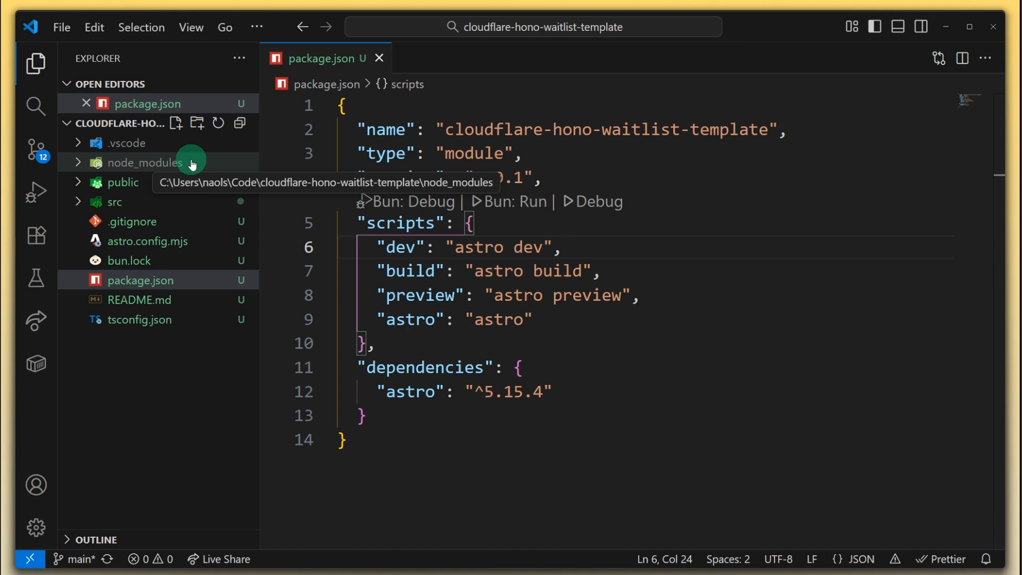
# Expand src and preview astro.svg and background.svg from the assets folder
pyautogui.click(122, 181)
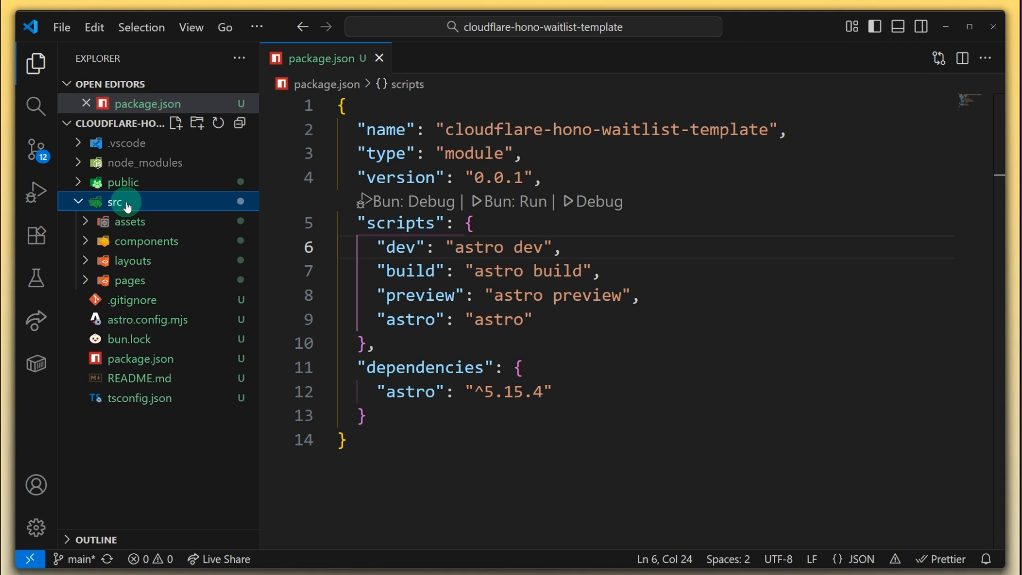
pyautogui.click(144, 241)
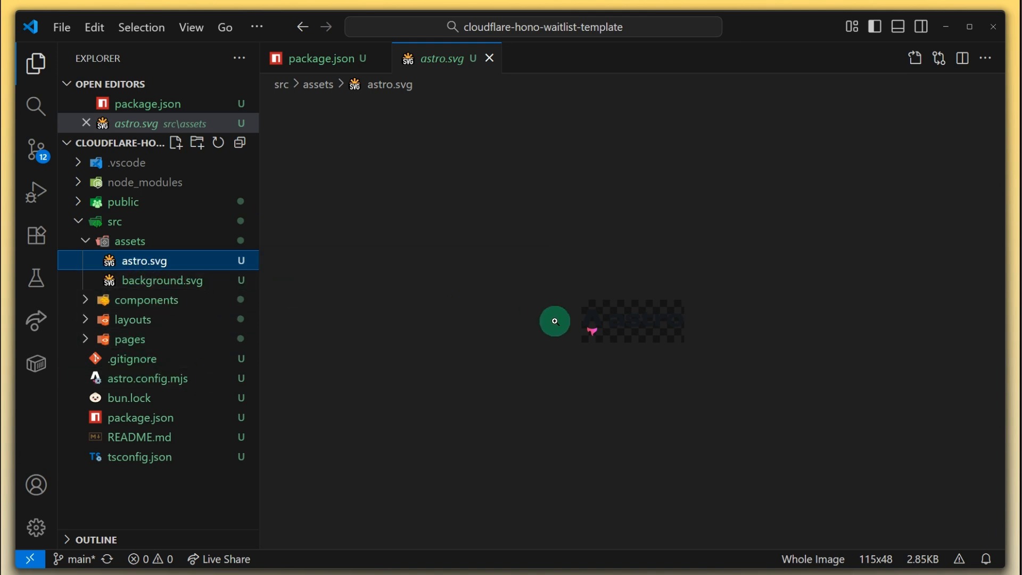
pyautogui.click(163, 280)
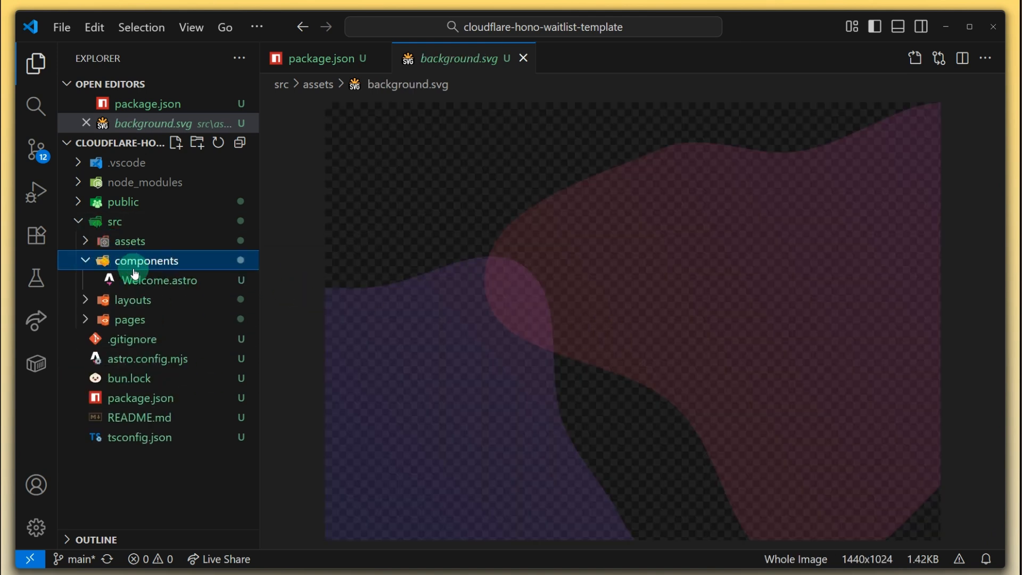
# Read through Welcome.astro, then expand the pages folder to reveal index.astro
pyautogui.click(160, 280)
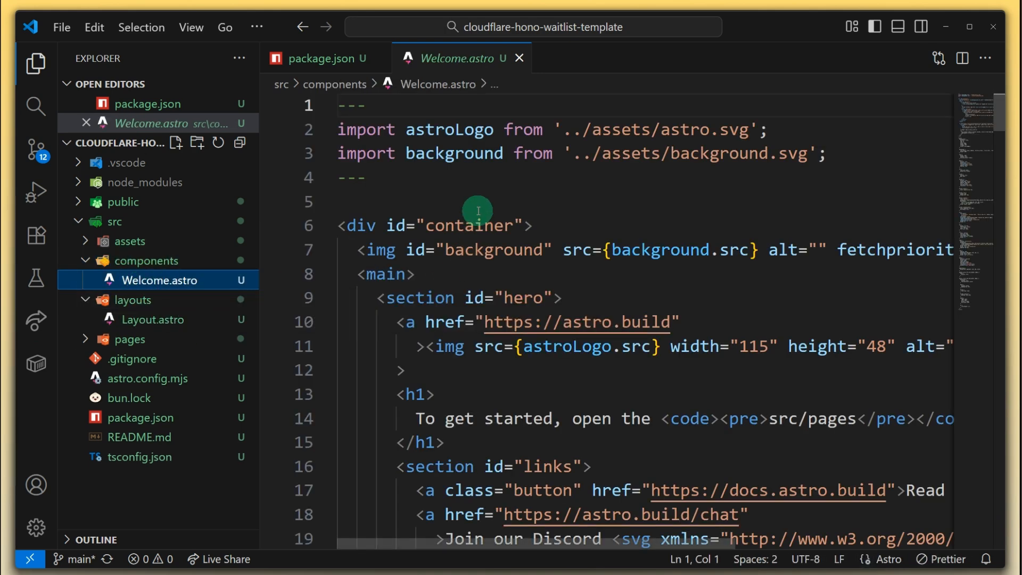
pyautogui.scroll(-3)
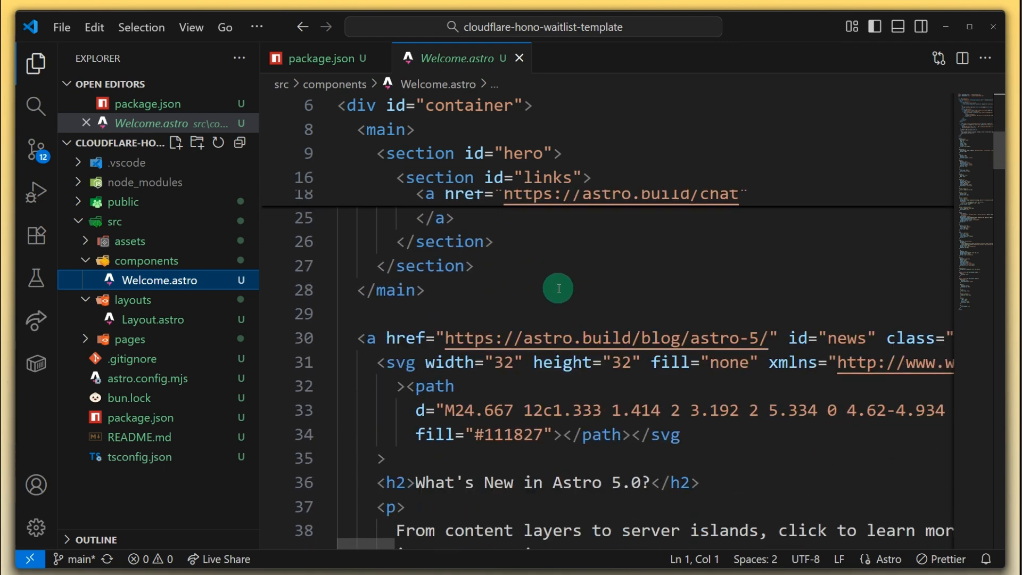
pyautogui.scroll(-3)
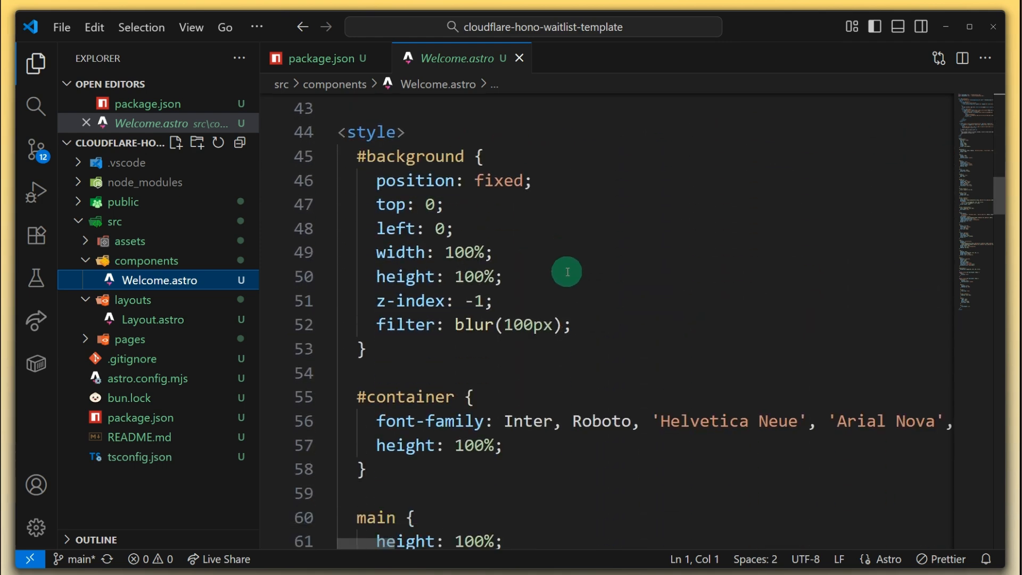
pyautogui.scroll(-3)
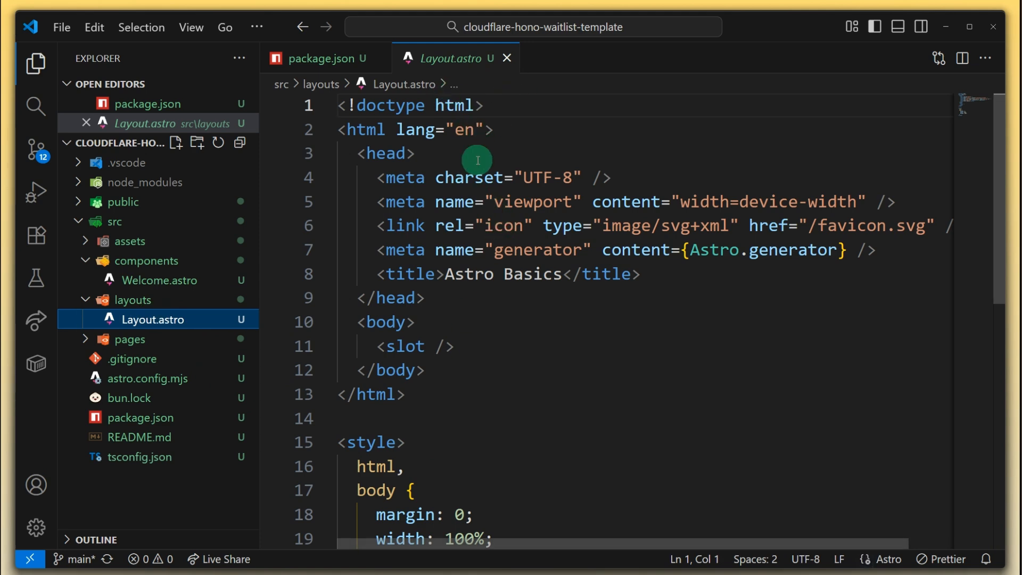
pyautogui.scroll(-3)
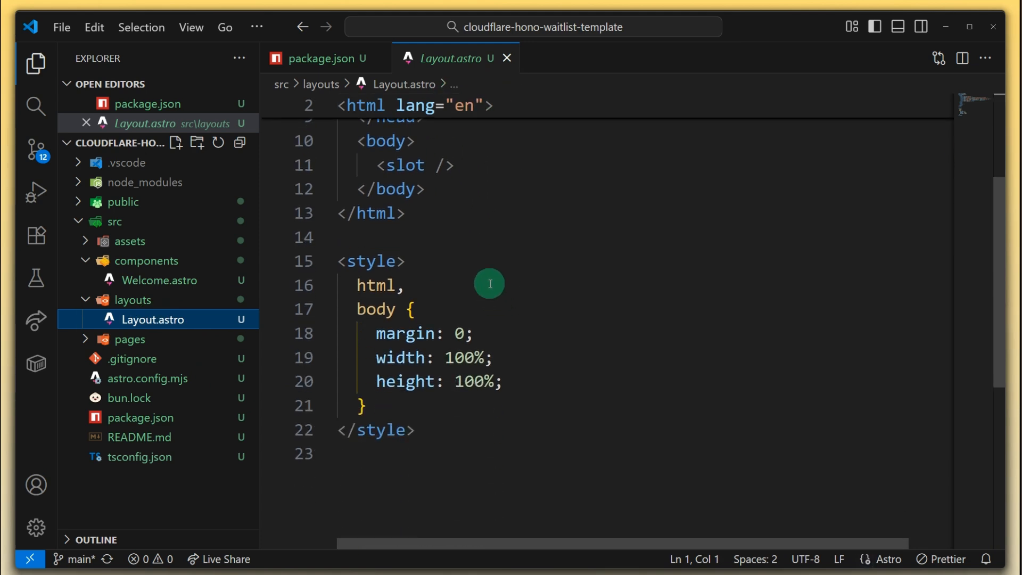
pyautogui.moveTo(427, 283)
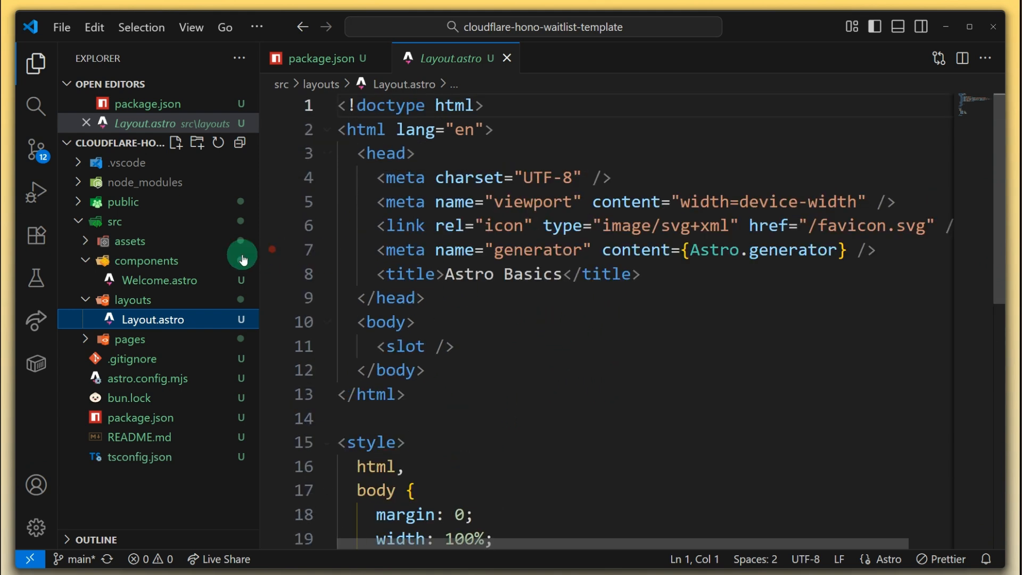
pyautogui.click(130, 339)
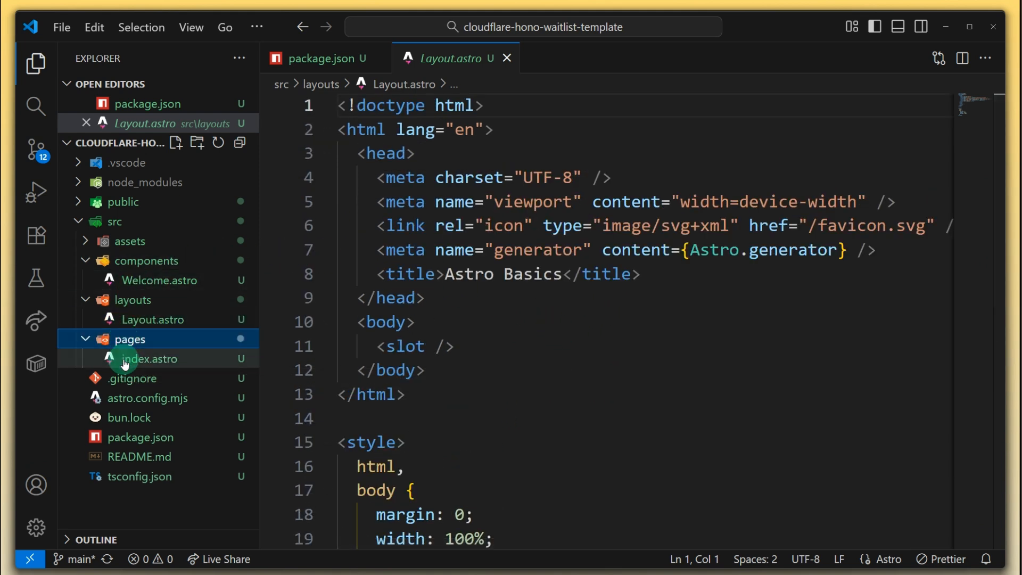
# Review index.astro's Welcome markup, briefly selecting the Welcome component name
pyautogui.click(149, 359)
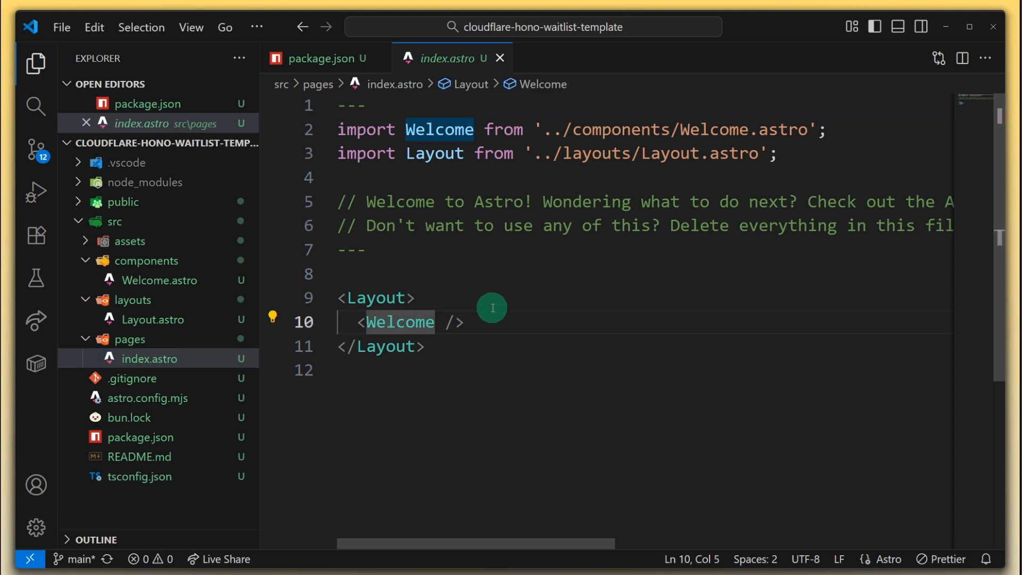
pyautogui.moveTo(129, 339)
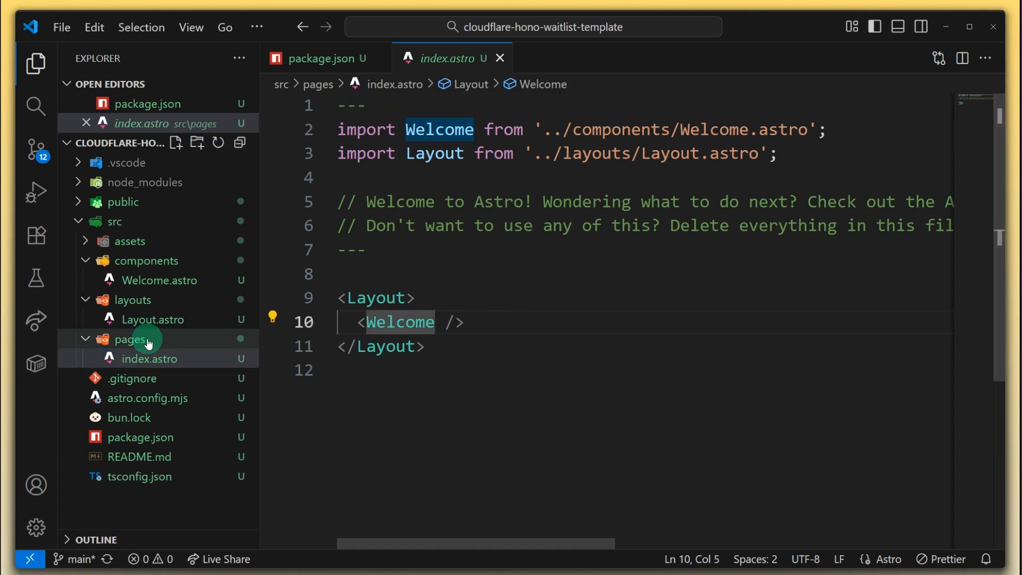
pyautogui.moveTo(162, 363)
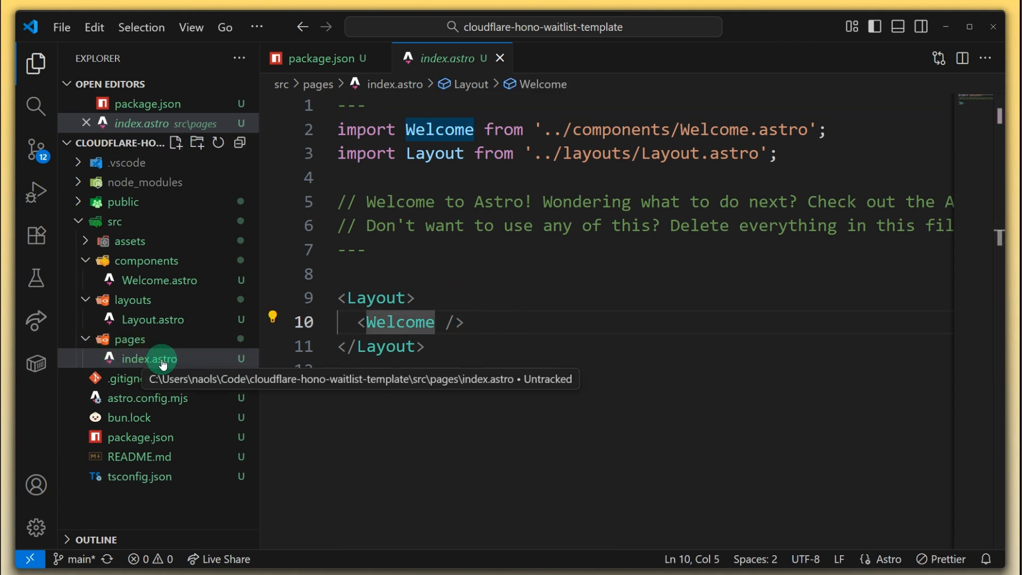
pyautogui.moveTo(485, 244)
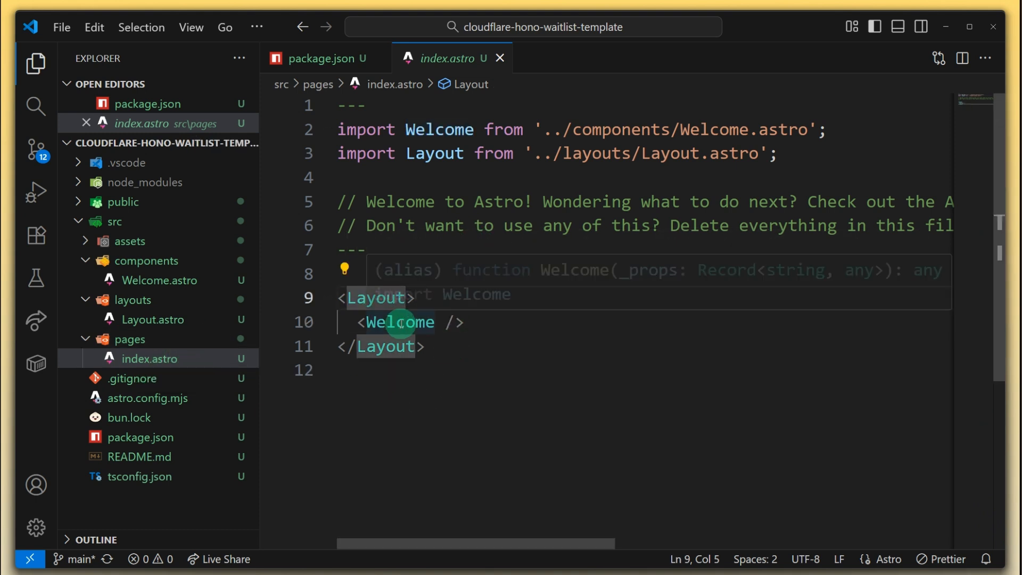
pyautogui.doubleClick(399, 322)
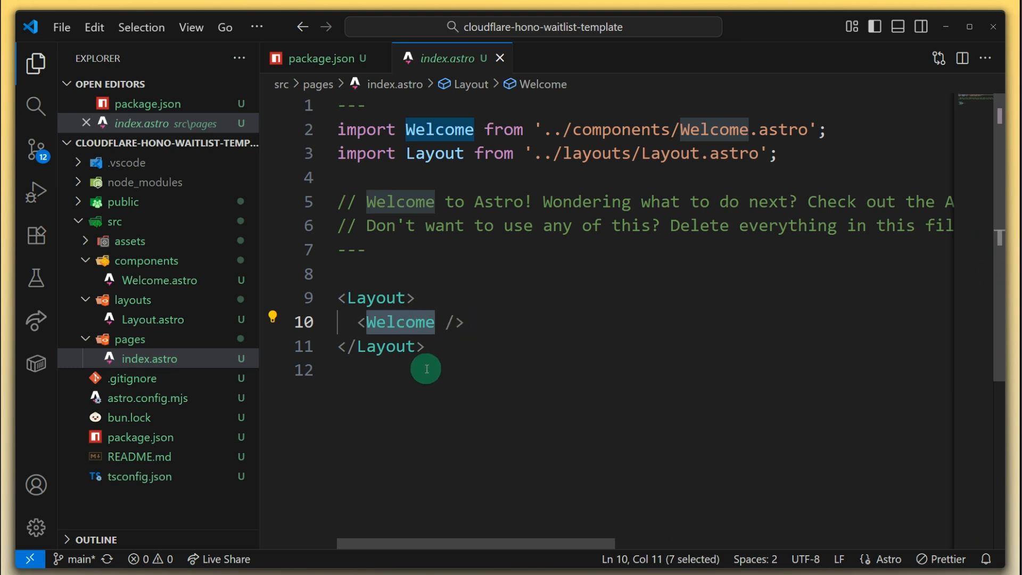
pyautogui.click(463, 321)
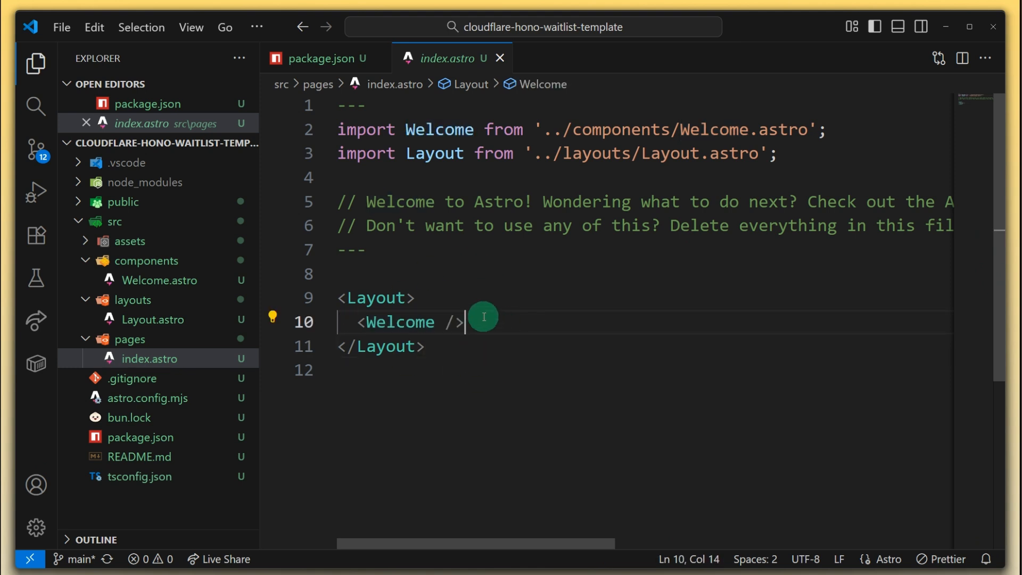
pyautogui.moveTo(128, 402)
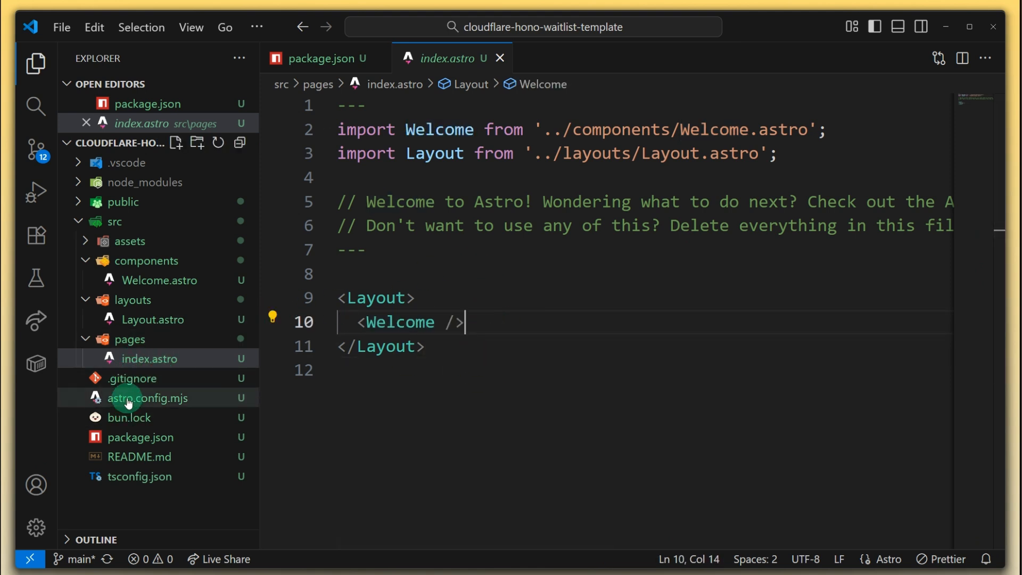
# Preview astro.config.mjs, bun.lock and tsconfig.json, then return to package.json
pyautogui.click(148, 397)
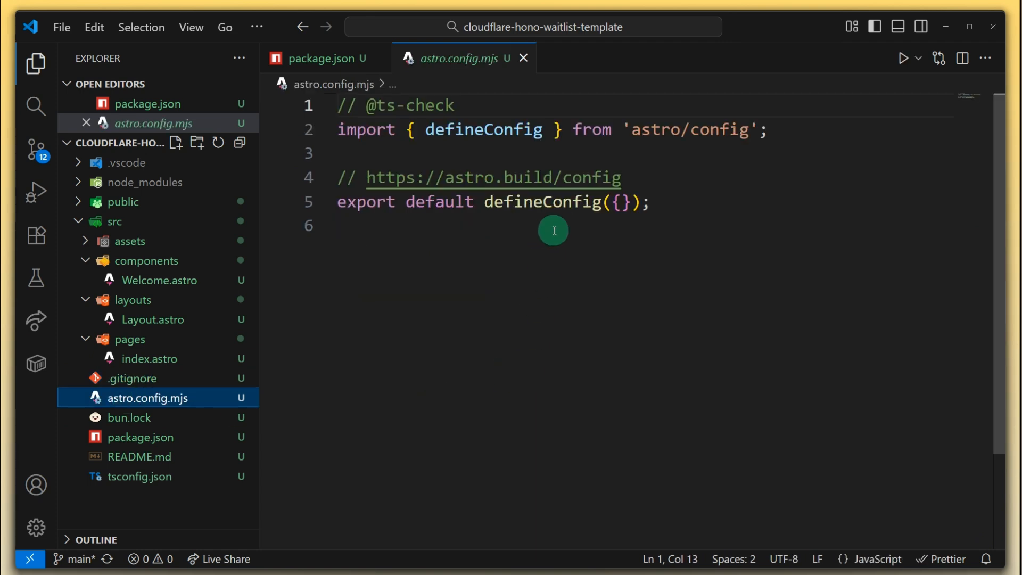
pyautogui.click(130, 417)
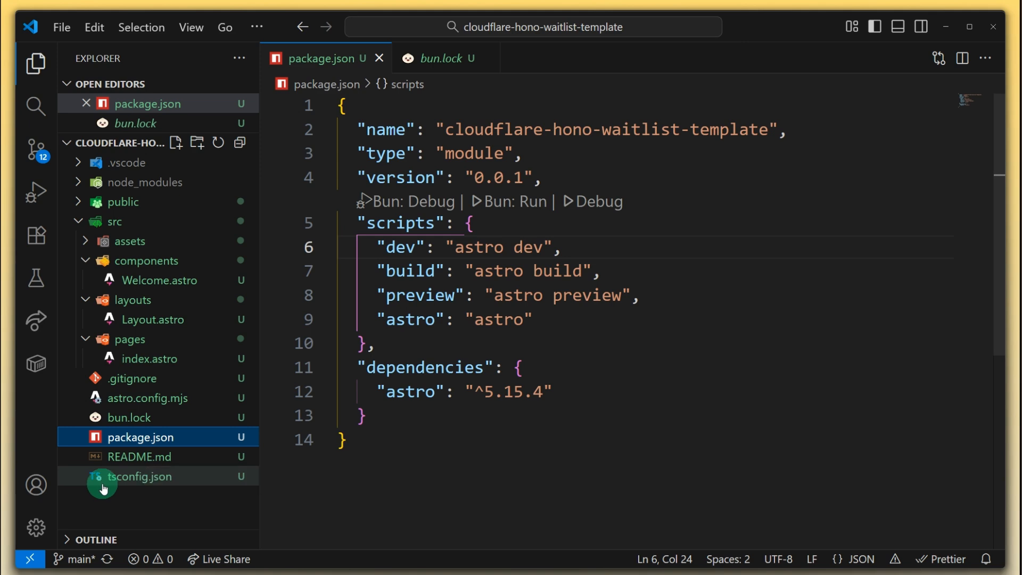
pyautogui.moveTo(127, 472)
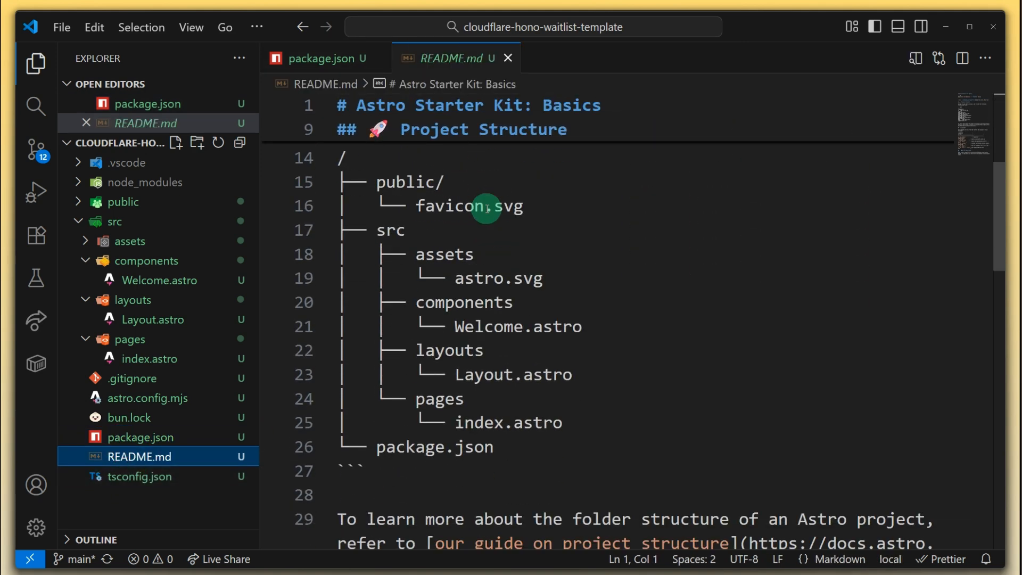
pyautogui.click(137, 477)
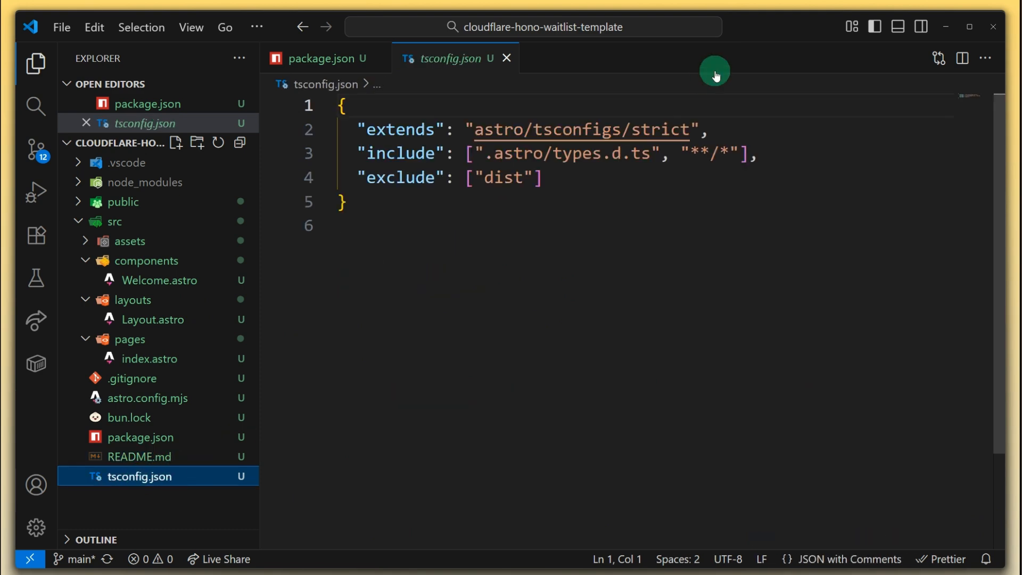
pyautogui.click(318, 57)
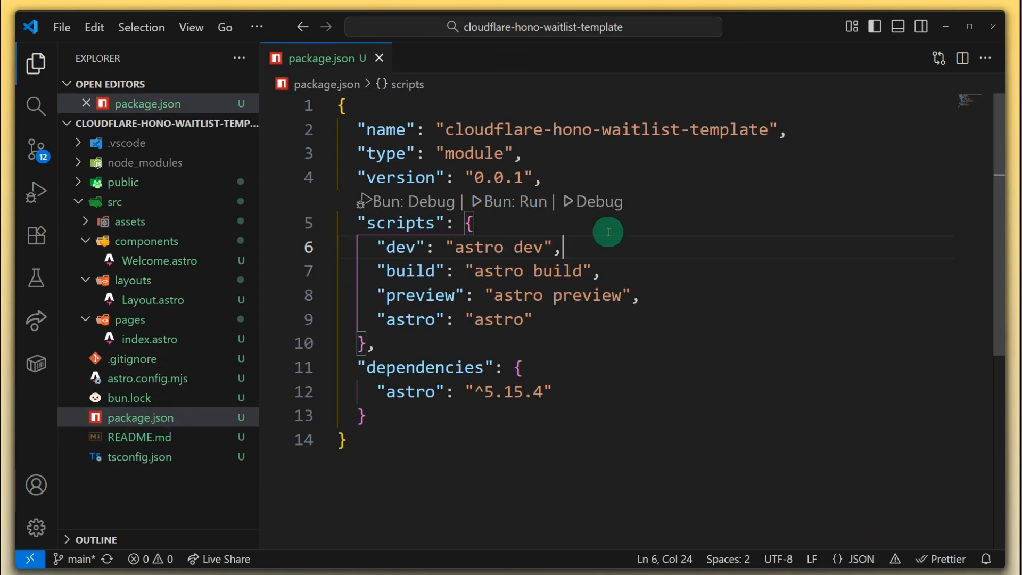
# Run bun run dev in the terminal and open the site at localhost:4321
pyautogui.tripleClick(469, 247)
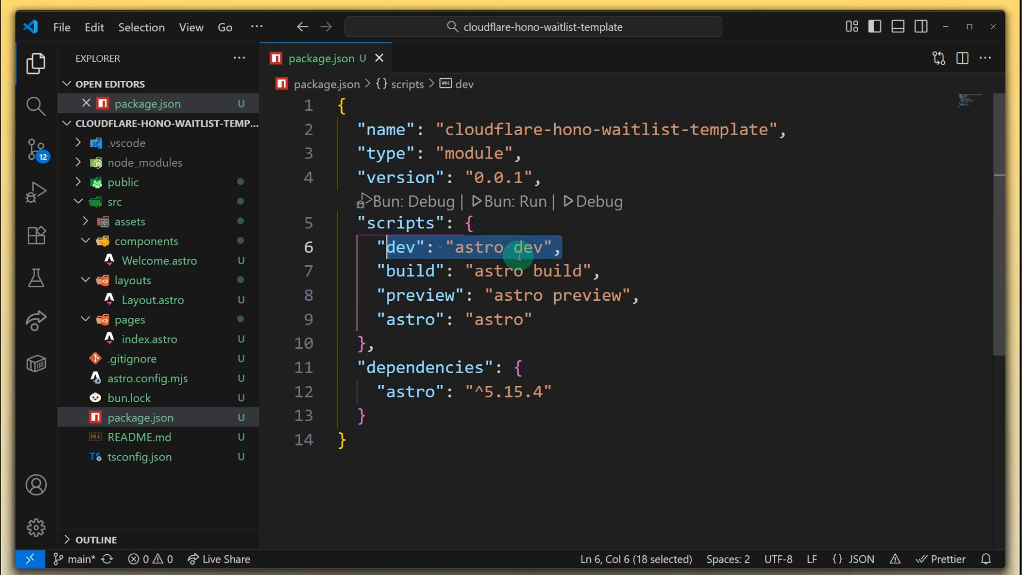
pyautogui.click(645, 257)
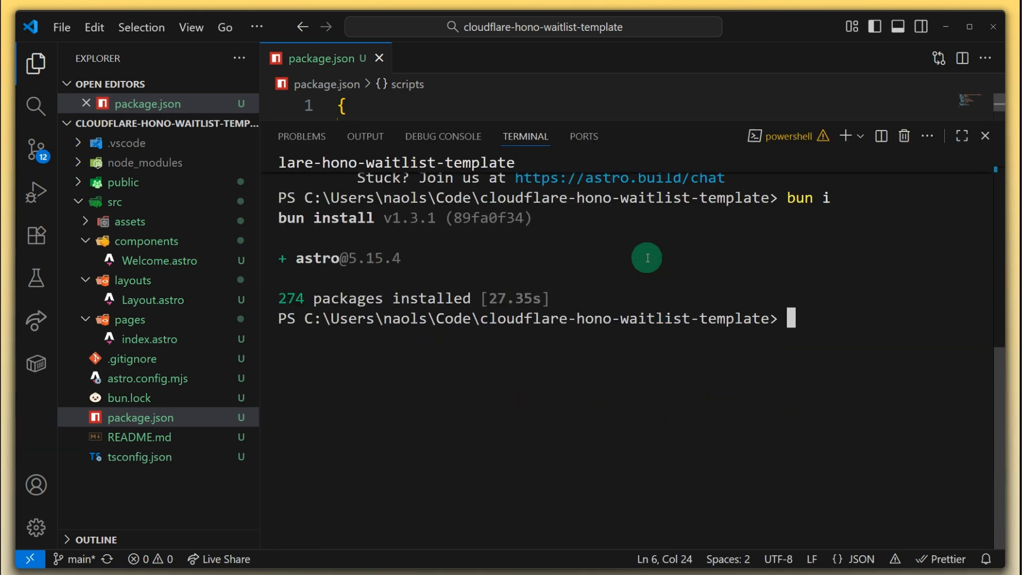
pyautogui.write('bun ru')
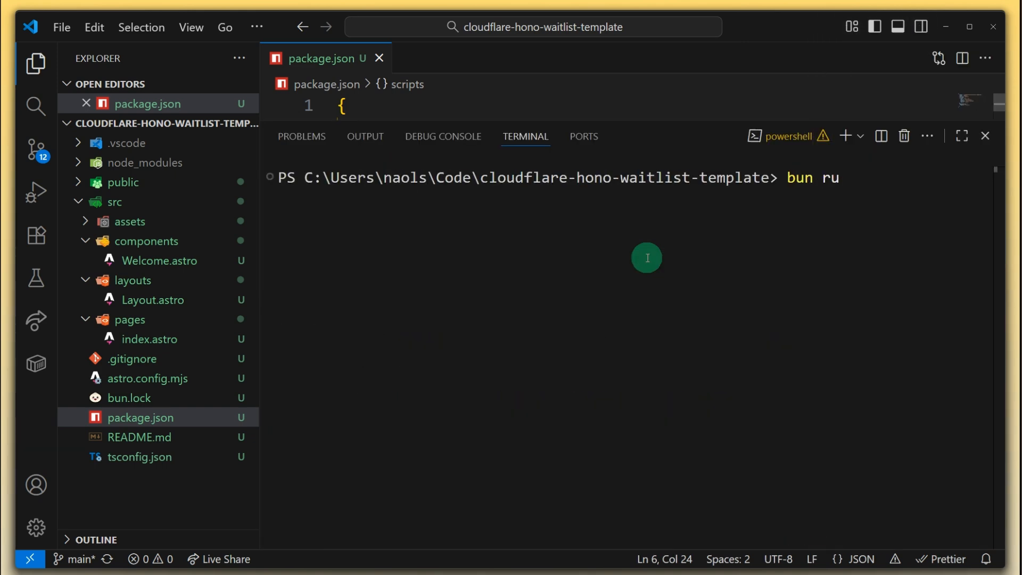
pyautogui.press('Return')
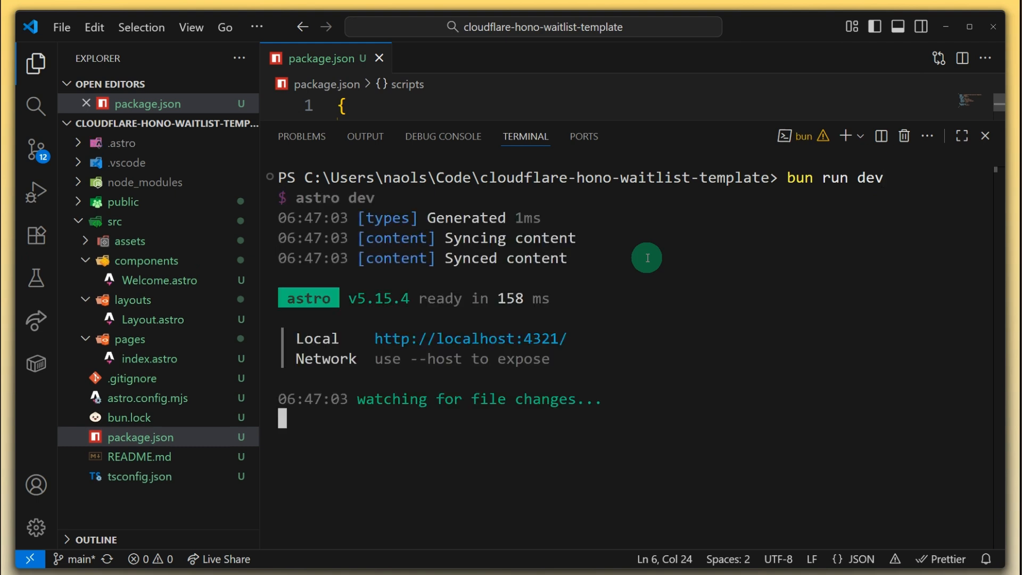
pyautogui.moveTo(469, 338)
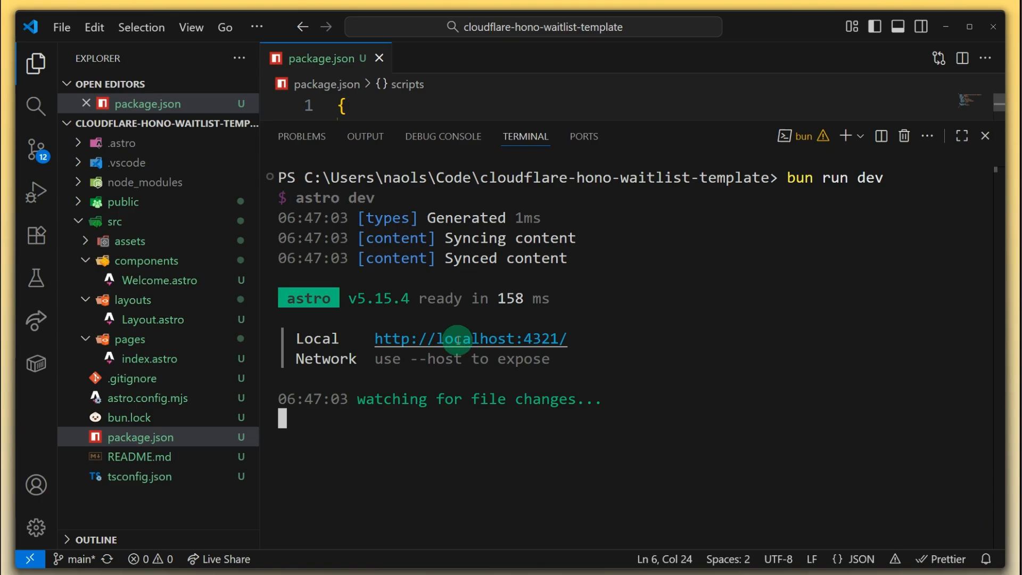
pyautogui.click(469, 338)
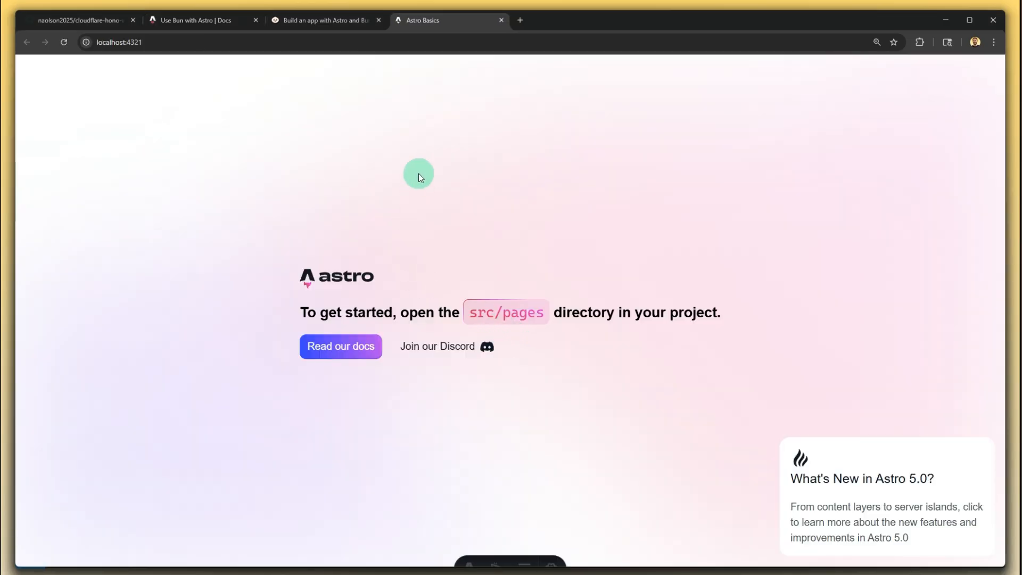
pyautogui.moveTo(618, 144)
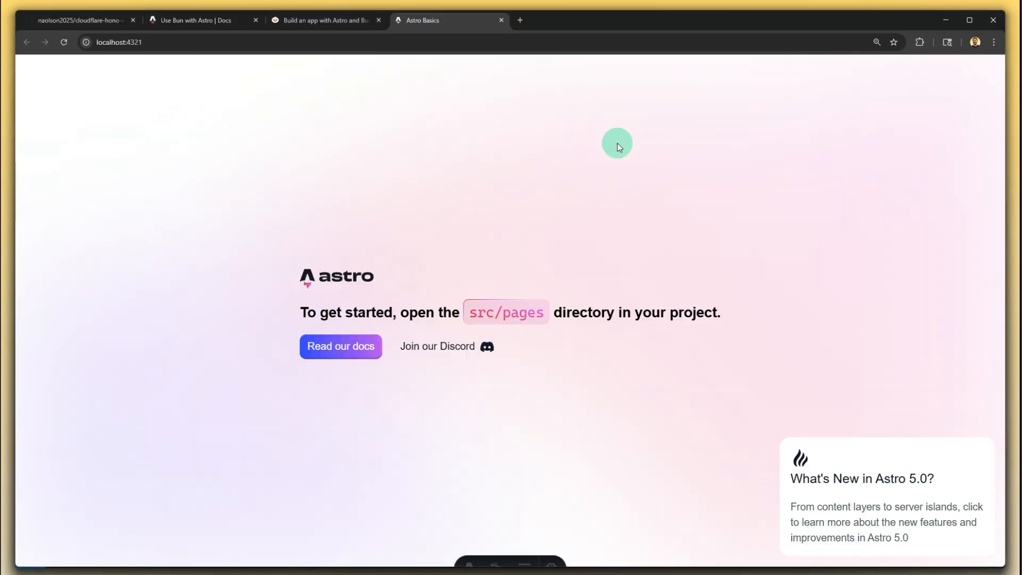
pyautogui.moveTo(583, 215)
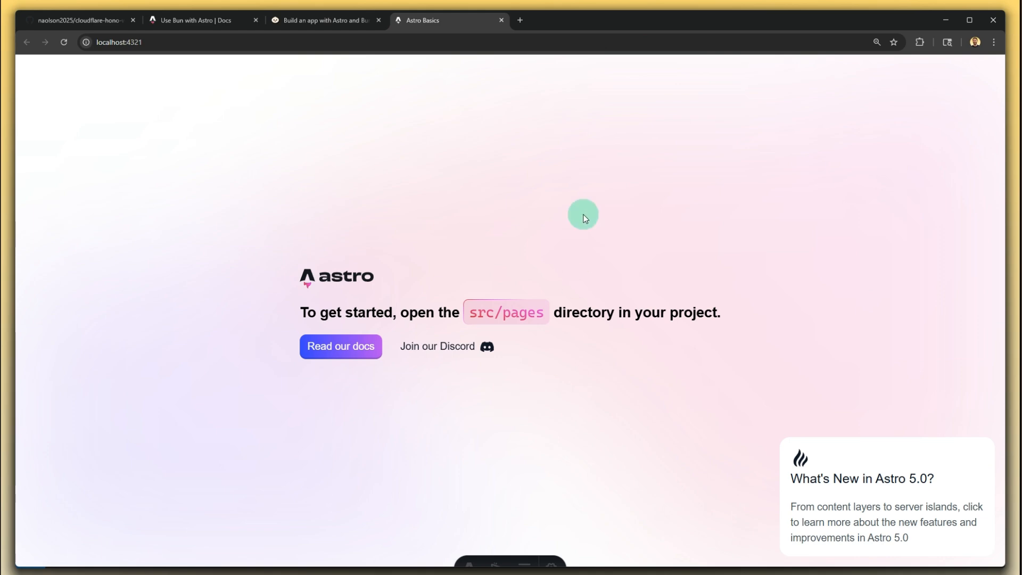
pyautogui.moveTo(604, 241)
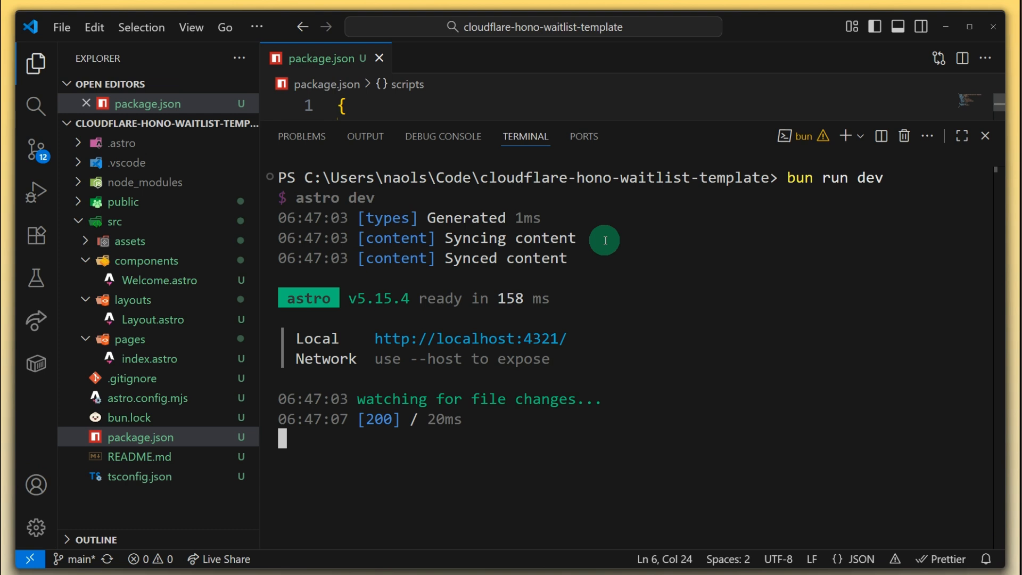
pyautogui.moveTo(666, 382)
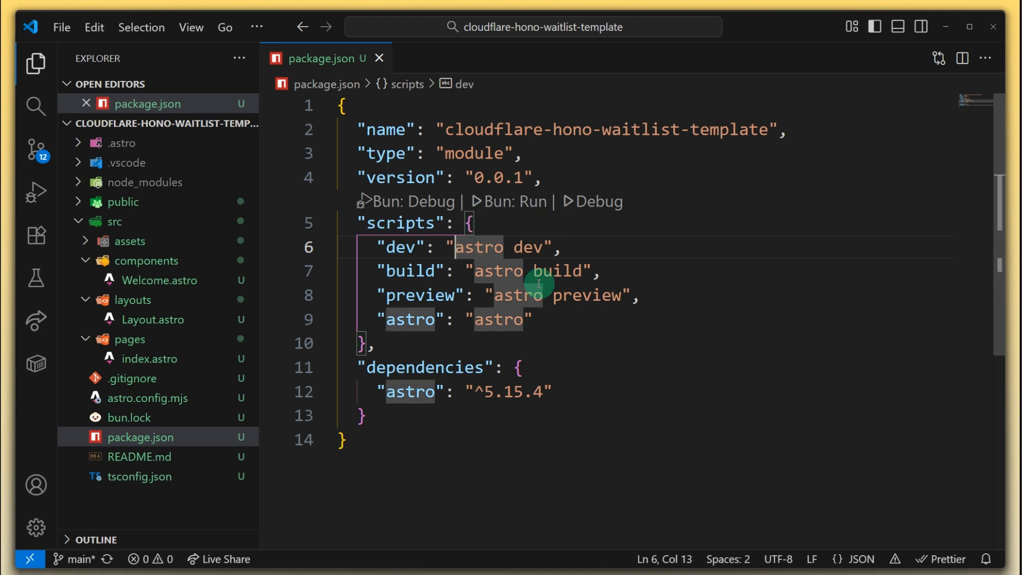
# Rerun bun run dev so the dev script launches Astro through Bun
pyautogui.write('bun ru')
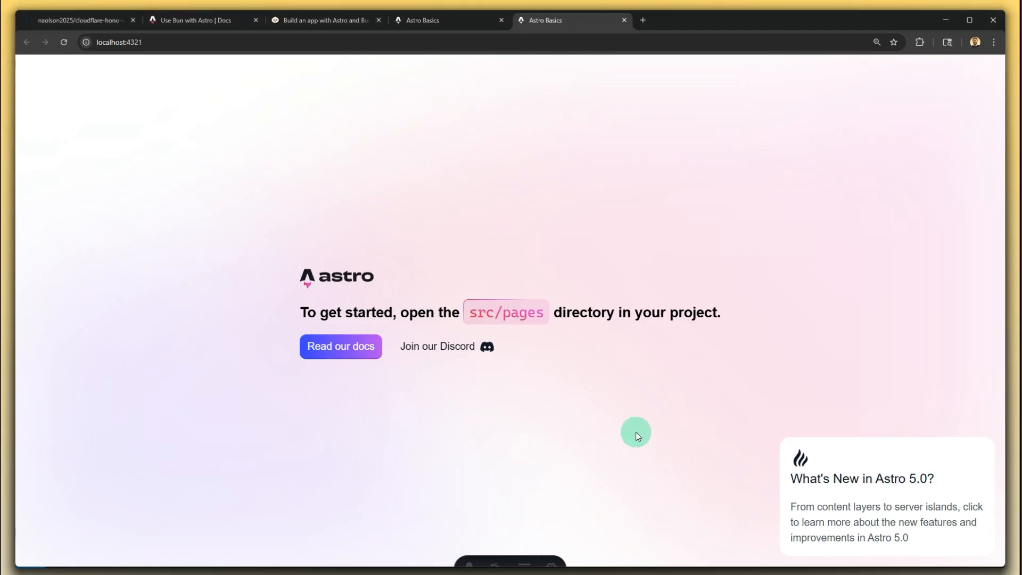
pyautogui.moveTo(709, 356)
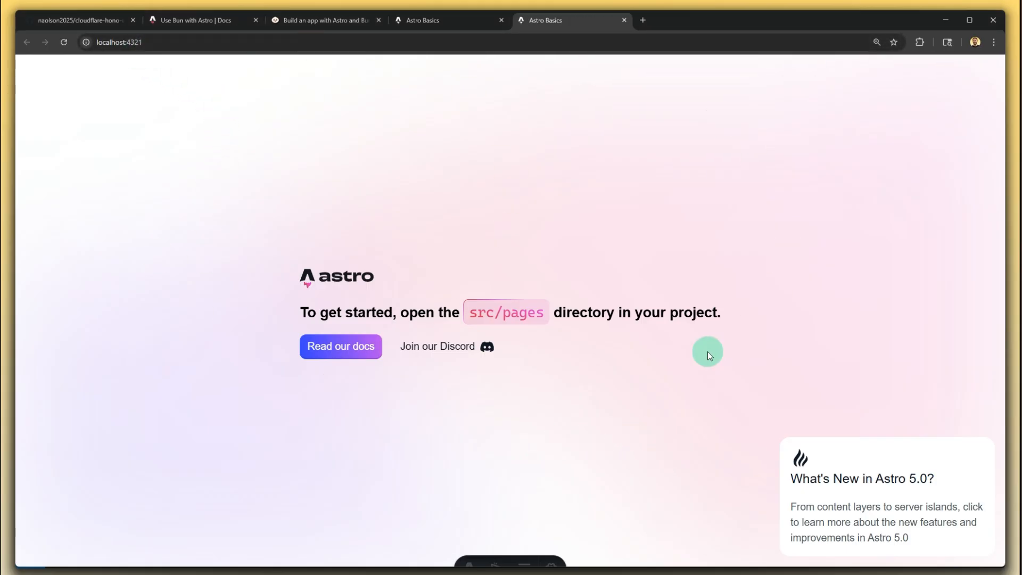
pyautogui.moveTo(504, 153)
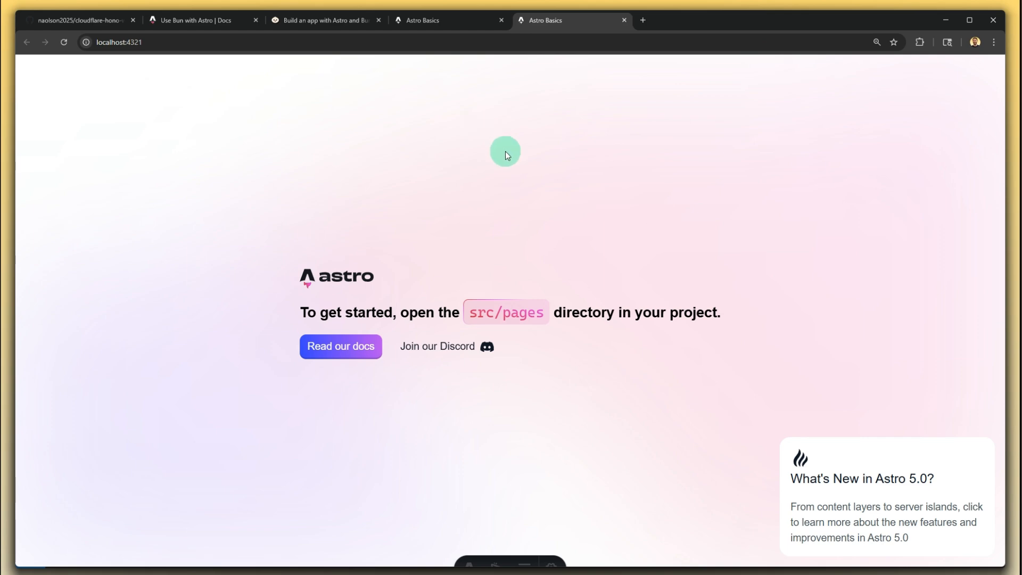
# Switch back from Chrome to the code editor after checking the page
pyautogui.press('alt+tab')
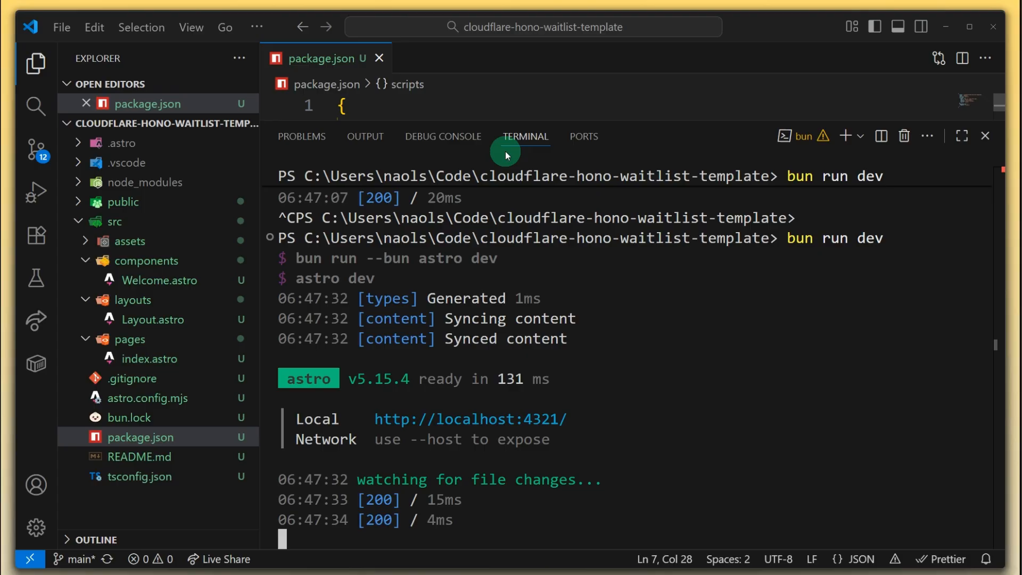
pyautogui.moveTo(633, 377)
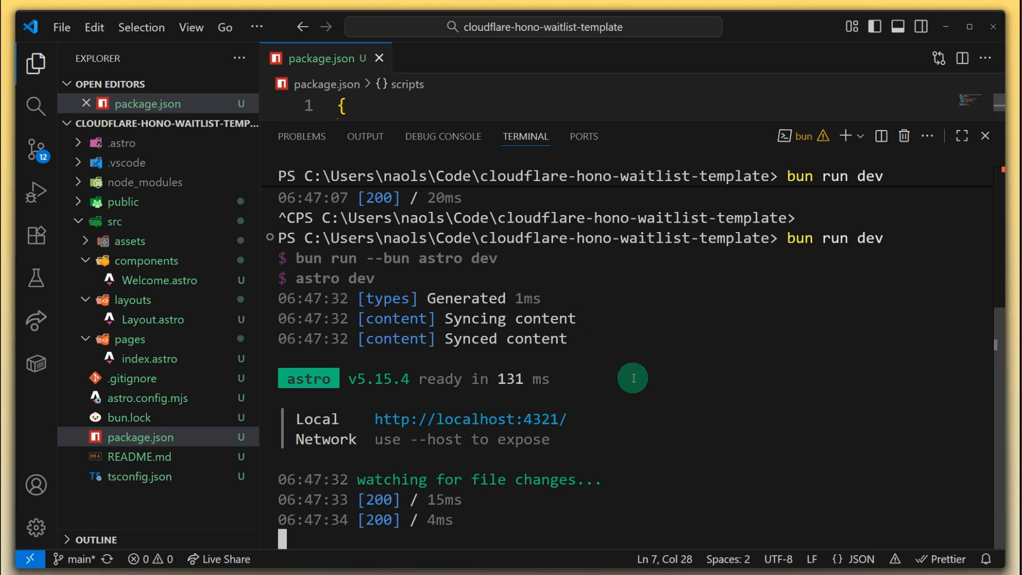
# Stop the dev server with Ctrl+C and run bun run build to produce the dist folder
pyautogui.press('ctrl+c')
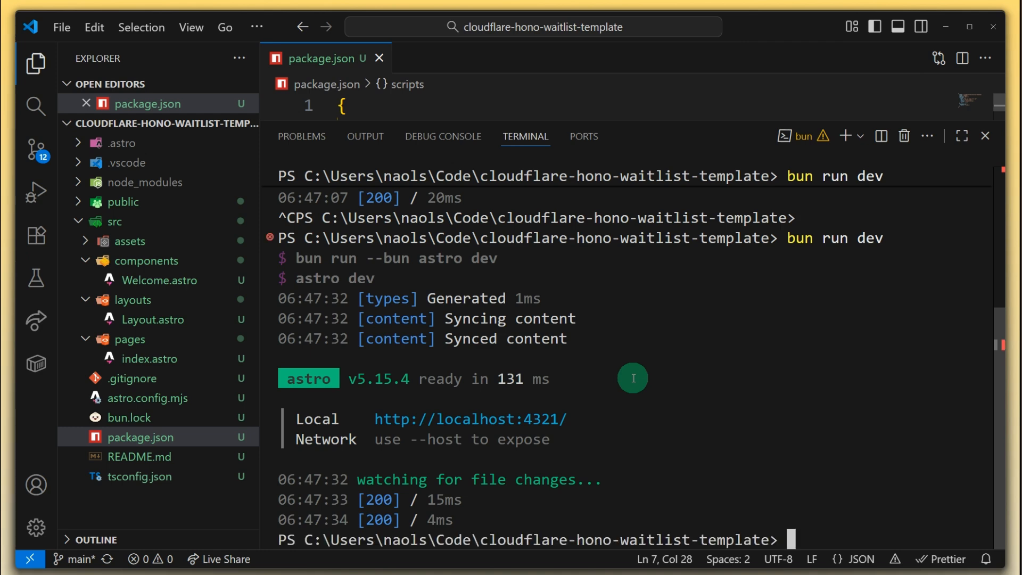
pyautogui.click(984, 136)
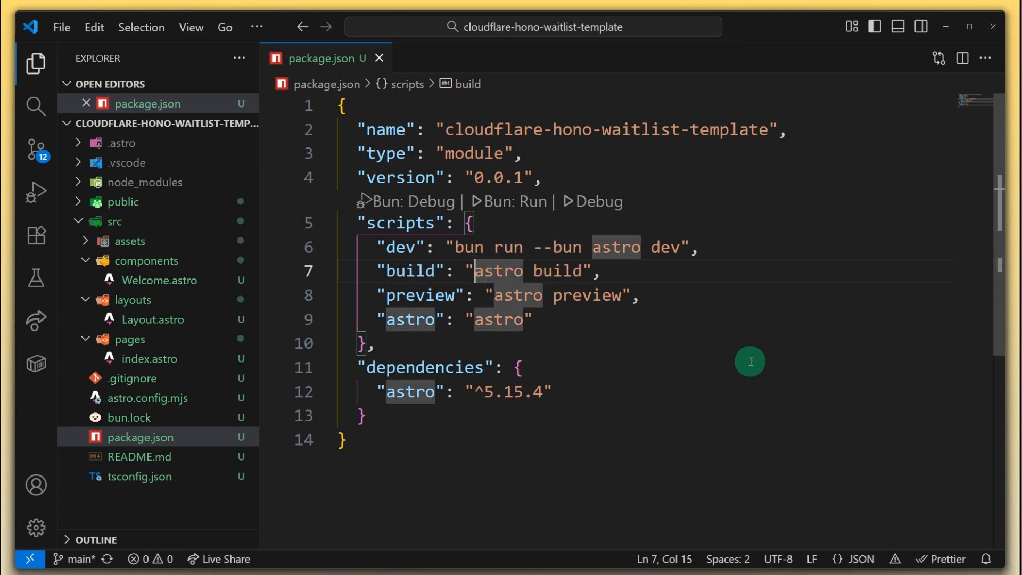
pyautogui.write('bun run dev')
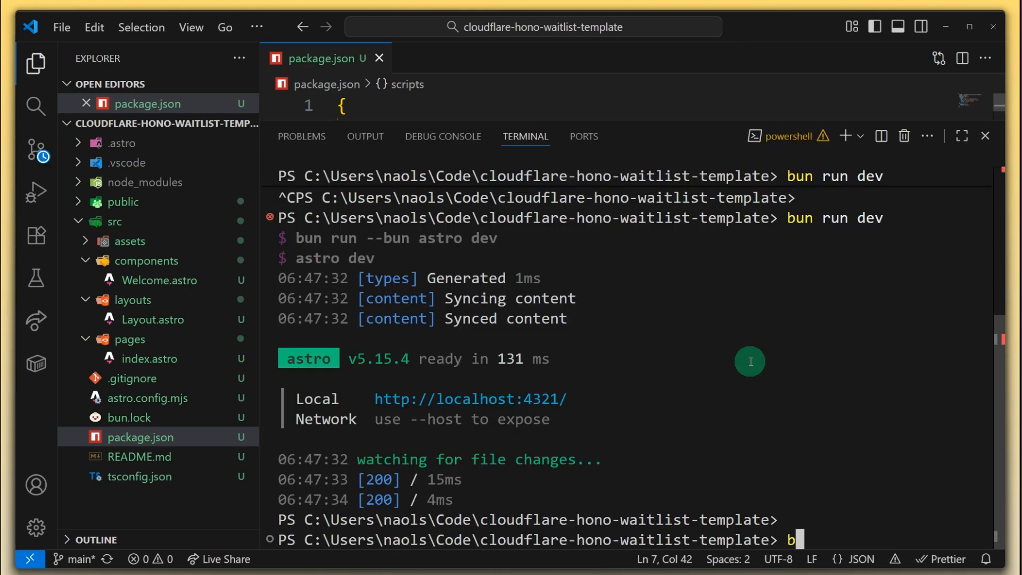
pyautogui.write('un run build')
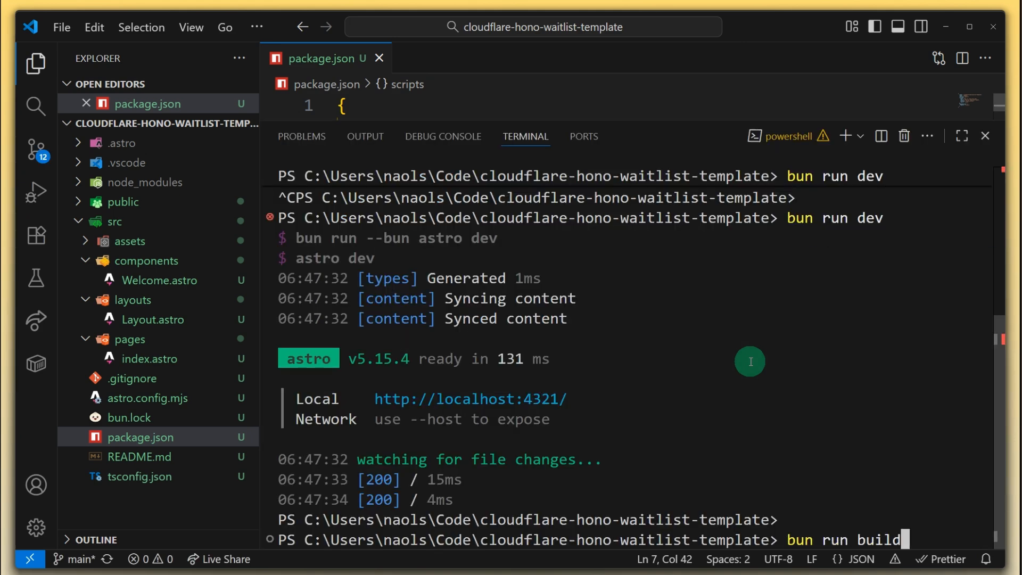
pyautogui.press('Return')
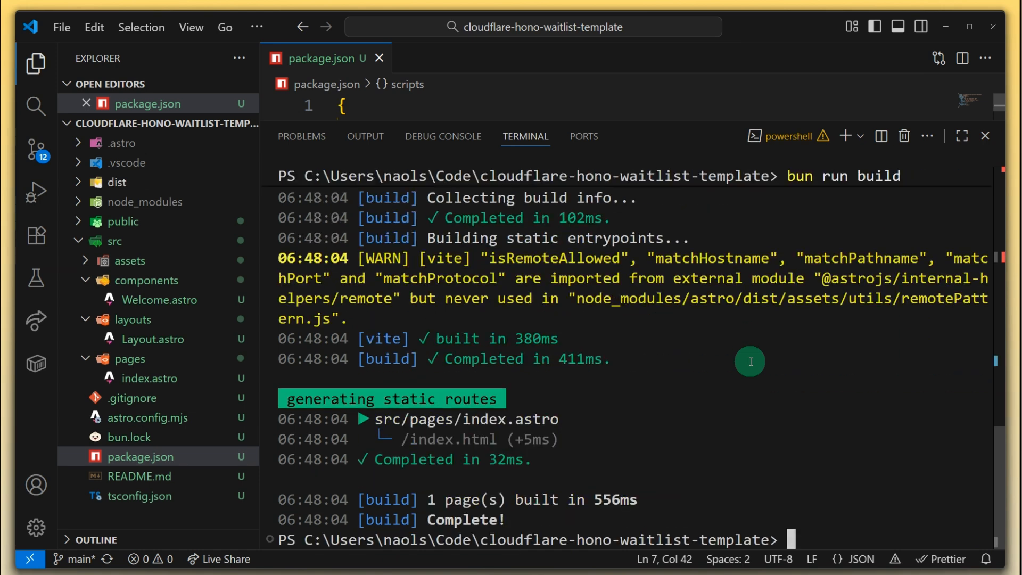
pyautogui.moveTo(730, 386)
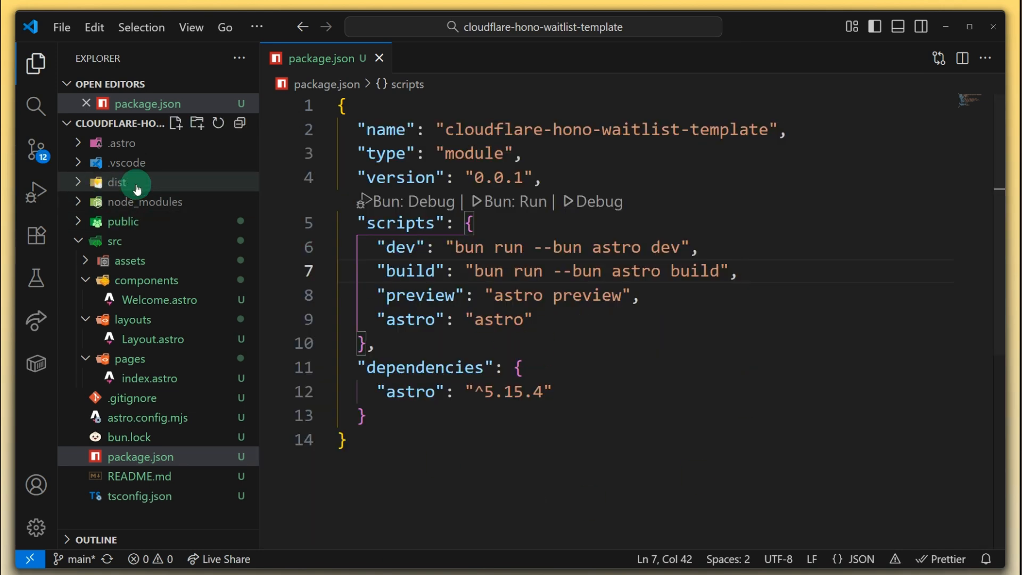
# Inspect the dist folder and preview script, then open the previewed site at localhost:4321
pyautogui.click(118, 182)
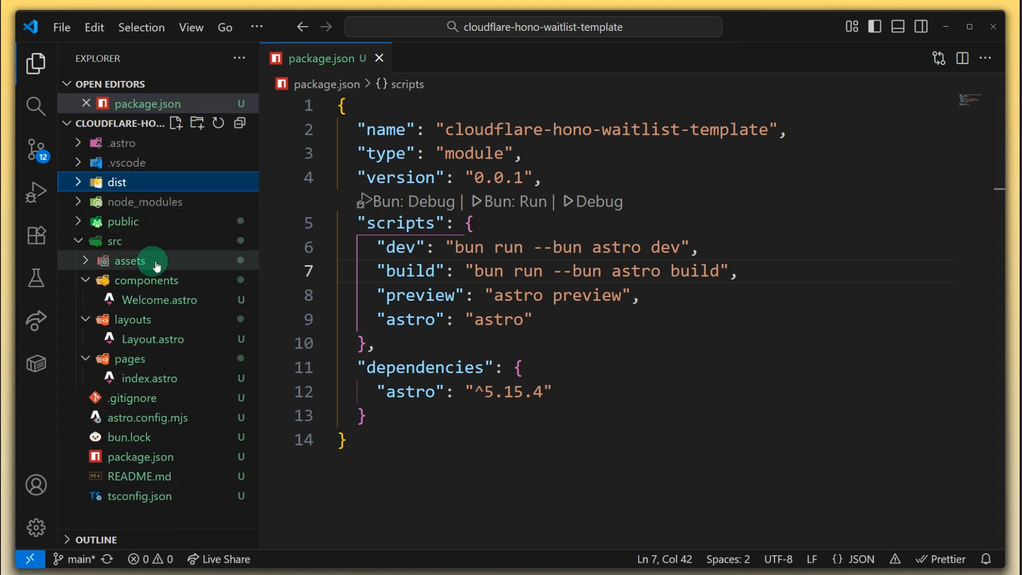
pyautogui.click(531, 320)
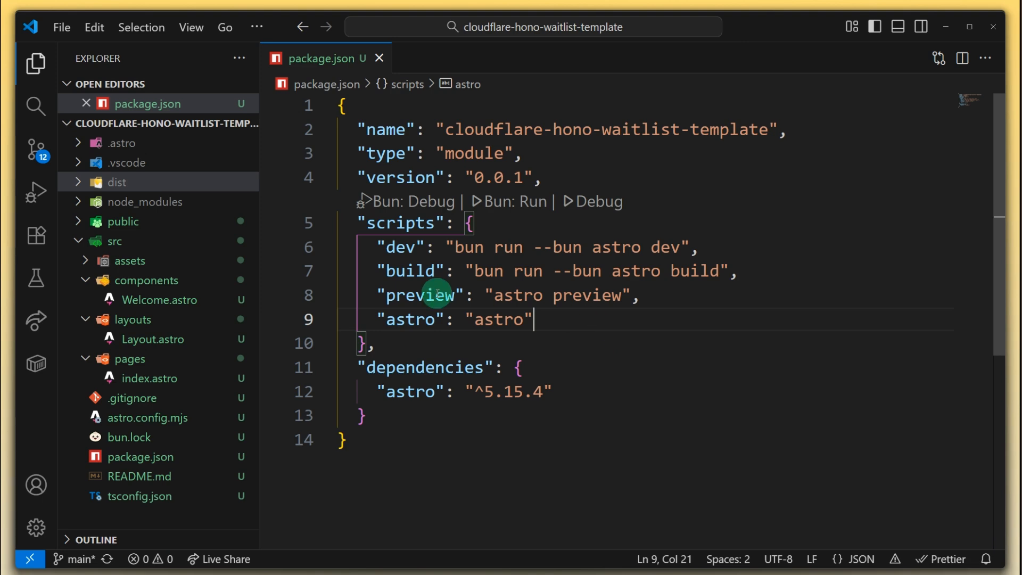
pyautogui.click(642, 296)
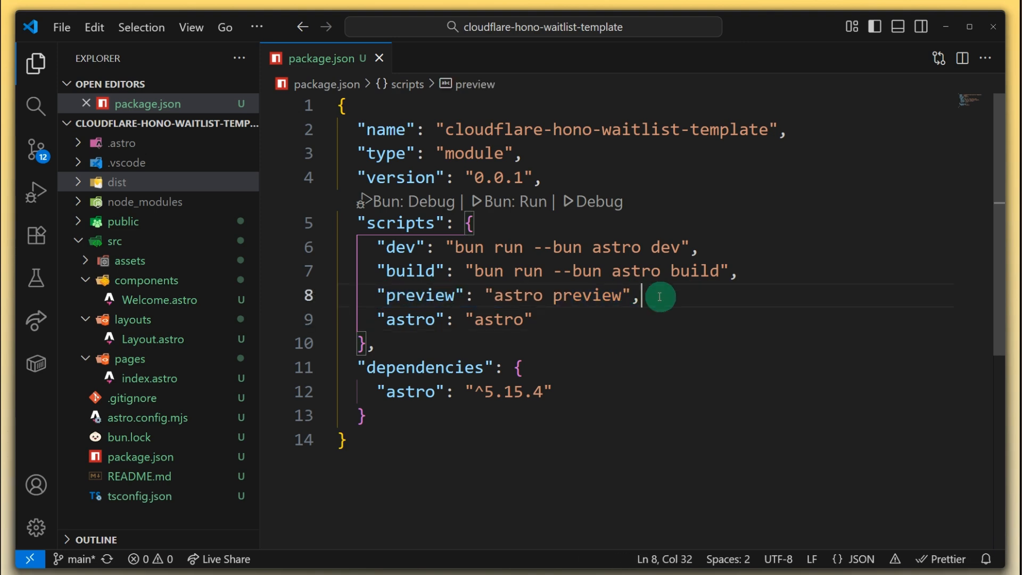
pyautogui.moveTo(675, 350)
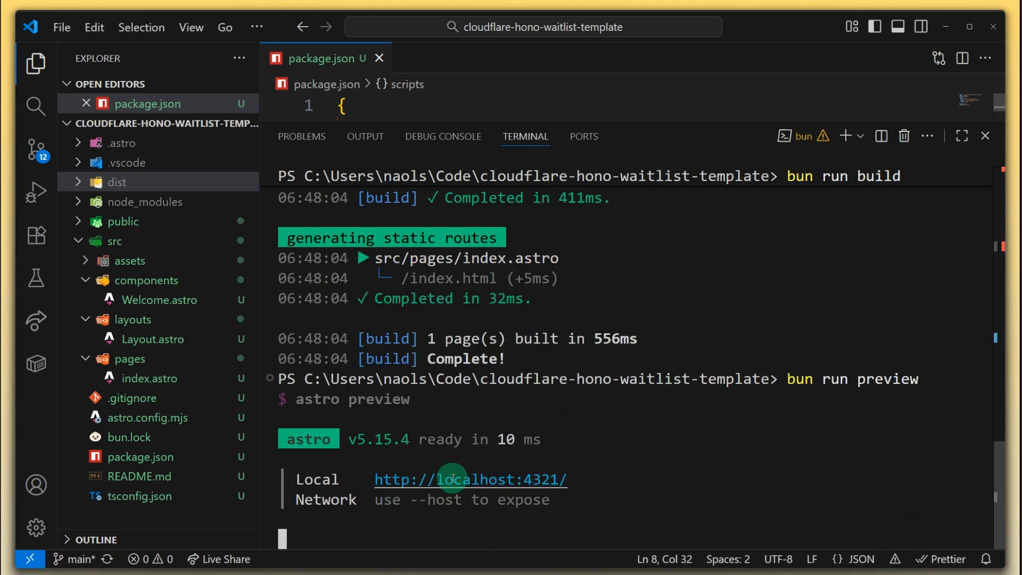
pyautogui.click(469, 479)
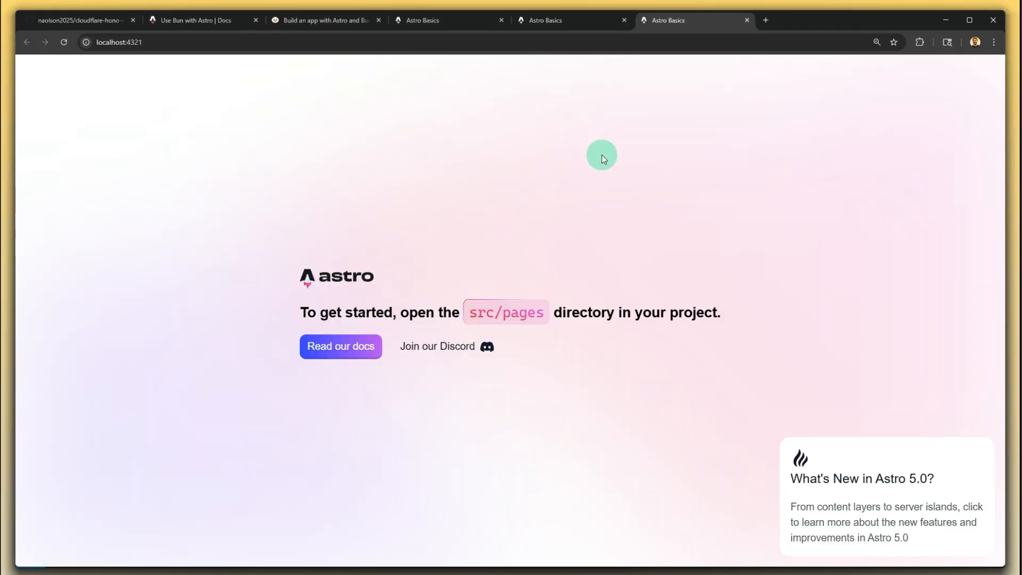
pyautogui.moveTo(745, 25)
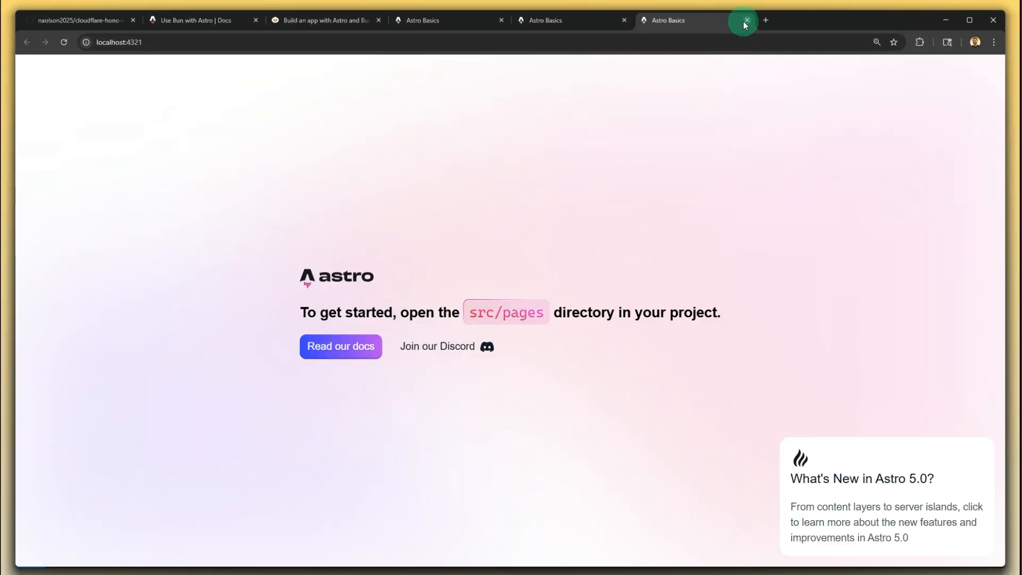
# Close the two duplicate Astro Basics tabs in Chrome
pyautogui.click(744, 20)
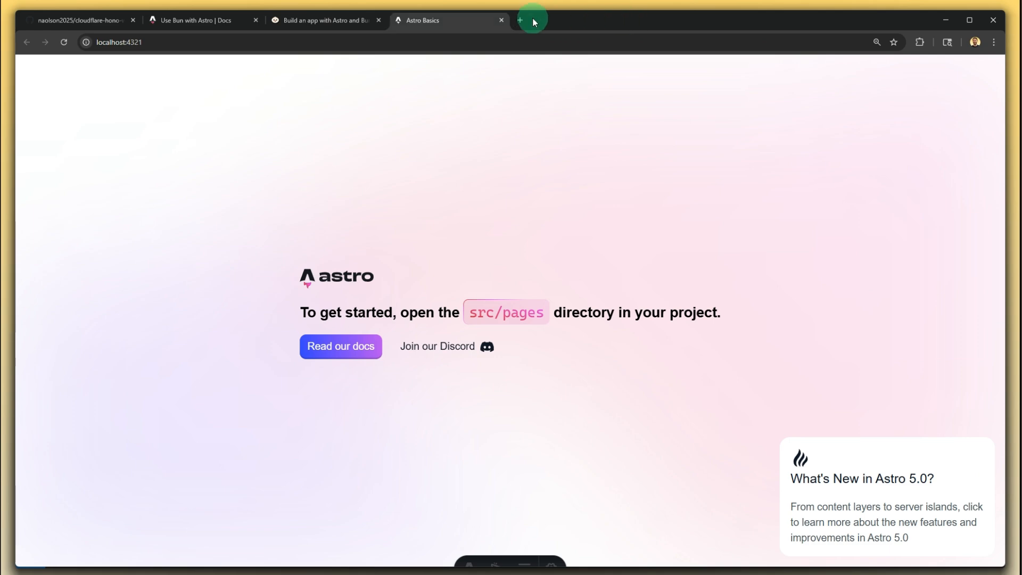
pyautogui.click(500, 20)
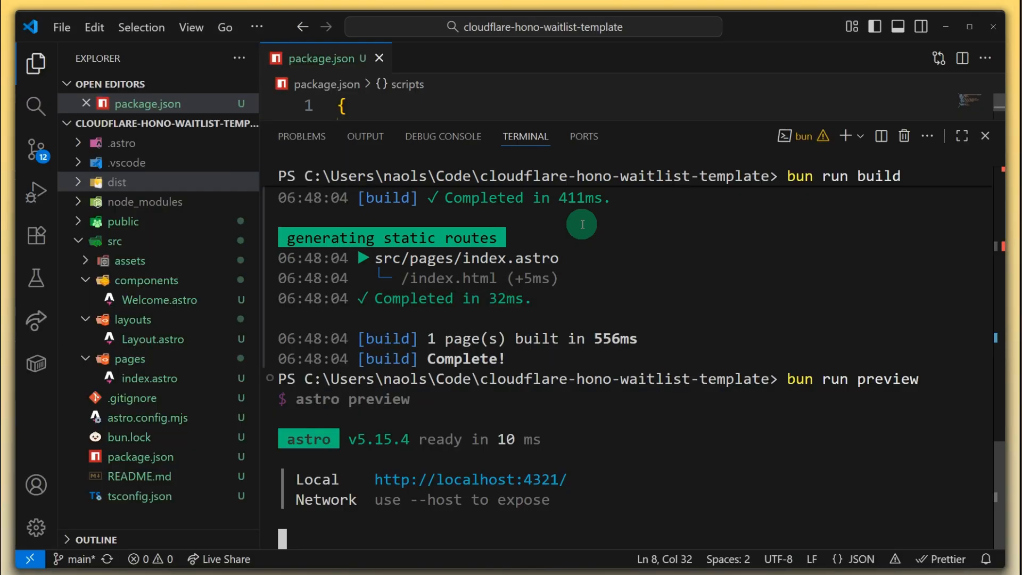
# Hide the terminal panel, leaving package.json's scripts in view
pyautogui.press('ctrl+c')
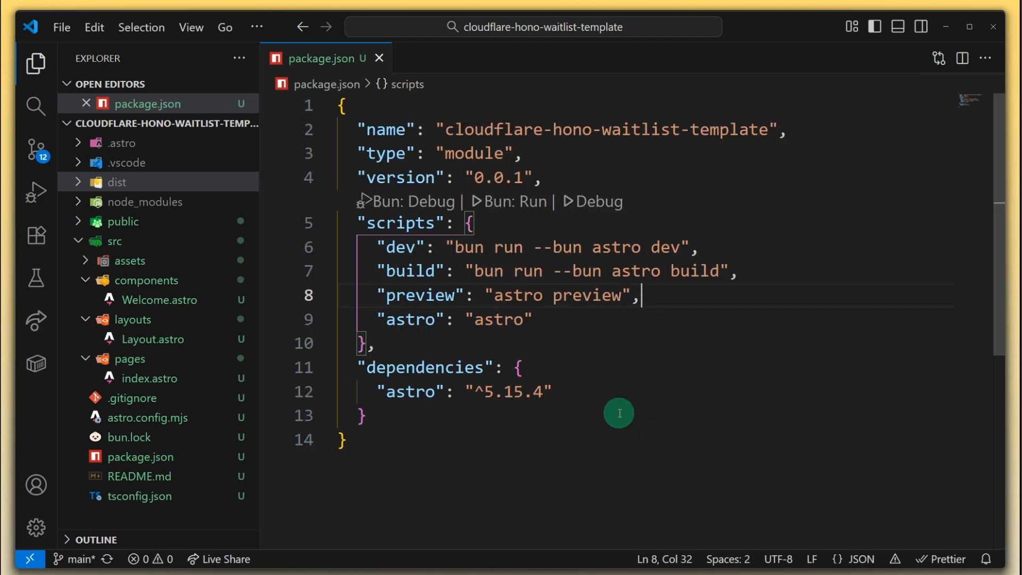
pyautogui.moveTo(670, 377)
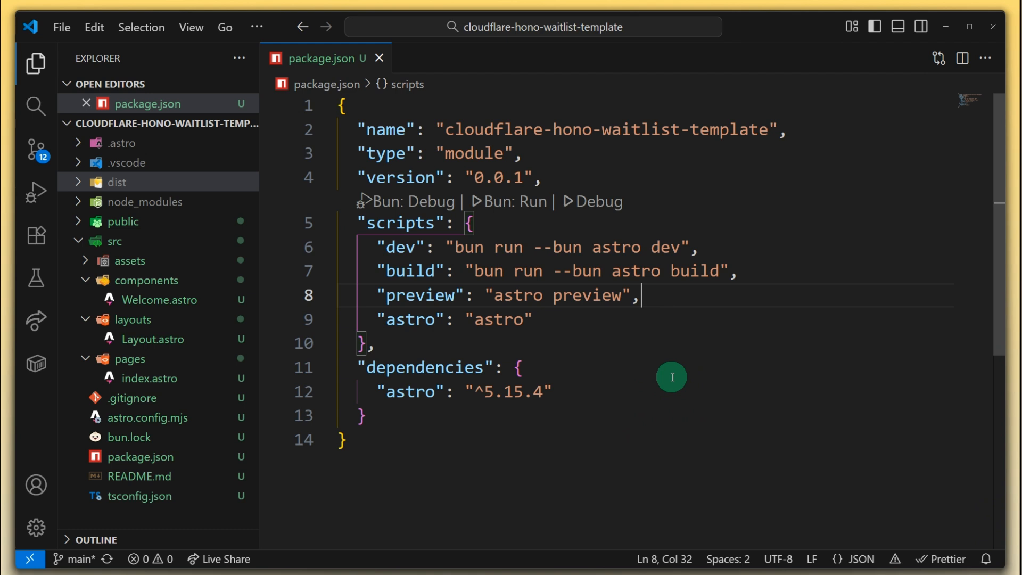
pyautogui.moveTo(669, 348)
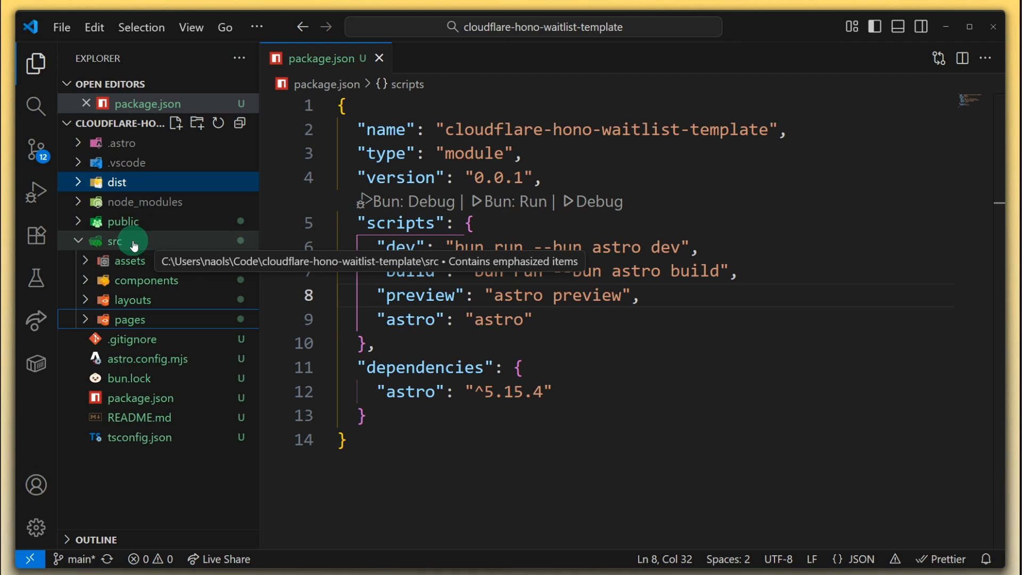
pyautogui.moveTo(207, 358)
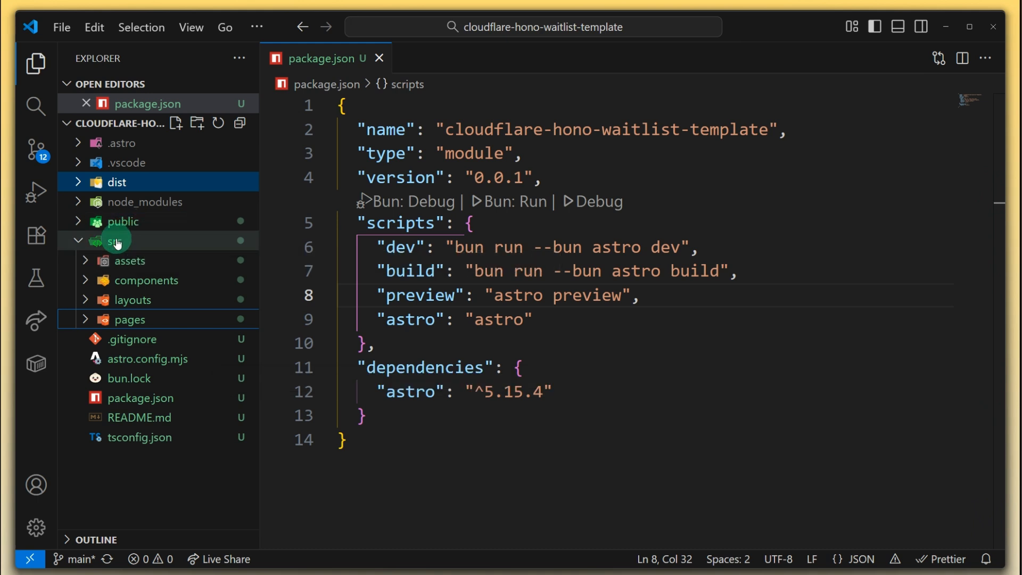
# Create a client folder inside src, move assets into it, and select the remaining src folders
pyautogui.click(196, 123)
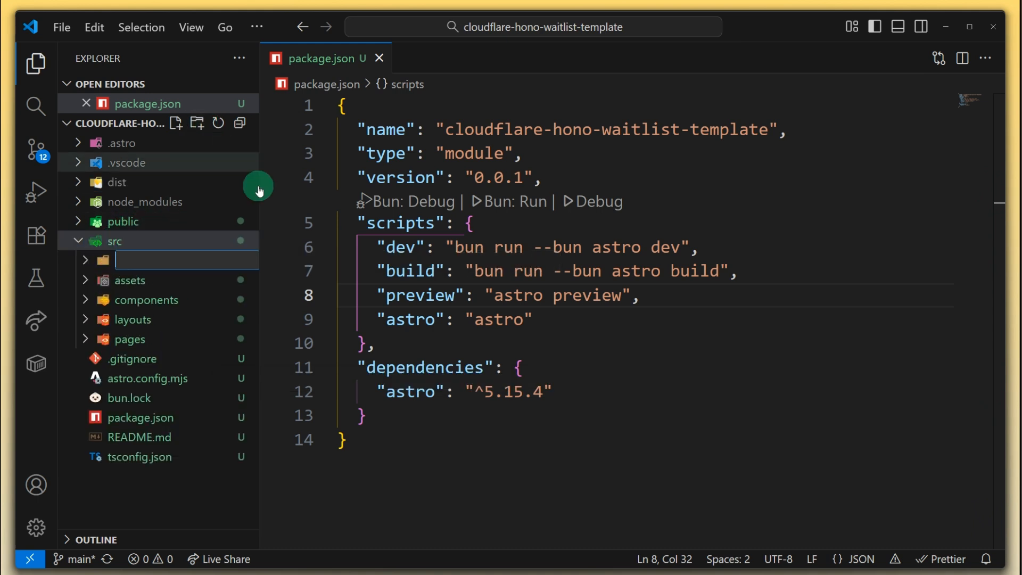
pyautogui.write('client')
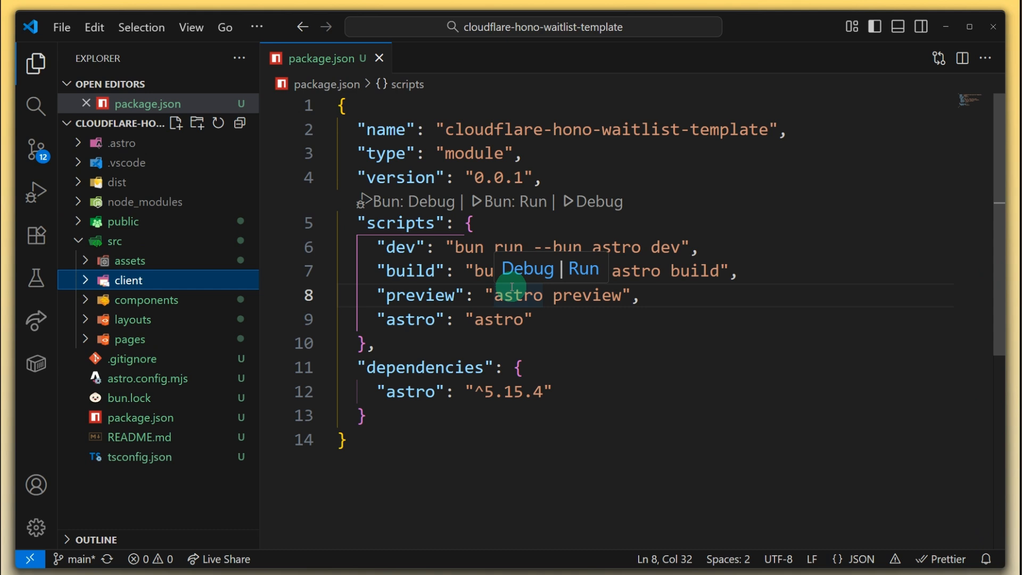
pyautogui.click(129, 259)
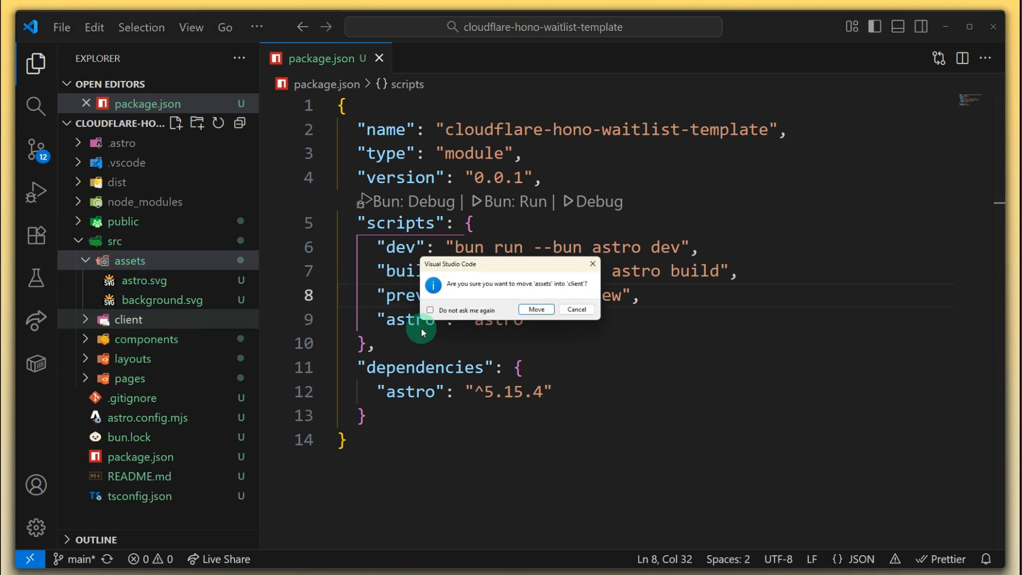
pyautogui.click(575, 309)
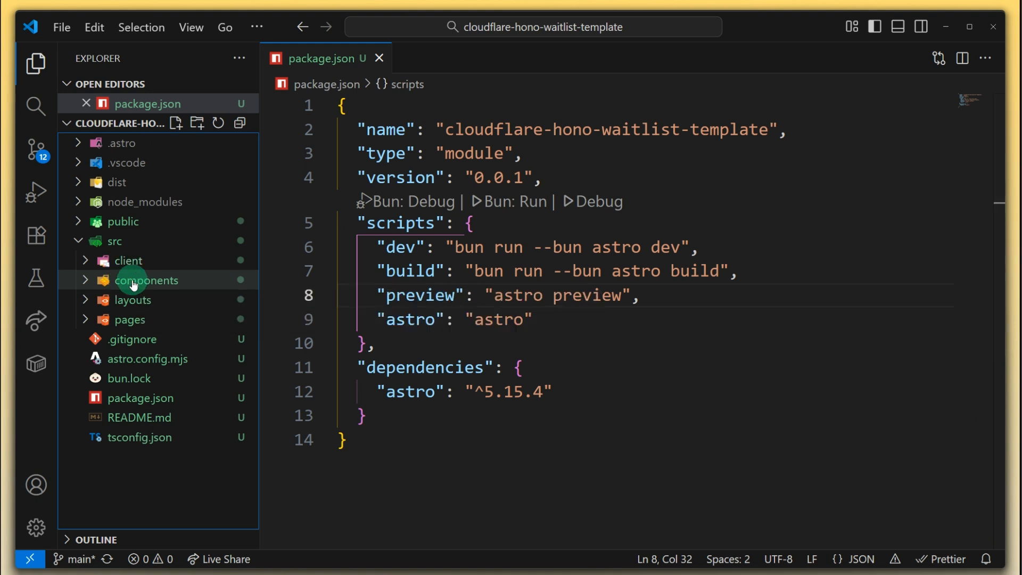
pyautogui.click(146, 279)
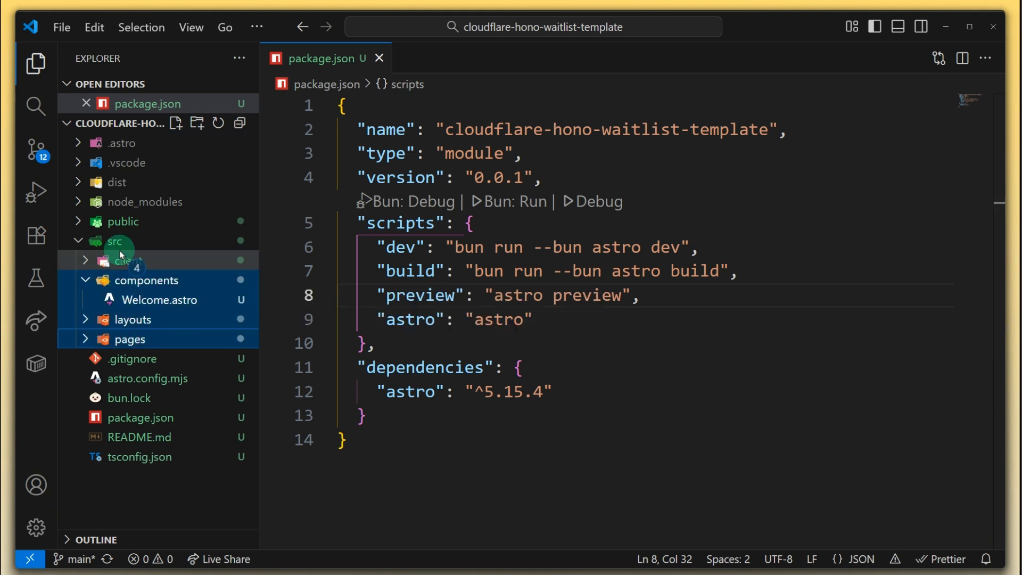
# Move components, layouts and pages into src/client and return to the editor from Chrome
pyautogui.click(126, 259)
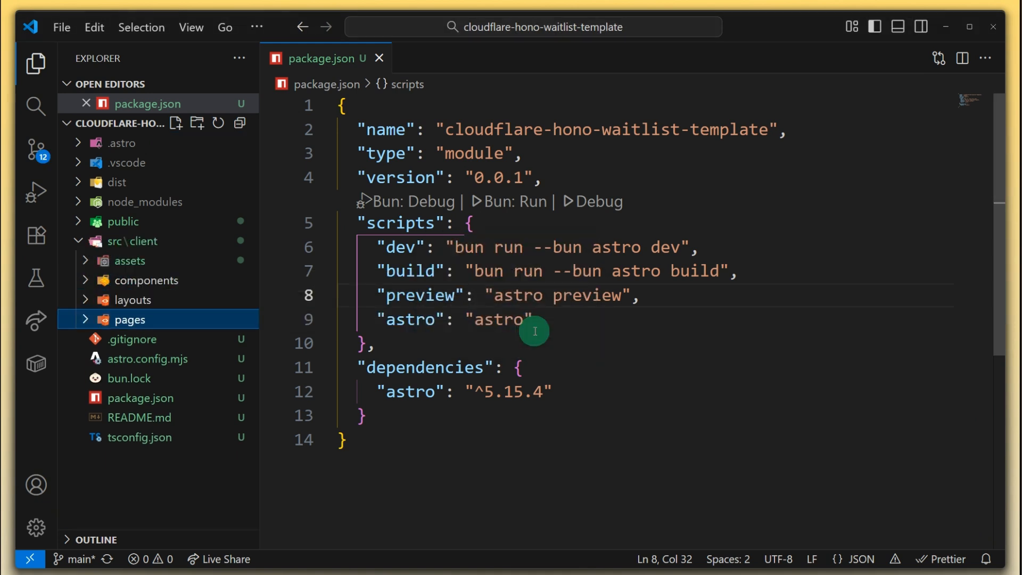
pyautogui.moveTo(228, 260)
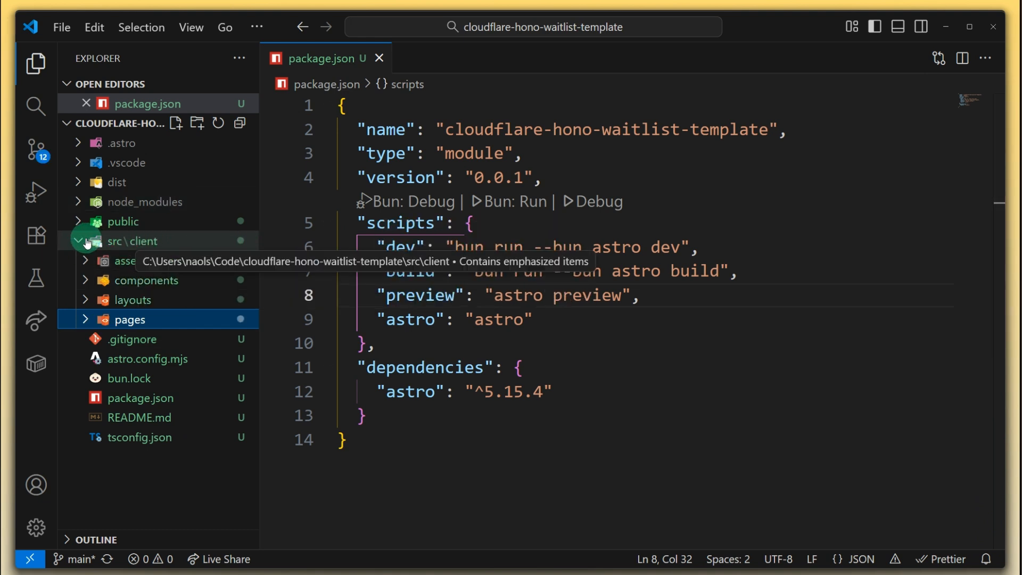
pyautogui.moveTo(135, 202)
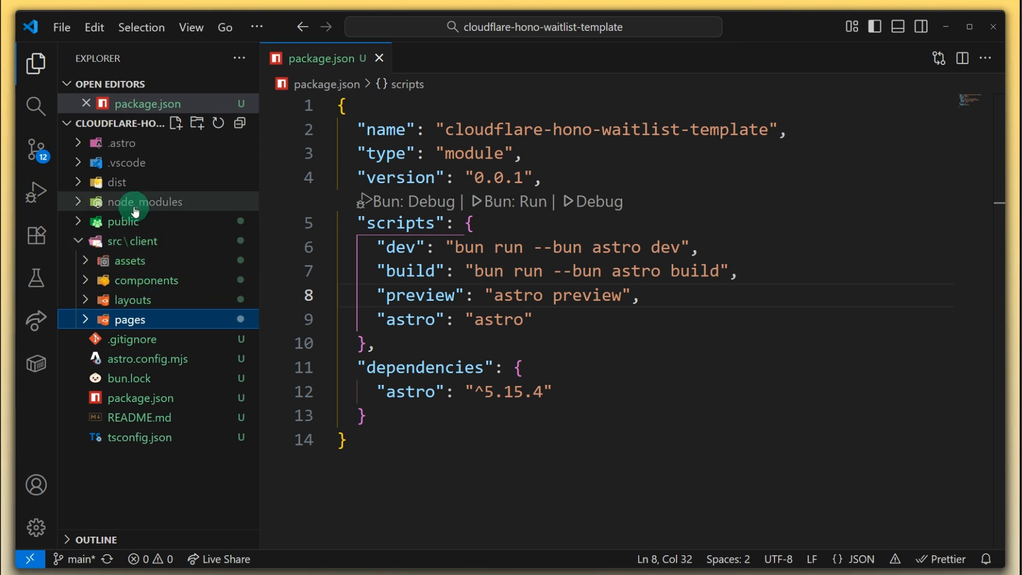
pyautogui.click(518, 367)
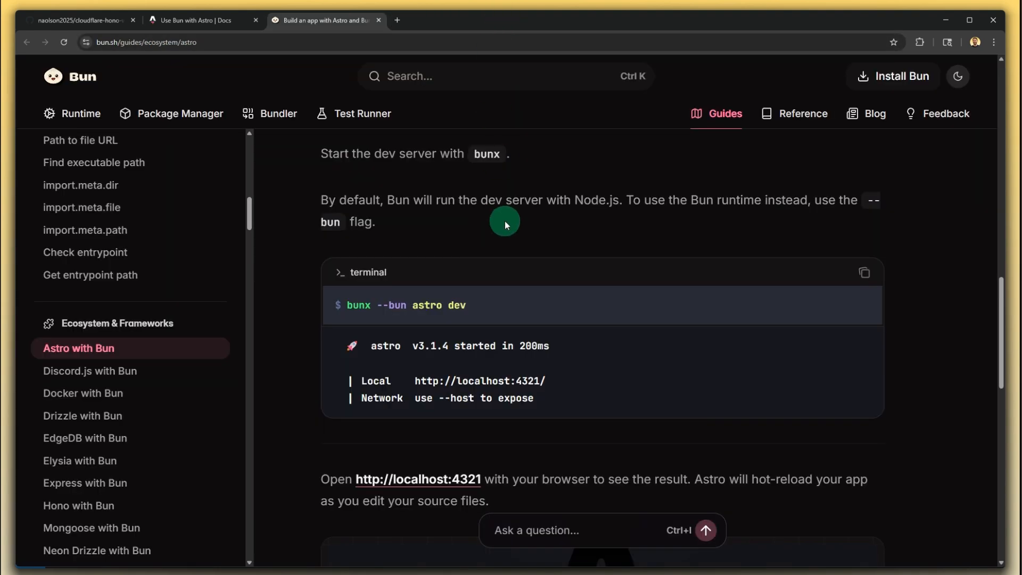
pyautogui.press('alt+tab')
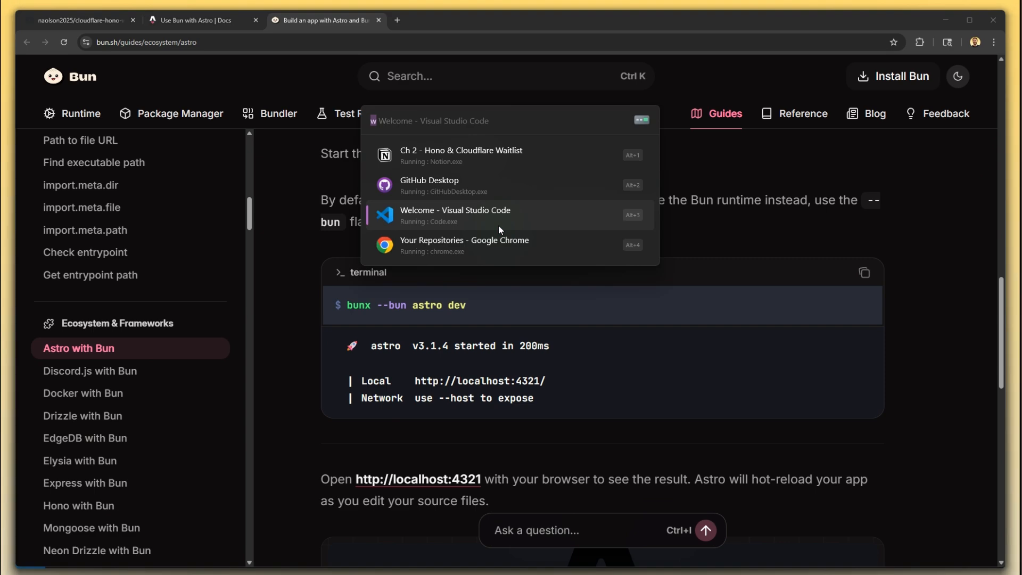
pyautogui.click(454, 215)
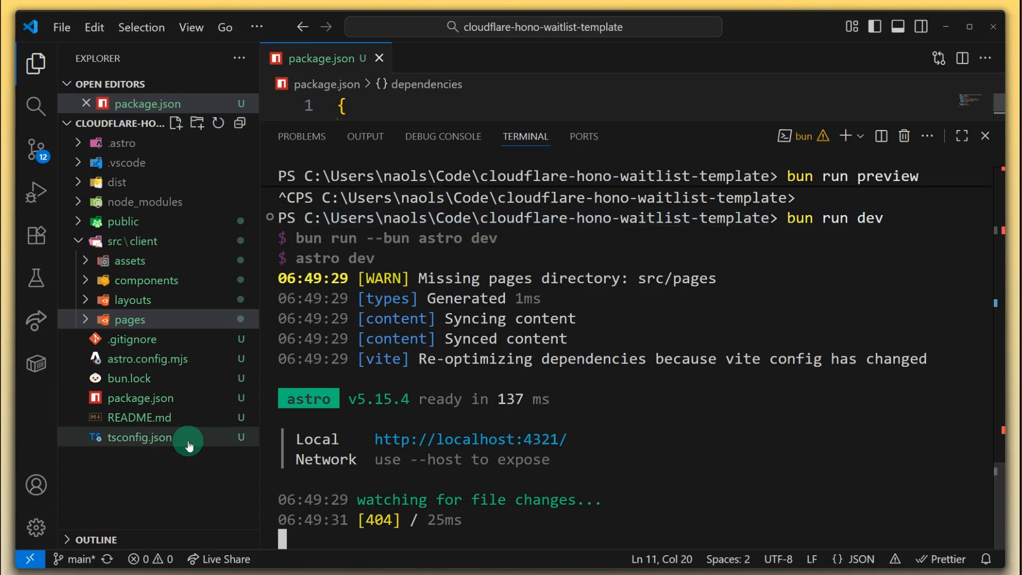
pyautogui.moveTo(132, 299)
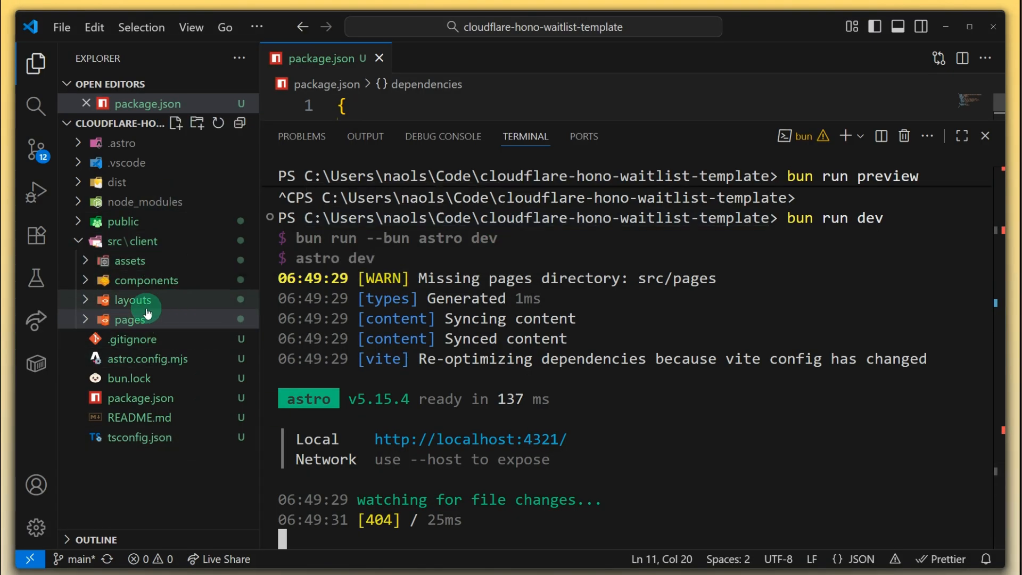
pyautogui.moveTo(139, 246)
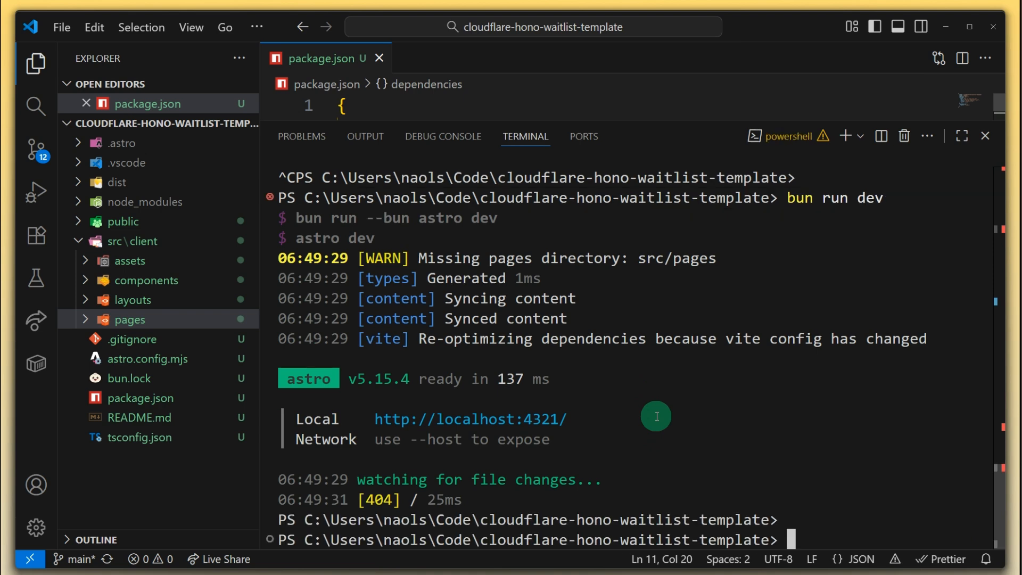
# Add srcDir: './src/client' inside defineConfig in astro.config.mjs
pyautogui.click(983, 135)
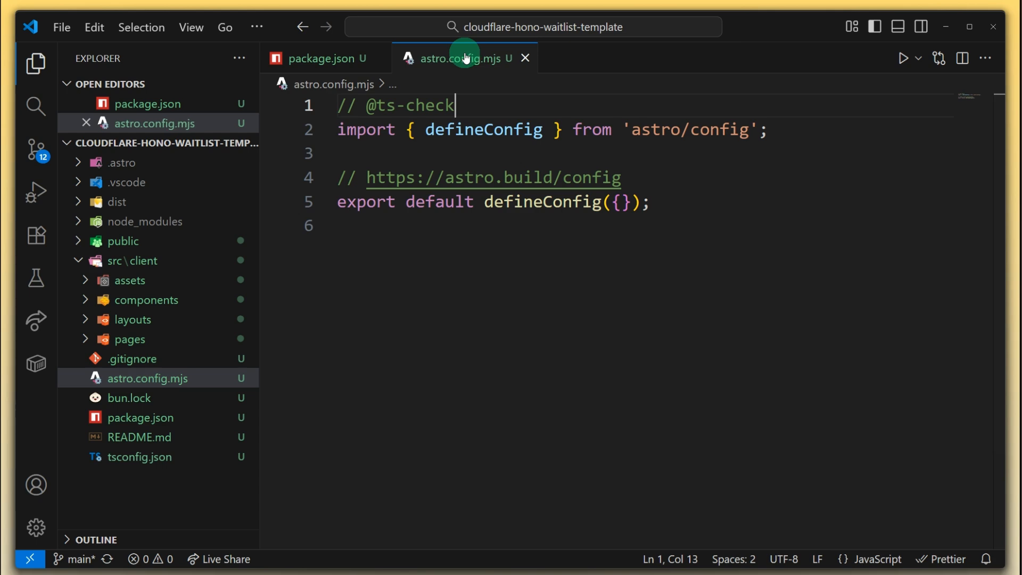
pyautogui.click(620, 202)
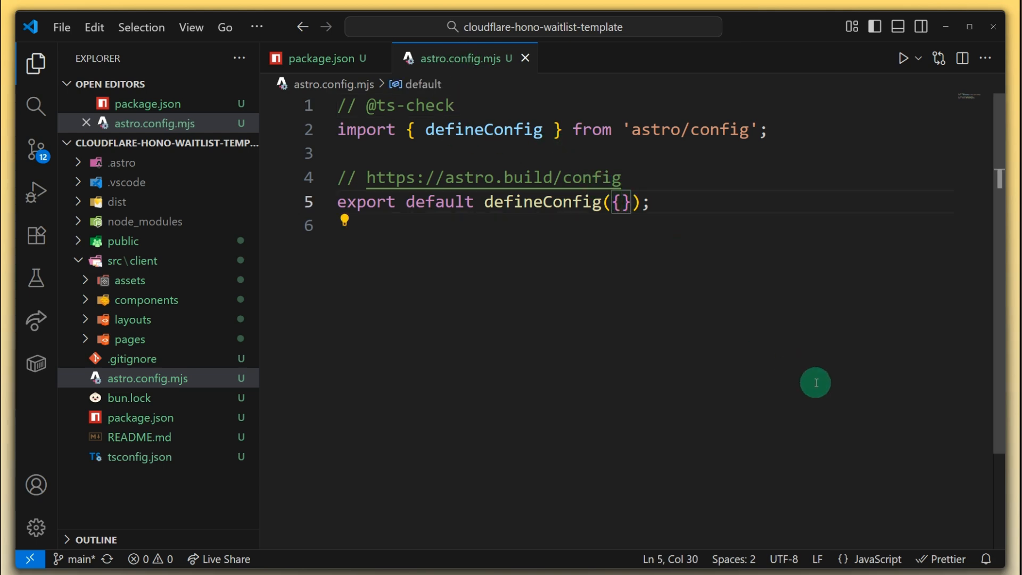
pyautogui.write('srcDir')
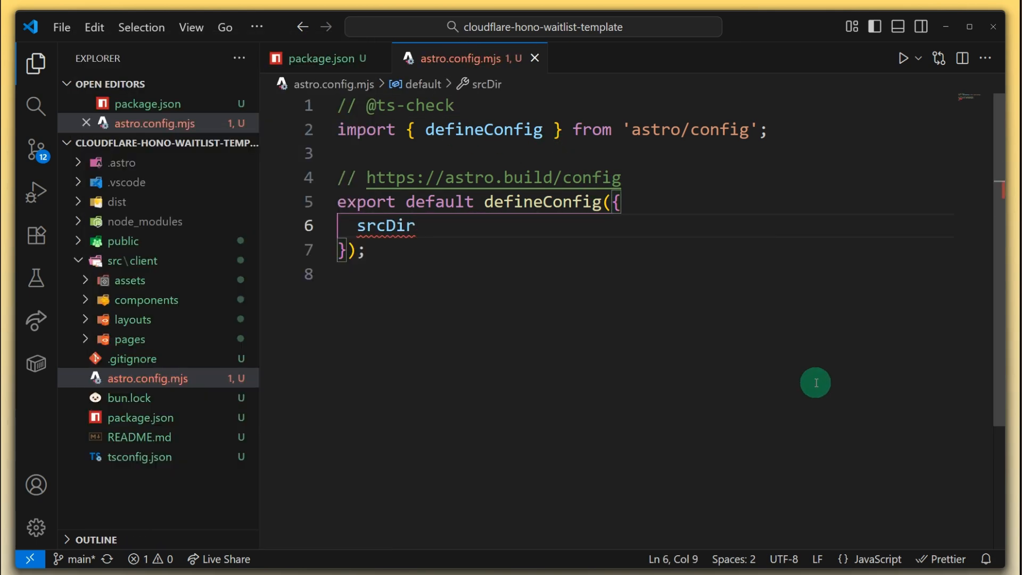
pyautogui.write(": './src/client")
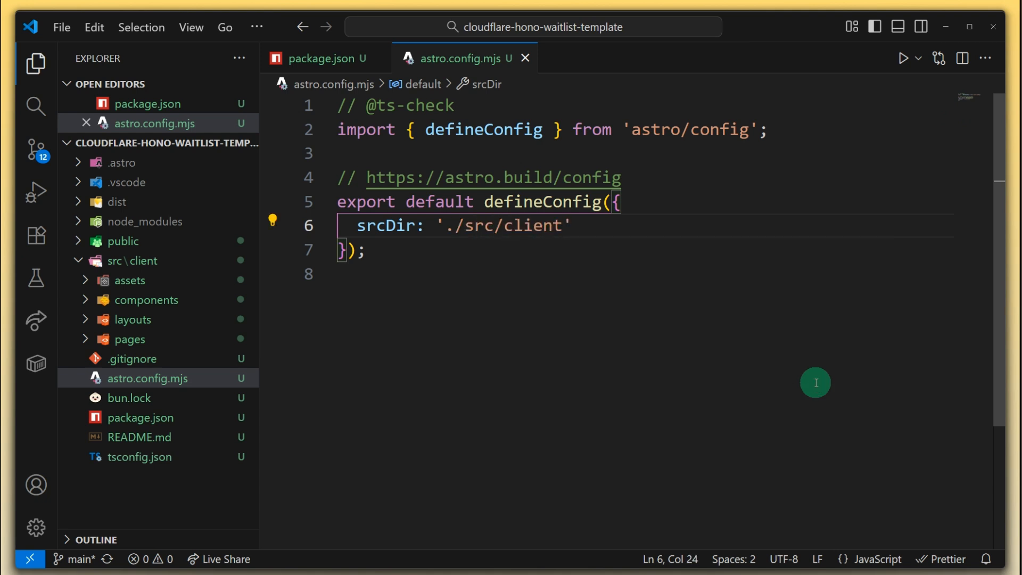
pyautogui.click(369, 252)
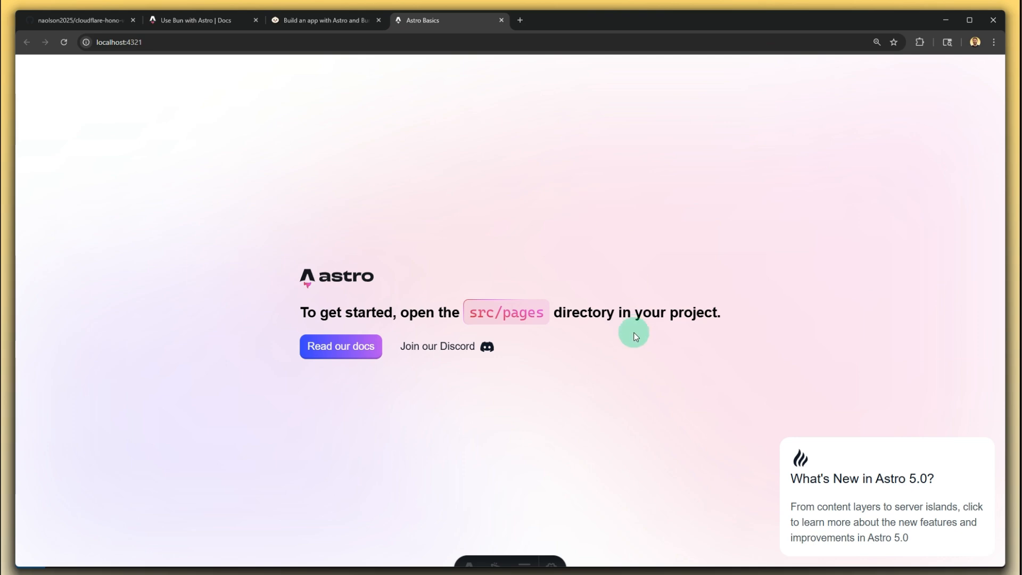
pyautogui.moveTo(515, 257)
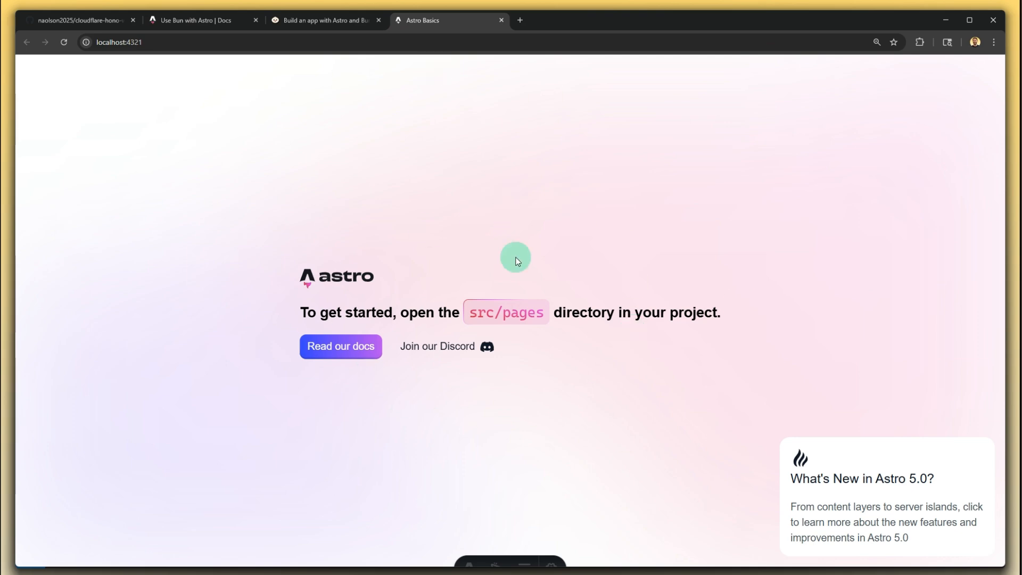
pyautogui.moveTo(663, 215)
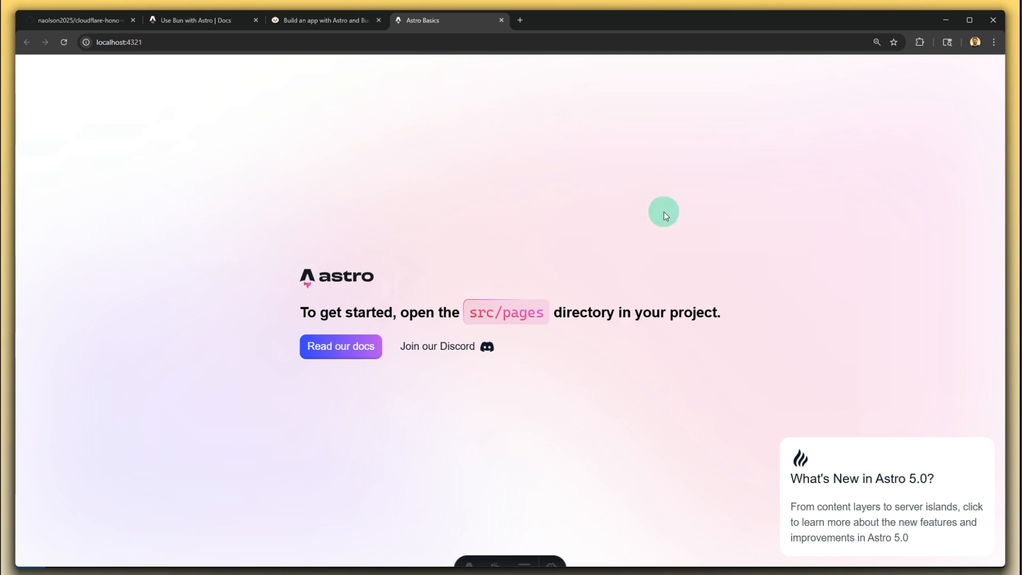
# Switch back from Chrome to the Visual Studio Code window via the app switcher
pyautogui.press('alt+tab')
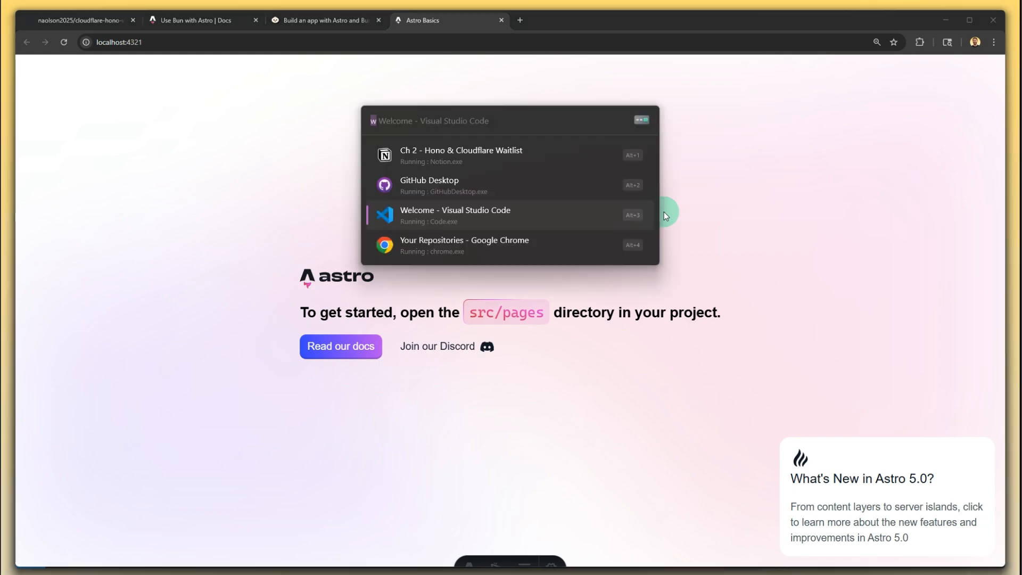
pyautogui.click(454, 215)
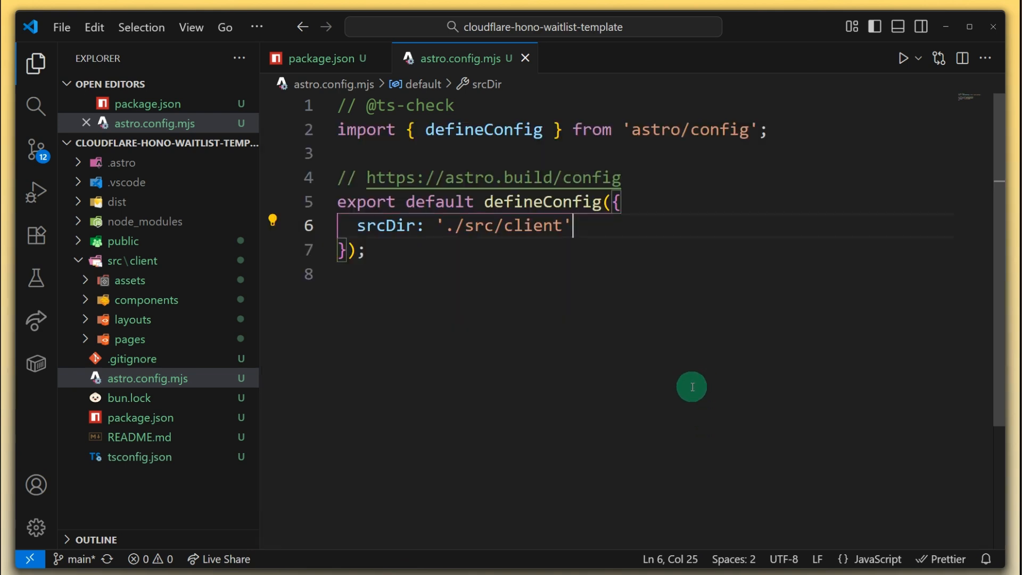
pyautogui.moveTo(567, 318)
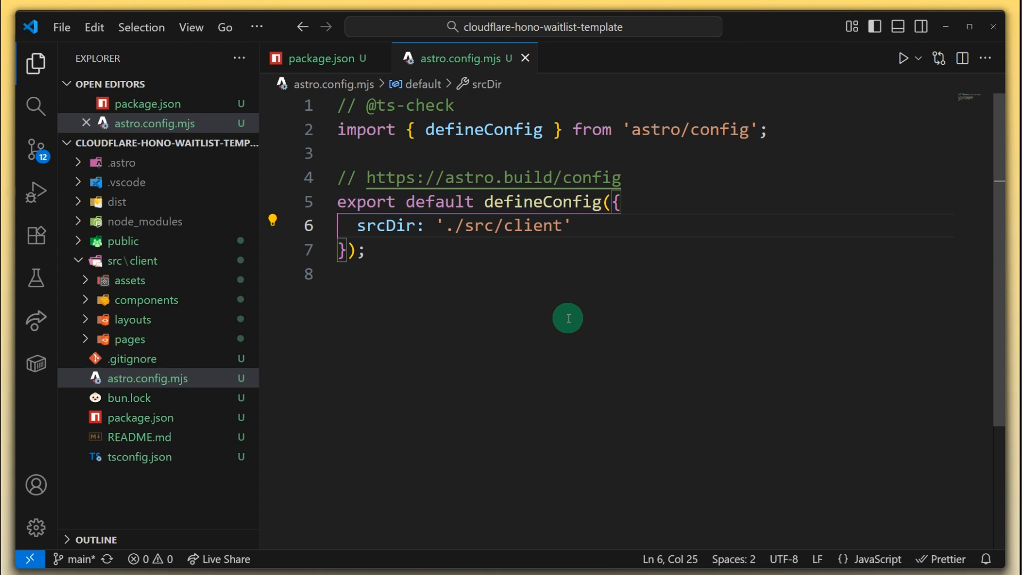
pyautogui.moveTo(527, 322)
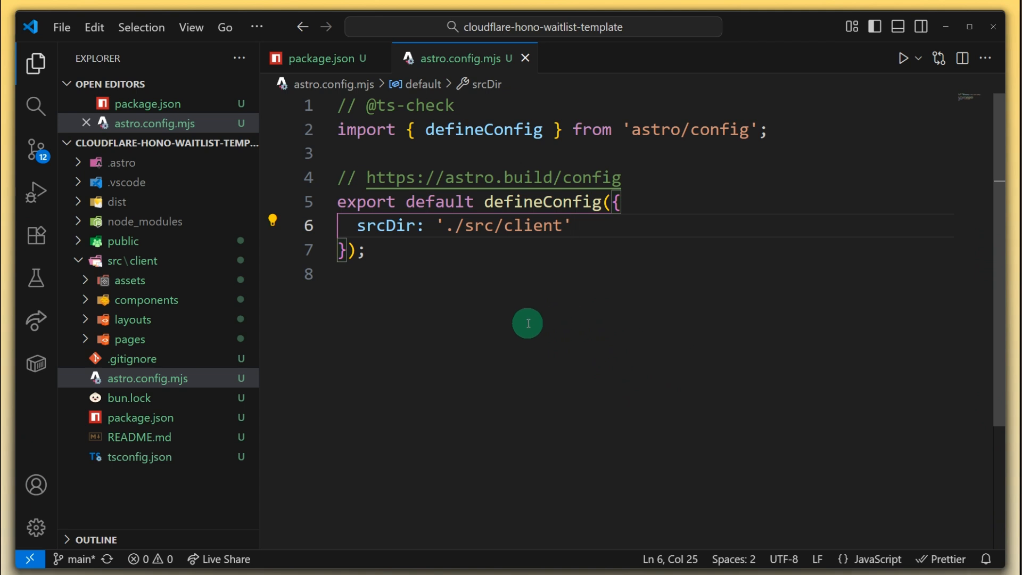
pyautogui.moveTo(36, 153)
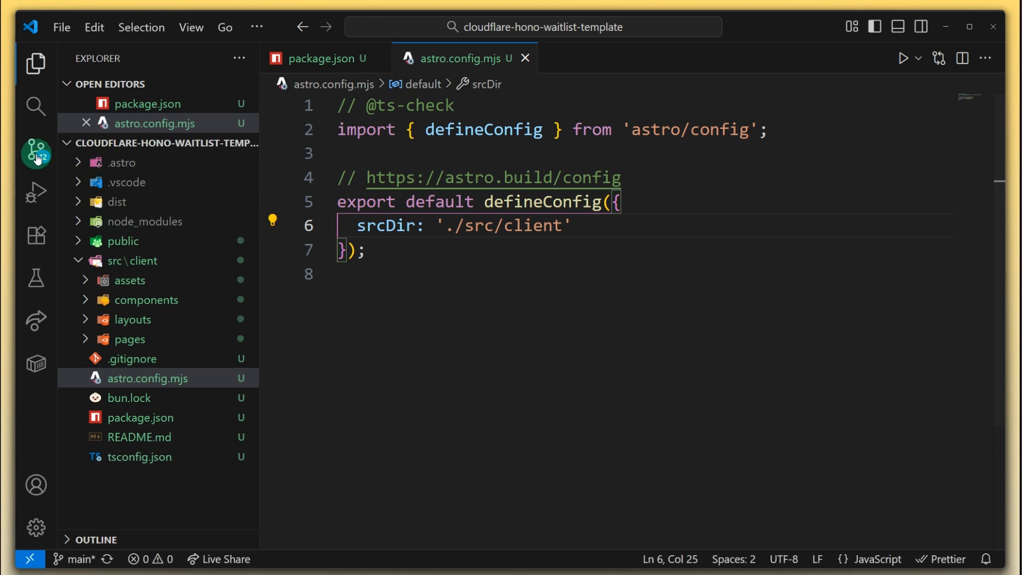
# Show the Source Control view's 12 pending changes with the Graph section collapsed
pyautogui.click(37, 151)
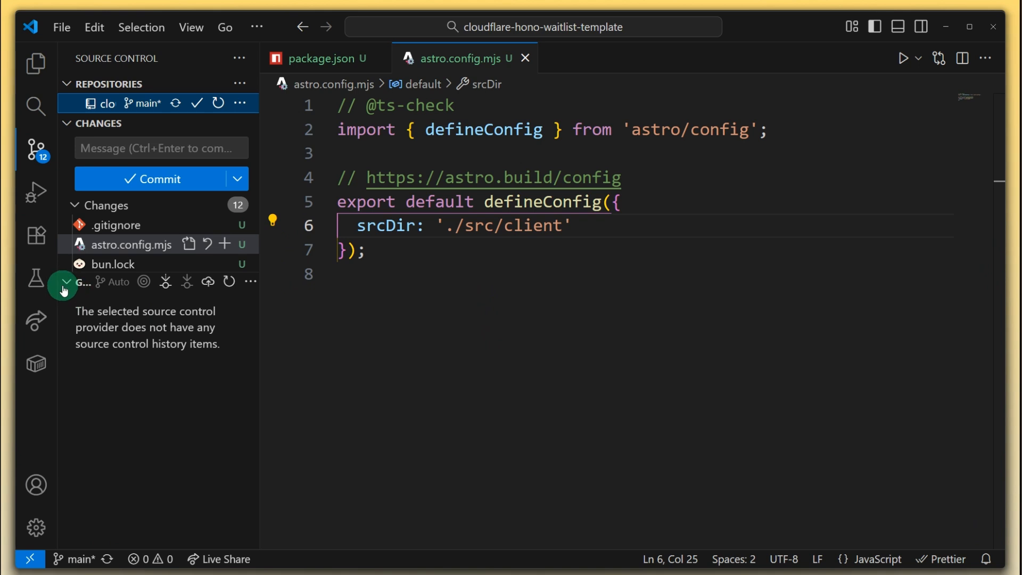
pyautogui.click(63, 285)
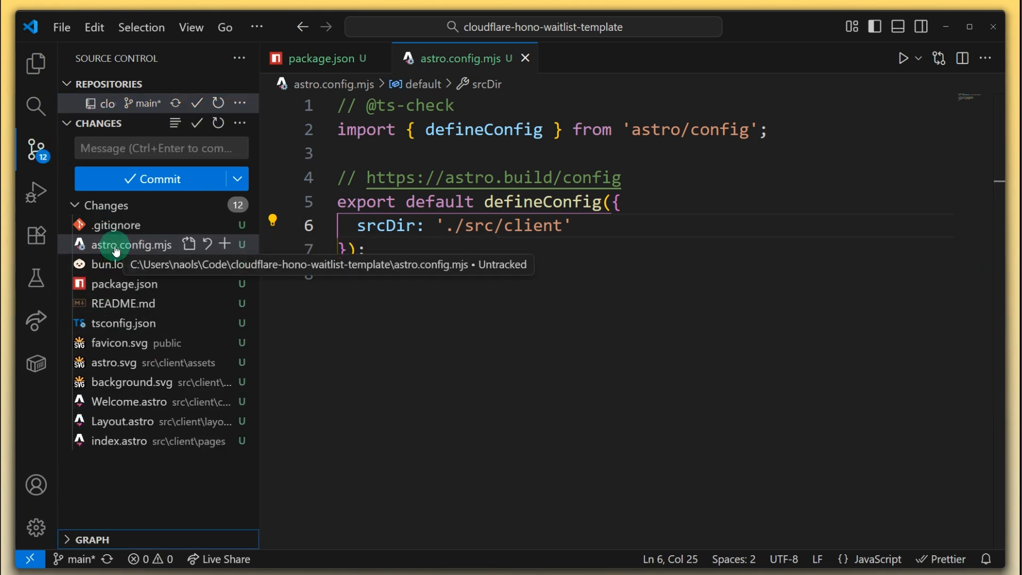
pyautogui.moveTo(135, 421)
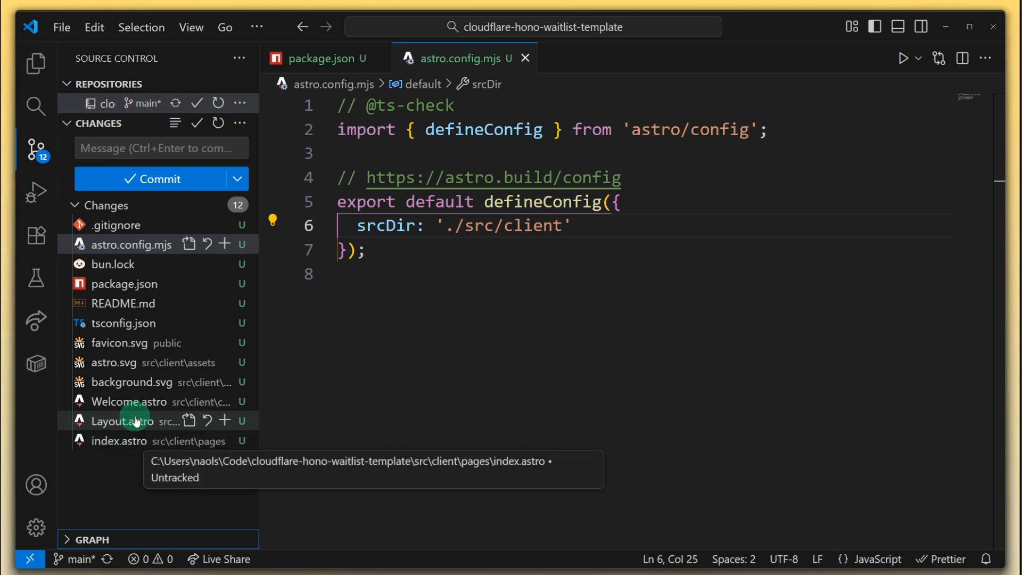
# Preview .gitignore, bun.lock, package.json, tsconfig.json, background.svg and Layout.astro in turn
pyautogui.click(114, 225)
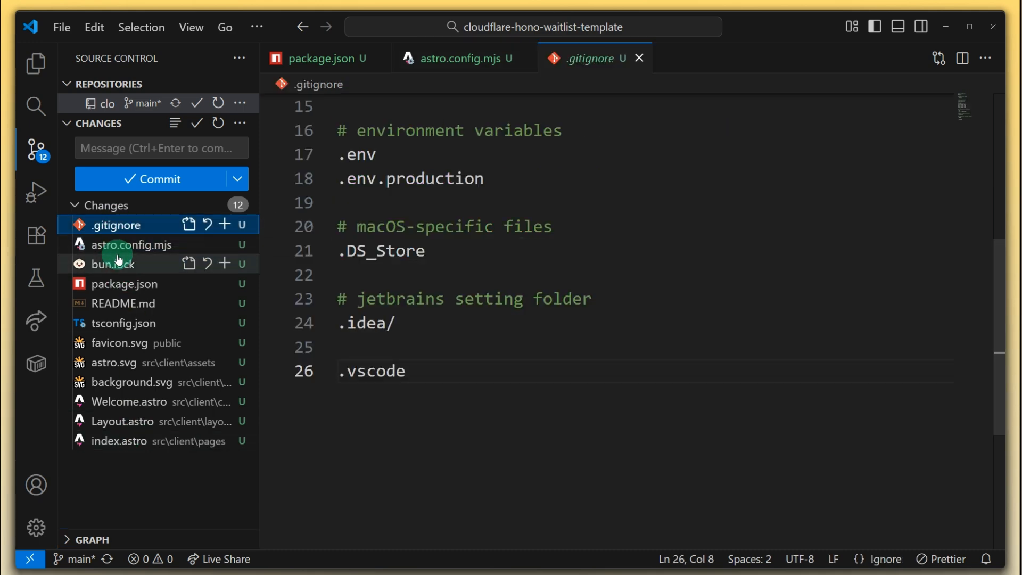
pyautogui.click(132, 245)
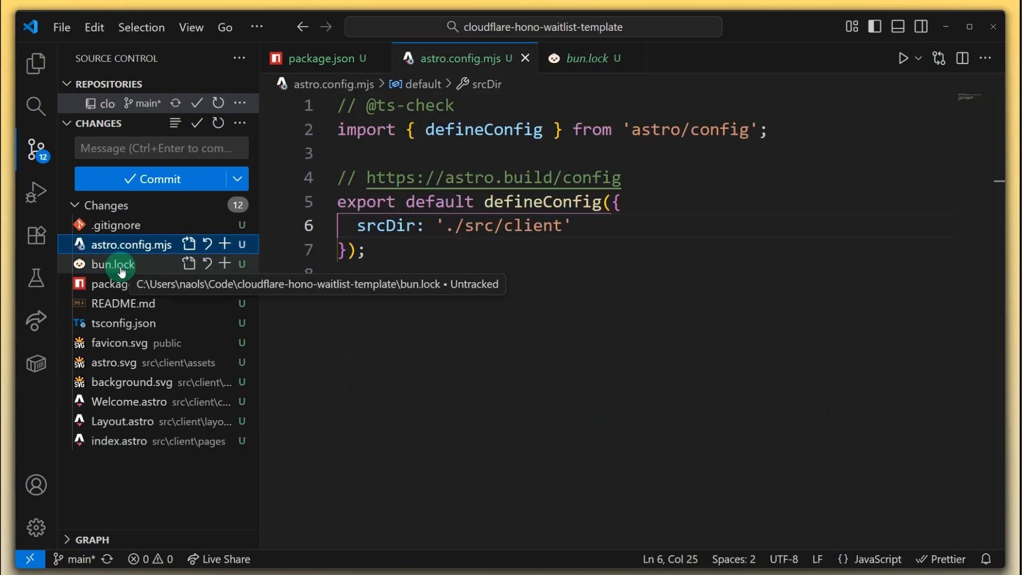
pyautogui.click(123, 283)
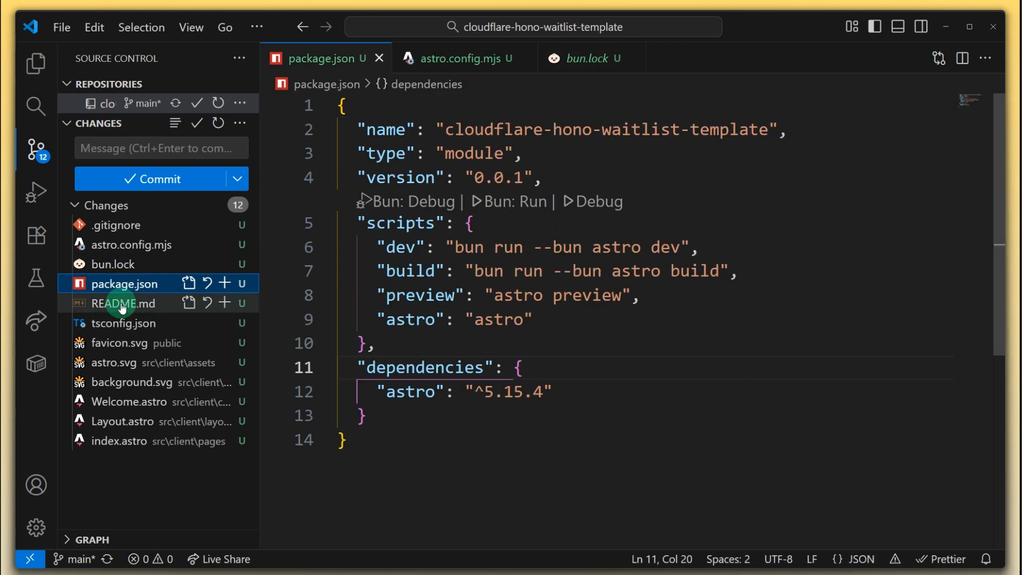
pyautogui.click(123, 322)
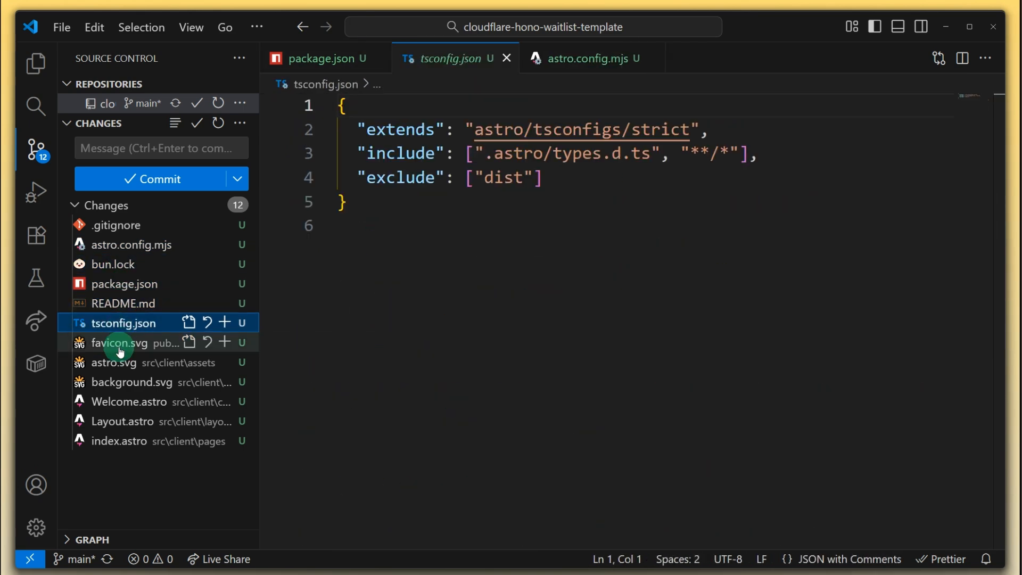
pyautogui.click(134, 382)
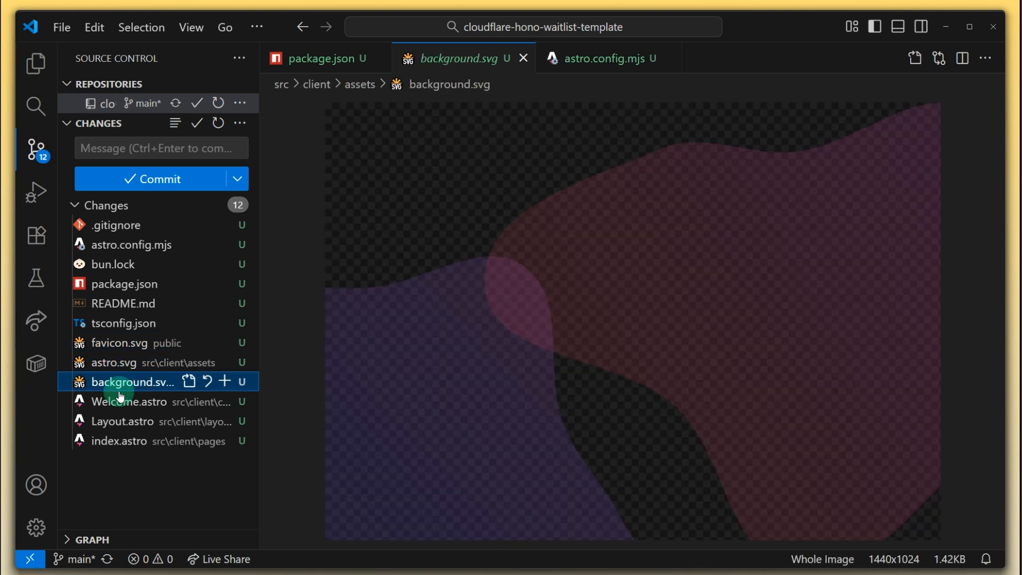
pyautogui.click(122, 421)
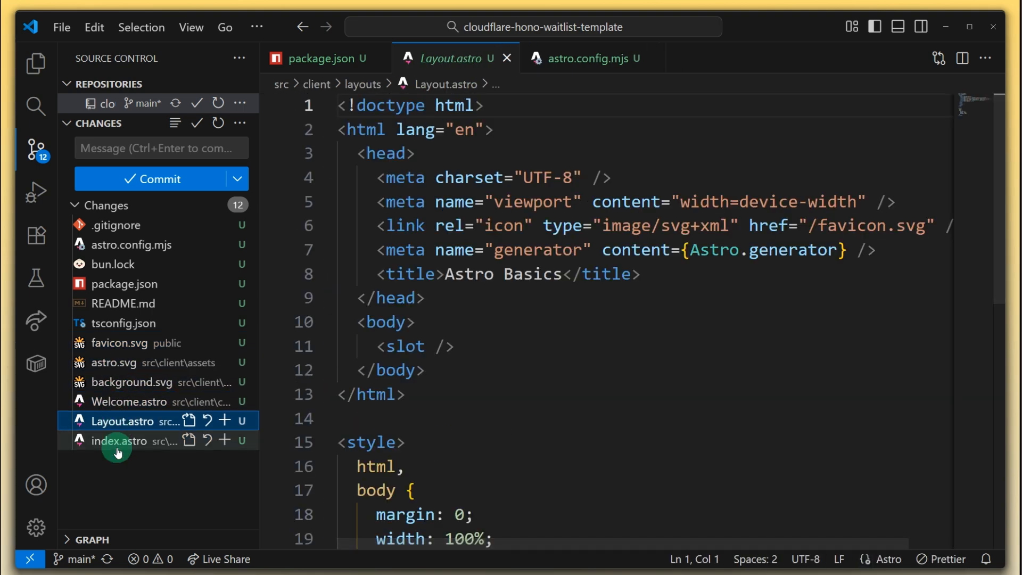
# Commit all changes with the message 'initialized repo', staging everything when prompted
pyautogui.click(117, 441)
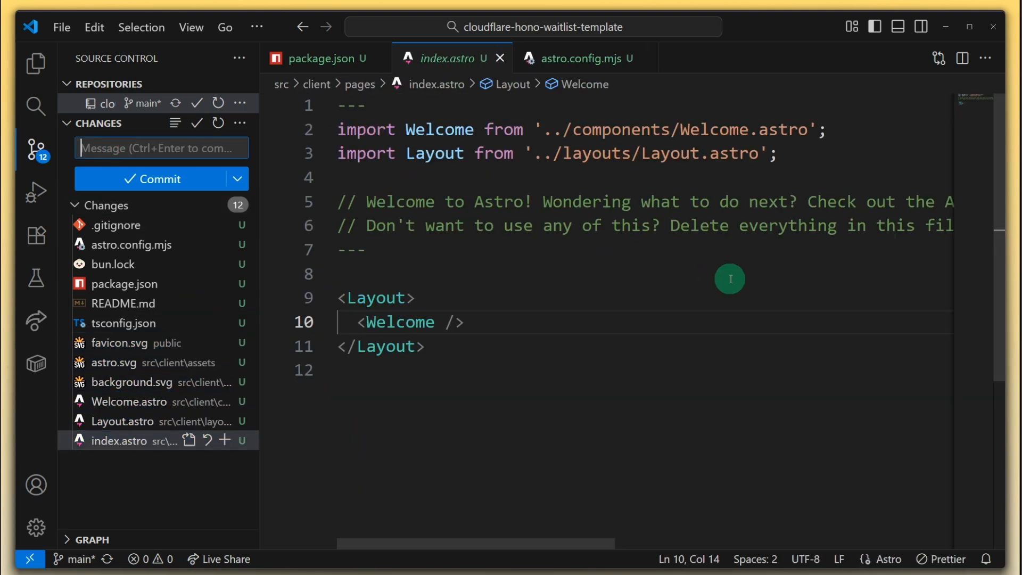
pyautogui.write('initial')
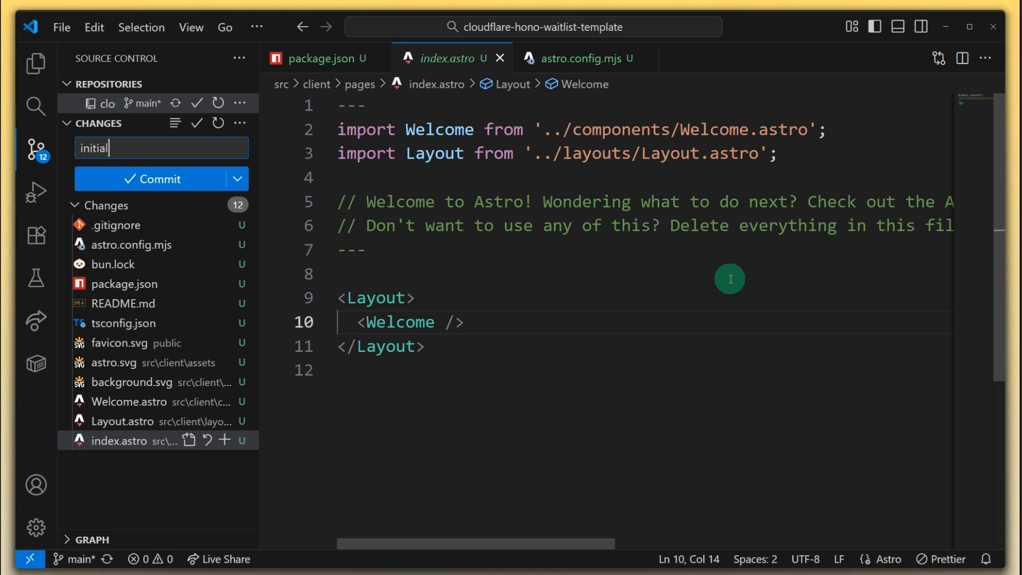
pyautogui.write('ized repo')
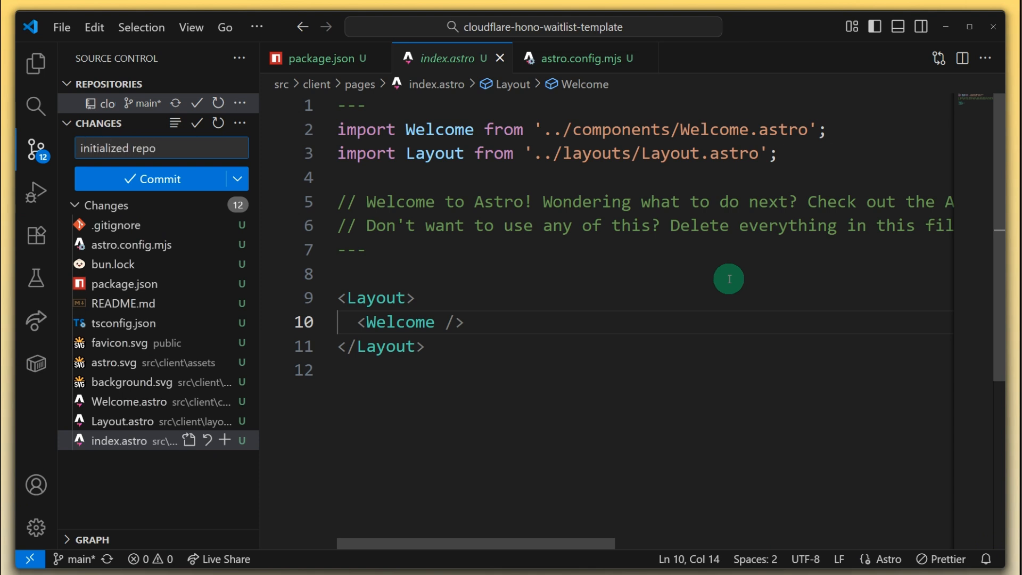
pyautogui.click(161, 179)
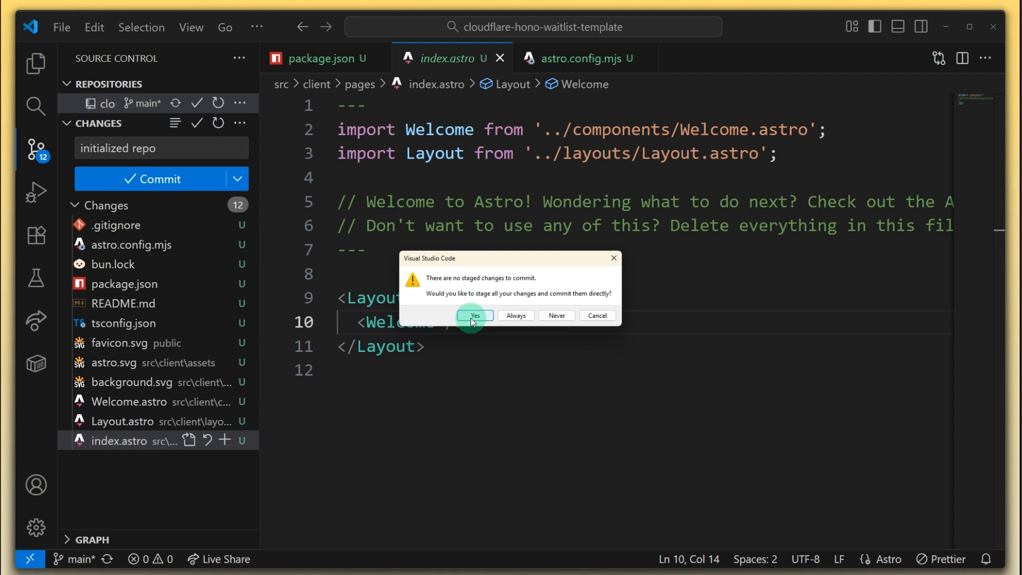
pyautogui.click(472, 315)
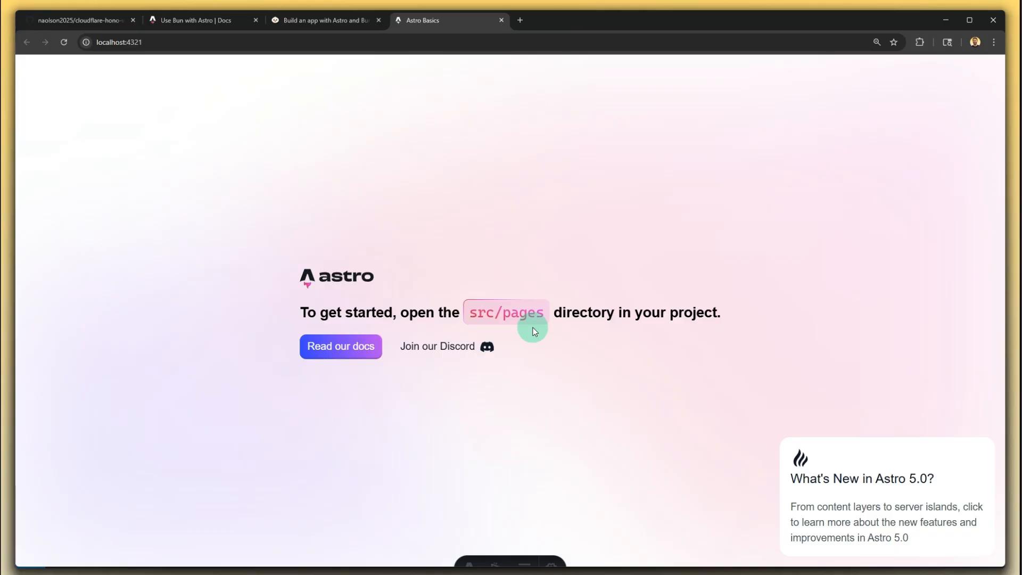
# Reload the cloudflare-hono-waitlist-template GitHub page to see the pushed files and commit
pyautogui.click(78, 20)
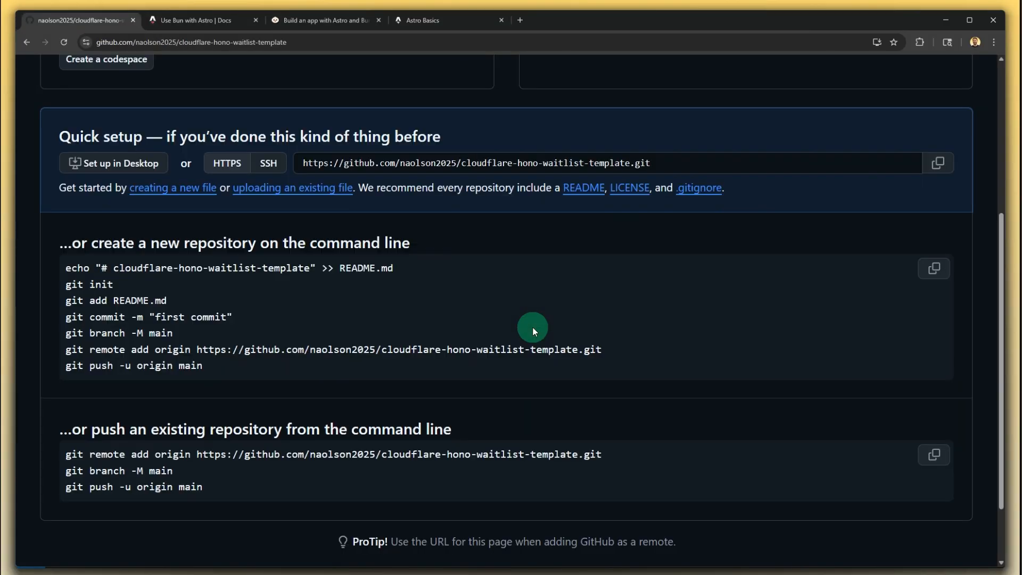
pyautogui.click(63, 42)
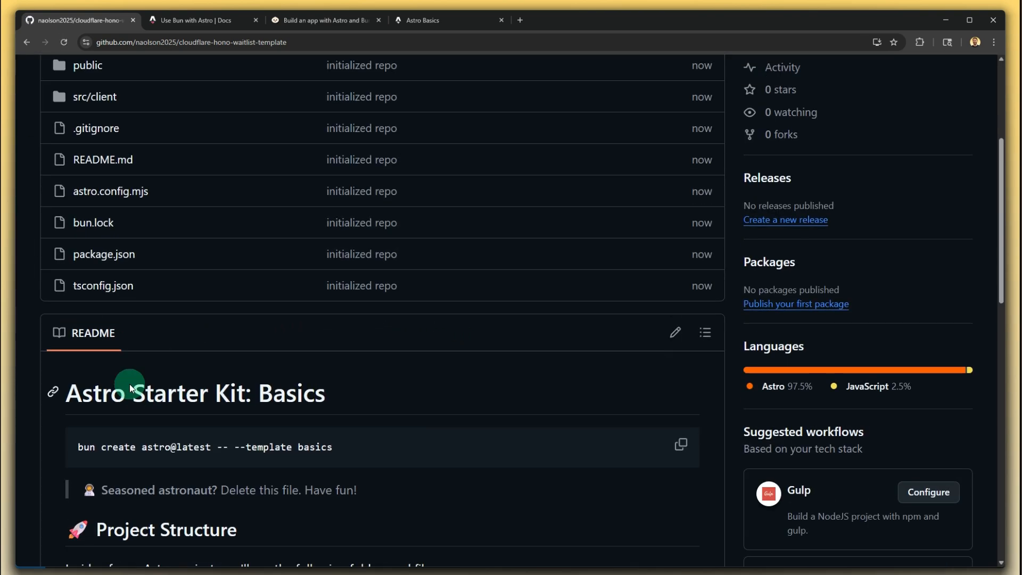
pyautogui.scroll(3)
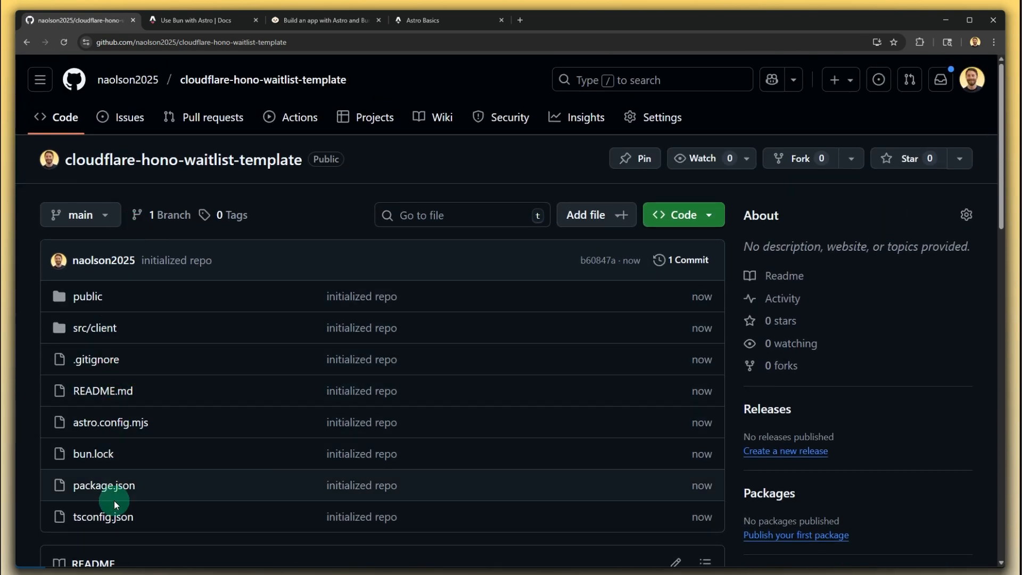
pyautogui.moveTo(328, 211)
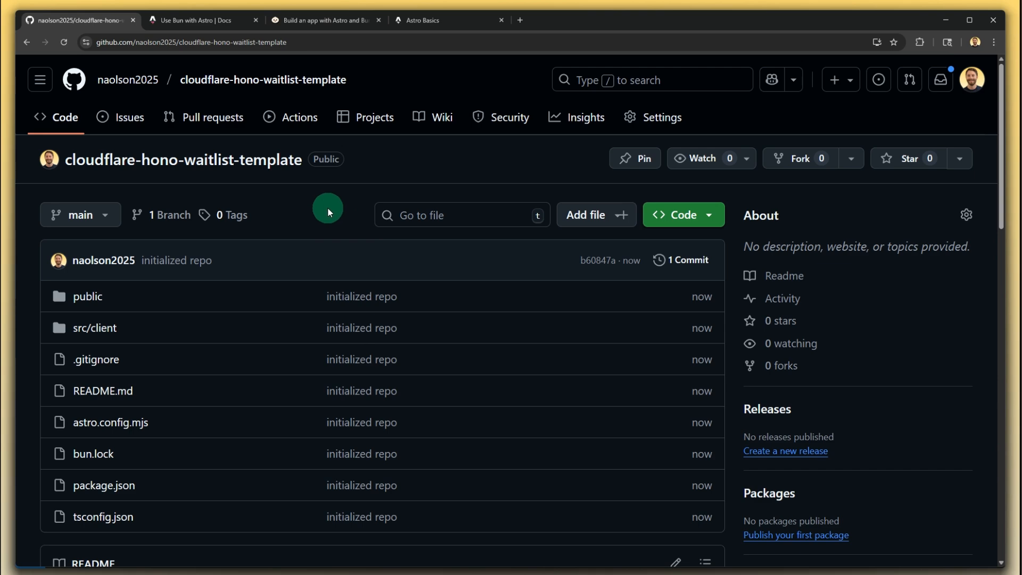
pyautogui.moveTo(328, 185)
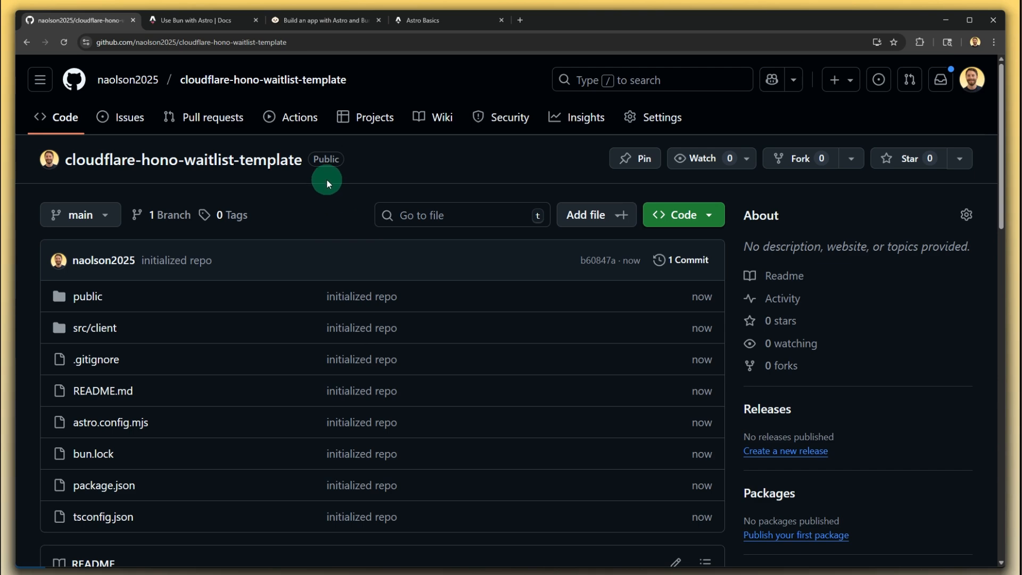